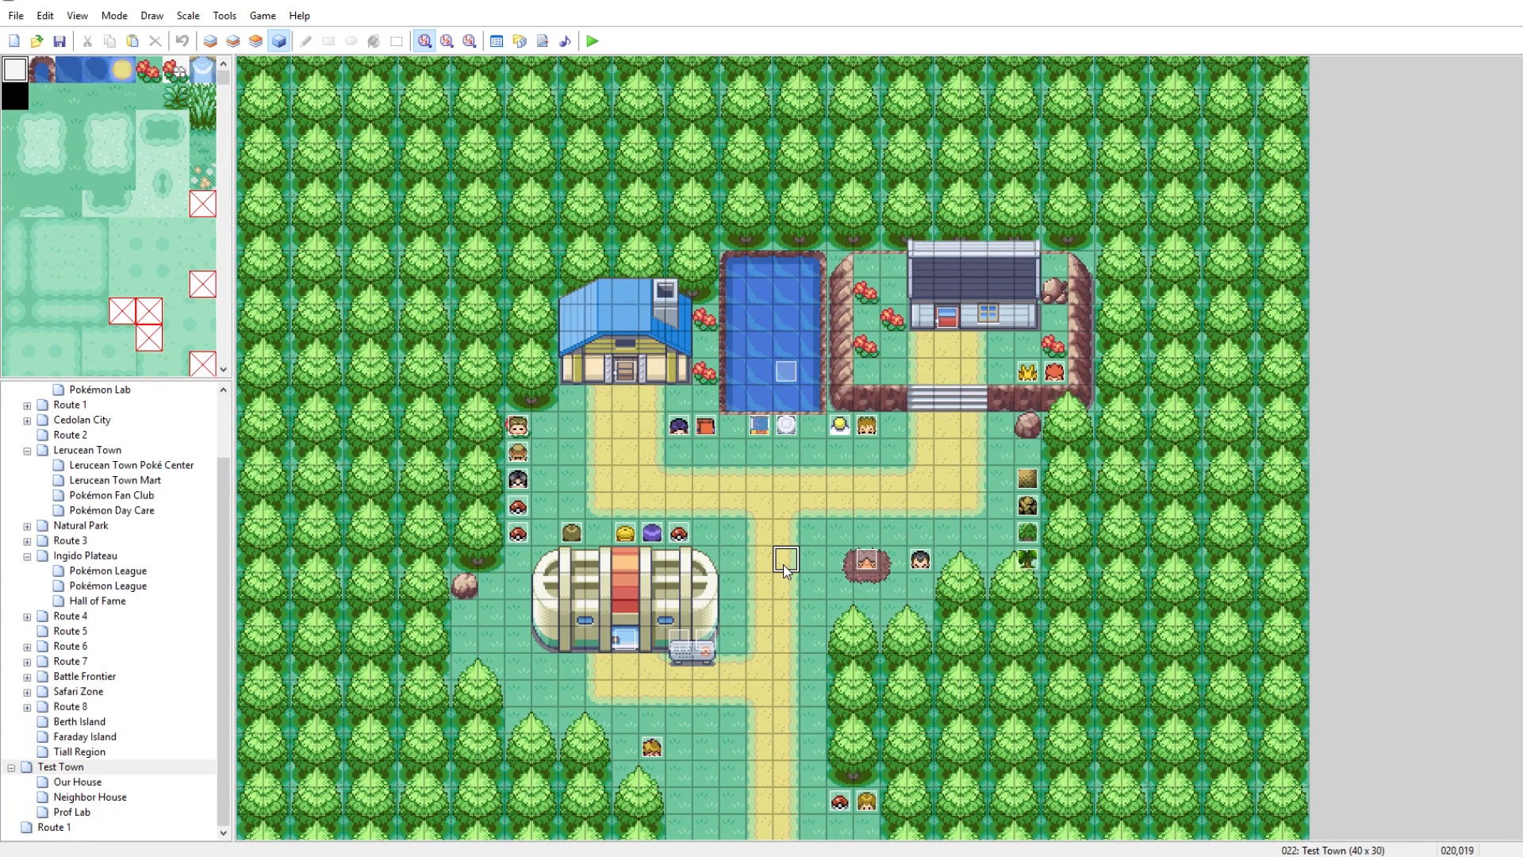
pyautogui.moveTo(62, 435)
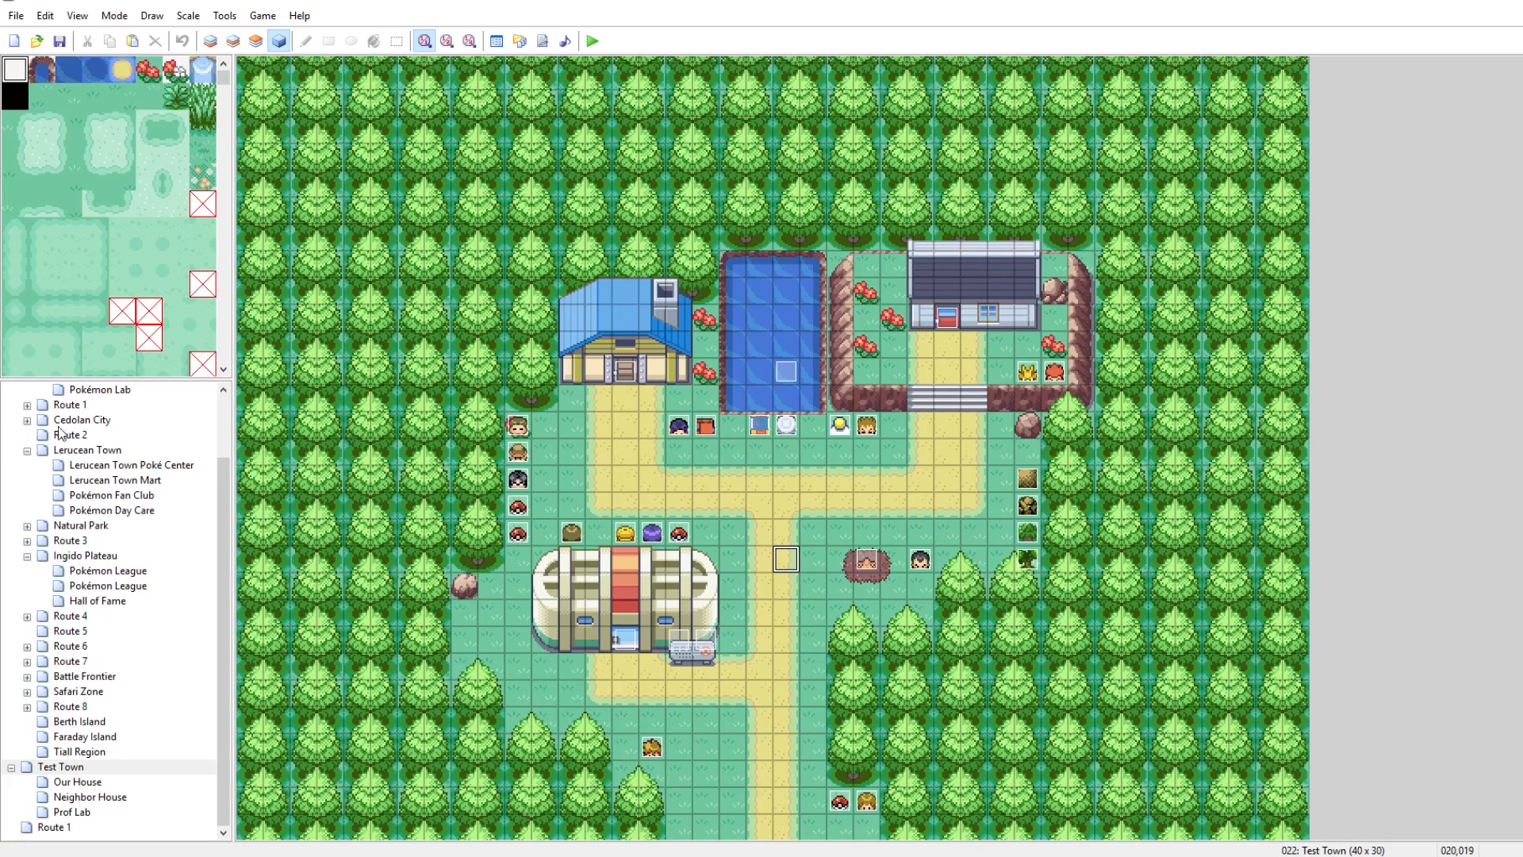
# Step: Navigate the map tree to Test Town's Prof Lab and select the starter ball event on the table
pyautogui.click(98, 388)
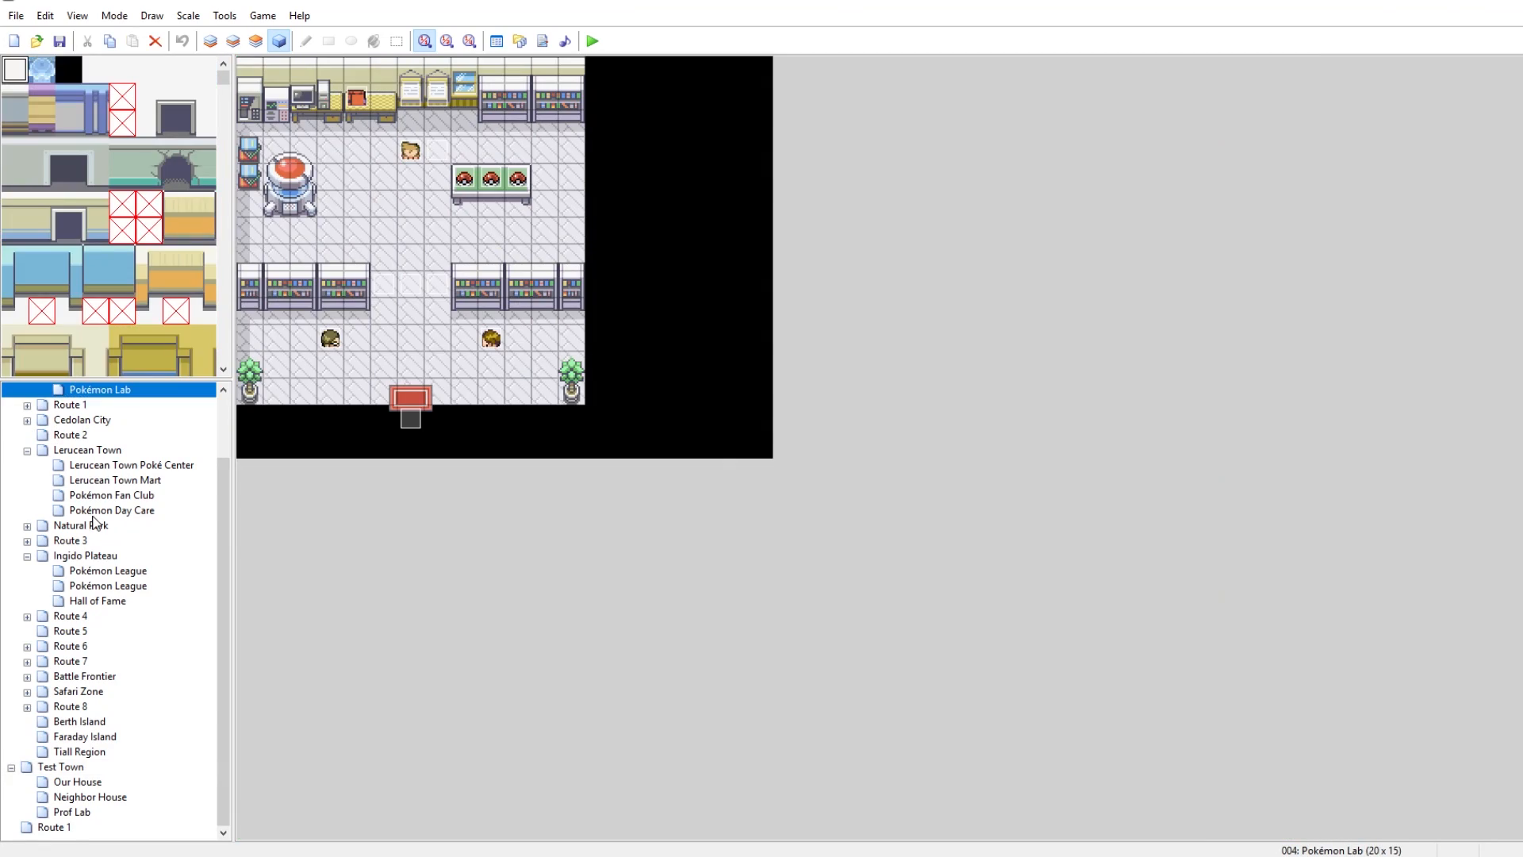
pyautogui.scroll(3)
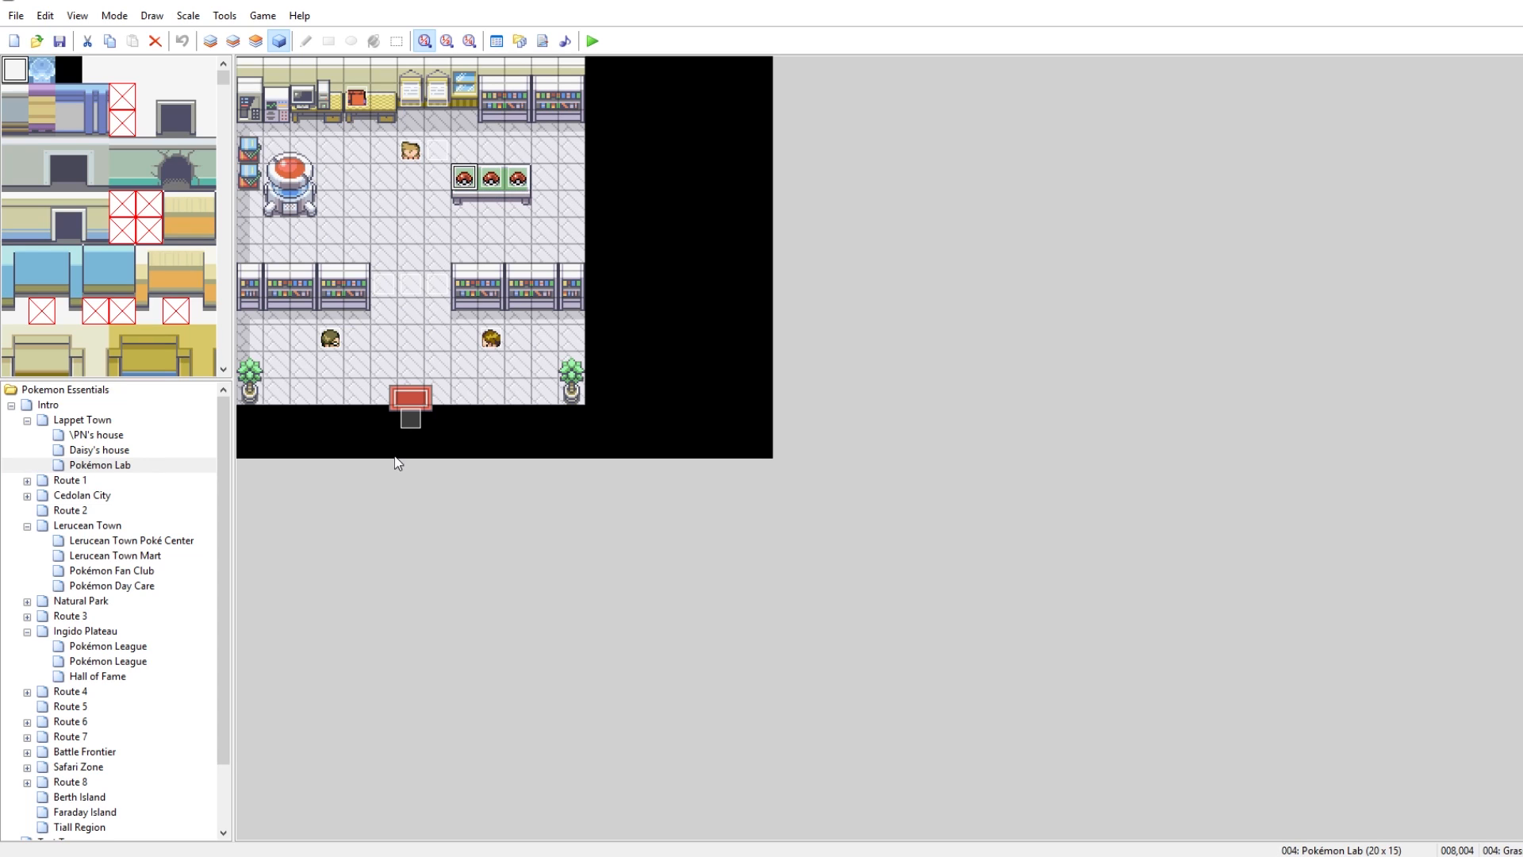
pyautogui.click(84, 735)
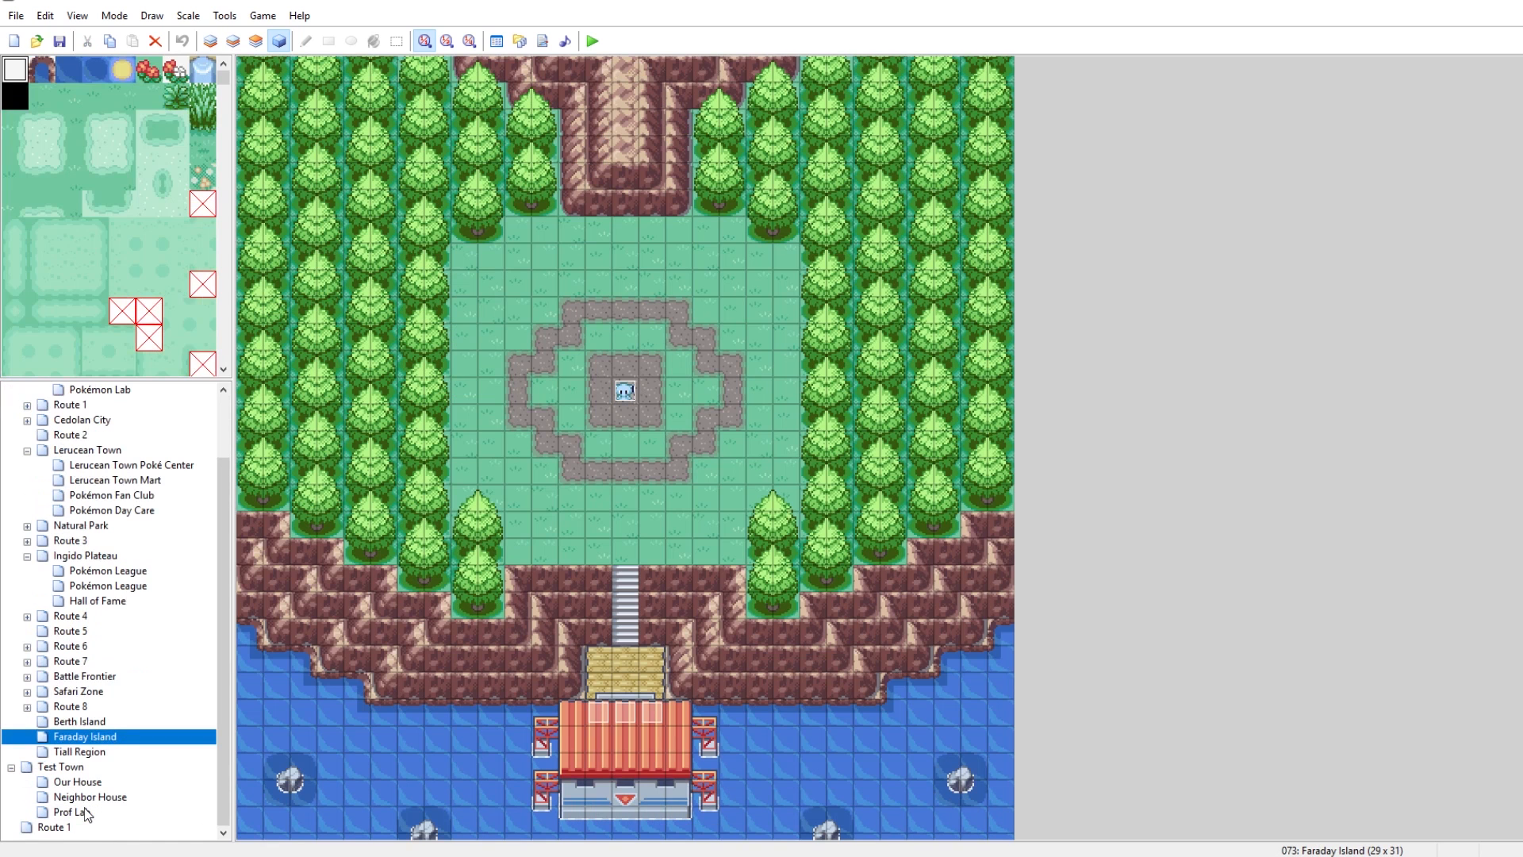
pyautogui.click(60, 766)
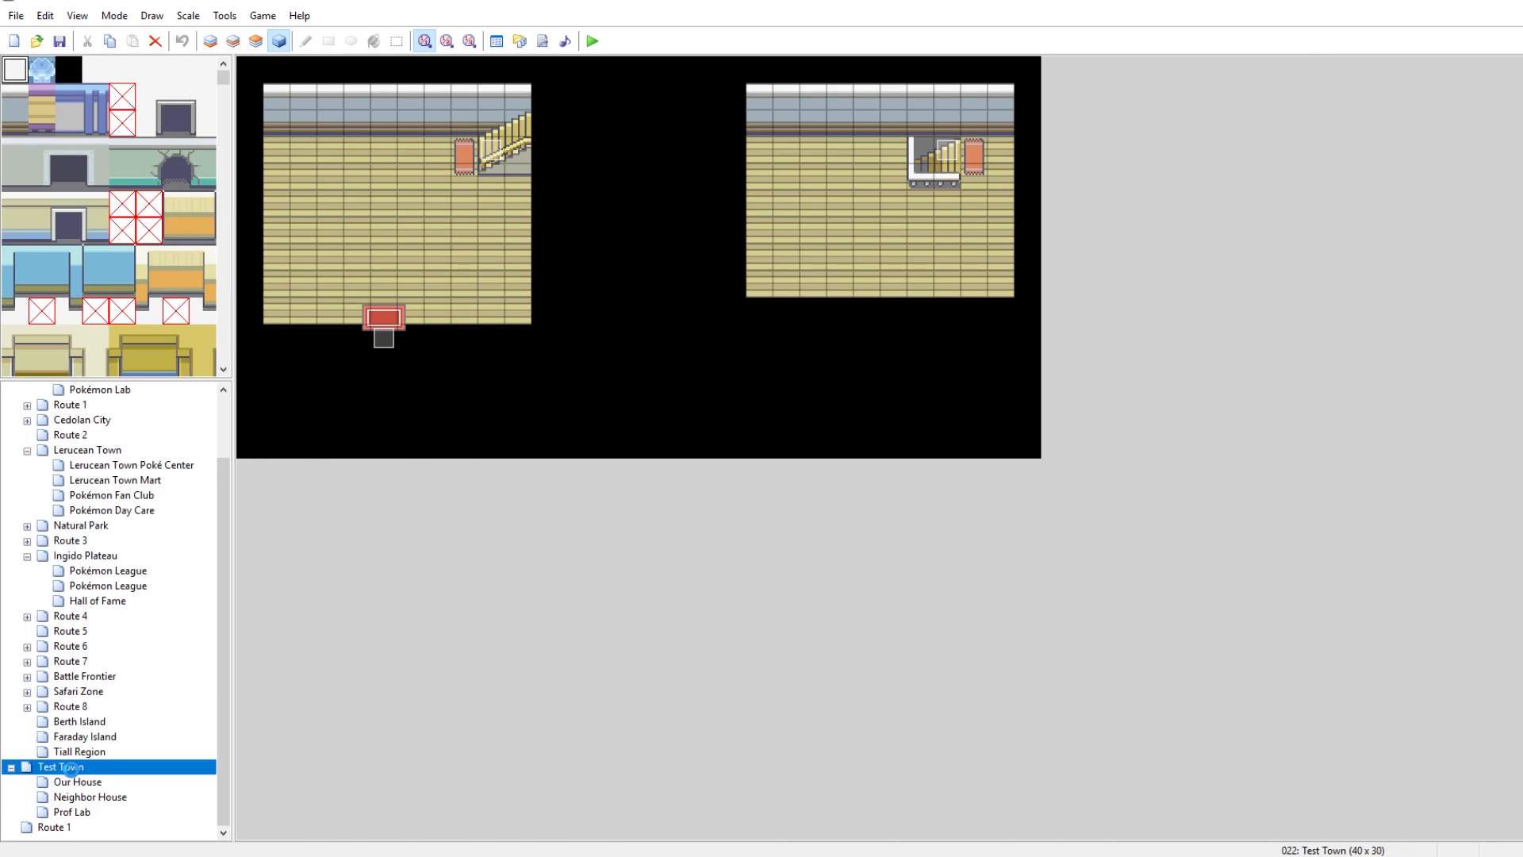
pyautogui.click(71, 811)
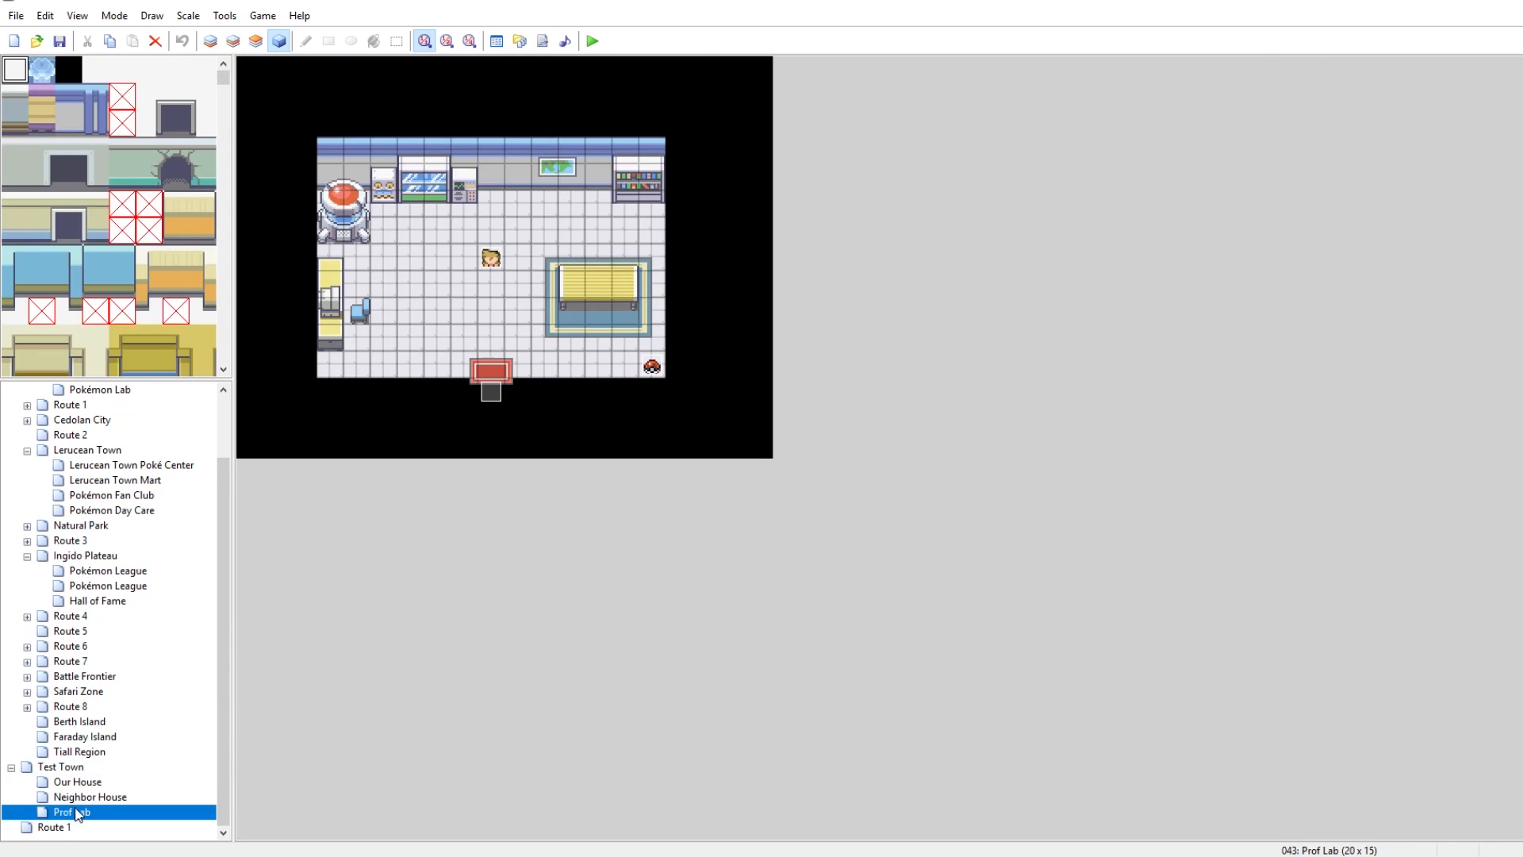
pyautogui.moveTo(522, 336)
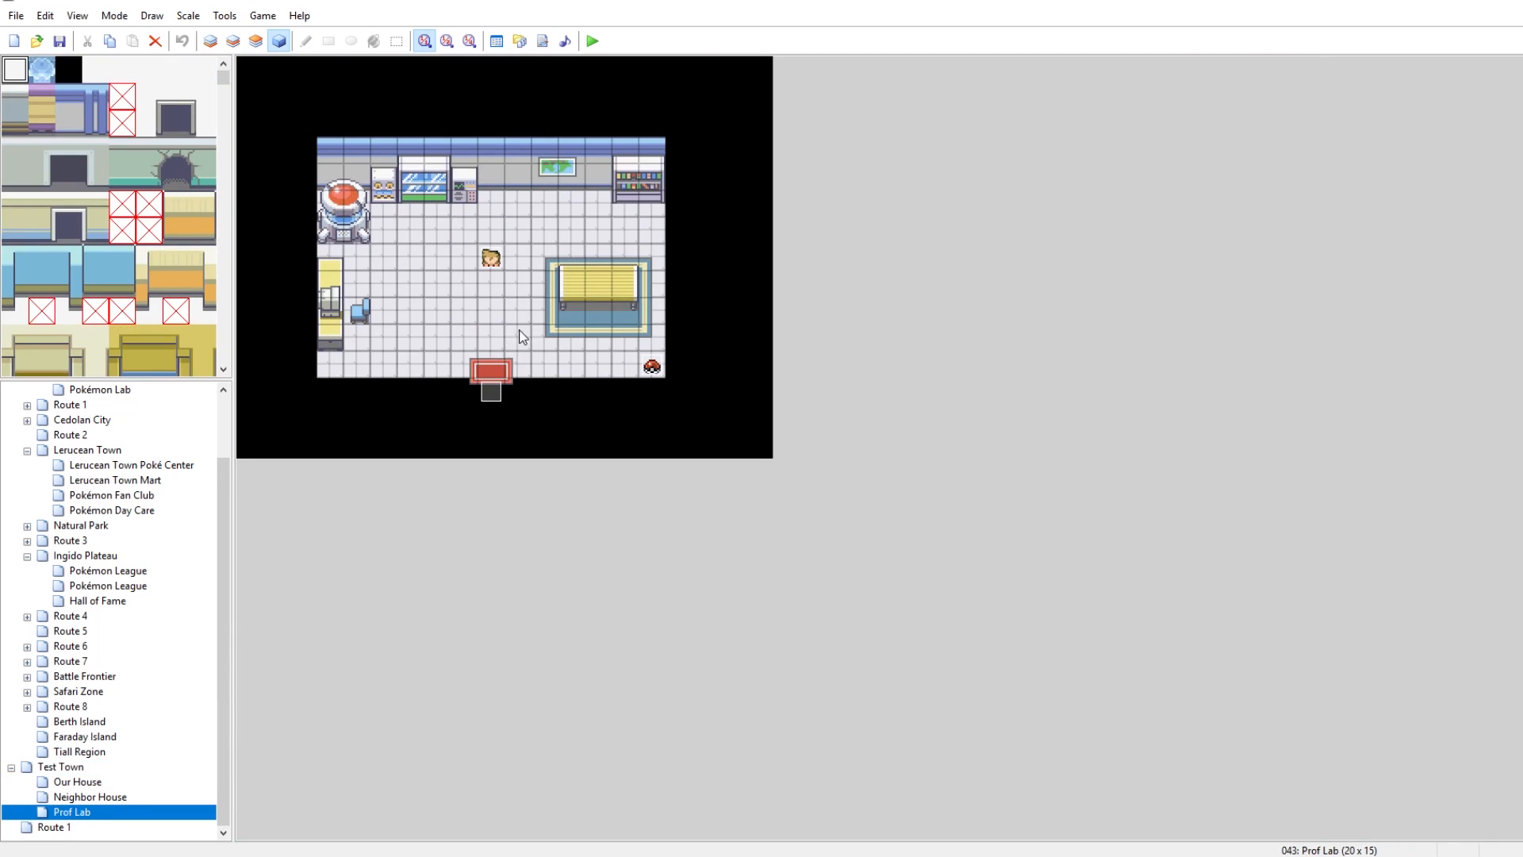
pyautogui.click(571, 284)
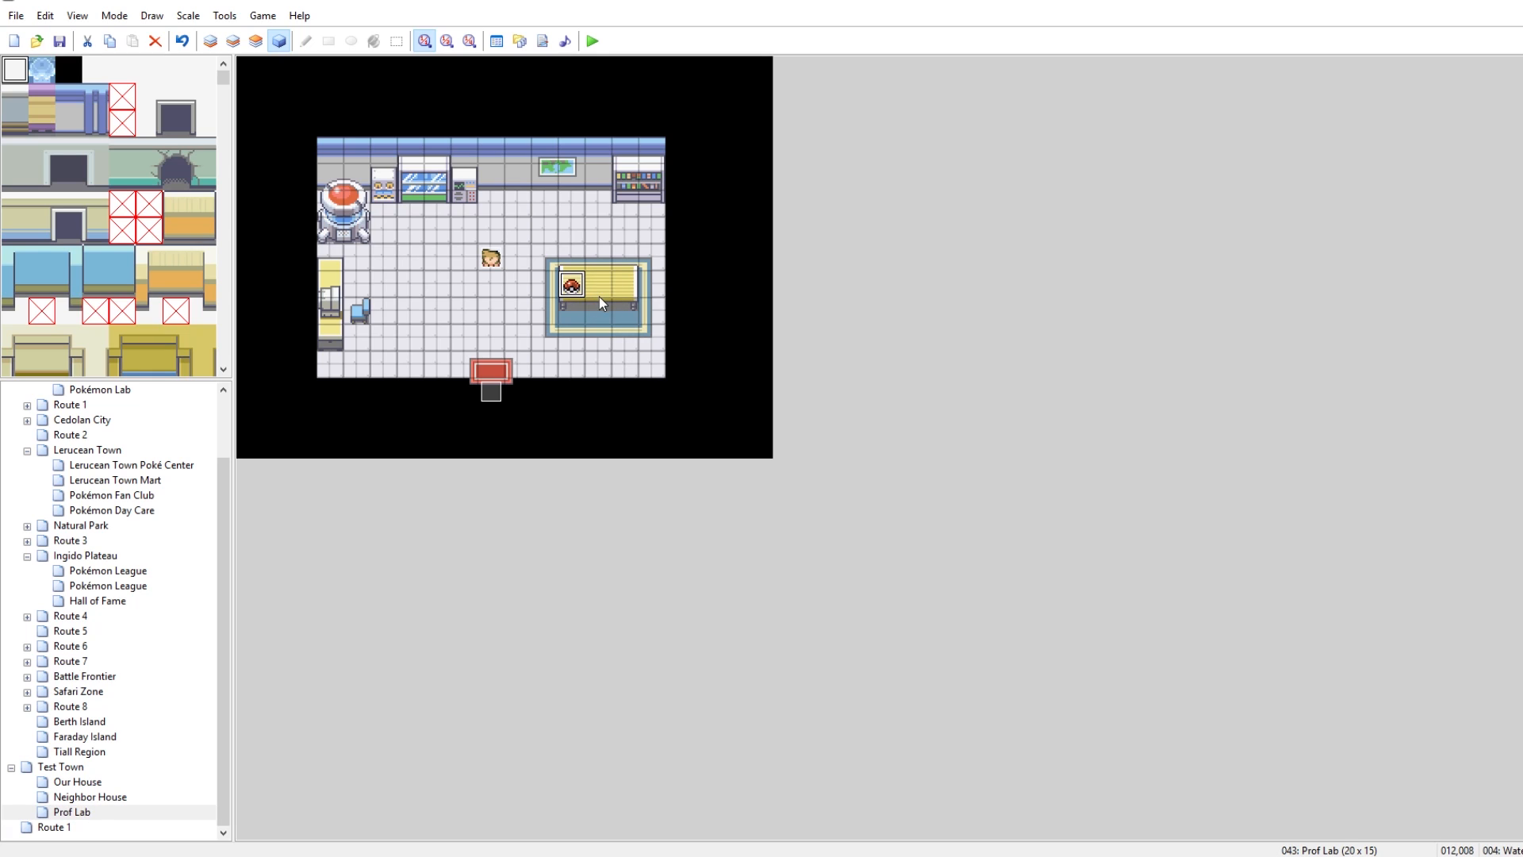
# Step: Open the Water ball event and select its page-1 text about the Professor's Pokémon
pyautogui.doubleClick(598, 300)
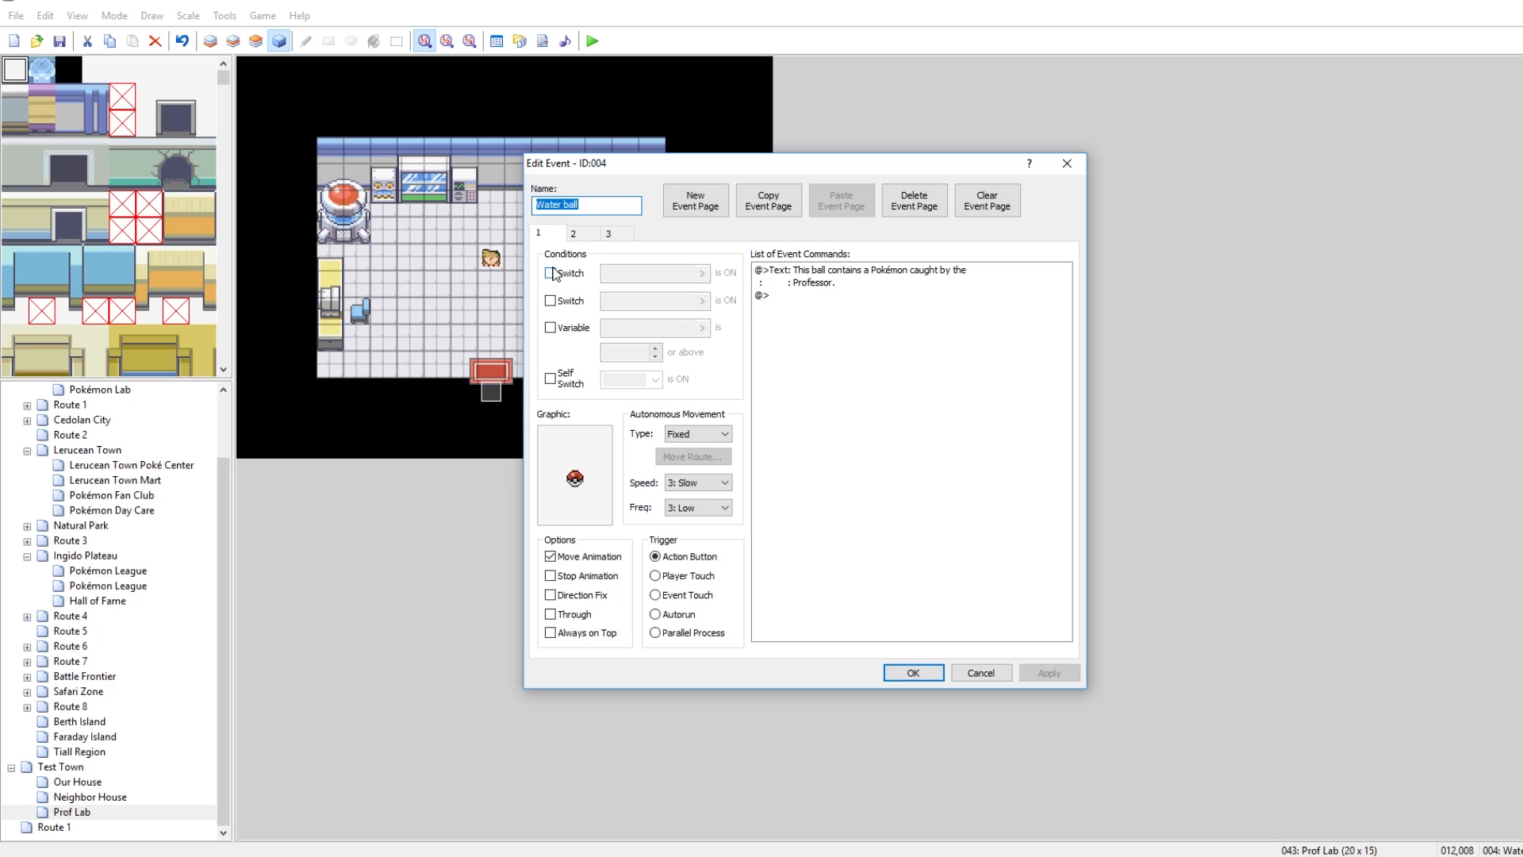
pyautogui.moveTo(656, 495)
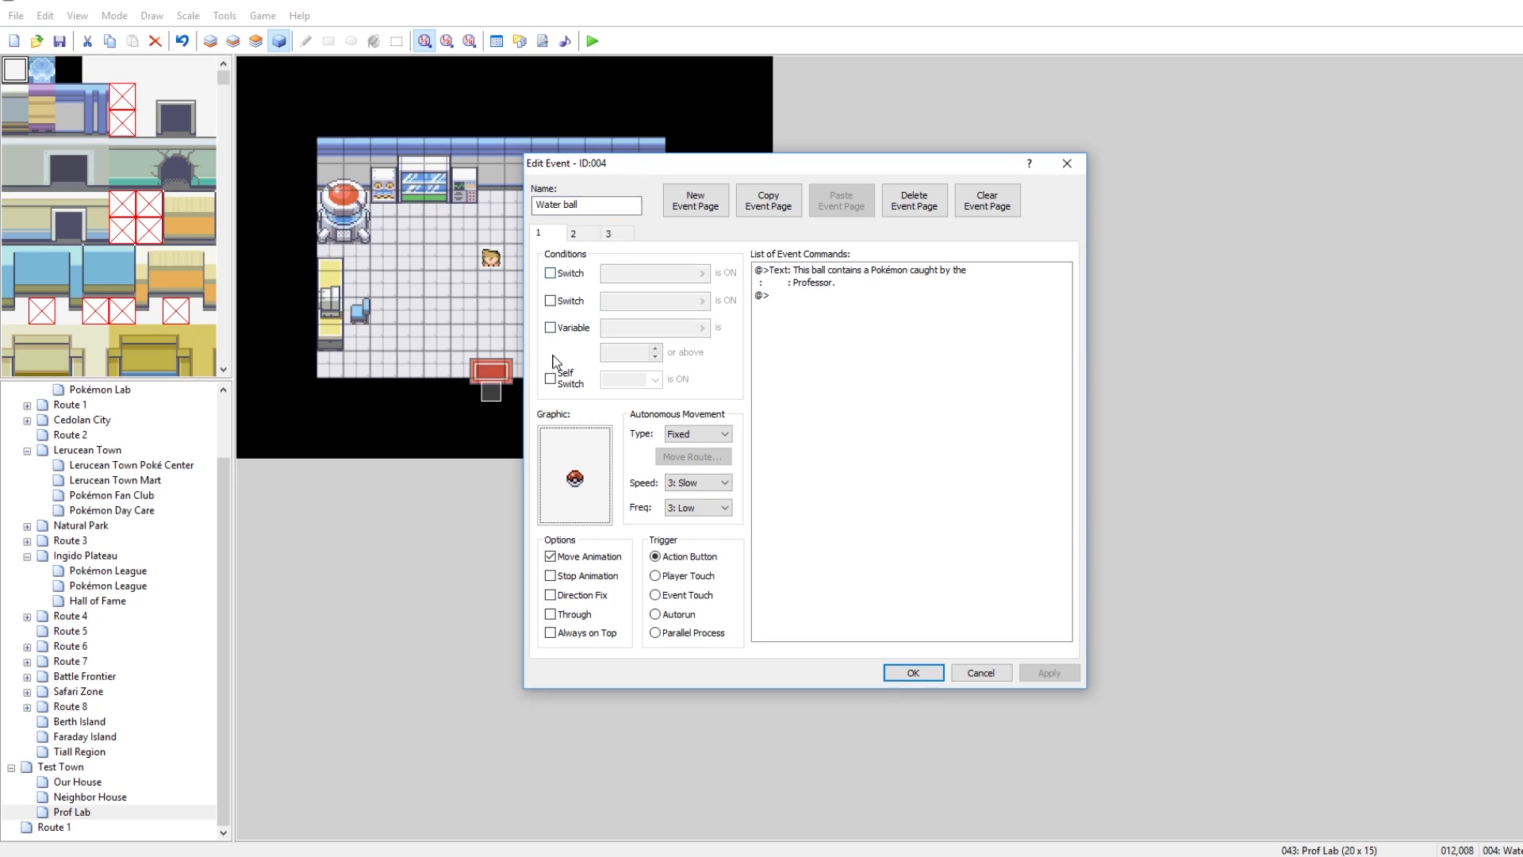
pyautogui.moveTo(699, 503)
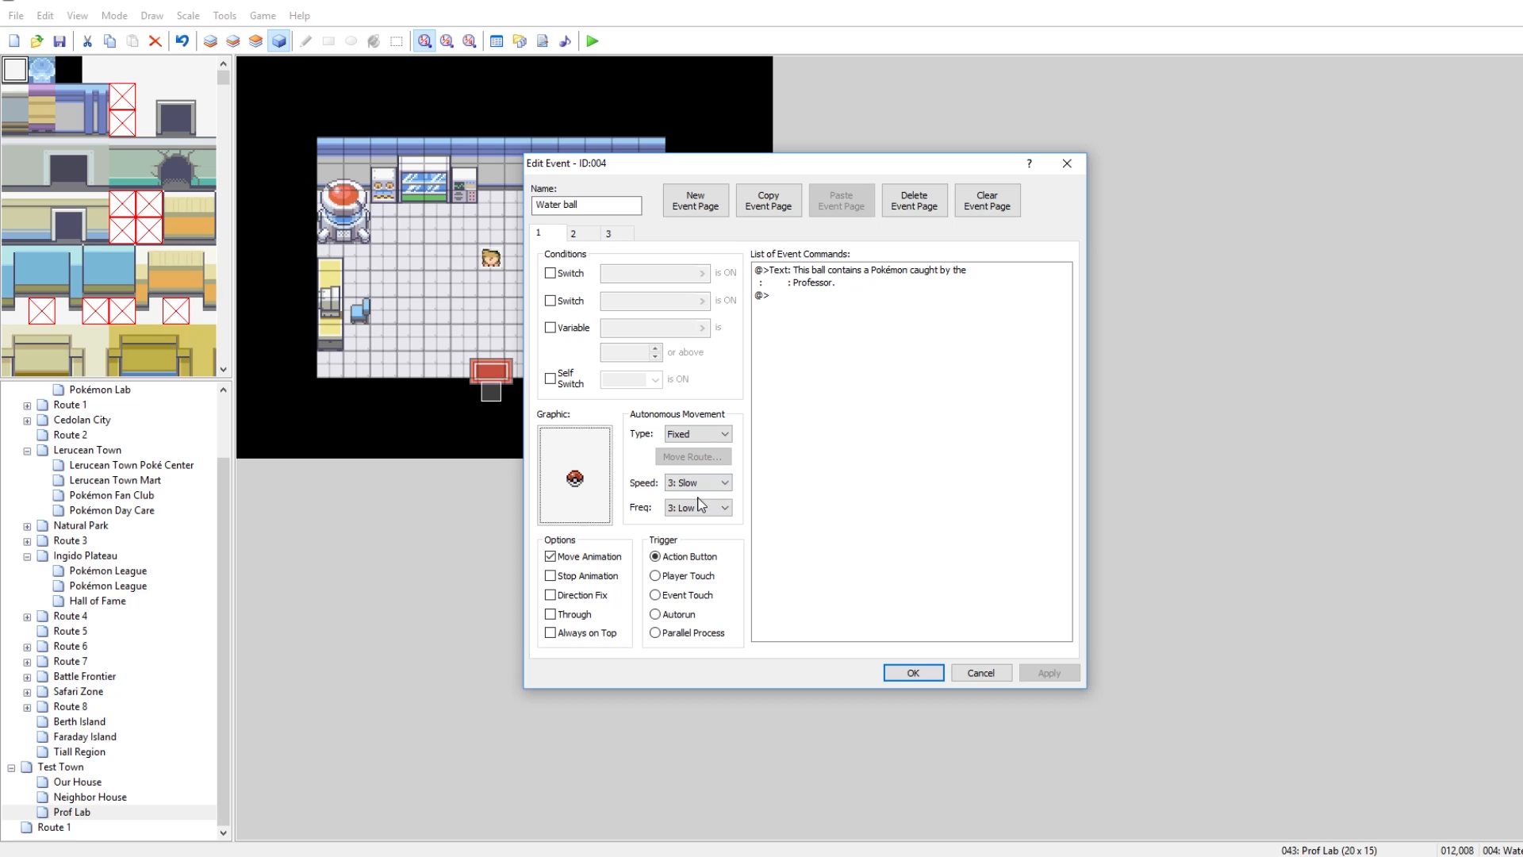
pyautogui.moveTo(630, 497)
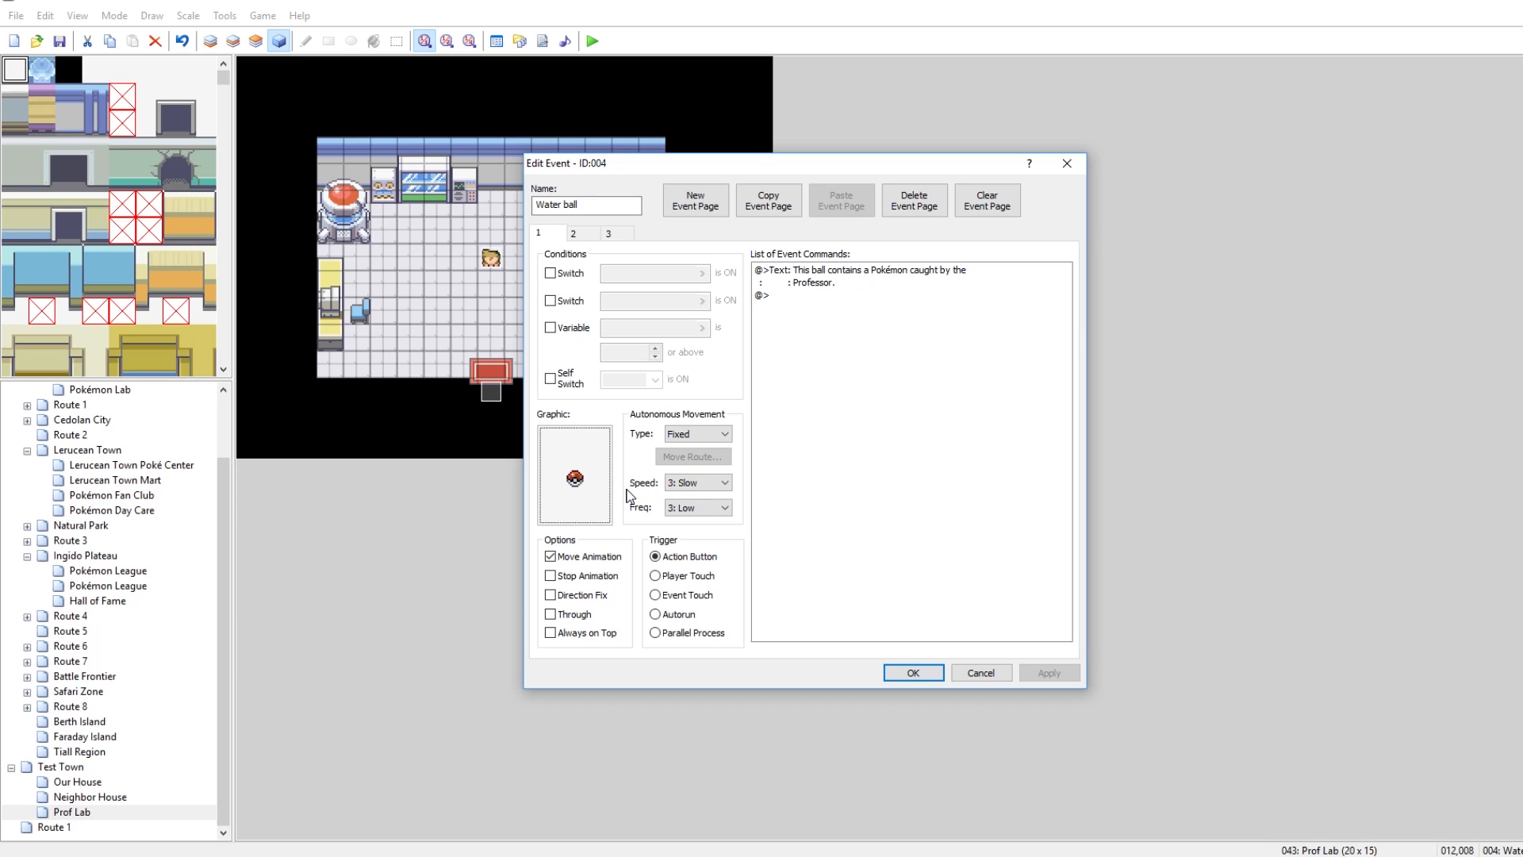
pyautogui.moveTo(812, 271)
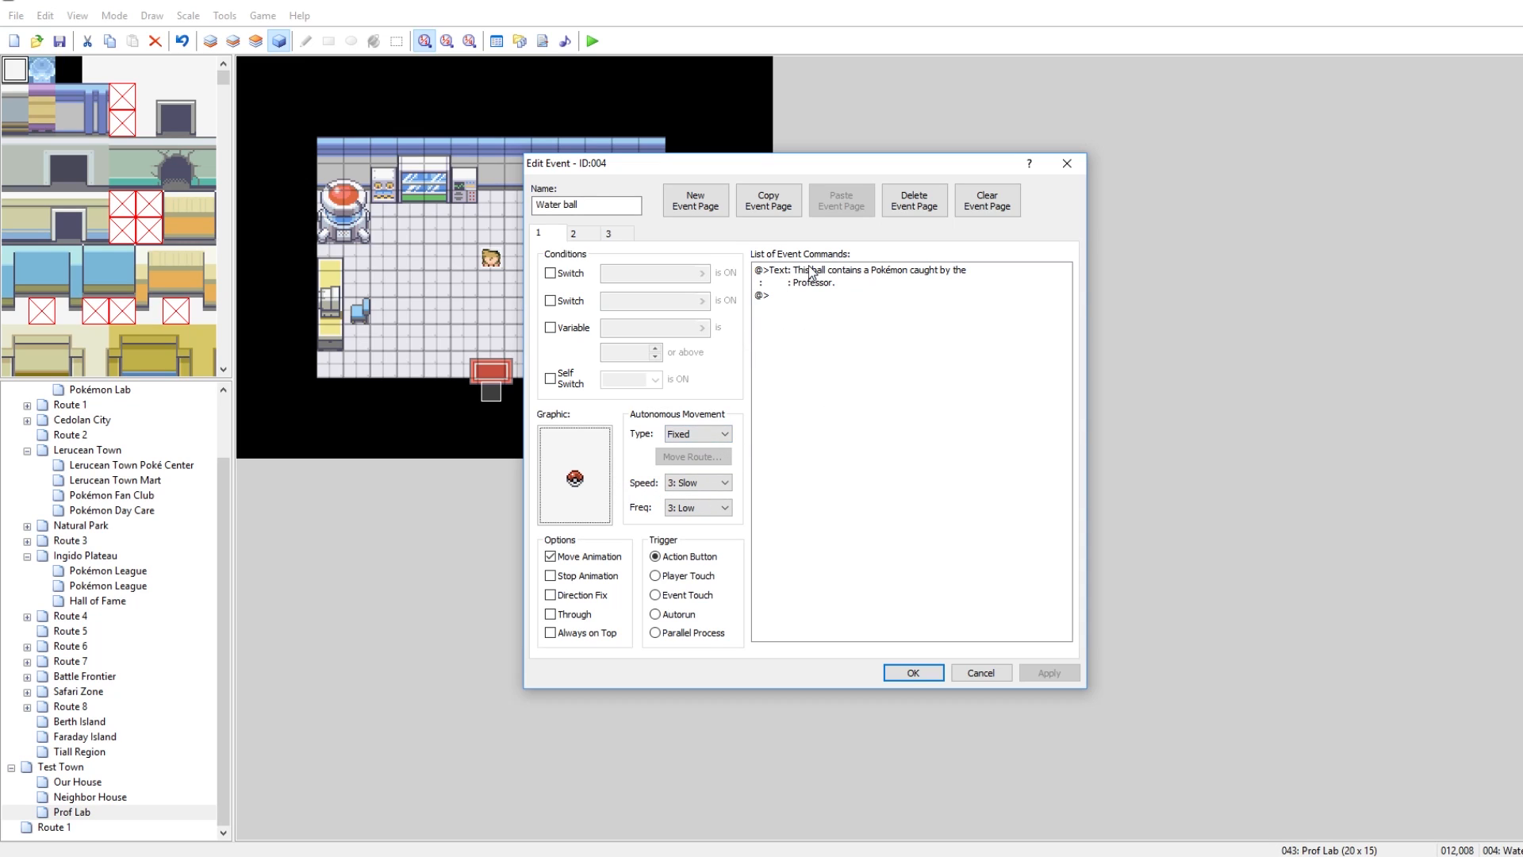
pyautogui.click(865, 270)
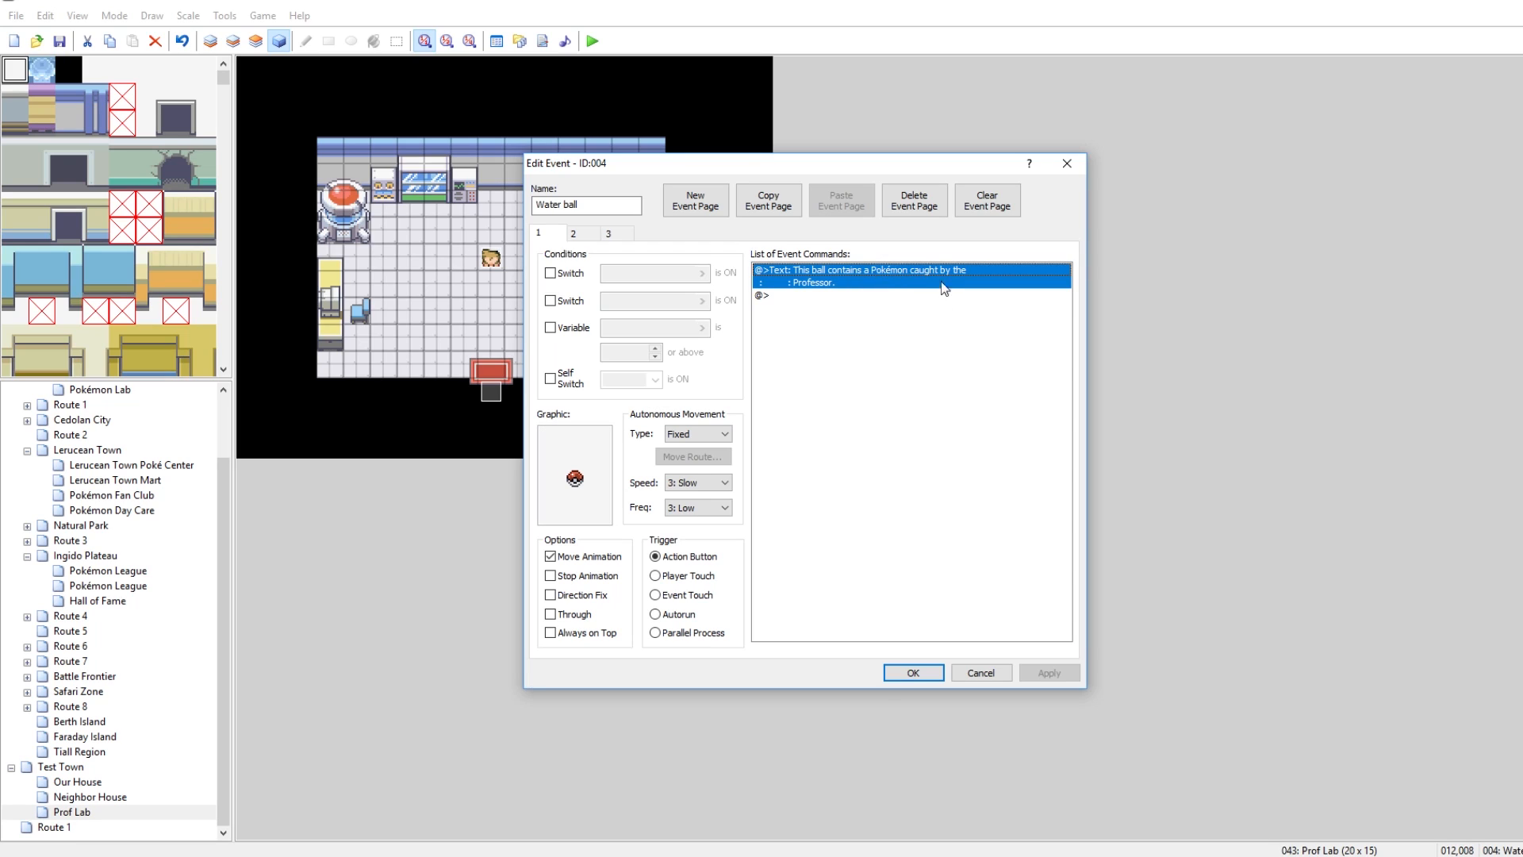
pyautogui.moveTo(585, 249)
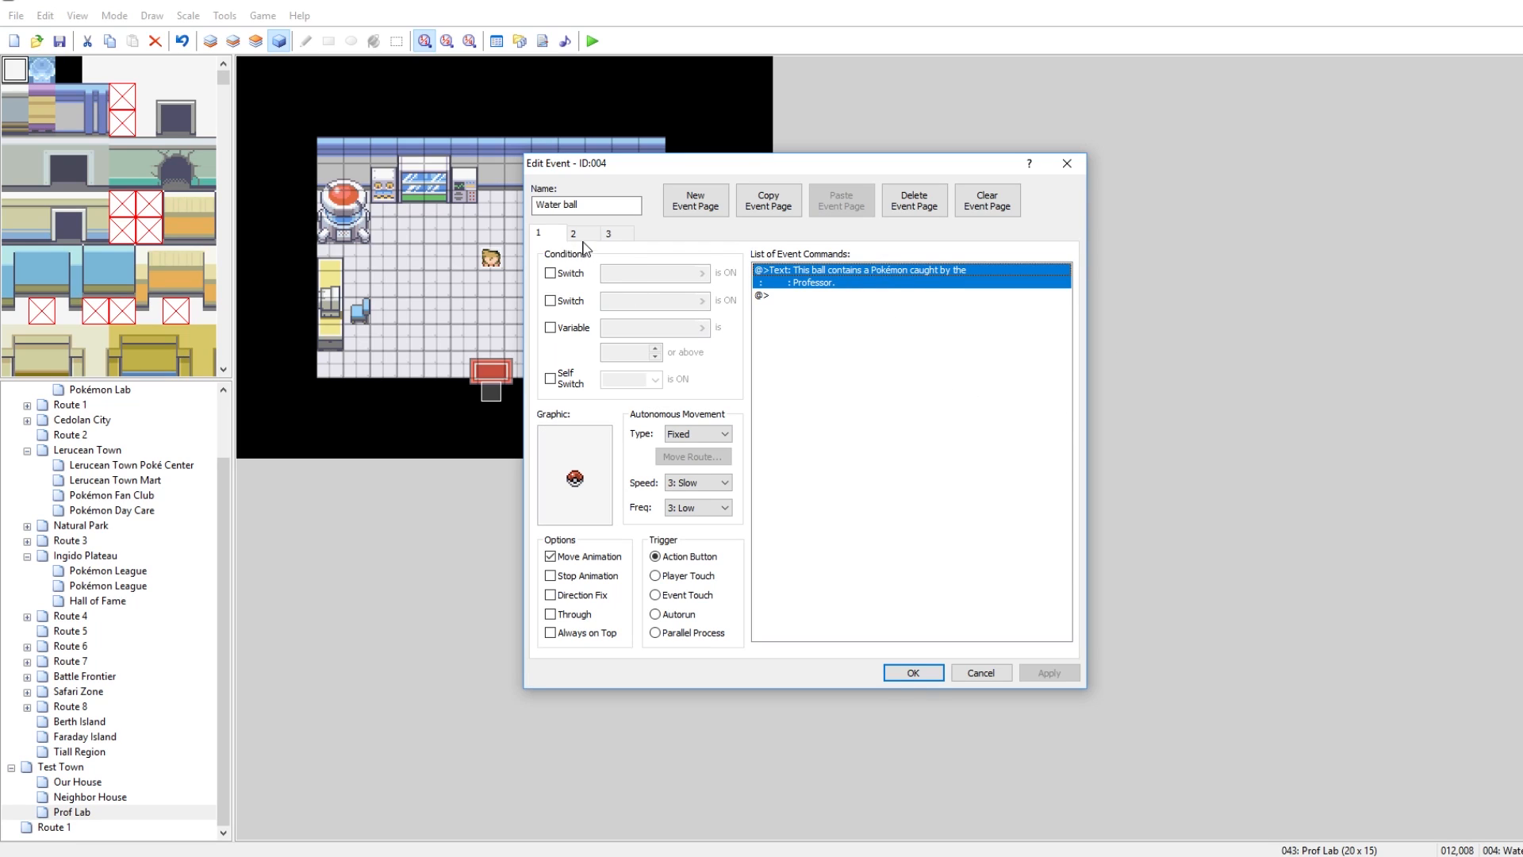
# Step: Review page 2's Yes/No choice and its pbAddPokemon Squirtle script in the Yes branch
pyautogui.click(573, 233)
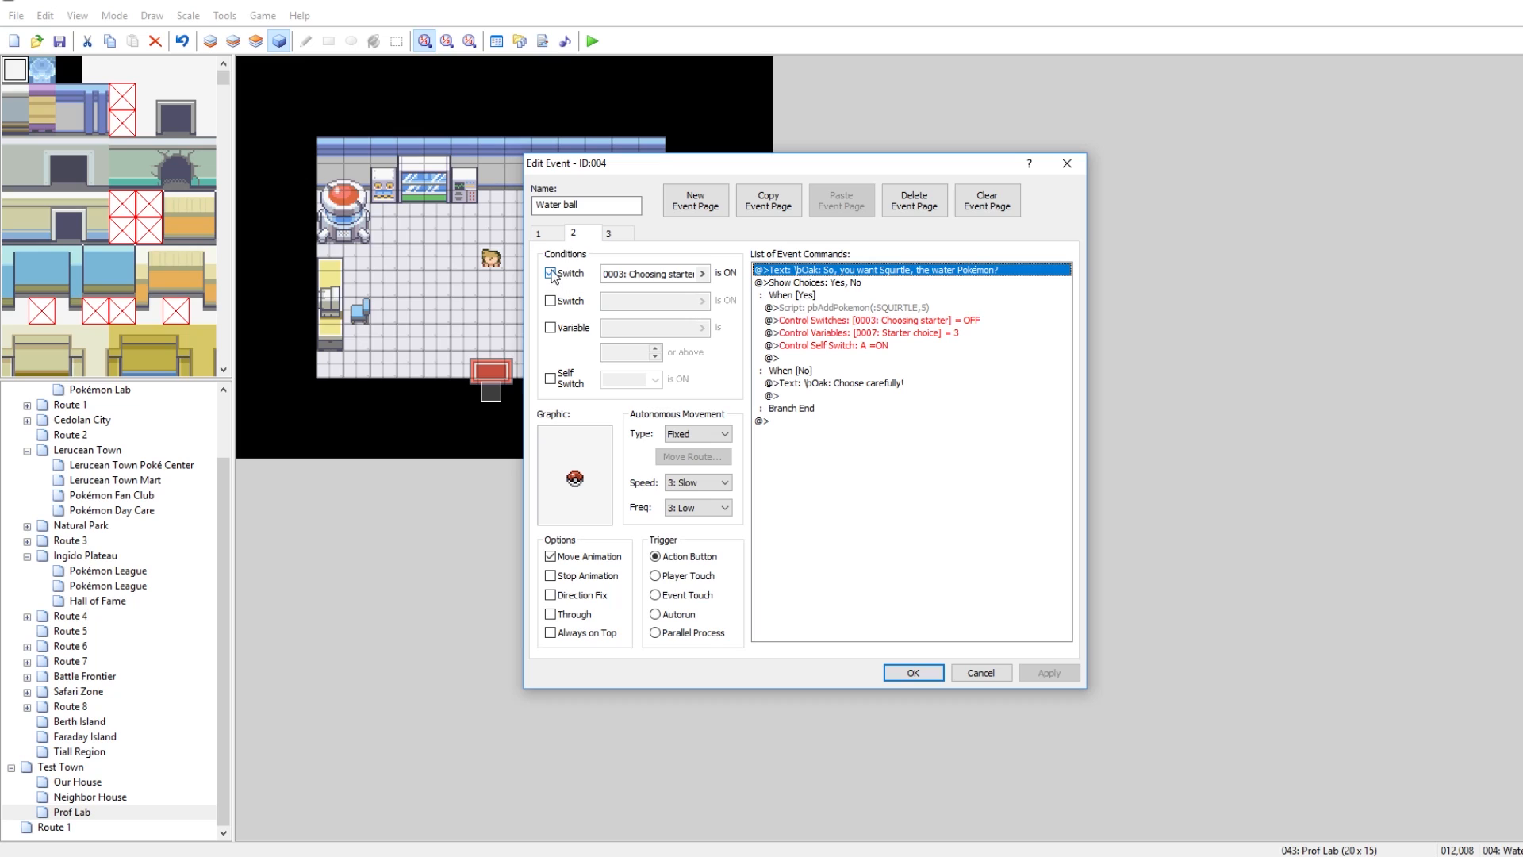
pyautogui.click(550, 273)
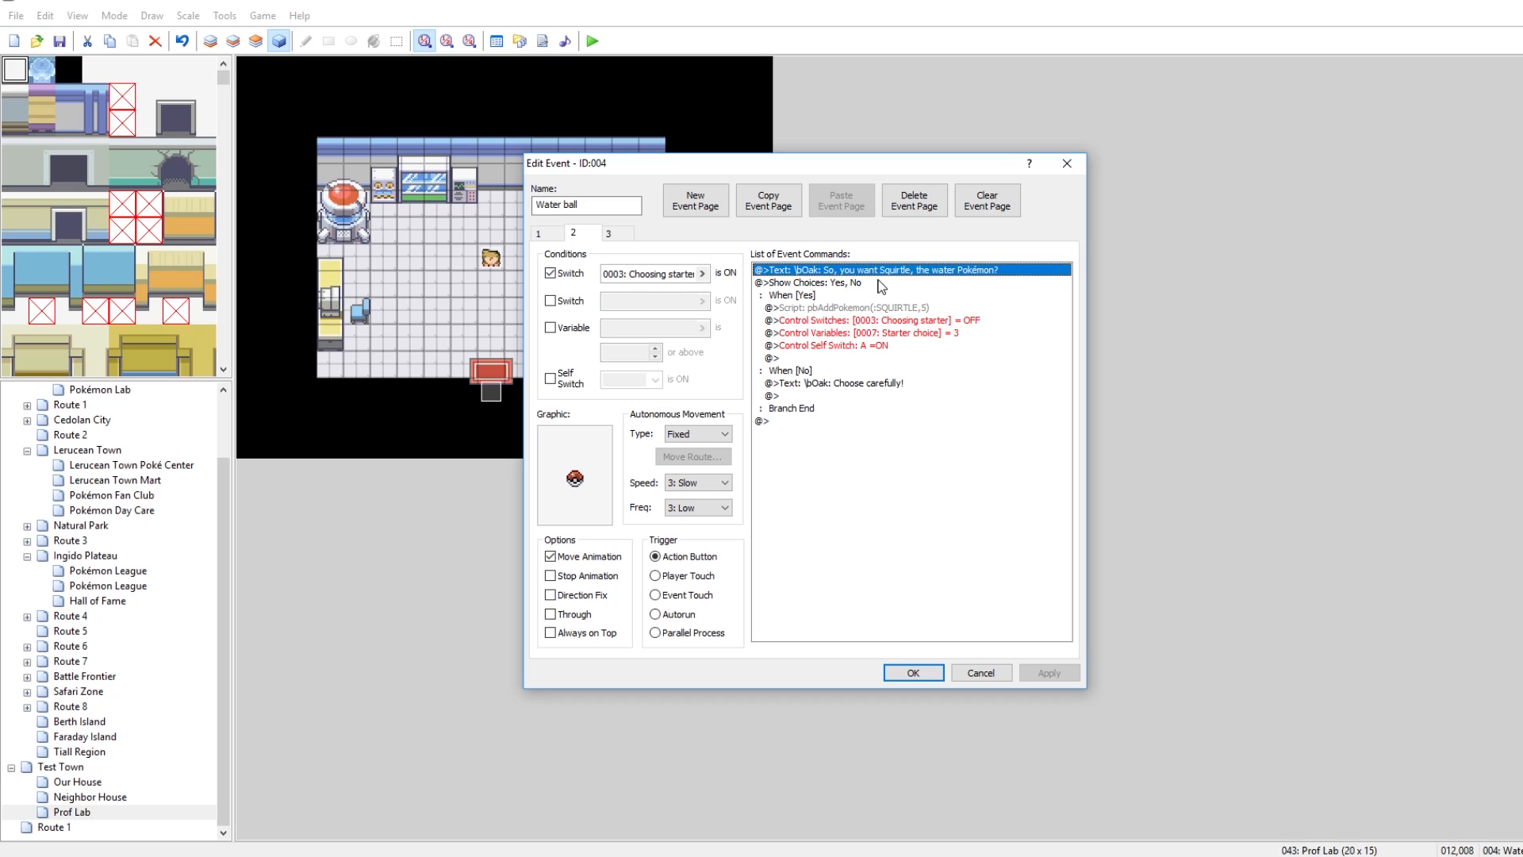
pyautogui.click(837, 282)
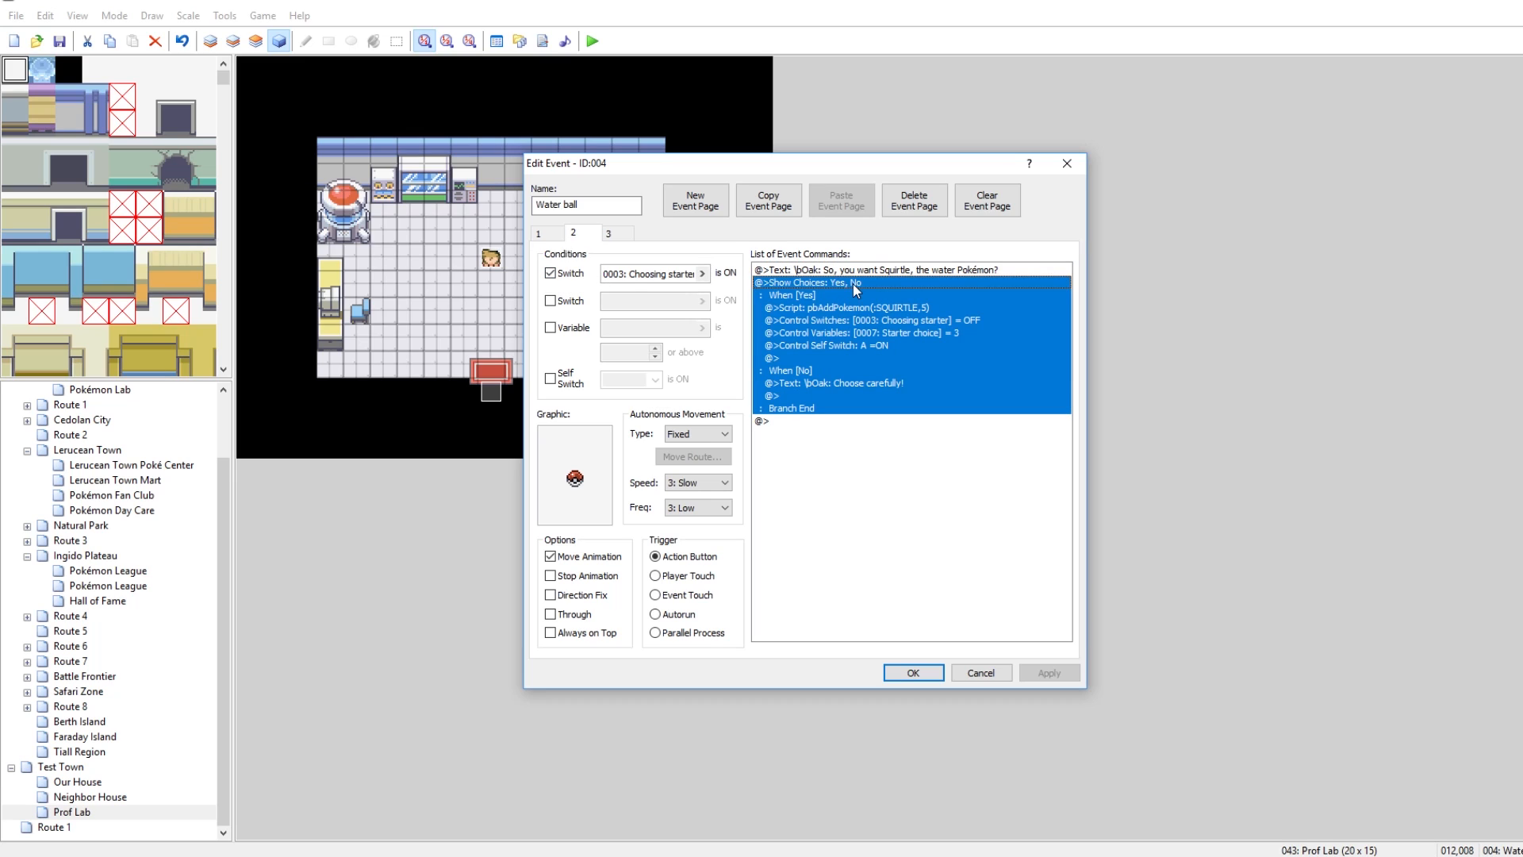
pyautogui.click(789, 296)
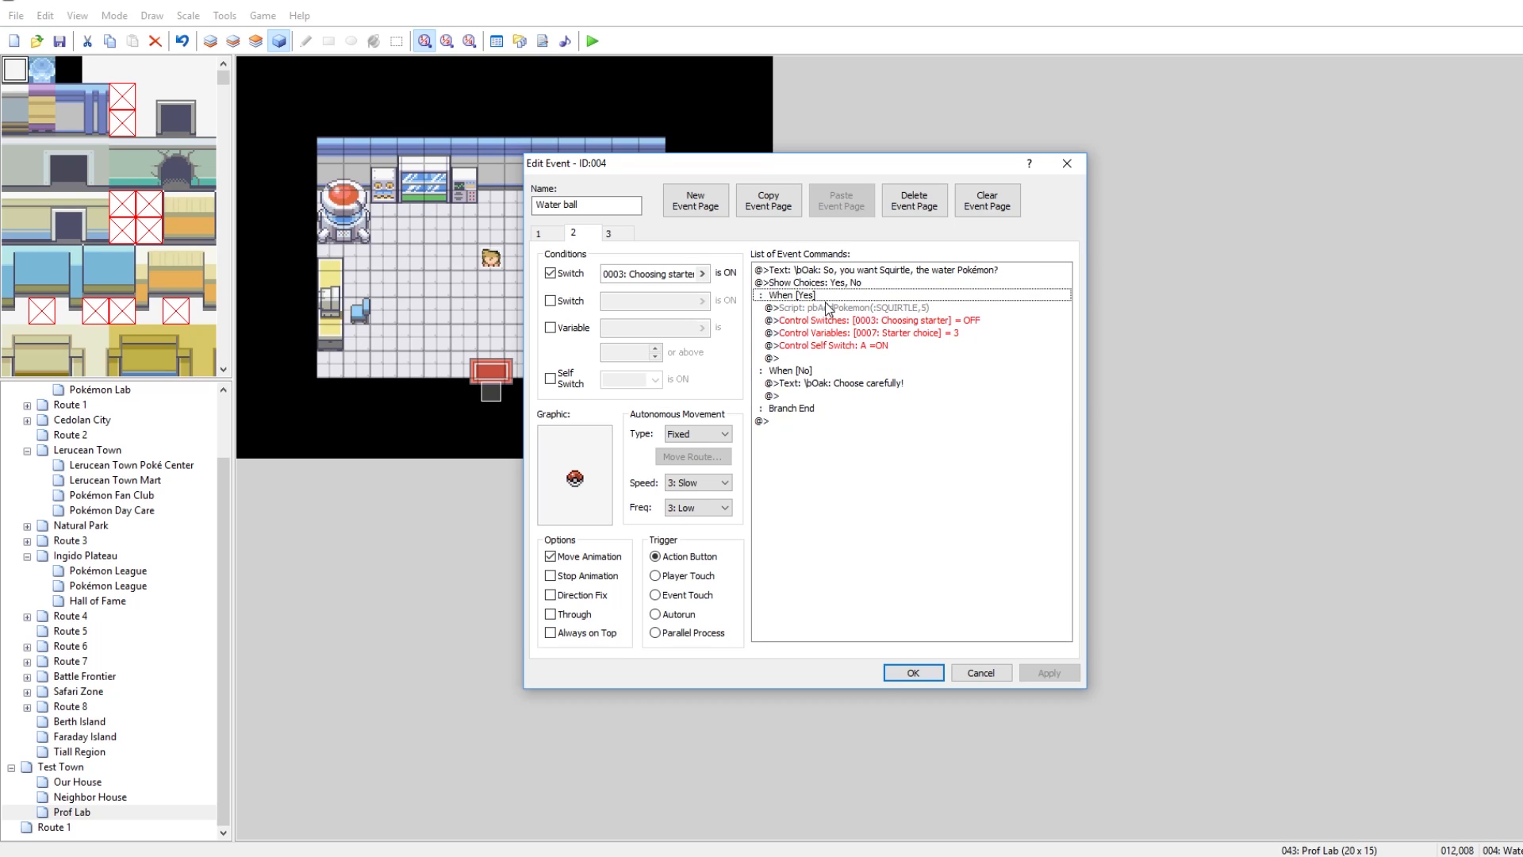
pyautogui.click(855, 308)
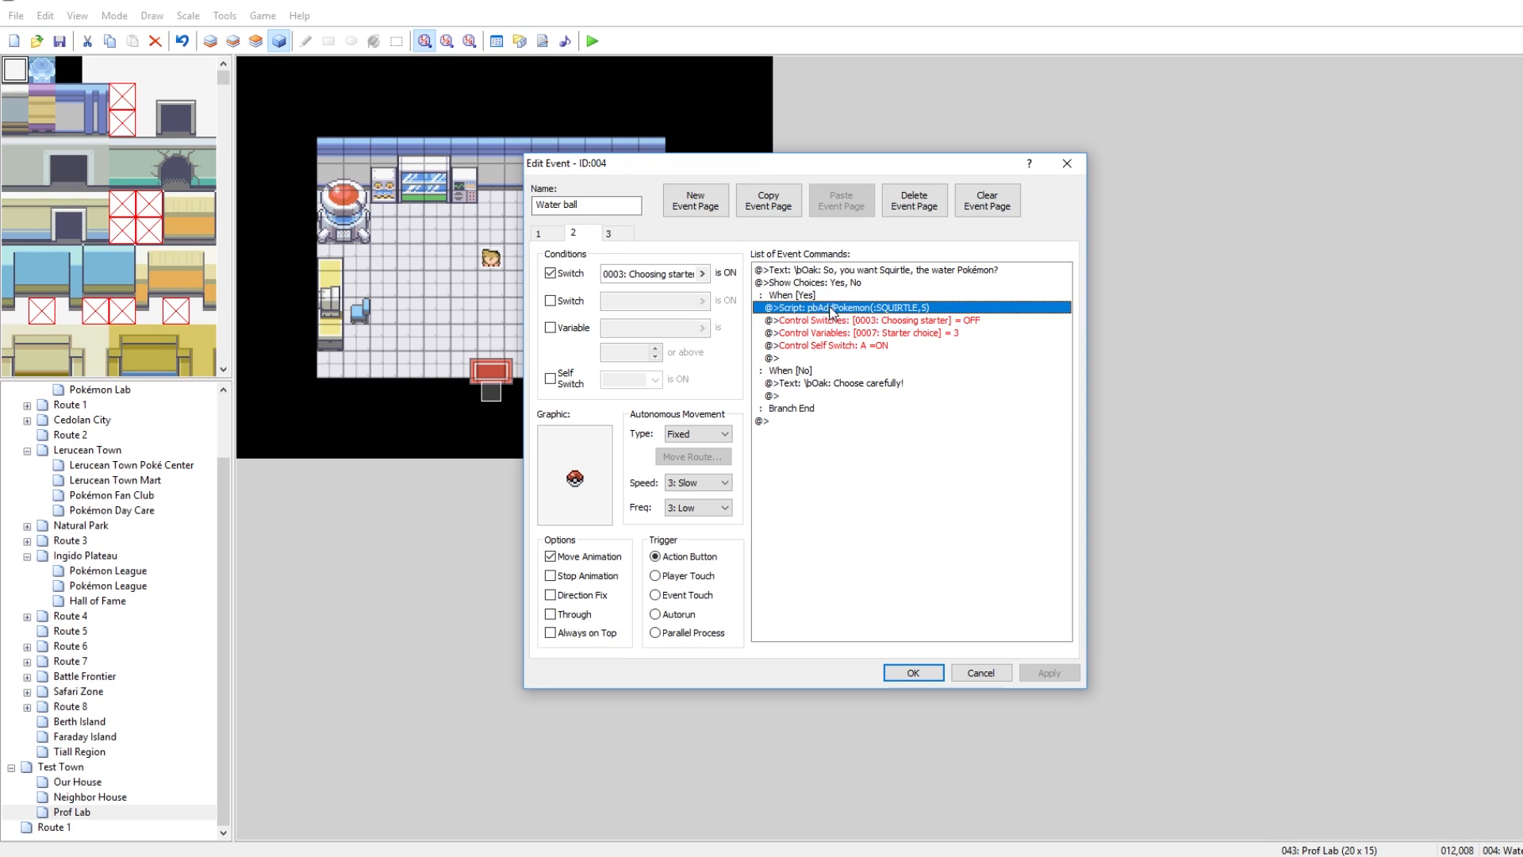
pyautogui.moveTo(882, 319)
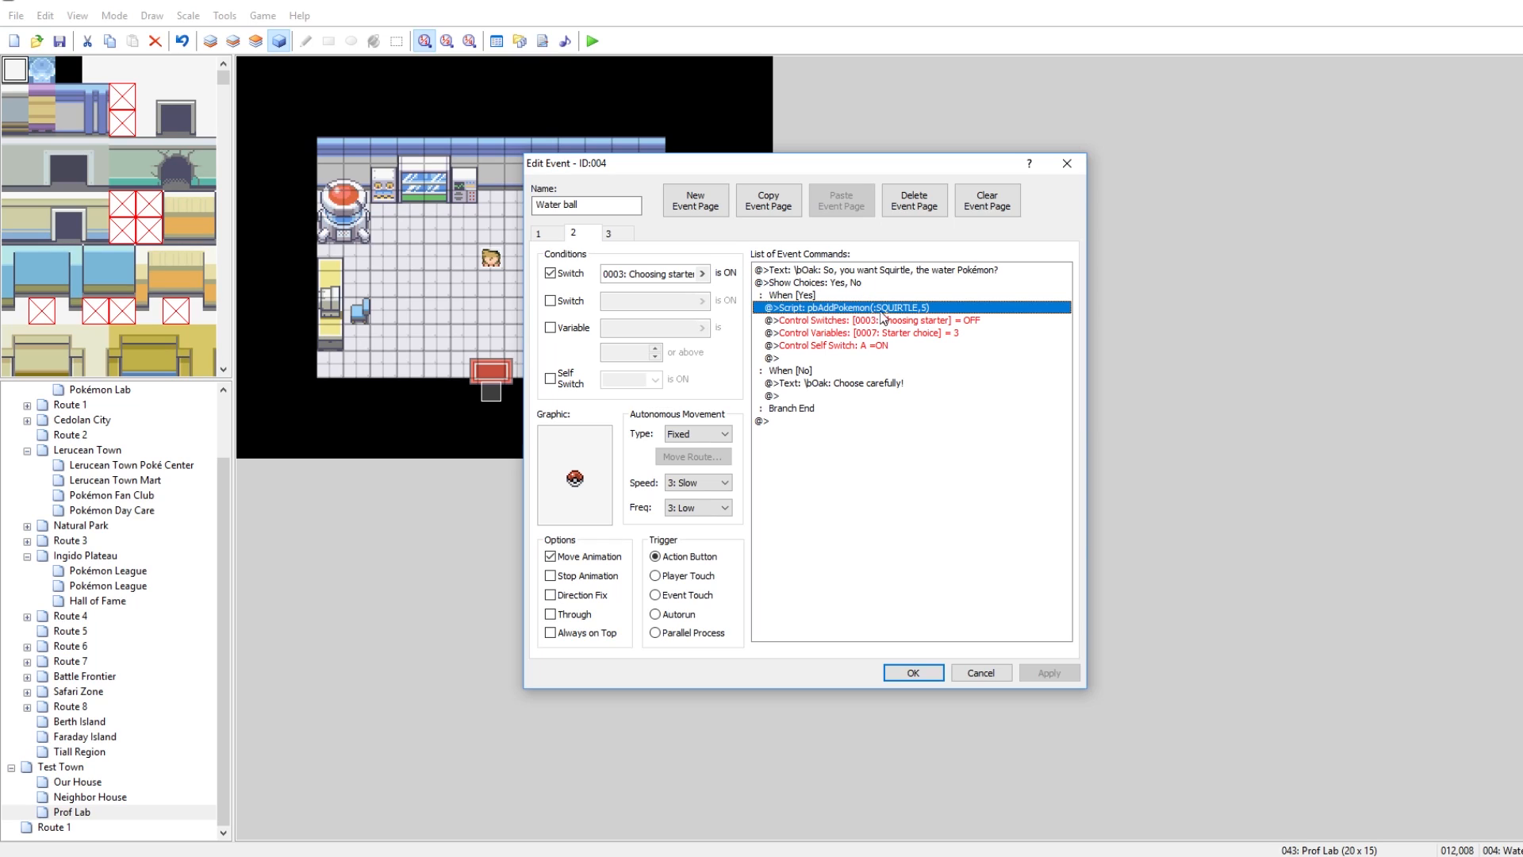
# Step: Review the Choosing starter switch, Starter choice variable and self switch A commands, then show page 3
pyautogui.click(874, 319)
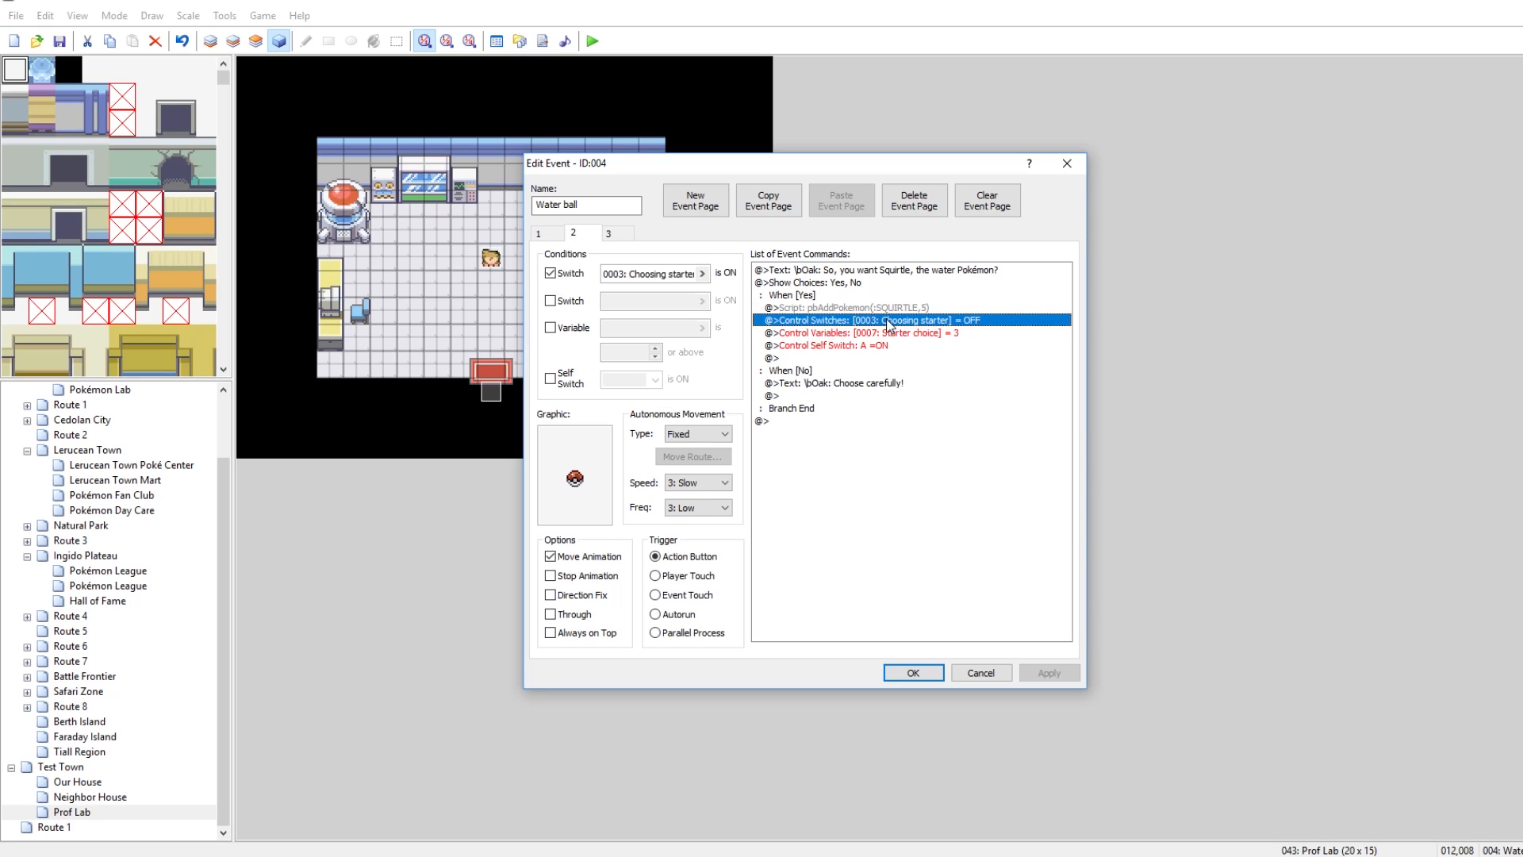
pyautogui.moveTo(733, 295)
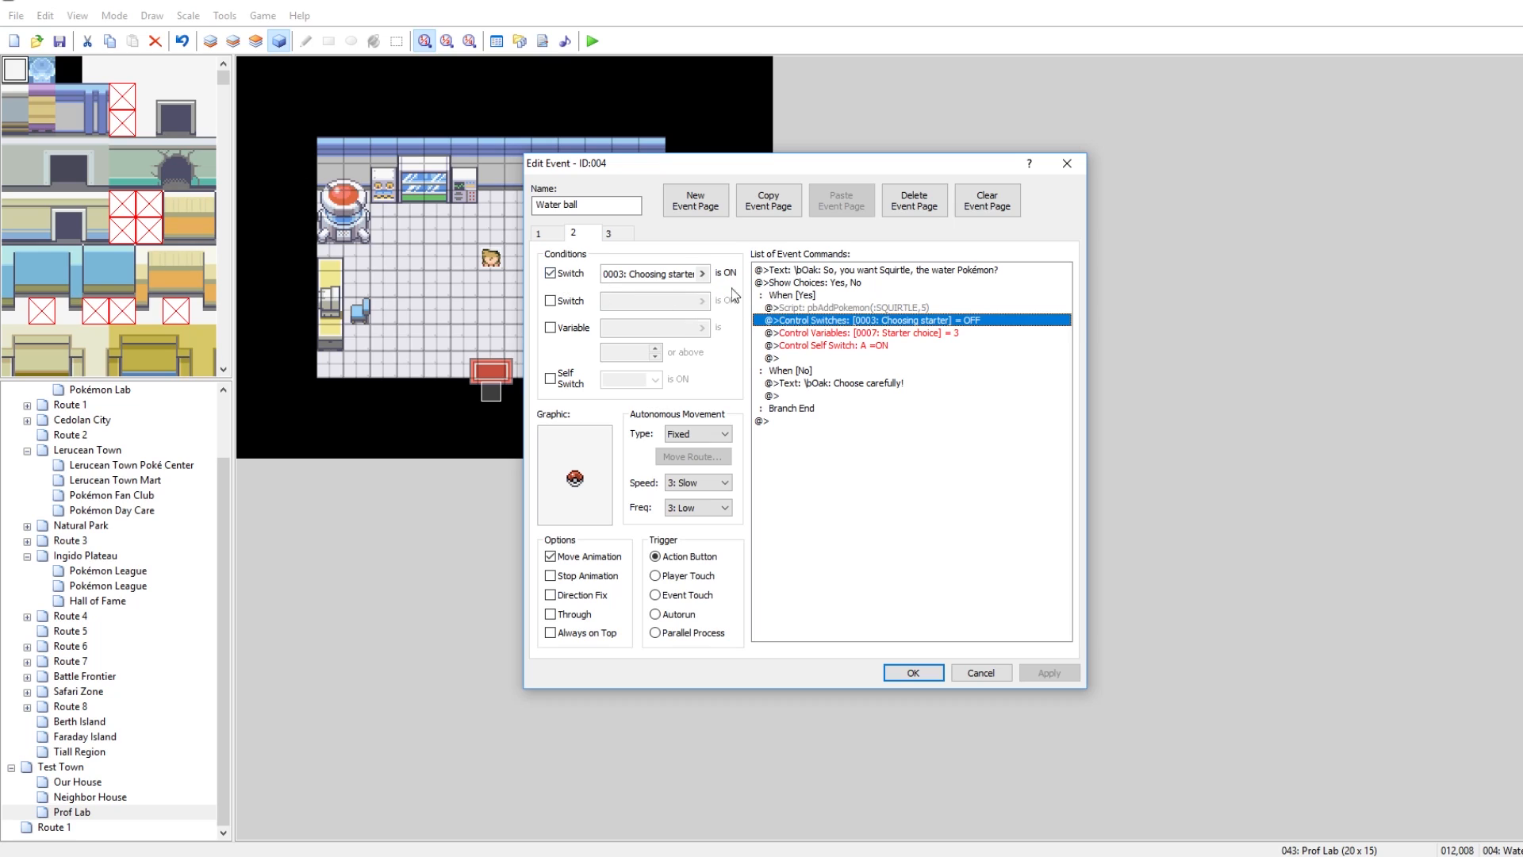
pyautogui.click(865, 332)
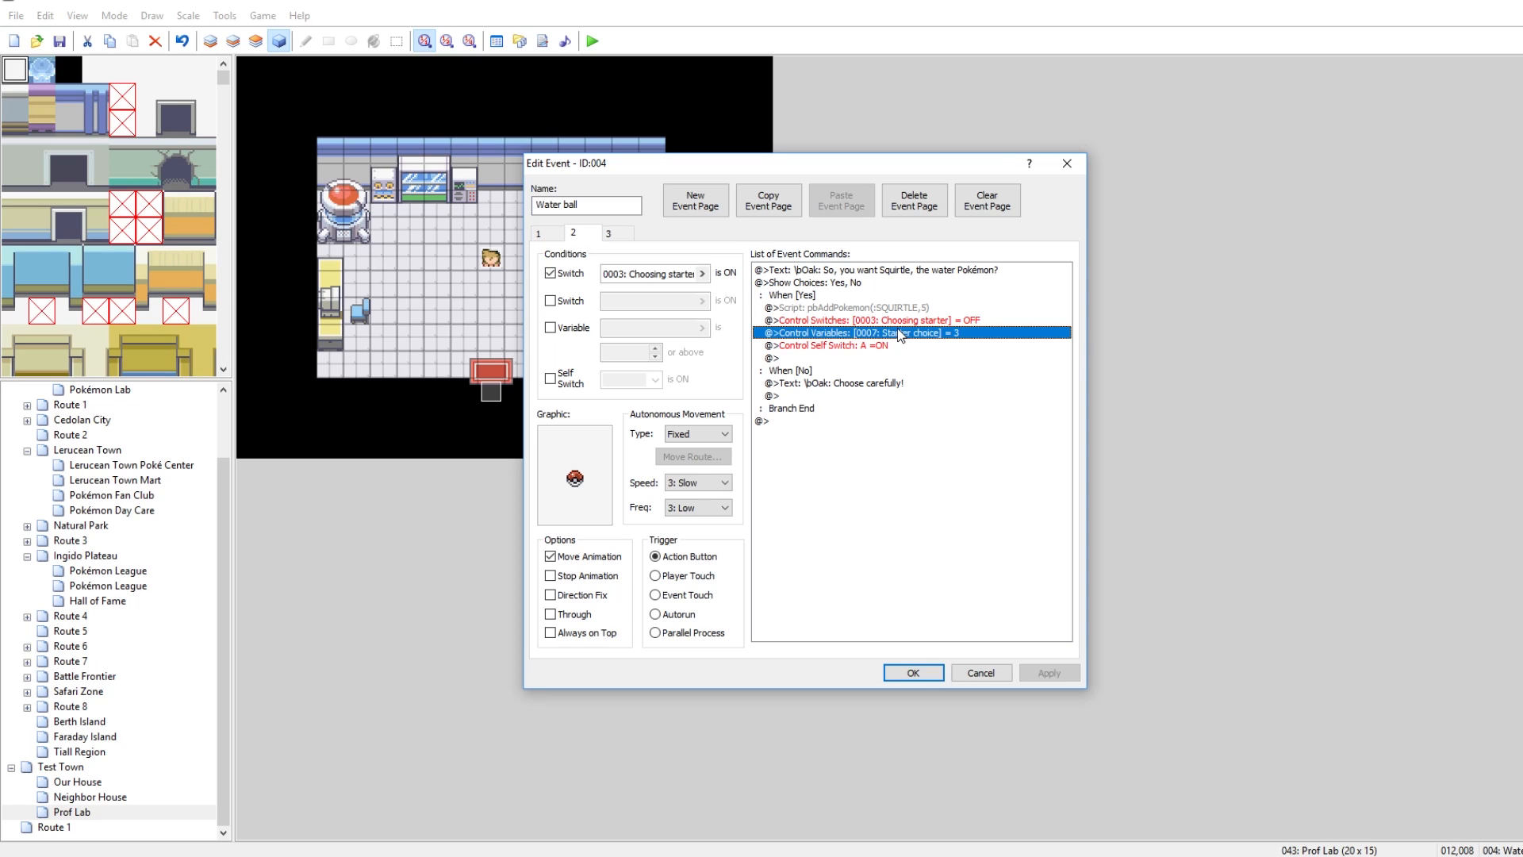
pyautogui.click(855, 344)
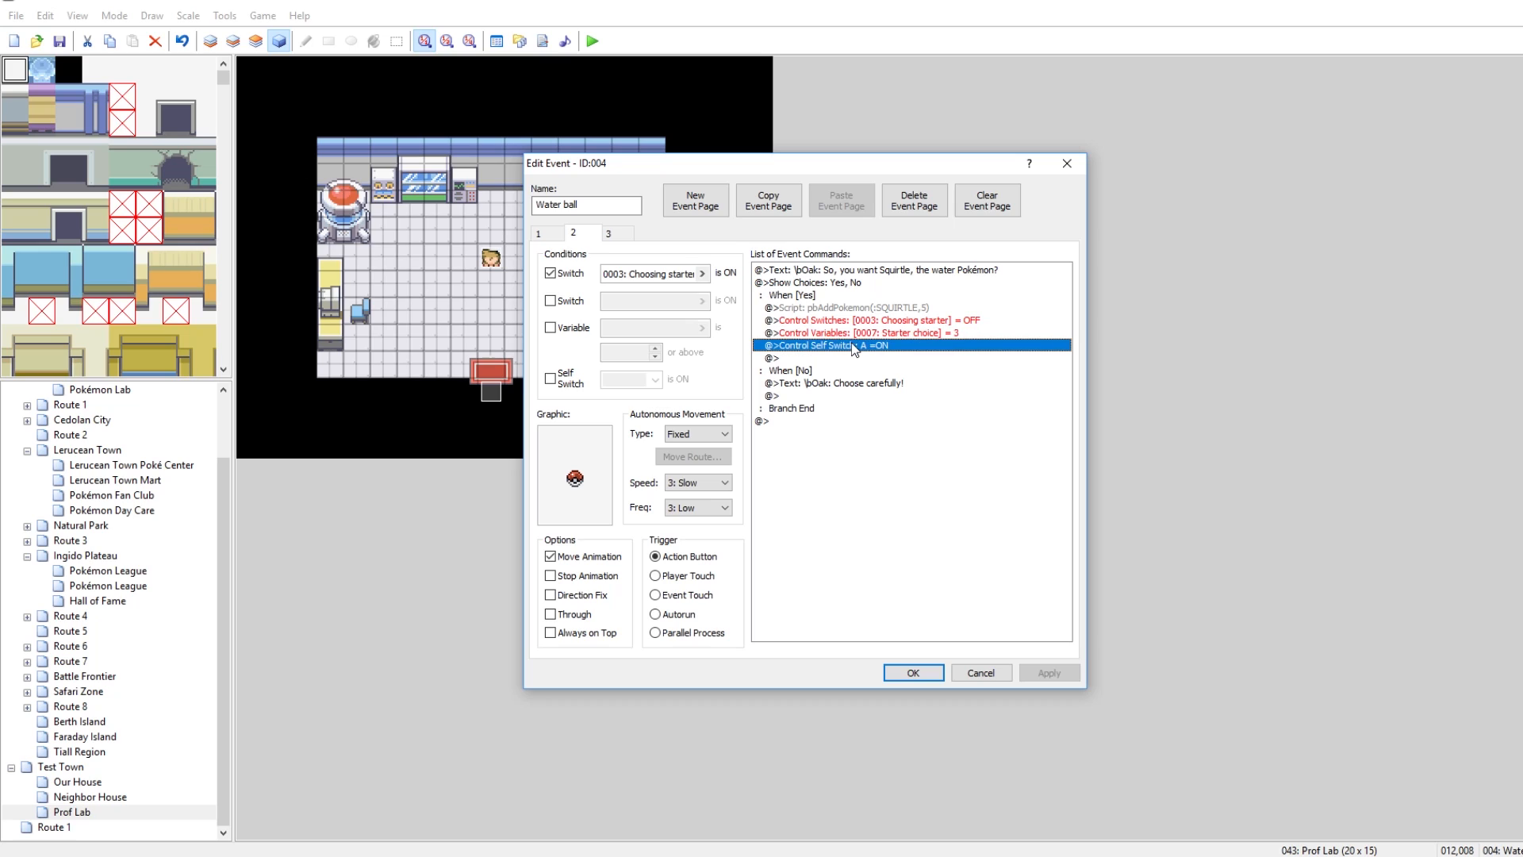
pyautogui.moveTo(631, 263)
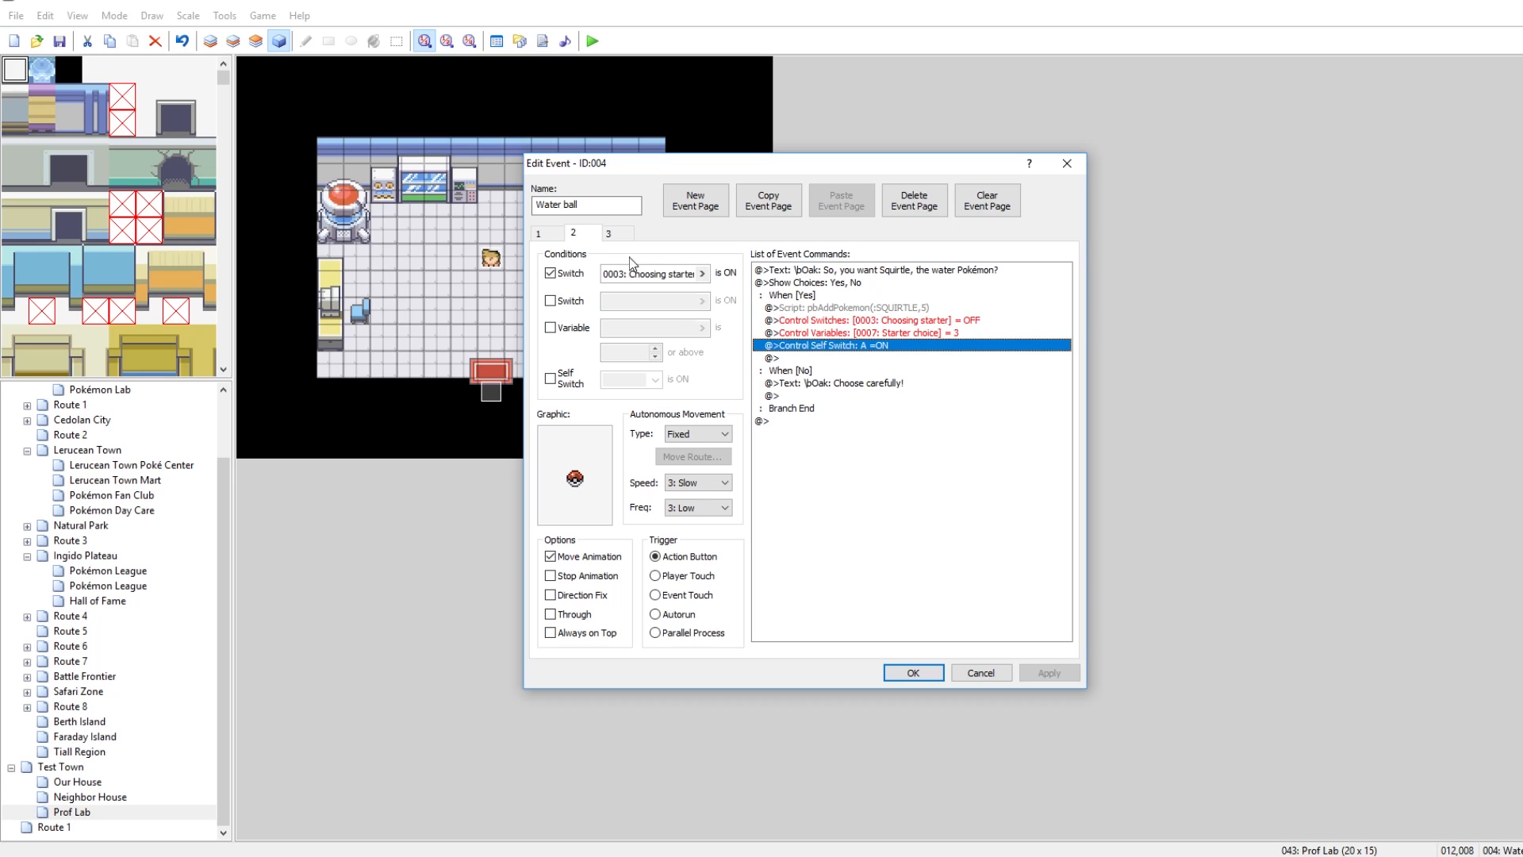
pyautogui.click(607, 233)
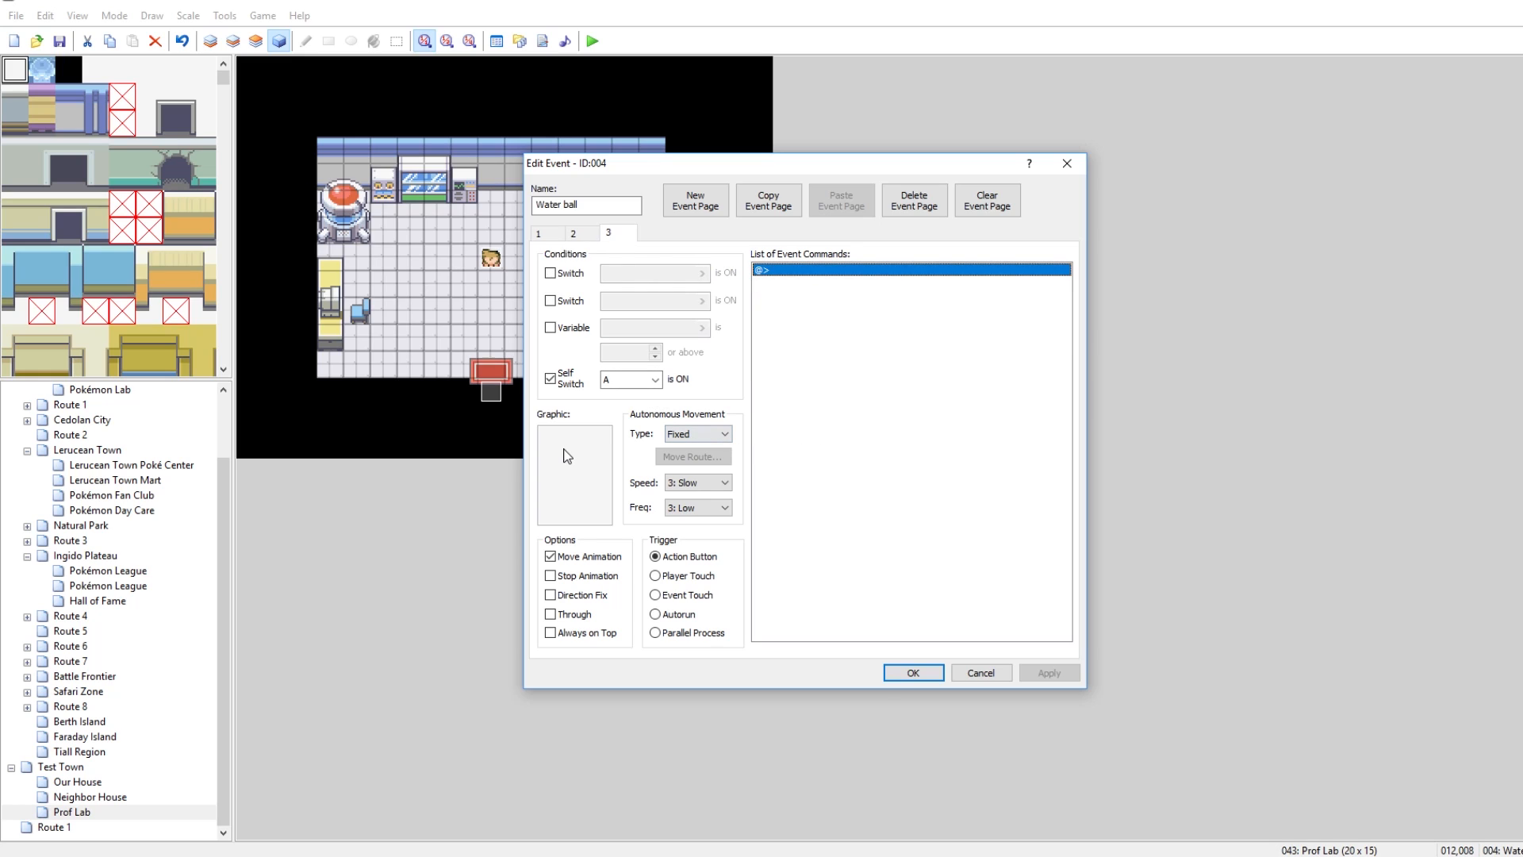
pyautogui.moveTo(1067, 168)
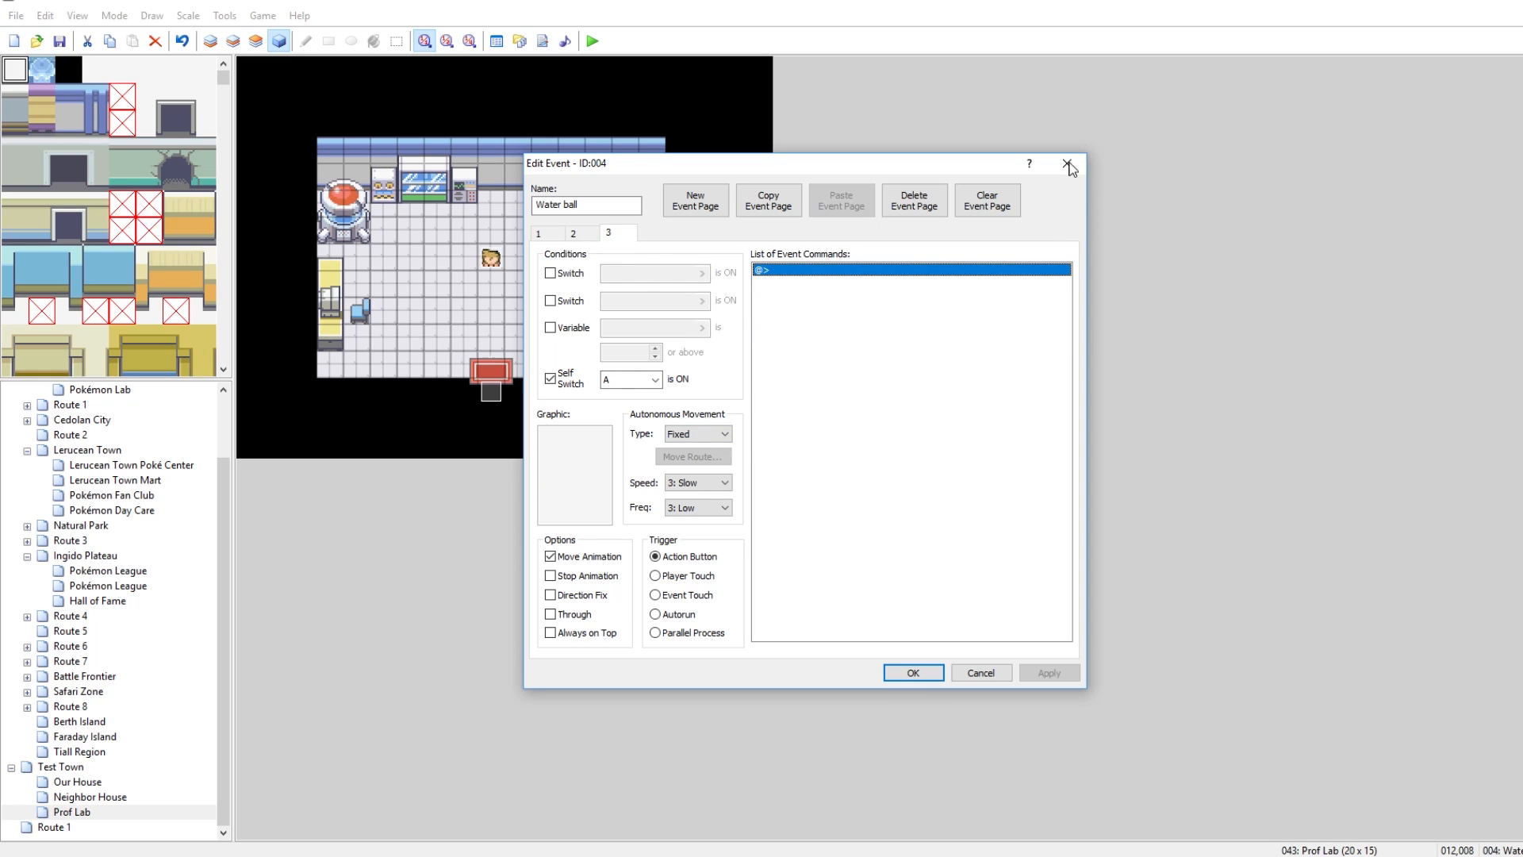
# Step: Close the editor, recheck the Water ball event's second page, and close it again
pyautogui.click(1067, 165)
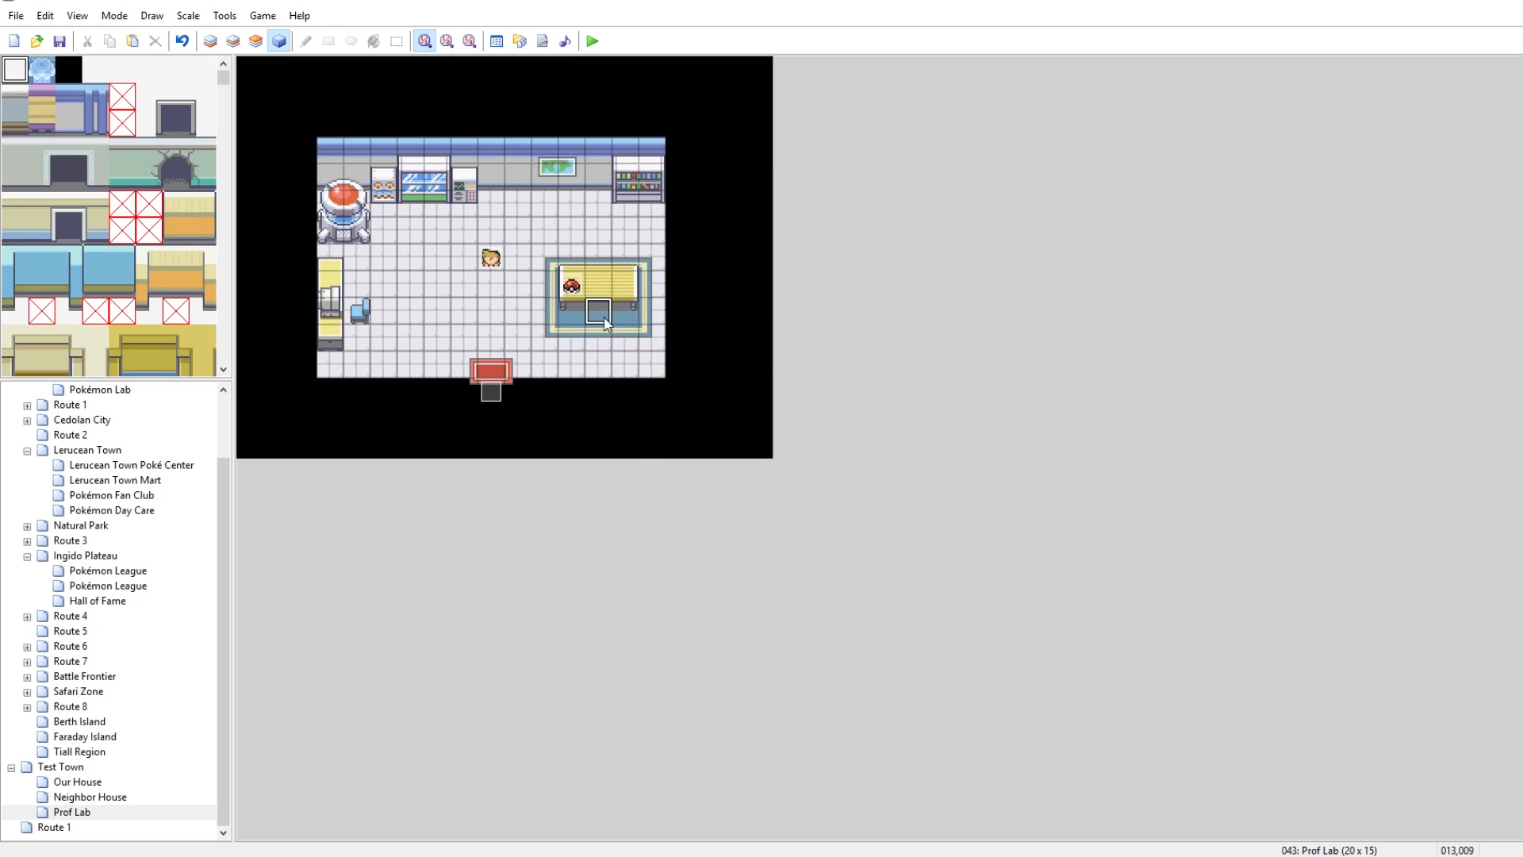
pyautogui.doubleClick(598, 311)
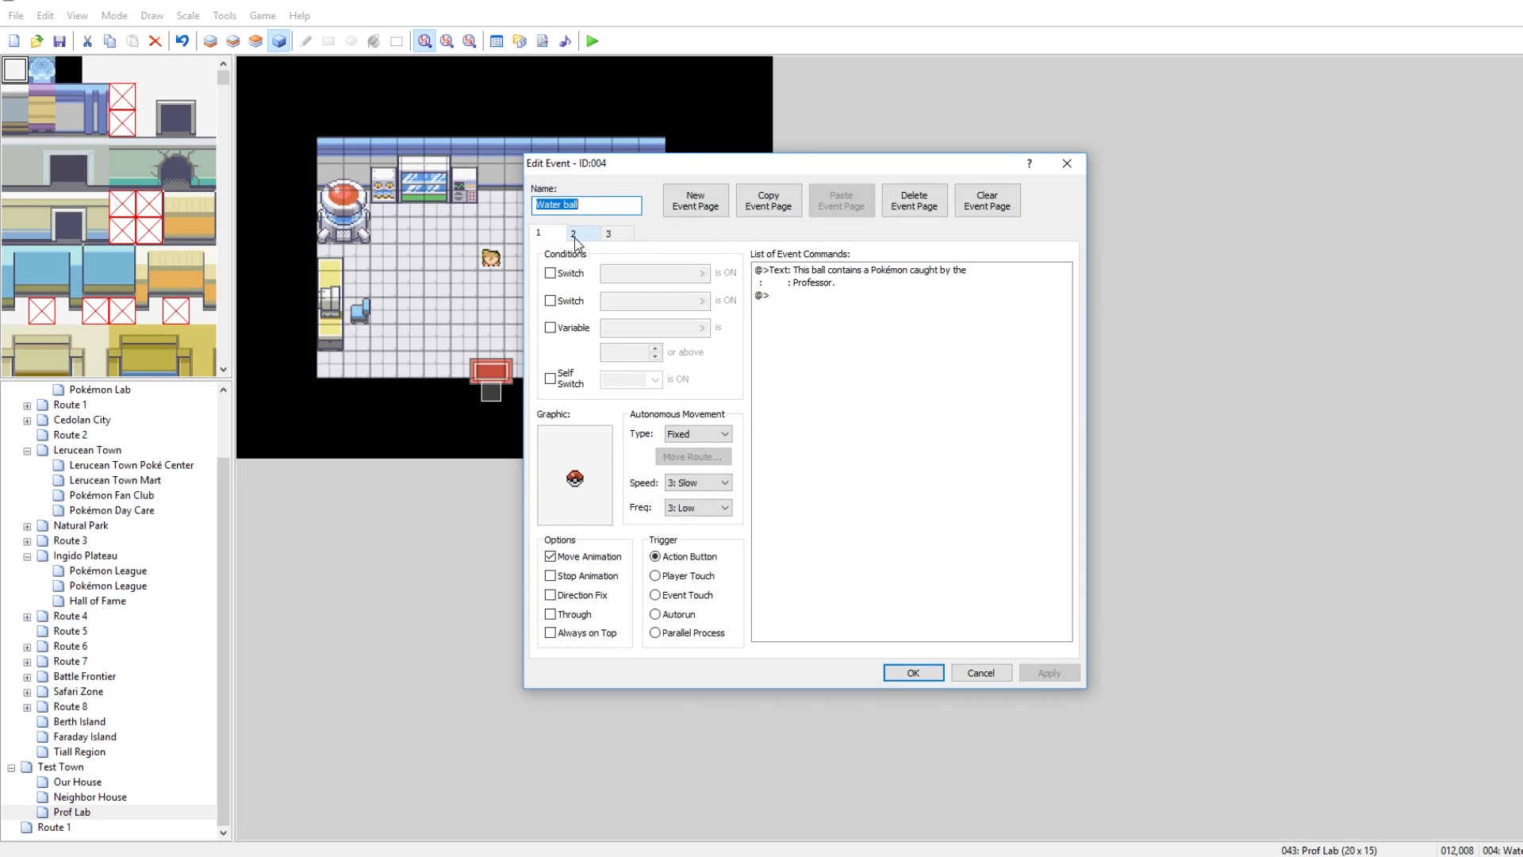
pyautogui.click(573, 233)
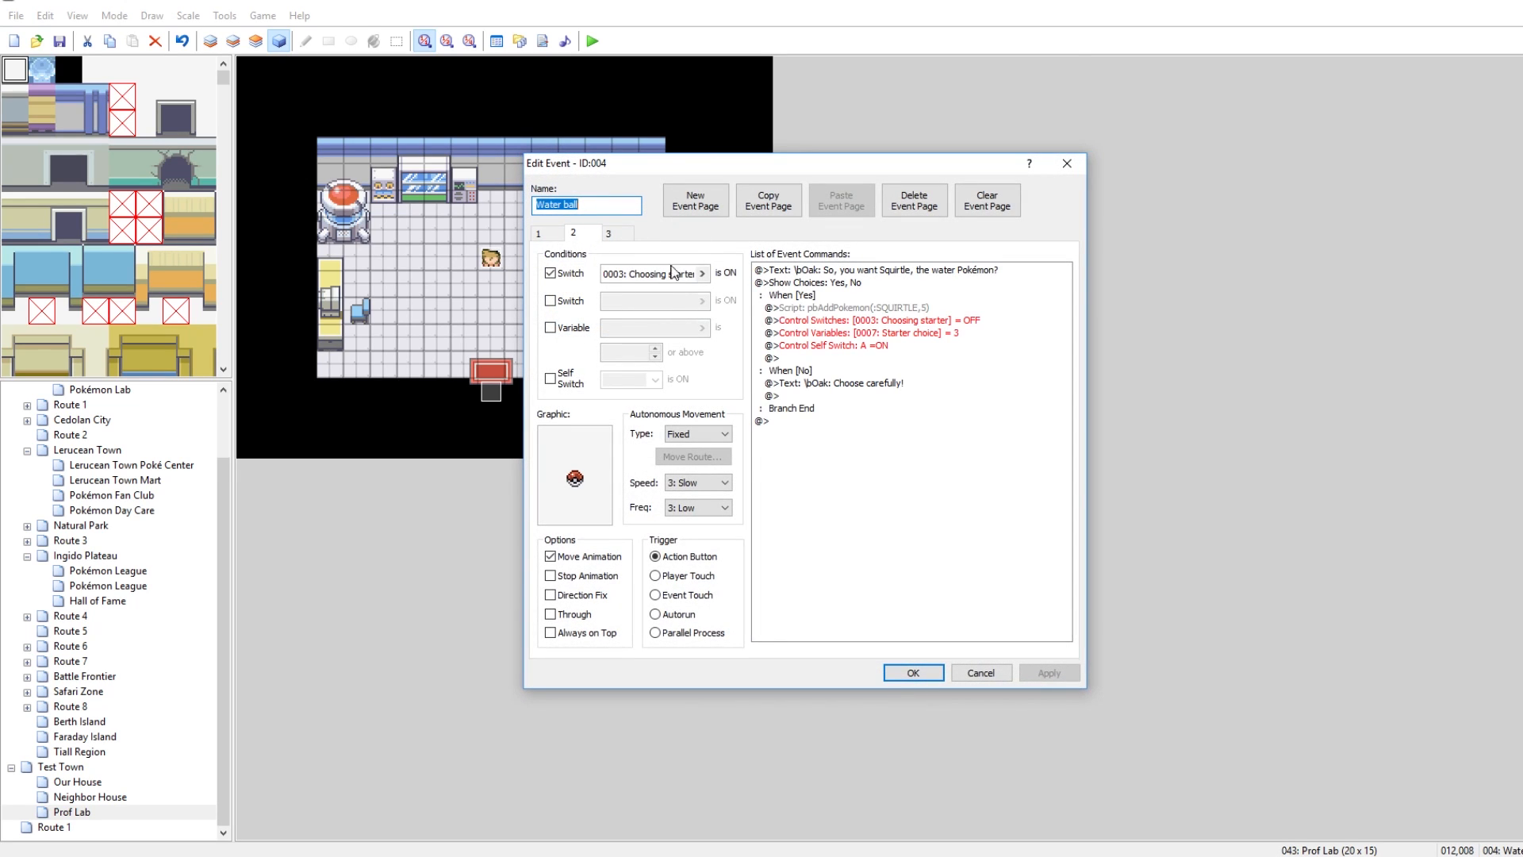
pyautogui.click(911, 671)
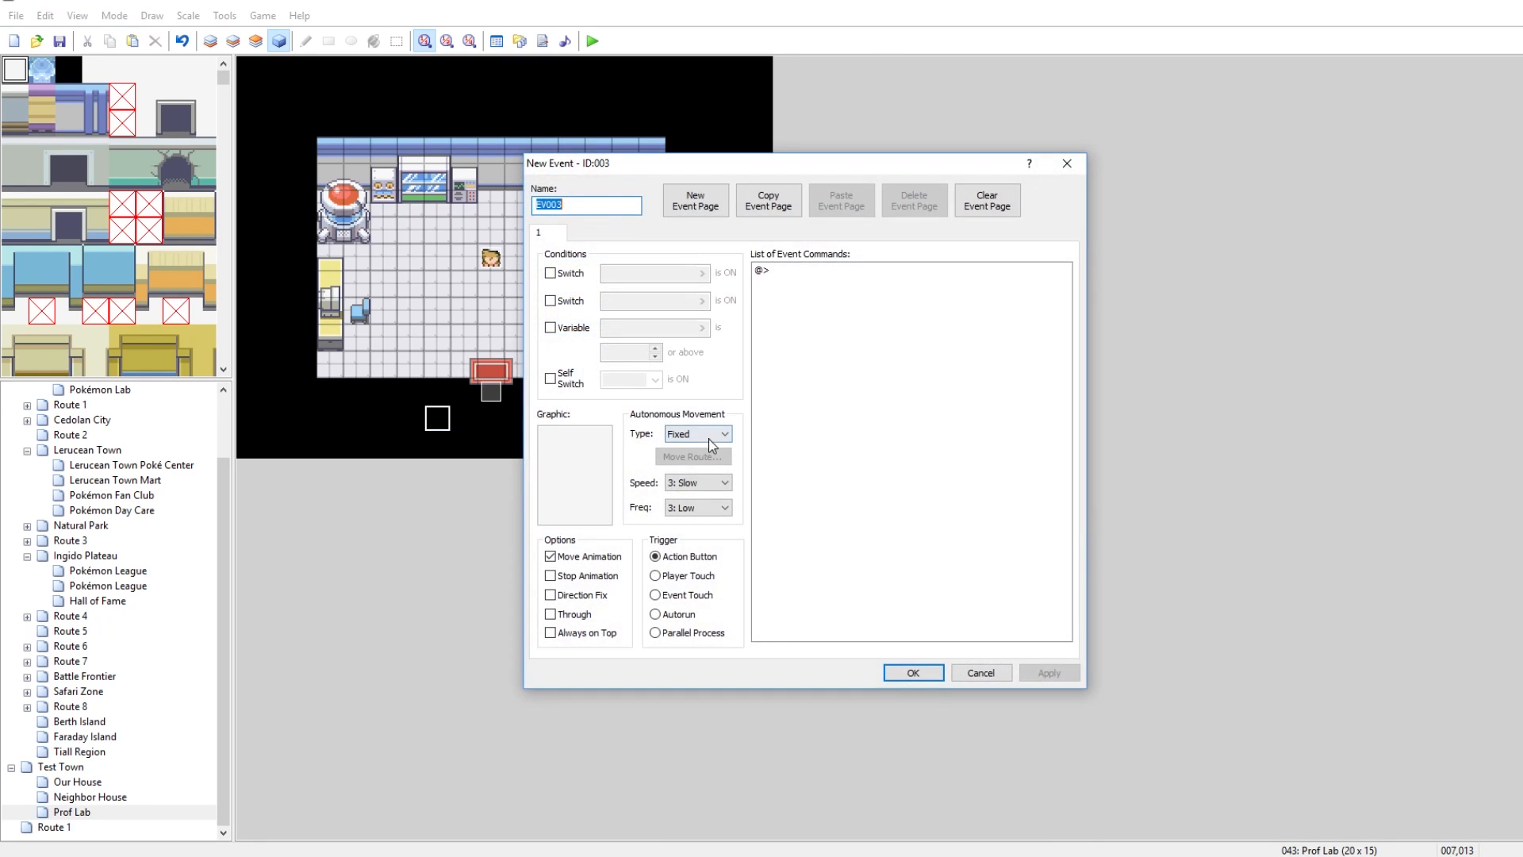
# Step: Set the event to Autorun and add the text "Welcome to my lab! Pick a starter!"
pyautogui.click(657, 614)
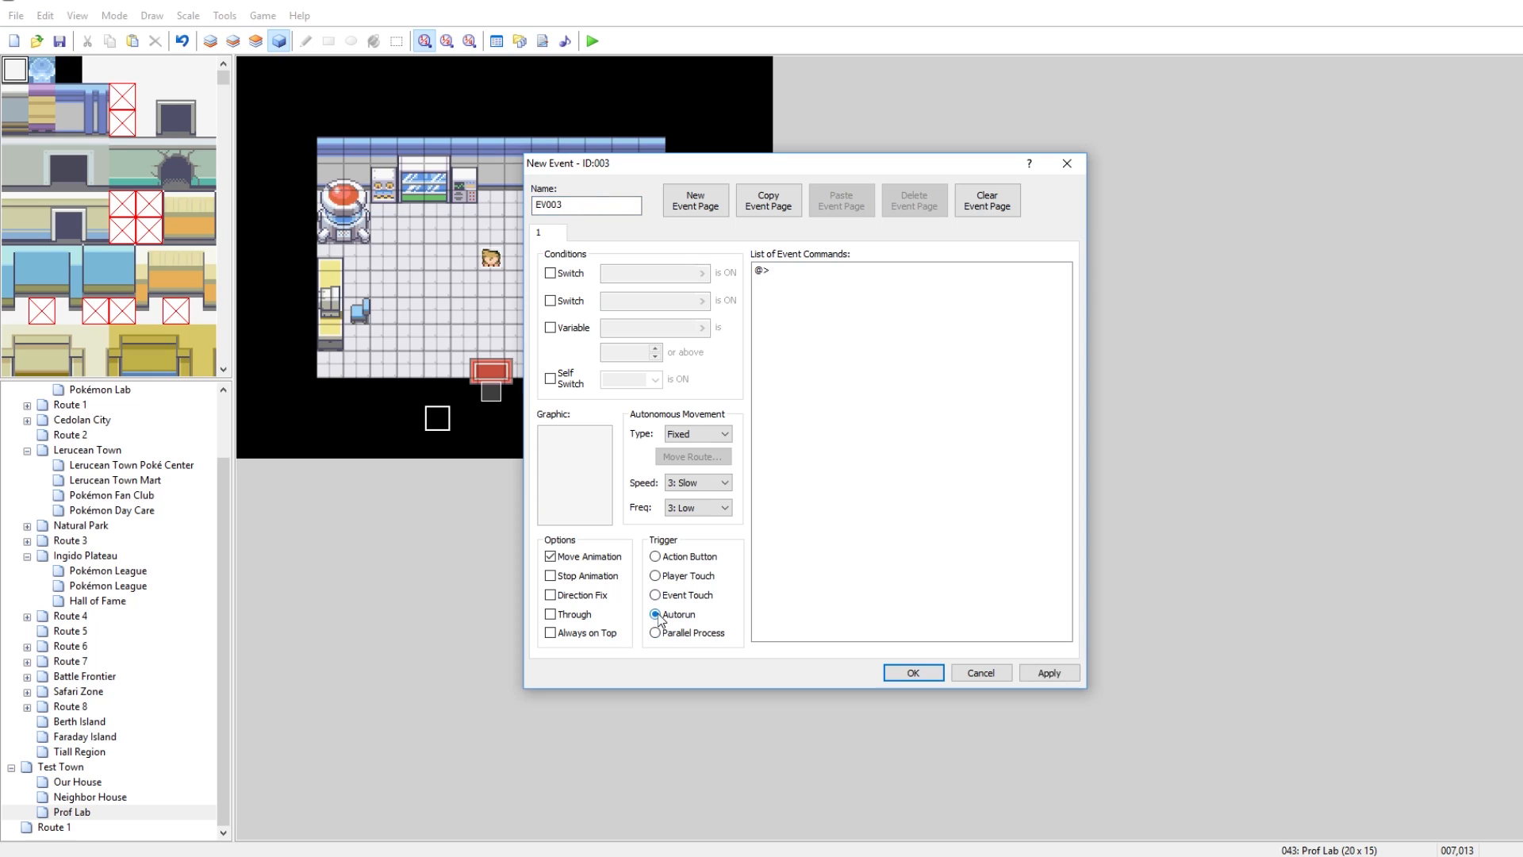
pyautogui.moveTo(587, 244)
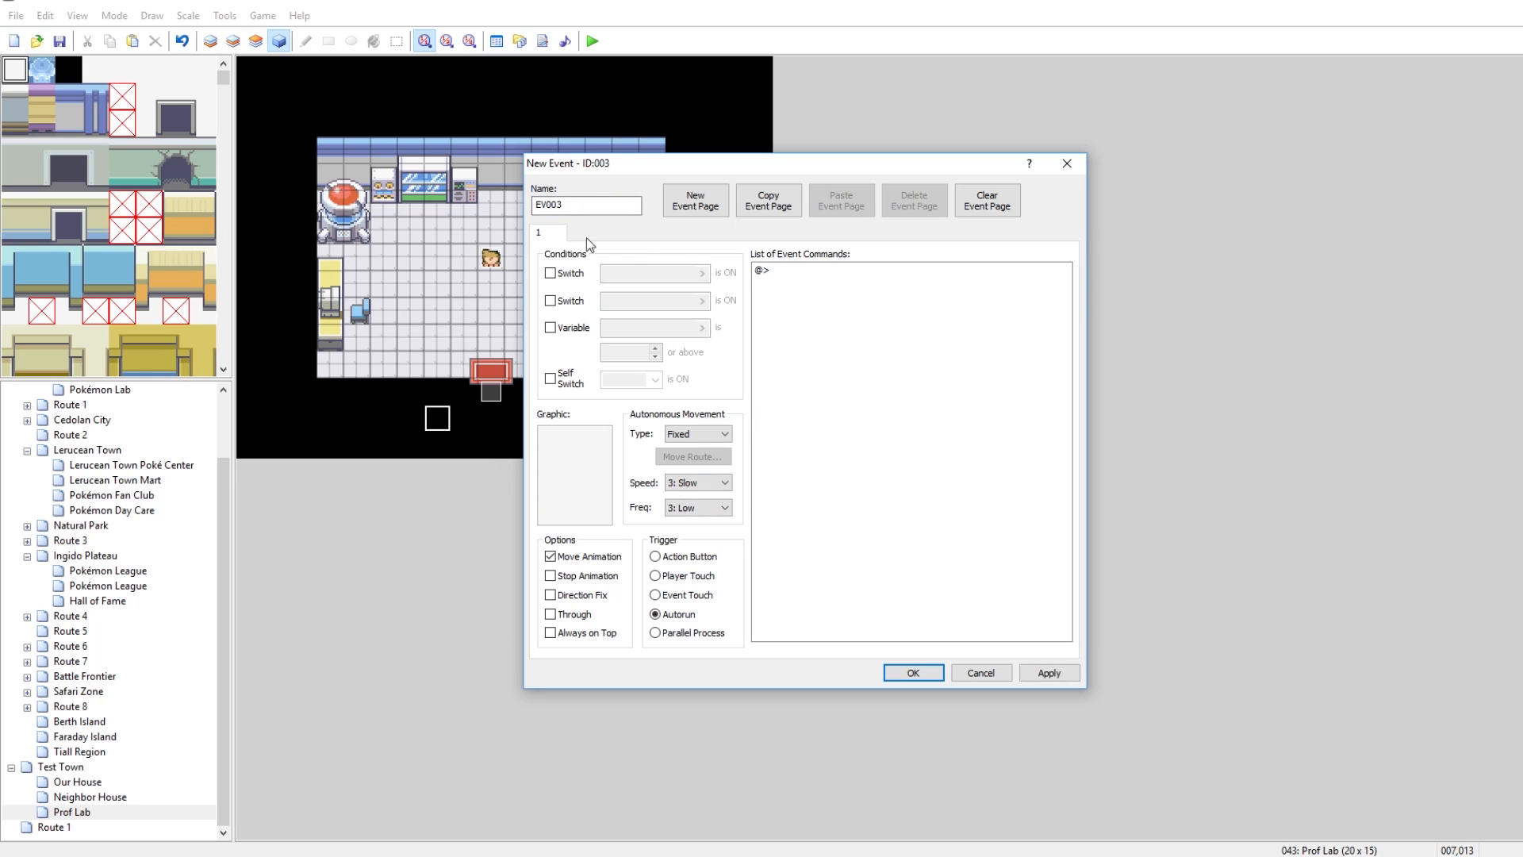
pyautogui.click(763, 270)
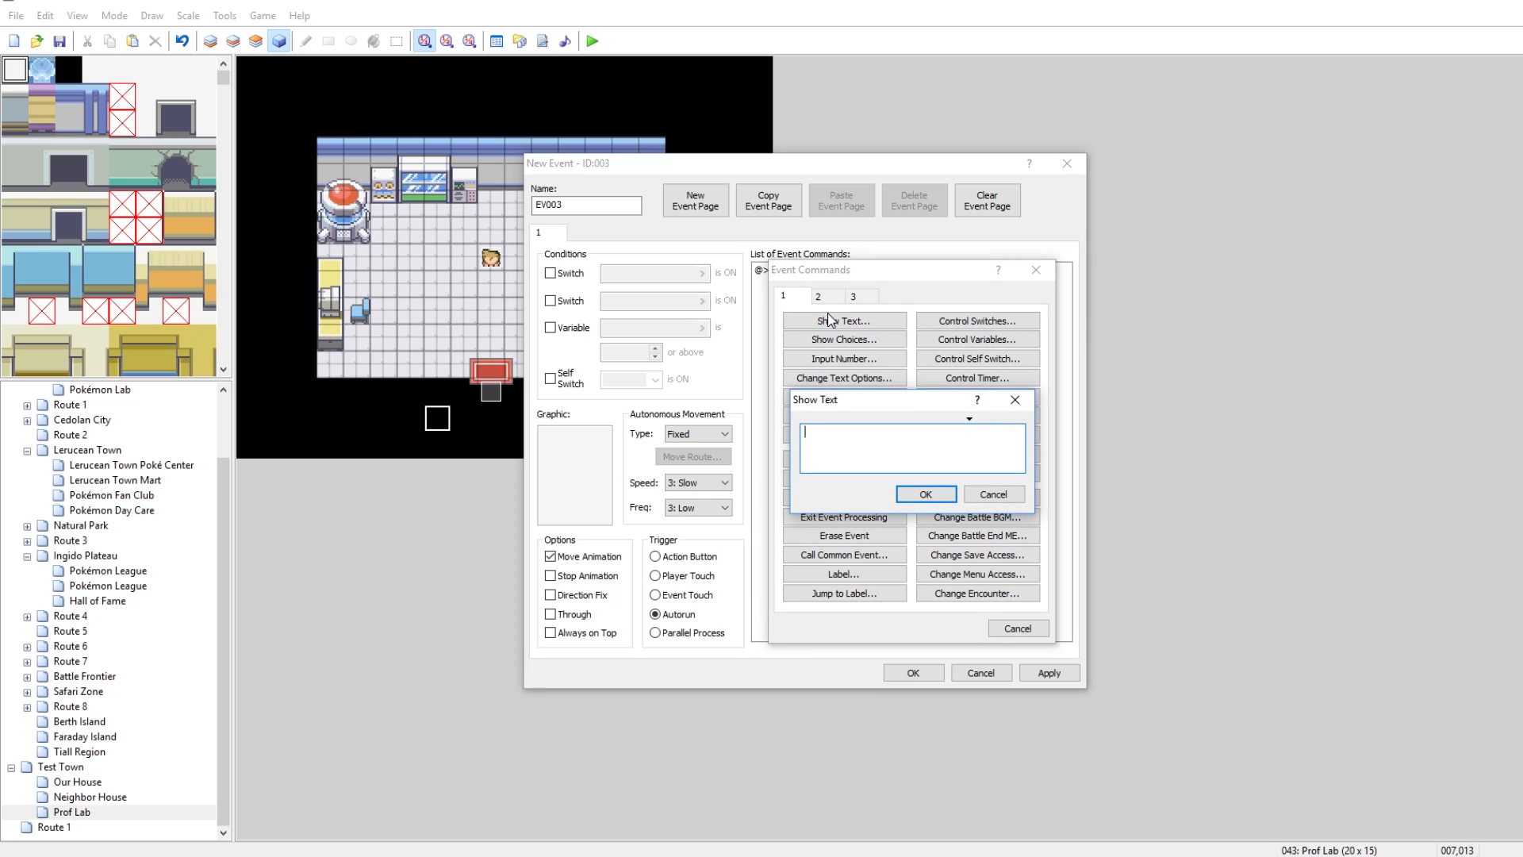
pyautogui.write('Welcome to my')
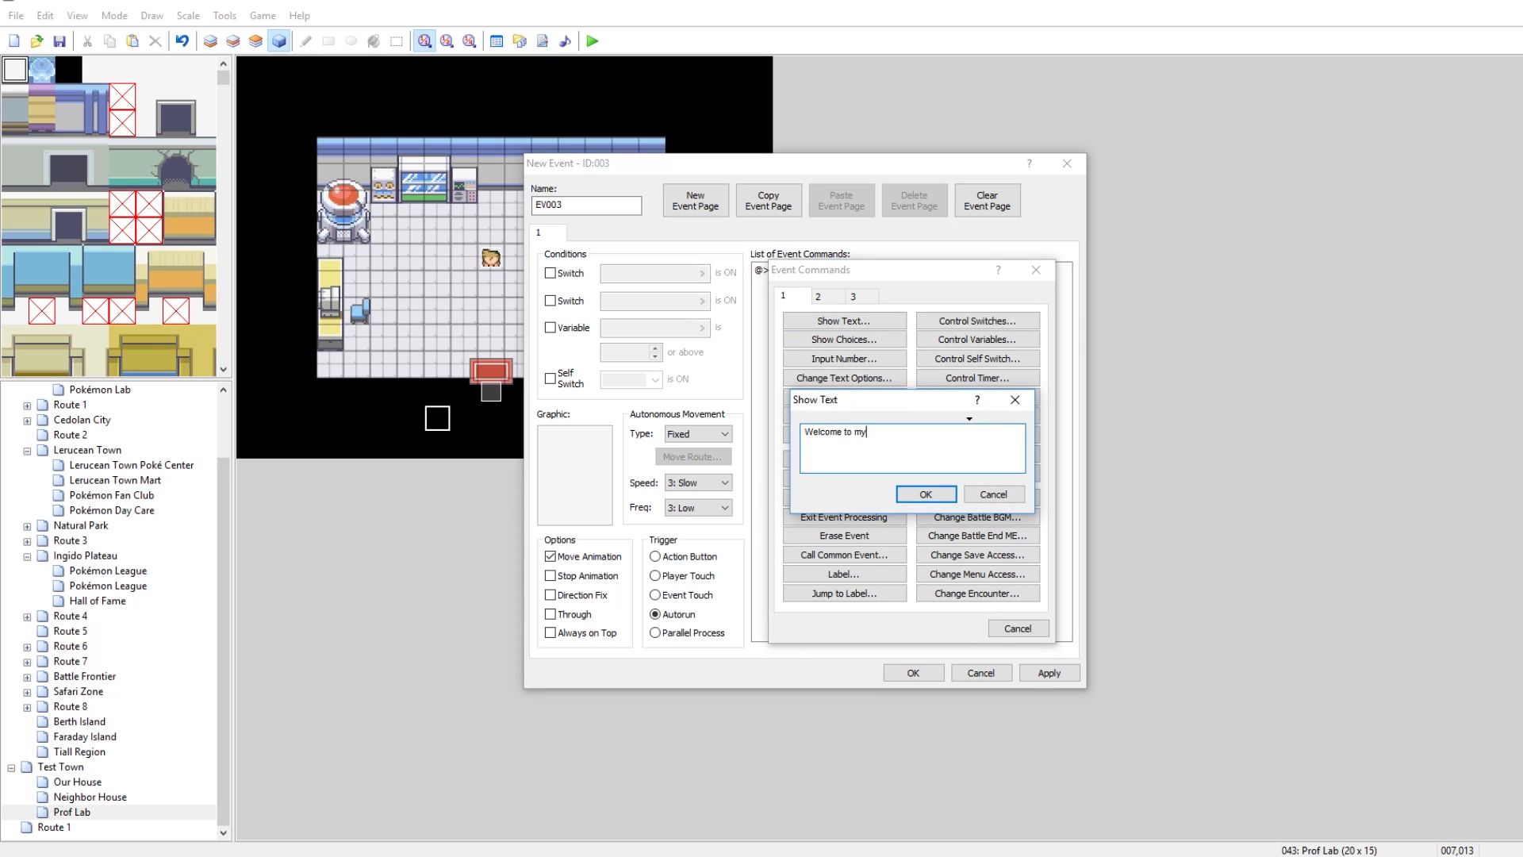
pyautogui.write('lab! Pl')
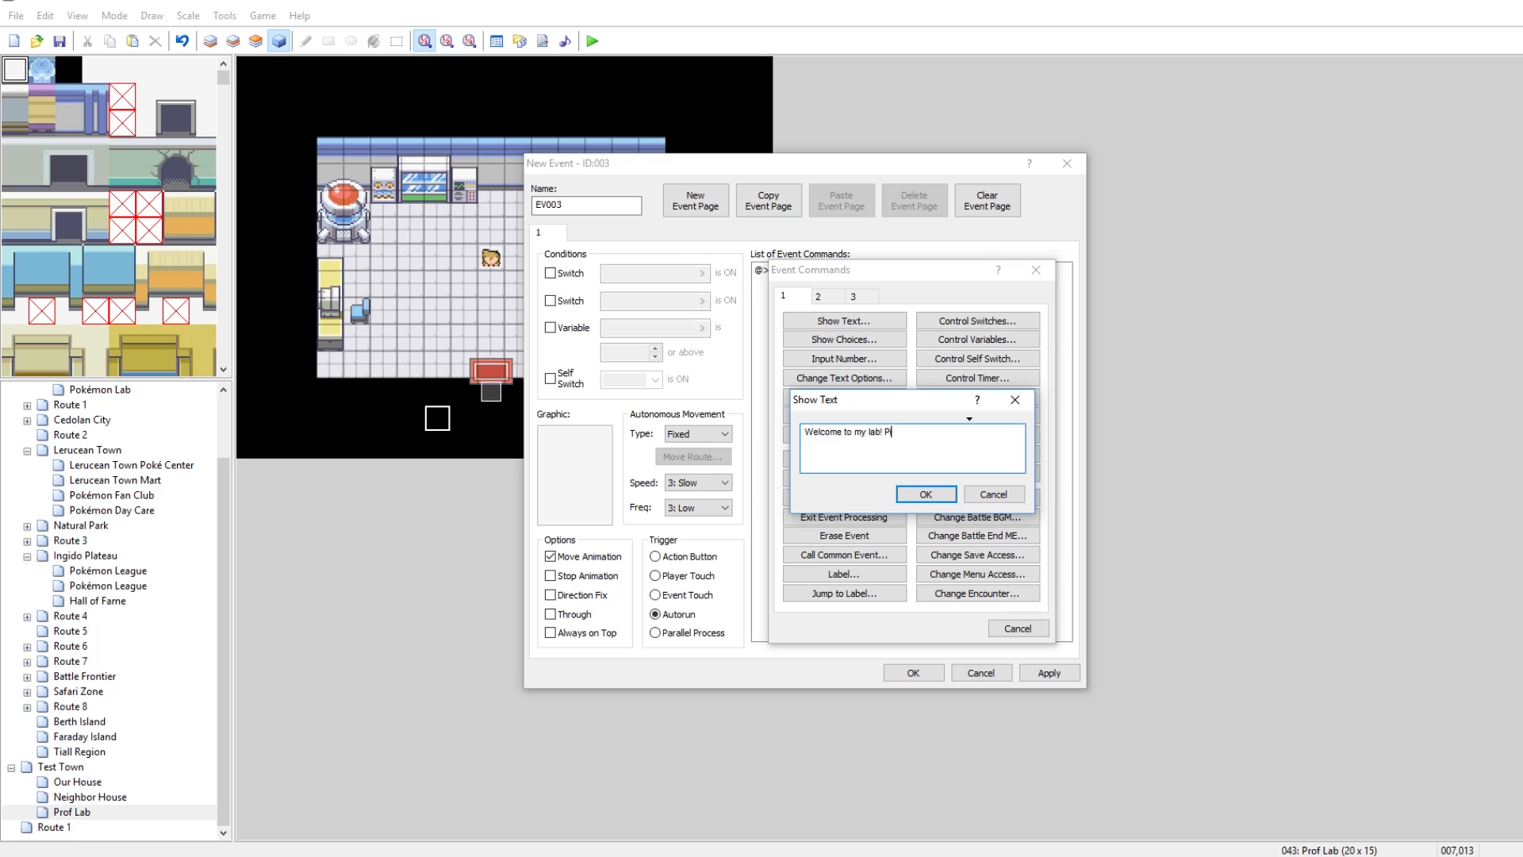
pyautogui.write('ick a start')
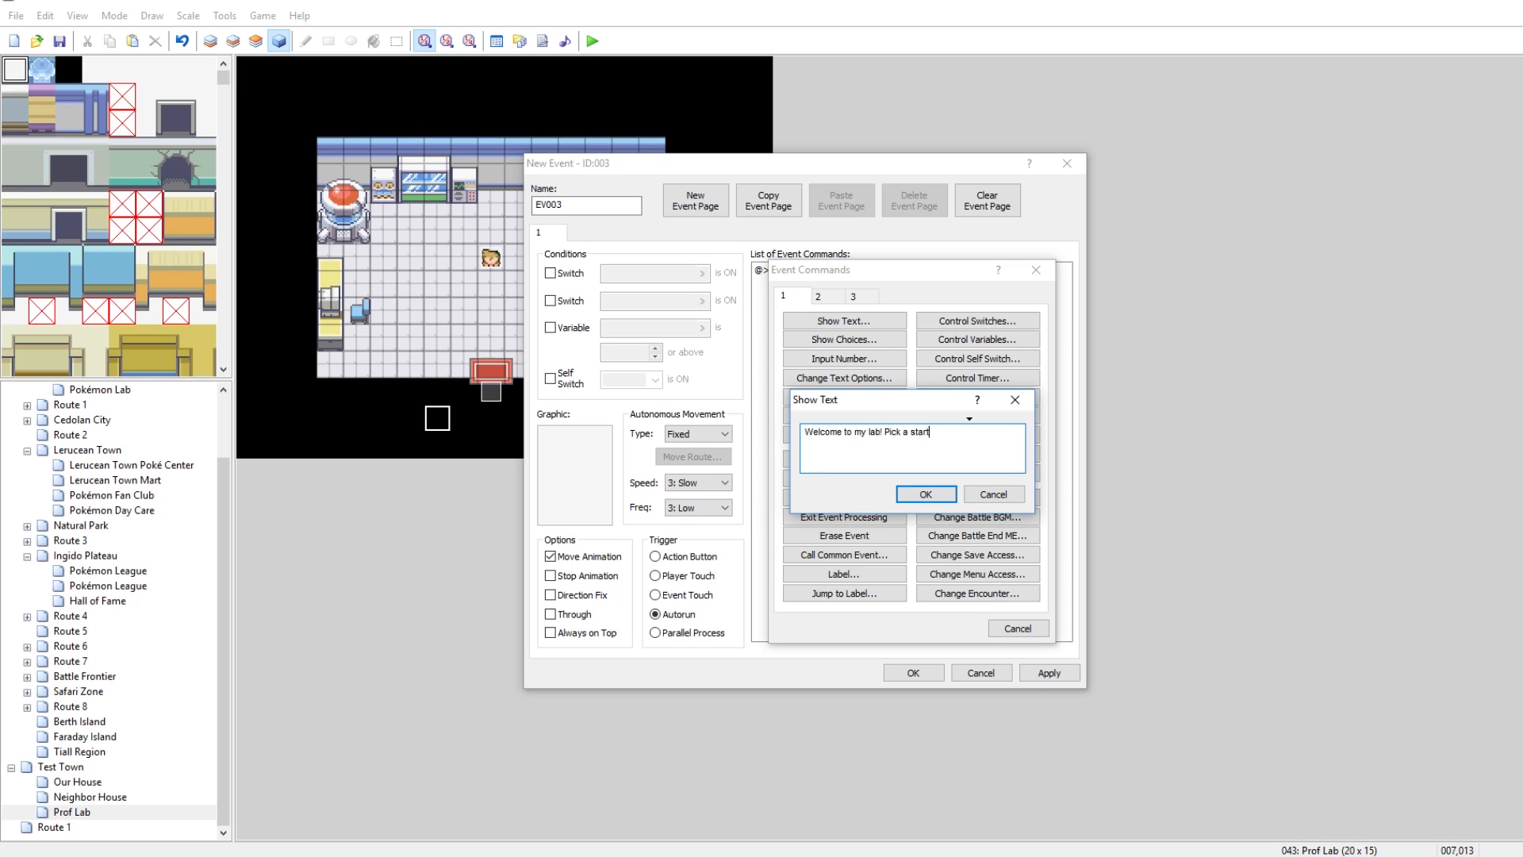
pyautogui.click(924, 494)
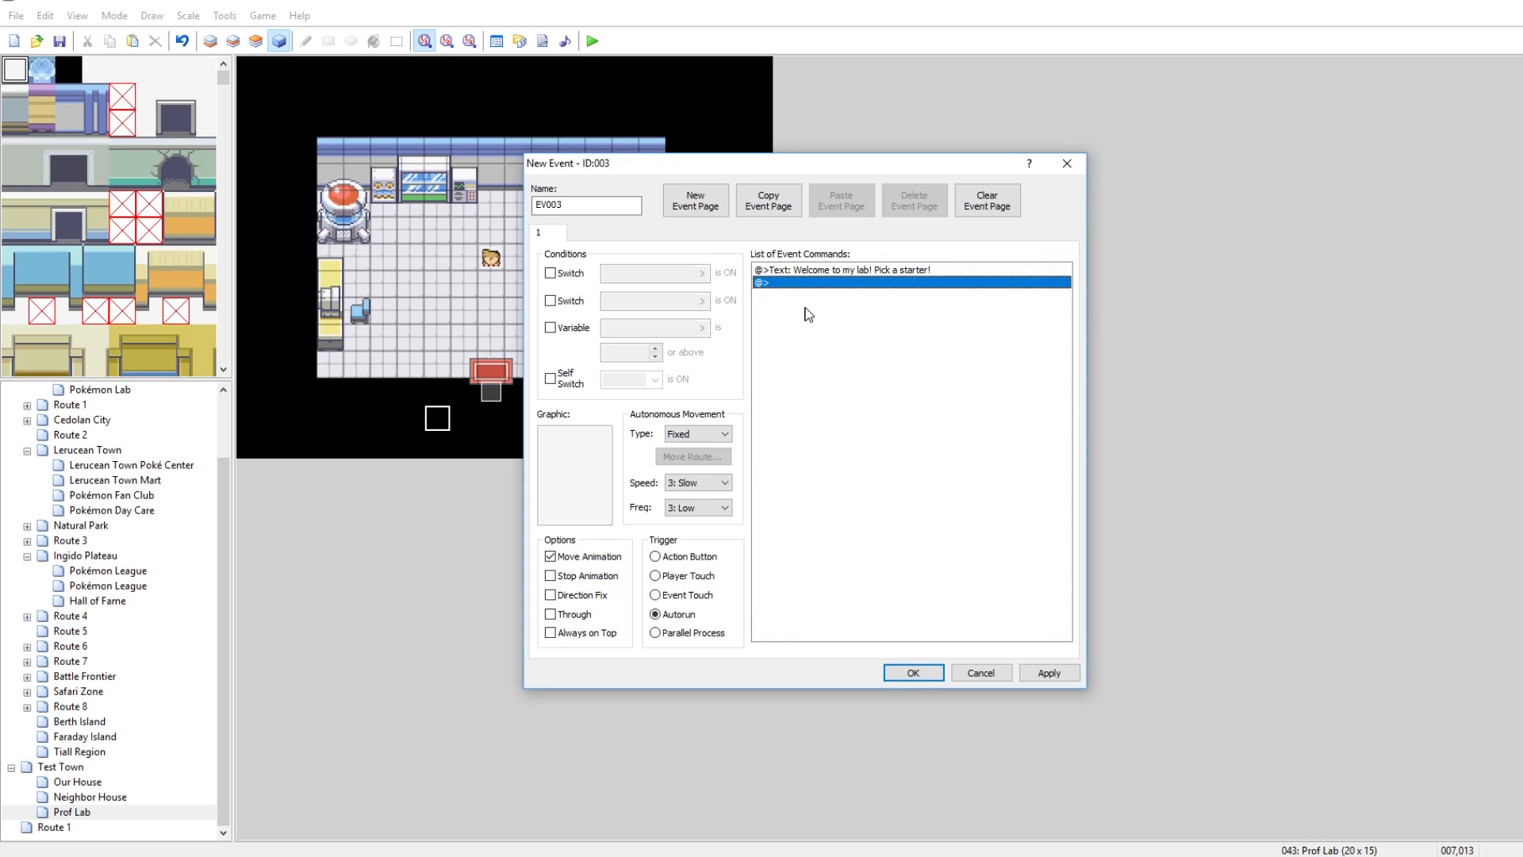
# Step: Add a player move route Up, Right, Up with Wait for Move's Completion and apply it
pyautogui.doubleClick(765, 282)
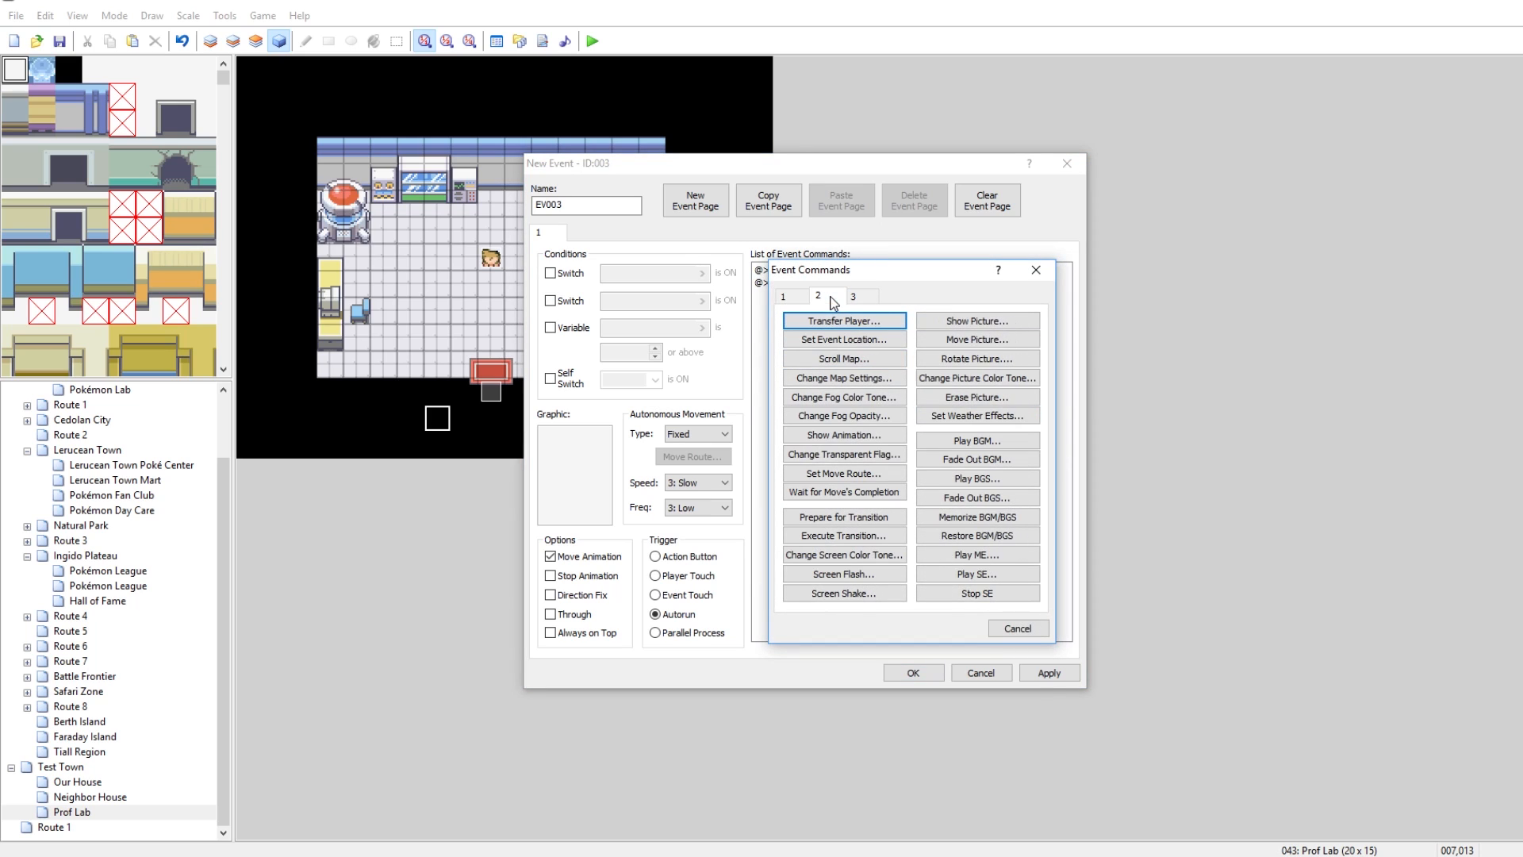
pyautogui.click(842, 473)
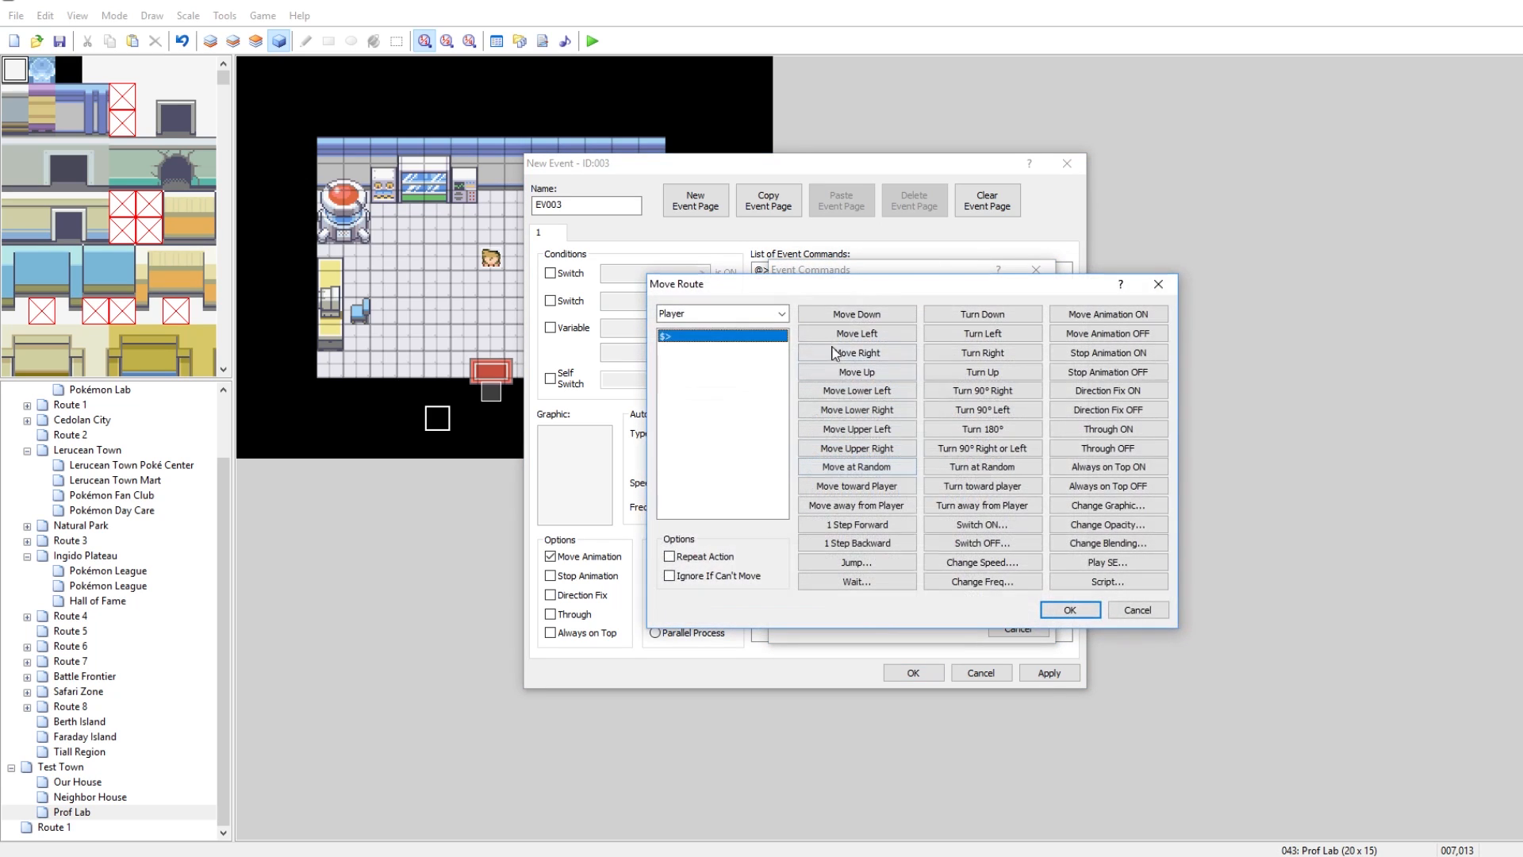
pyautogui.click(855, 371)
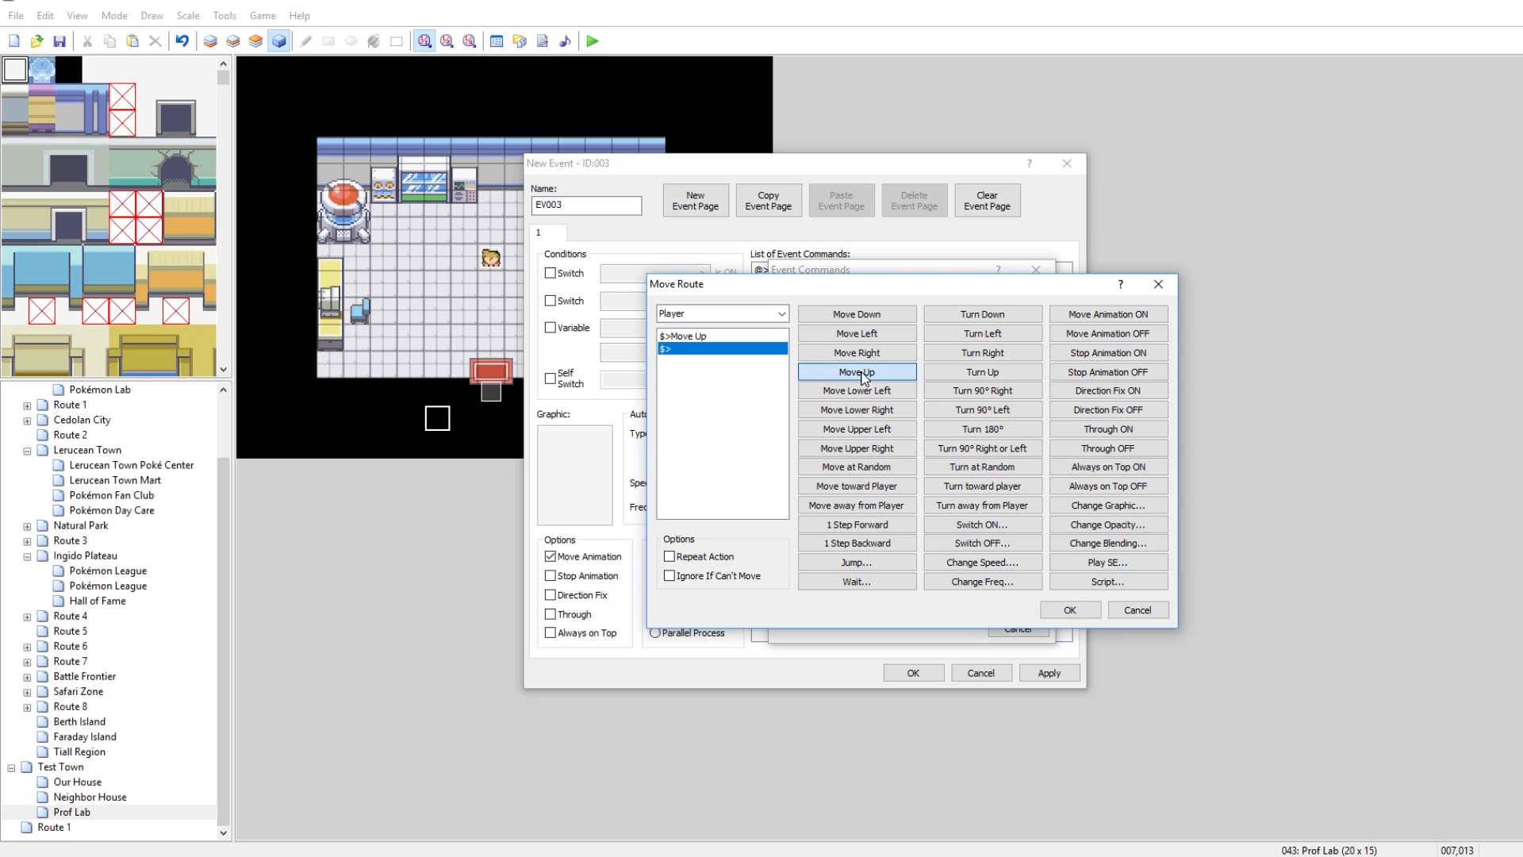
pyautogui.click(855, 352)
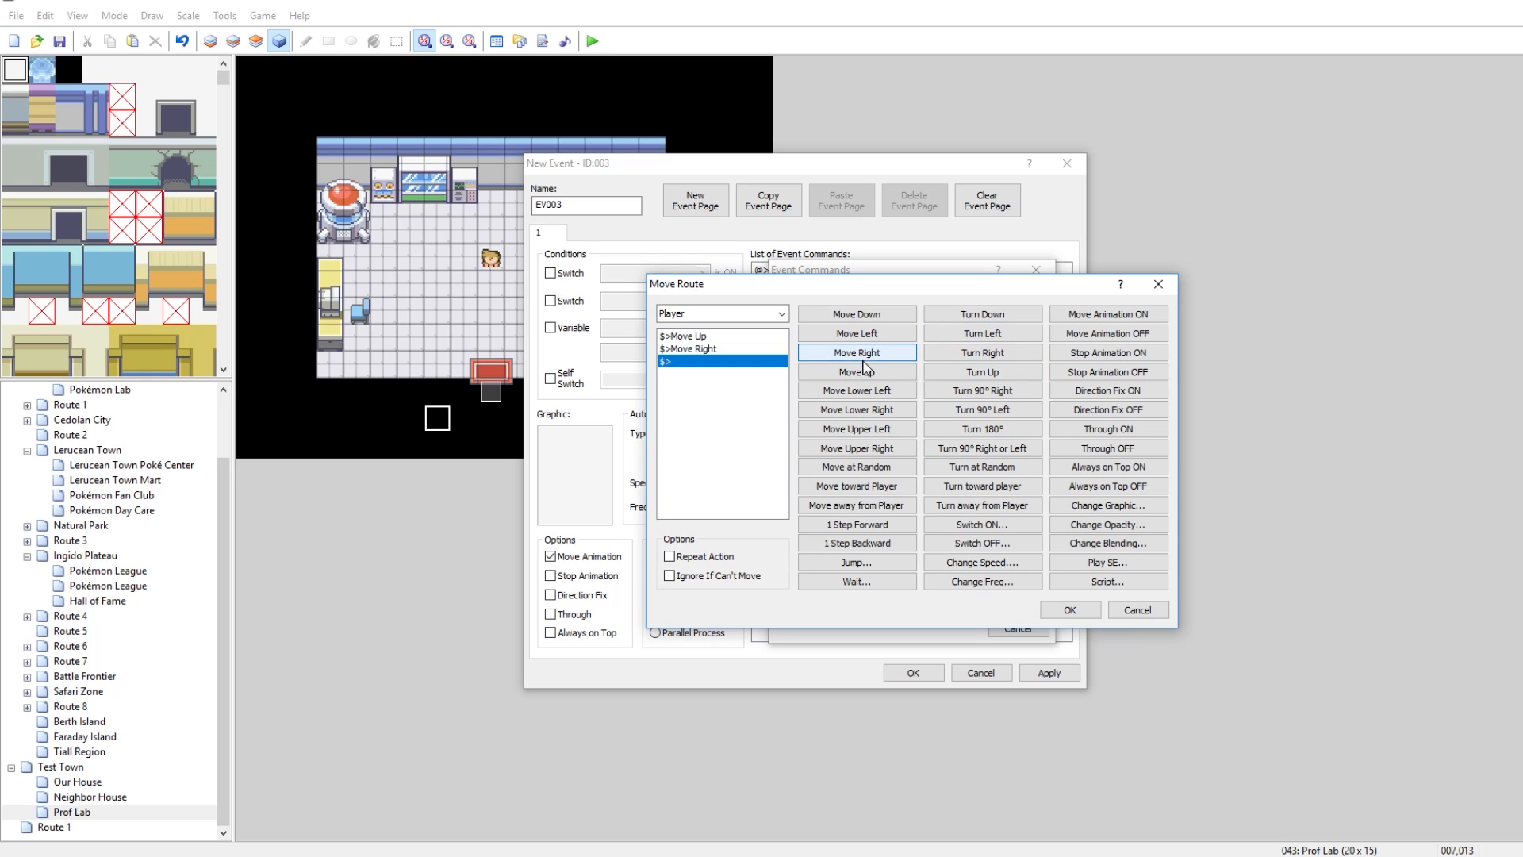
pyautogui.click(1067, 609)
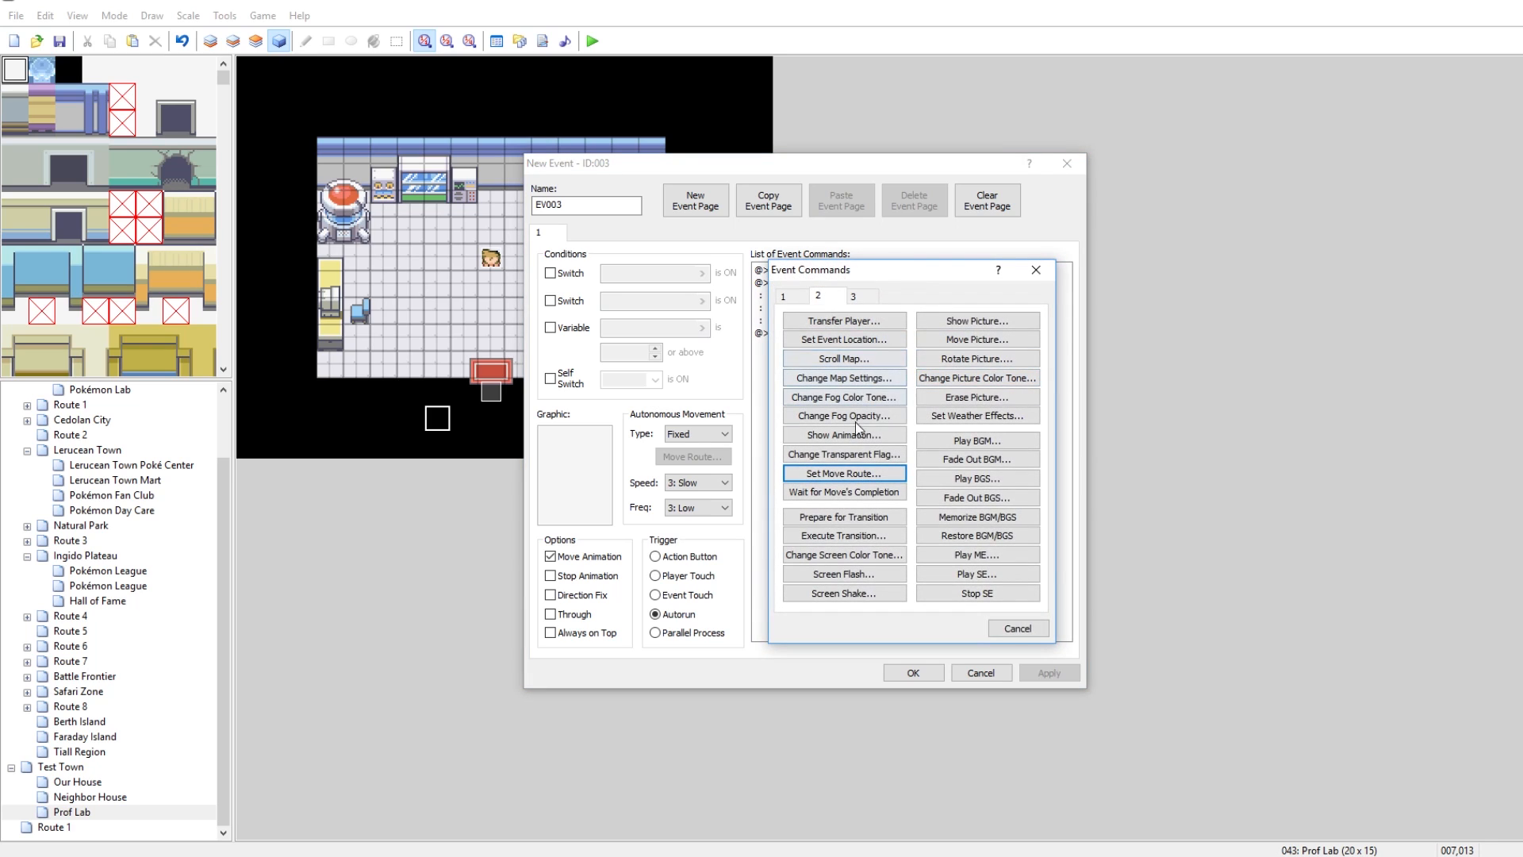
pyautogui.click(784, 295)
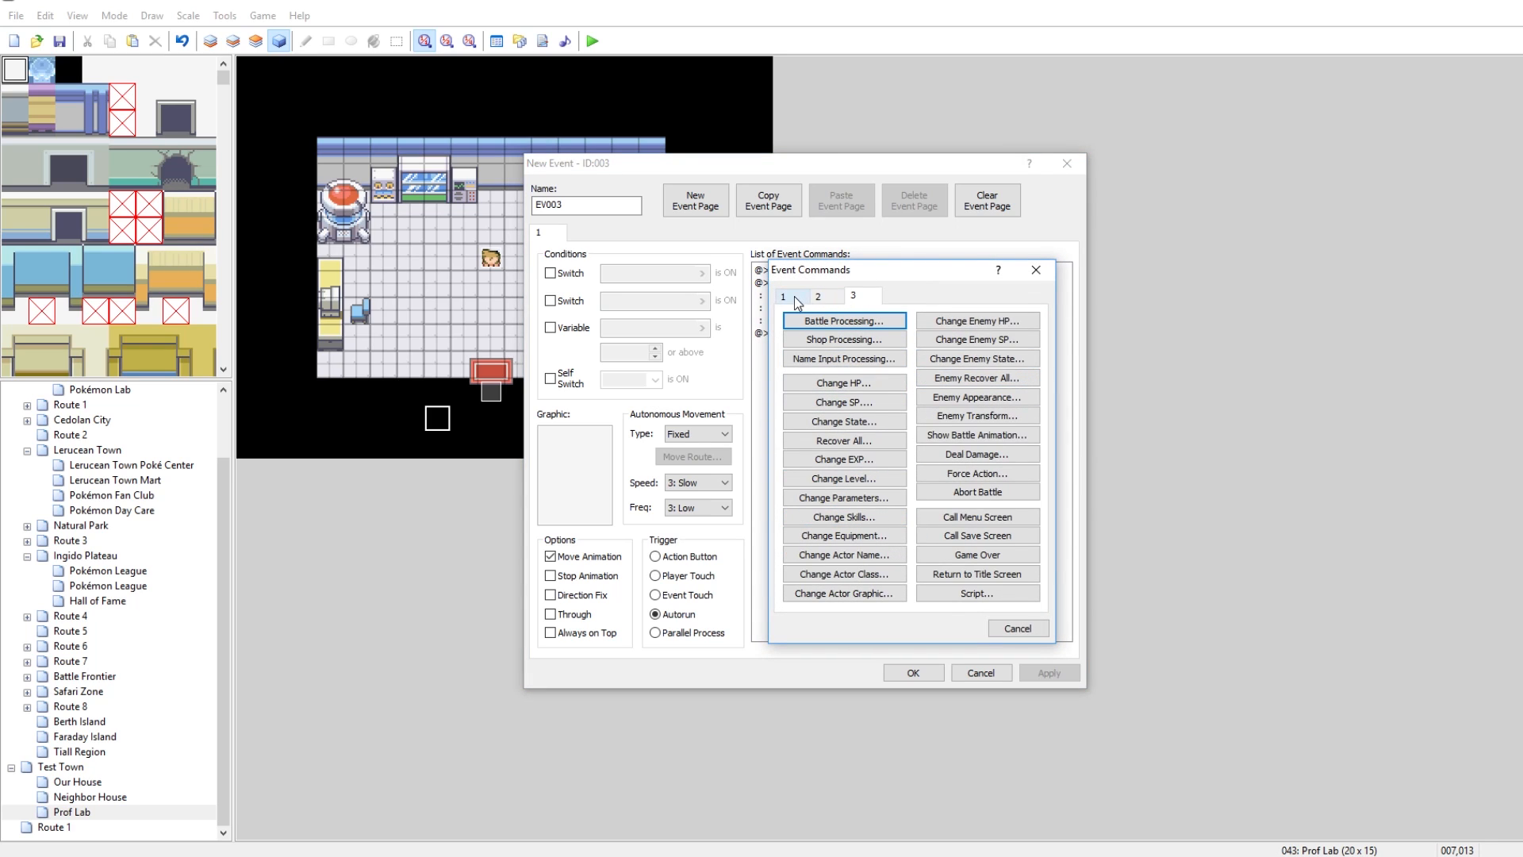
pyautogui.click(1017, 628)
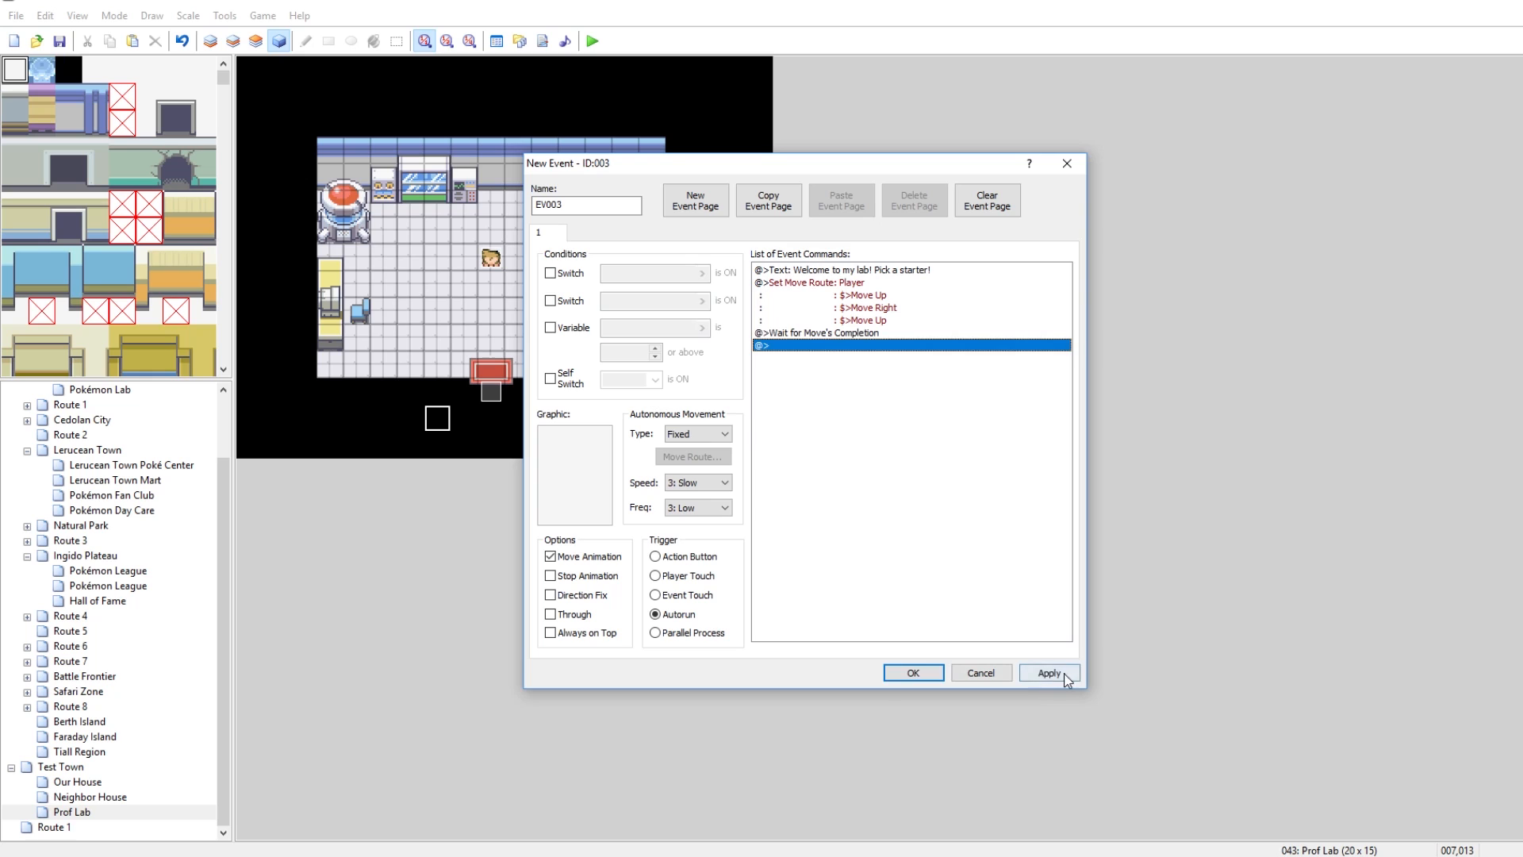
# Step: Add a Control Switches command turning 0003 Choosing starter ON
pyautogui.doubleClick(909, 344)
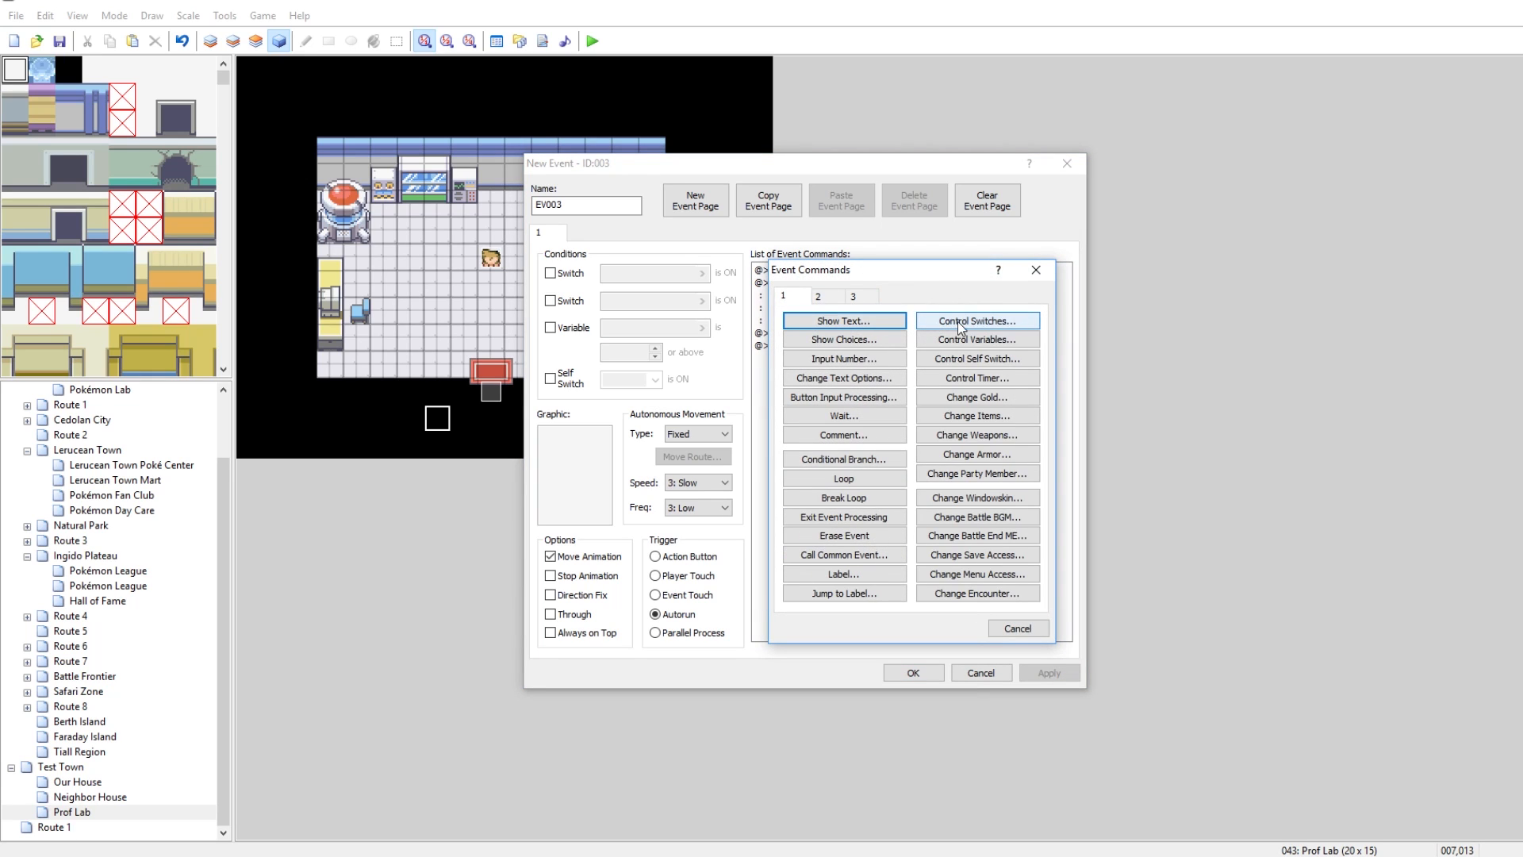
pyautogui.click(978, 320)
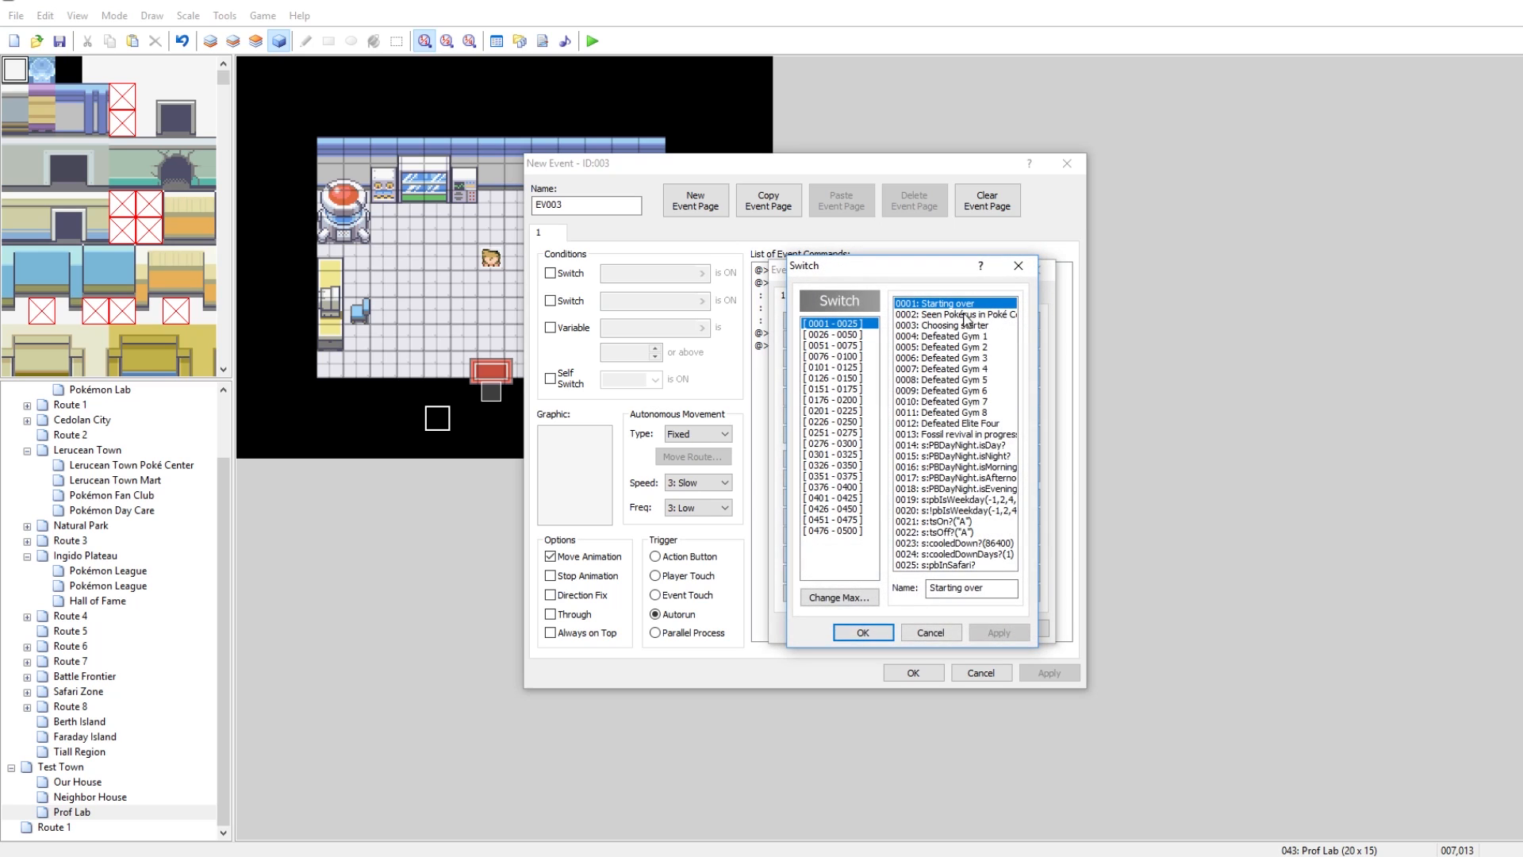
pyautogui.click(947, 323)
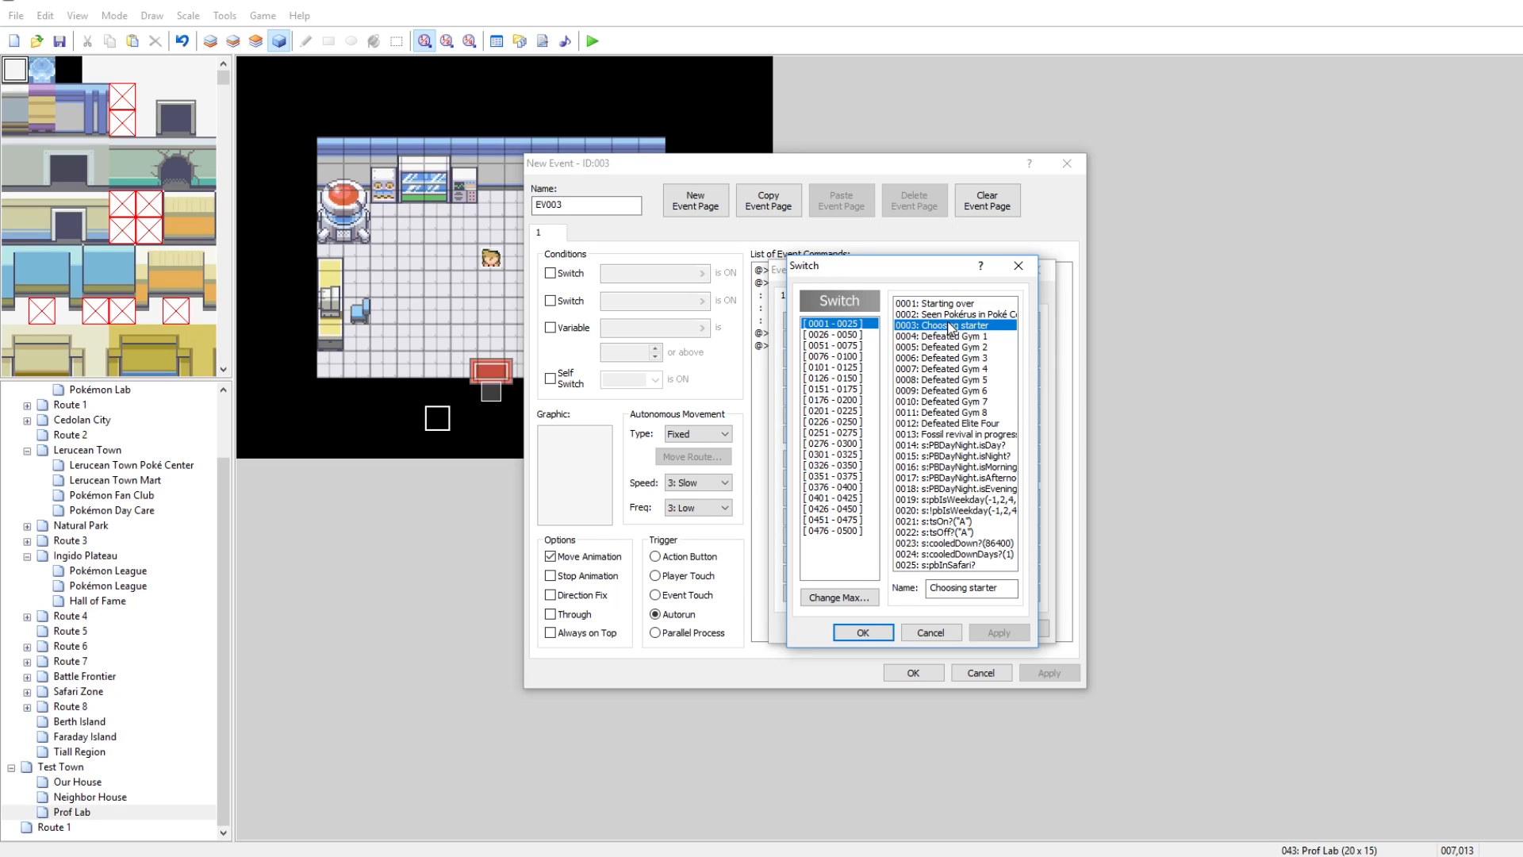
pyautogui.click(860, 631)
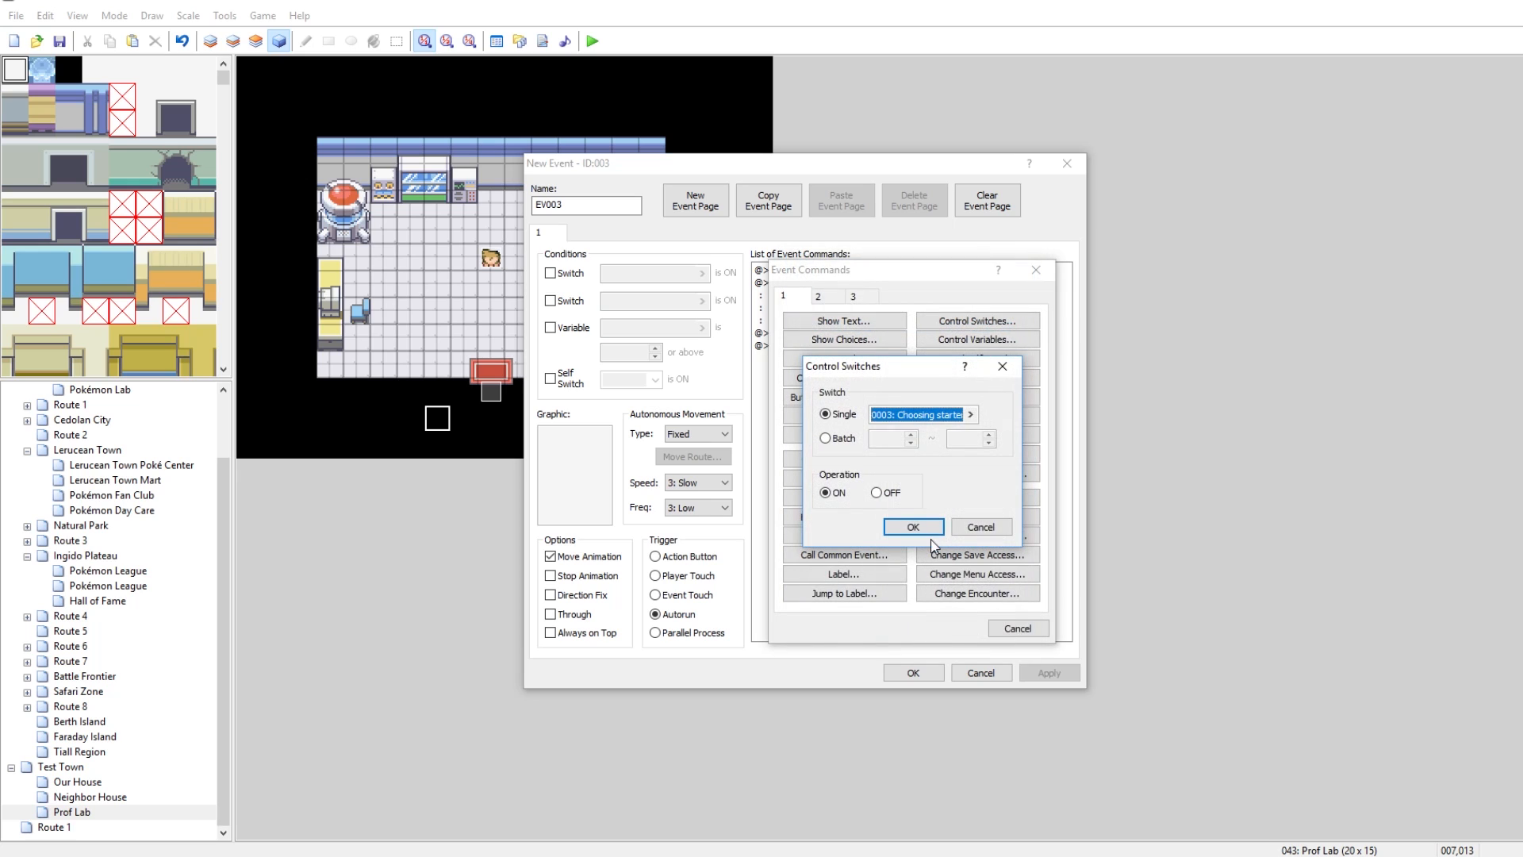
pyautogui.click(911, 527)
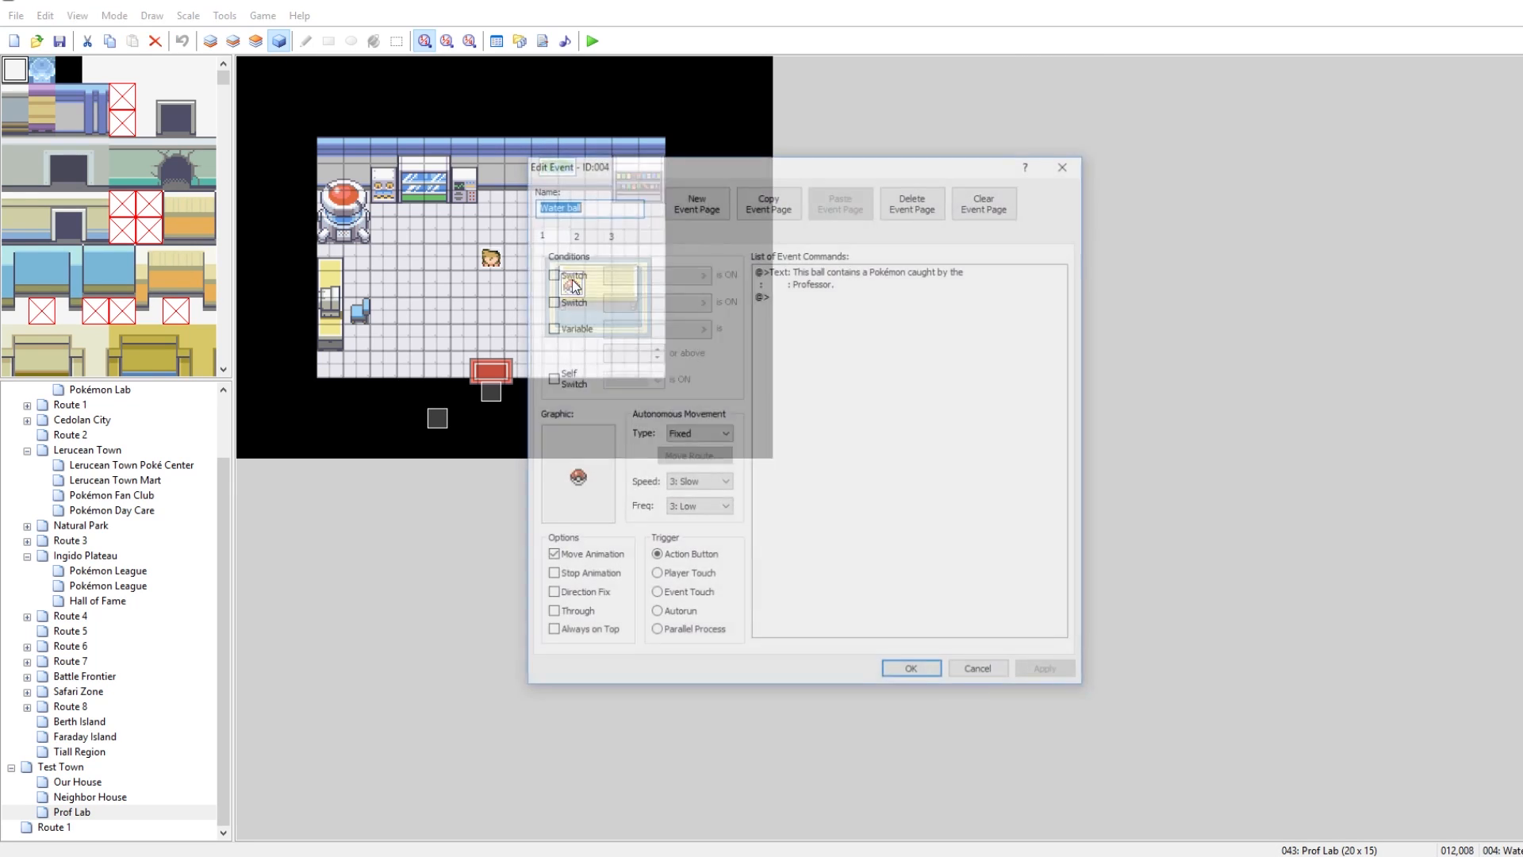
# Step: Have EV003 turn self switch A ON and add an empty second page conditioned on it, then save
pyautogui.click(576, 235)
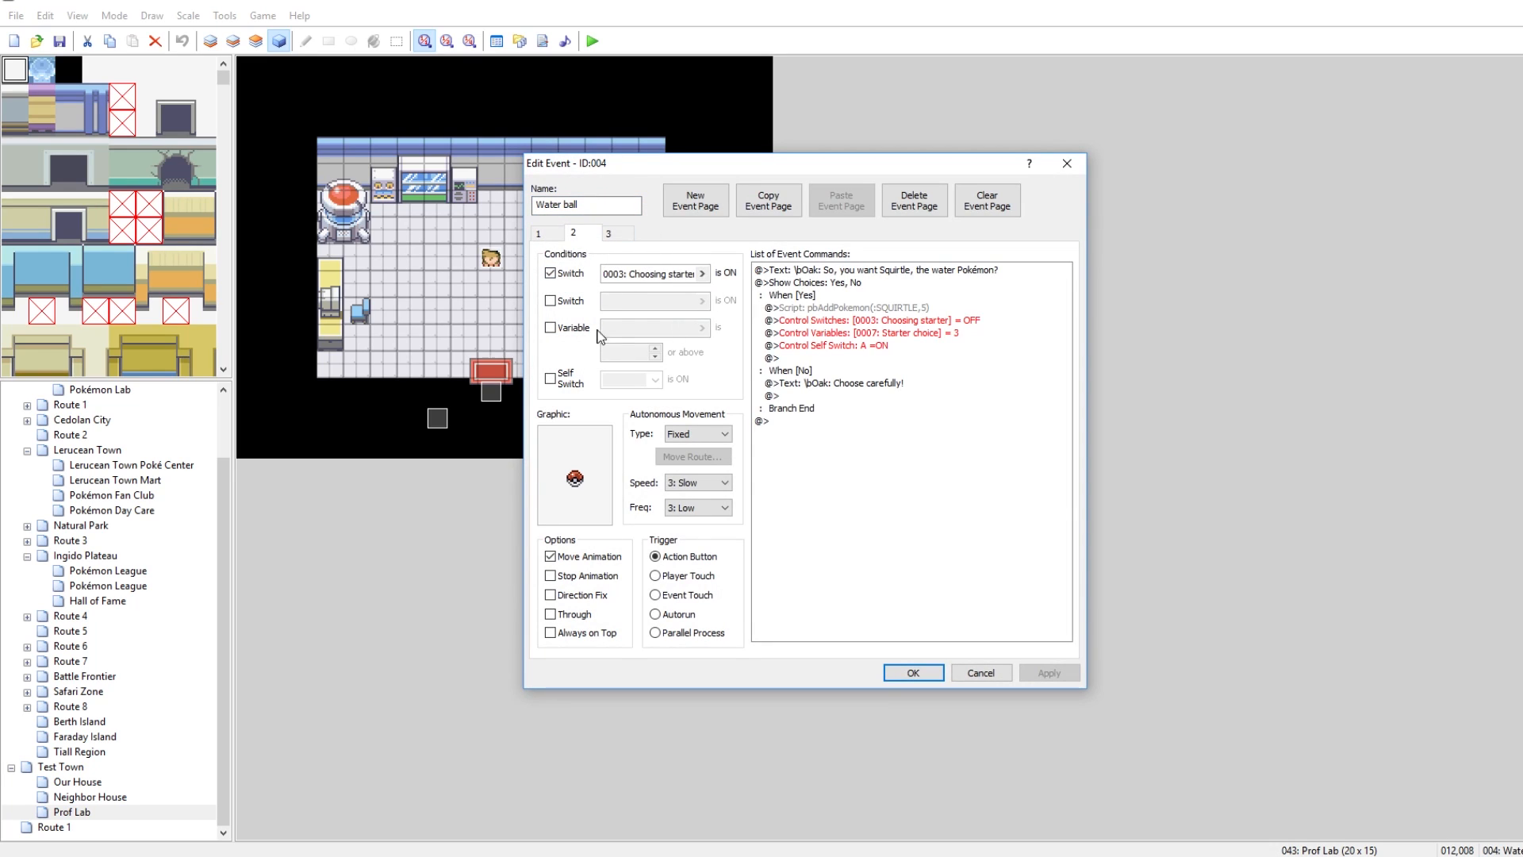
pyautogui.click(910, 673)
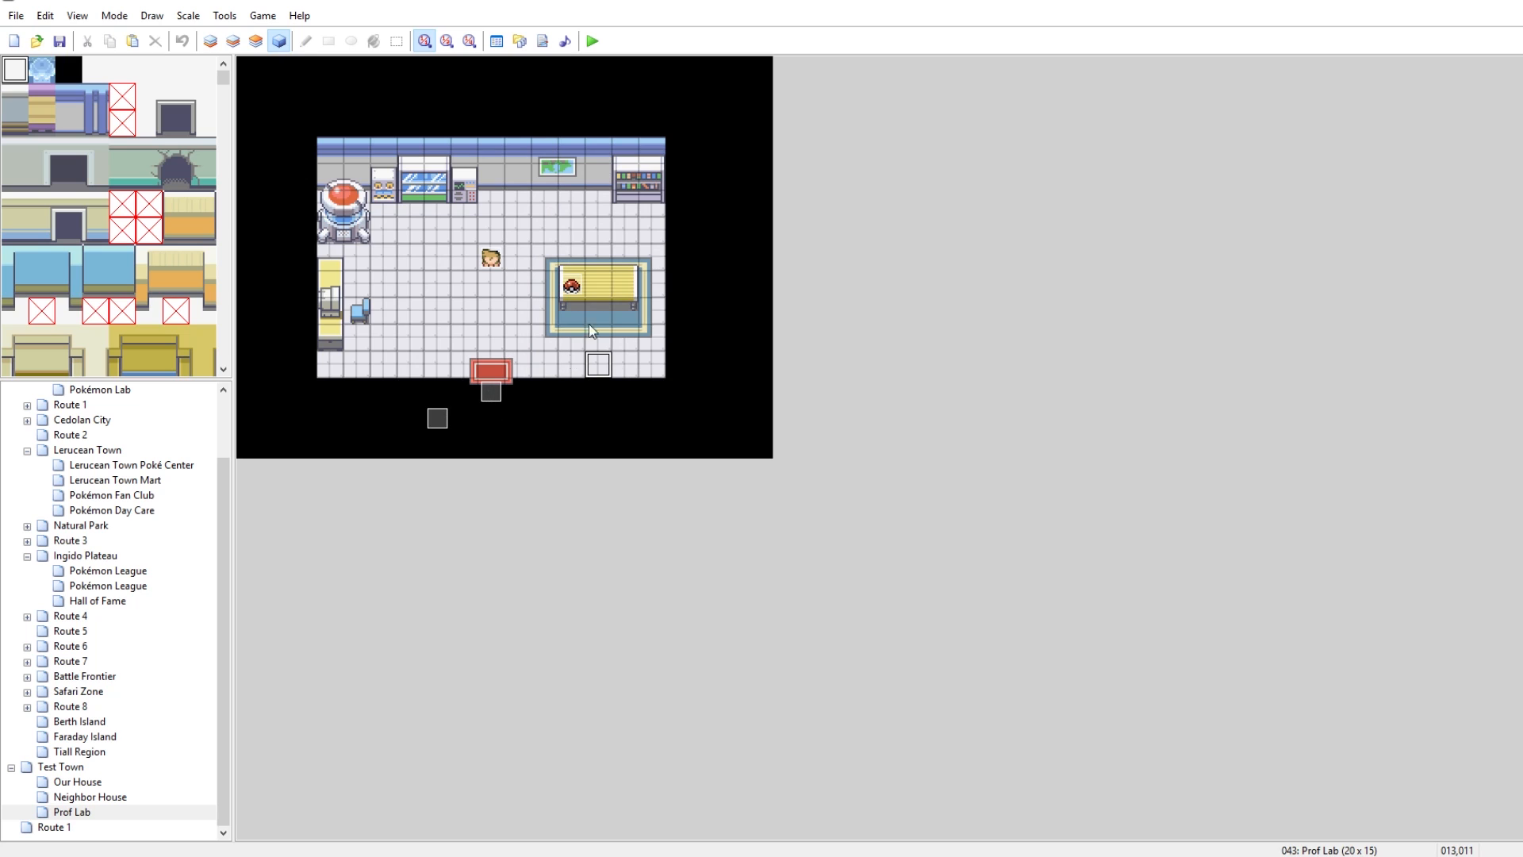
pyautogui.moveTo(570, 301)
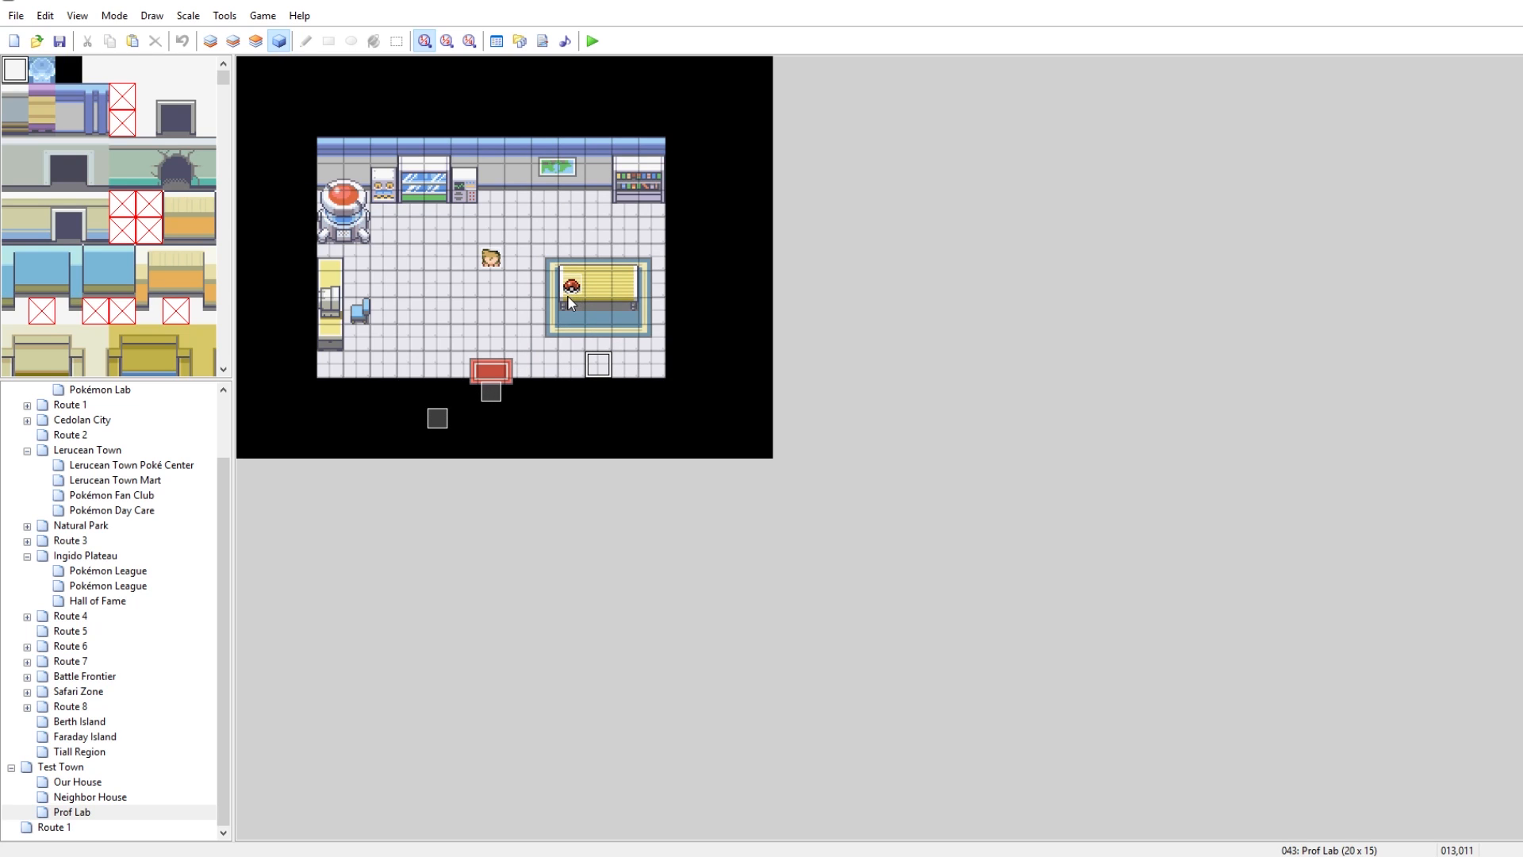
pyautogui.doubleClick(571, 283)
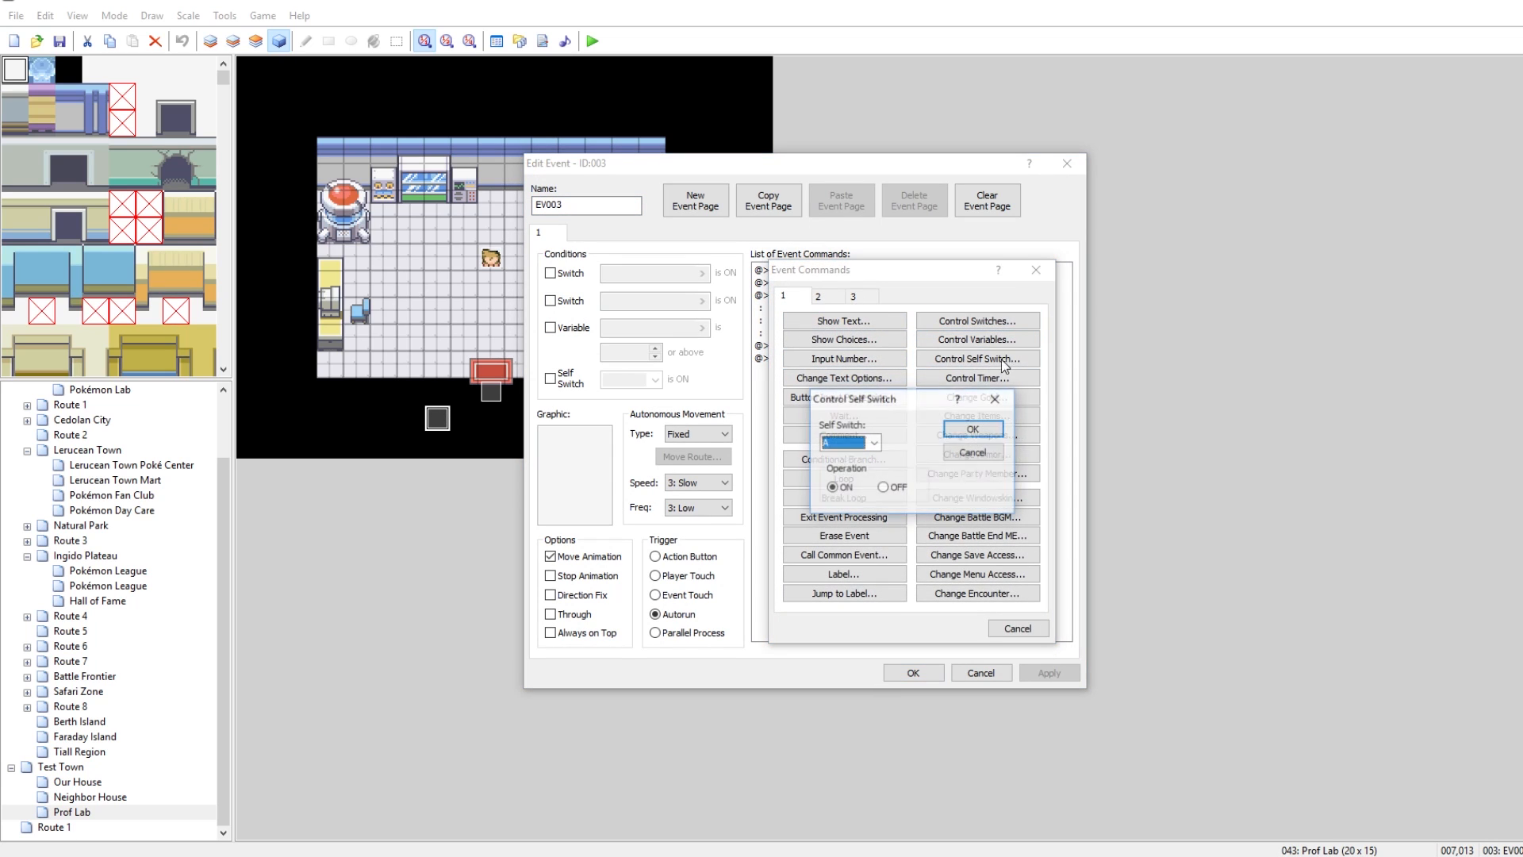
pyautogui.click(971, 429)
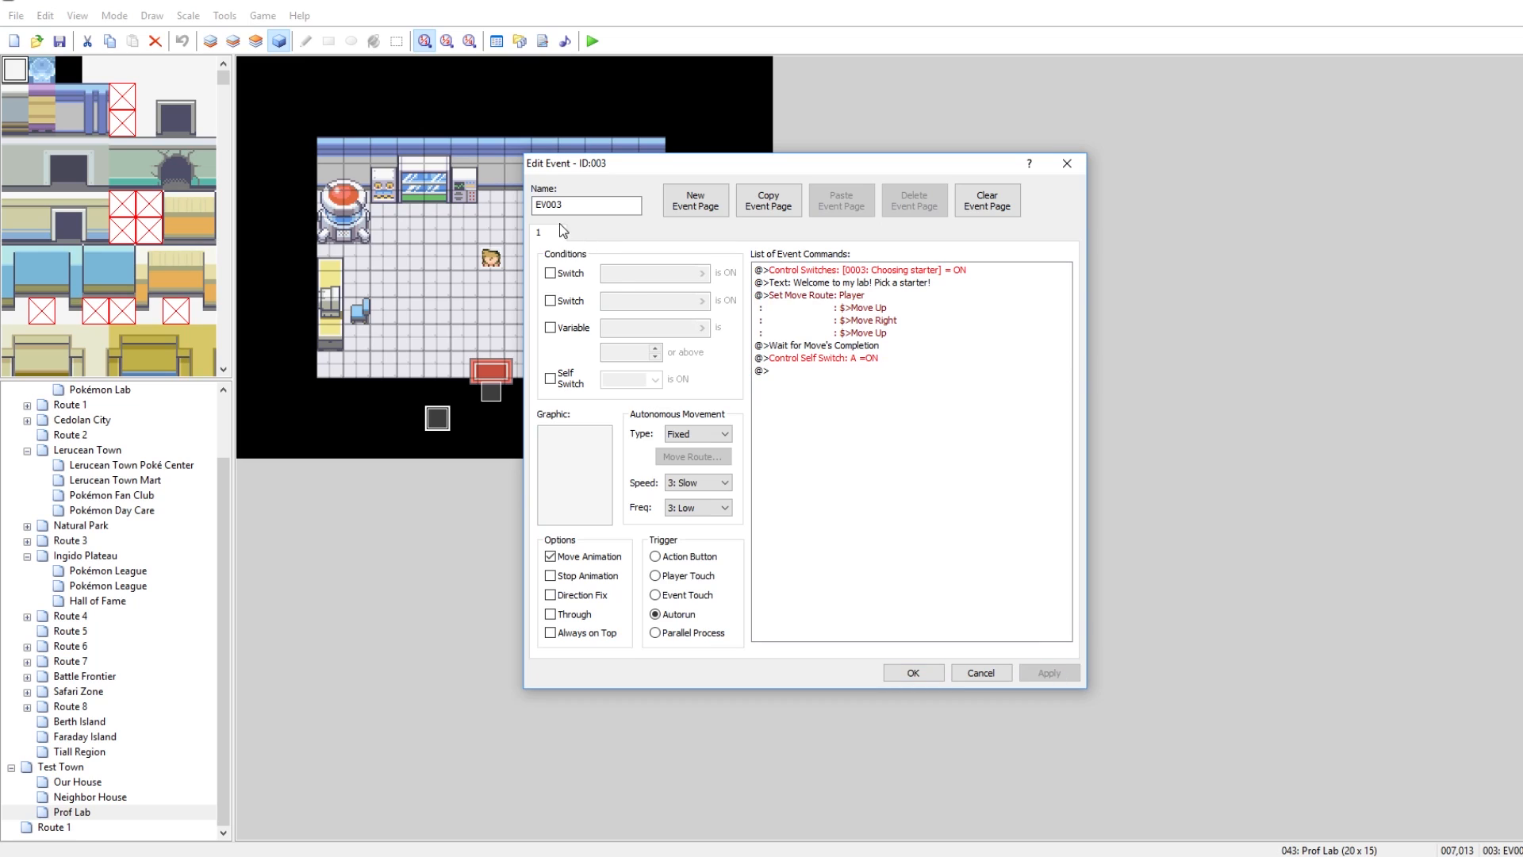
pyautogui.click(695, 200)
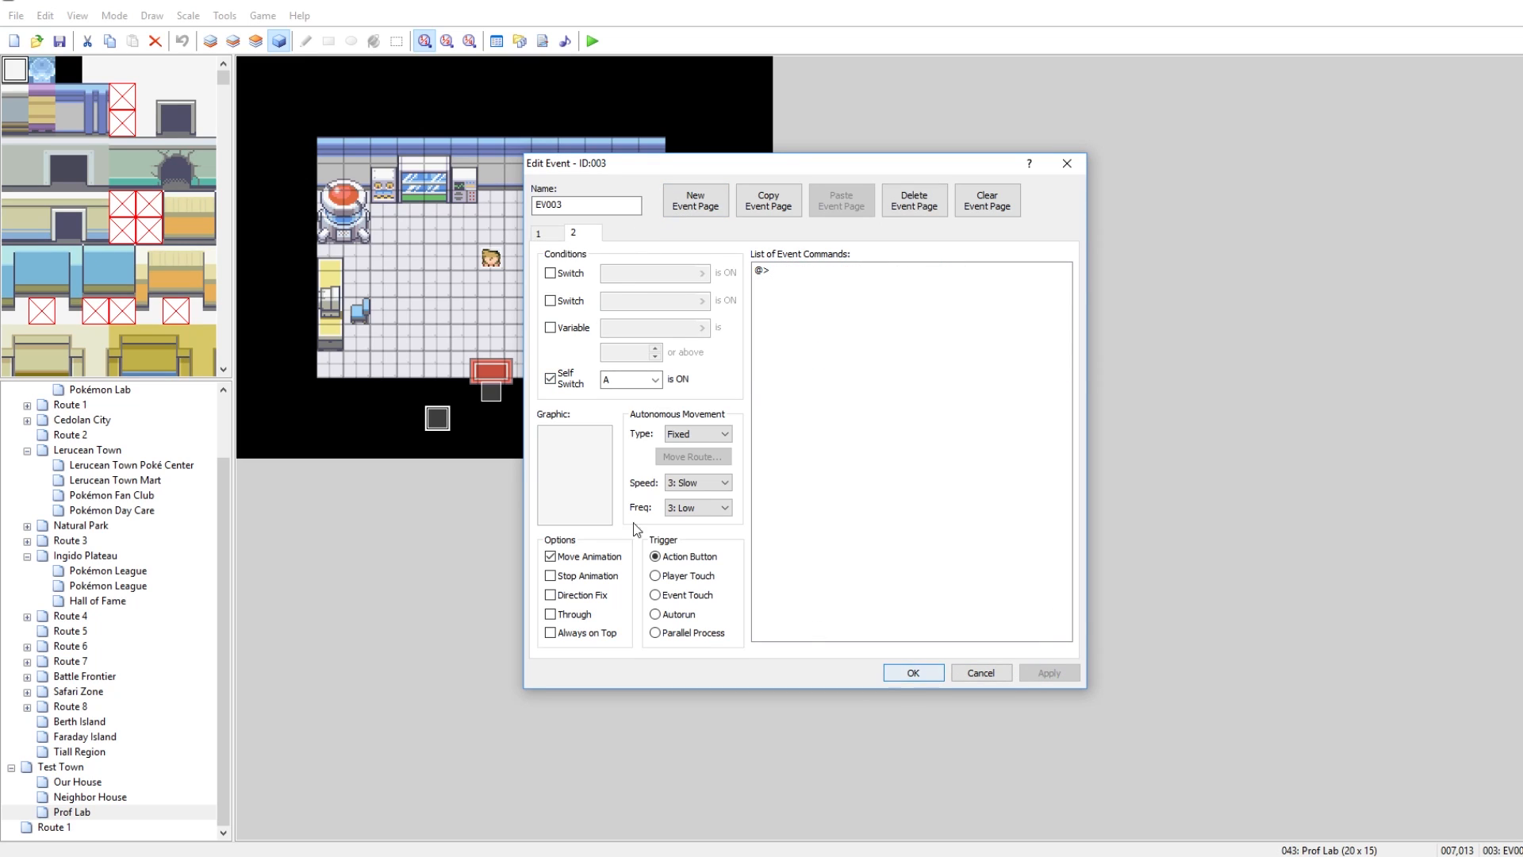
pyautogui.click(910, 673)
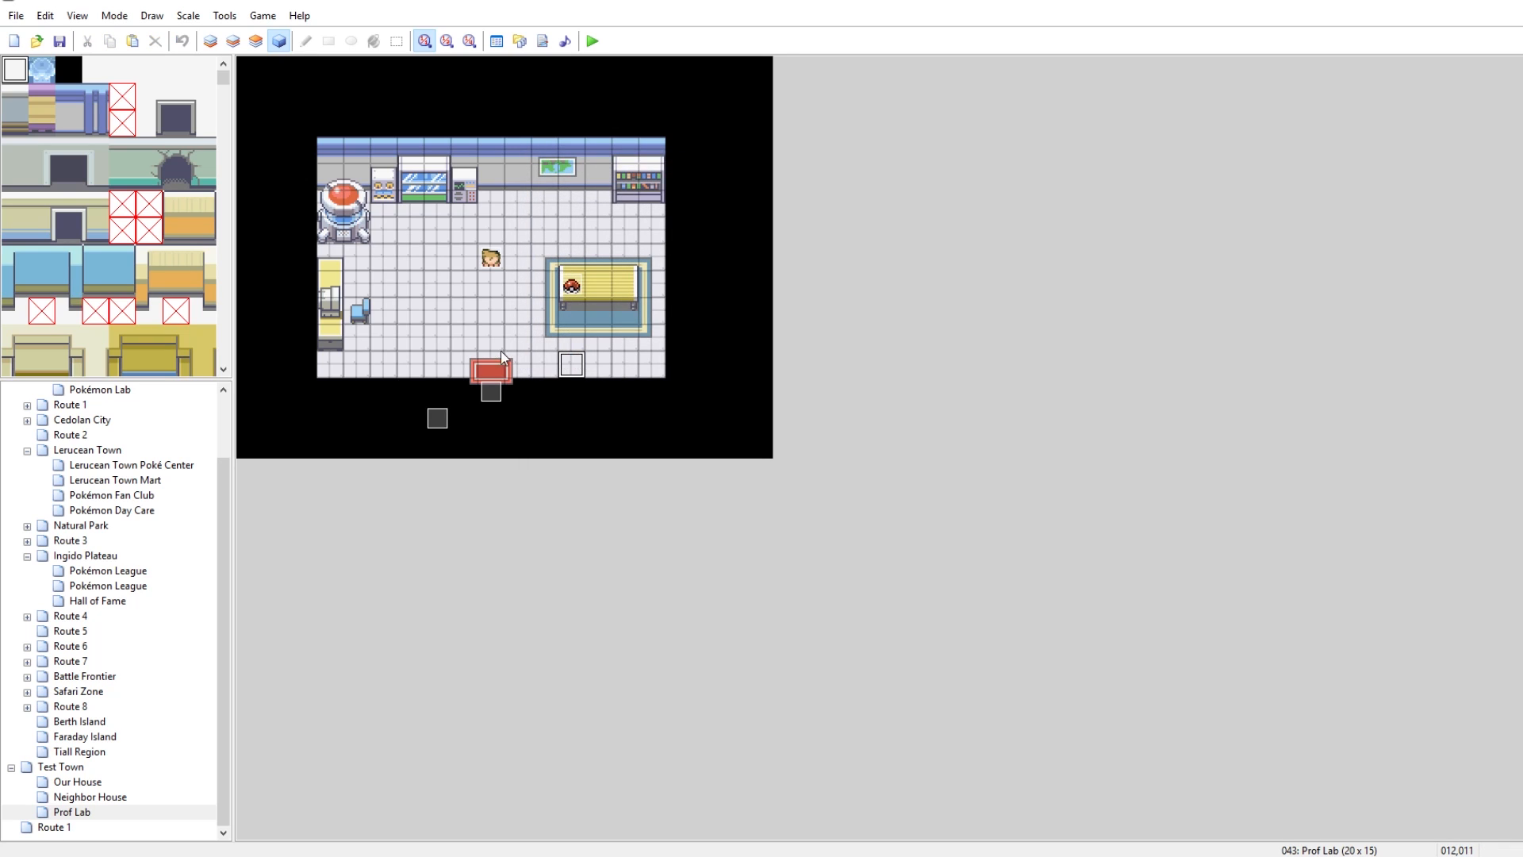
# Step: Create a Player Touch event with a conditional branch on switch 0003 Choosing starter
pyautogui.doubleClick(491, 366)
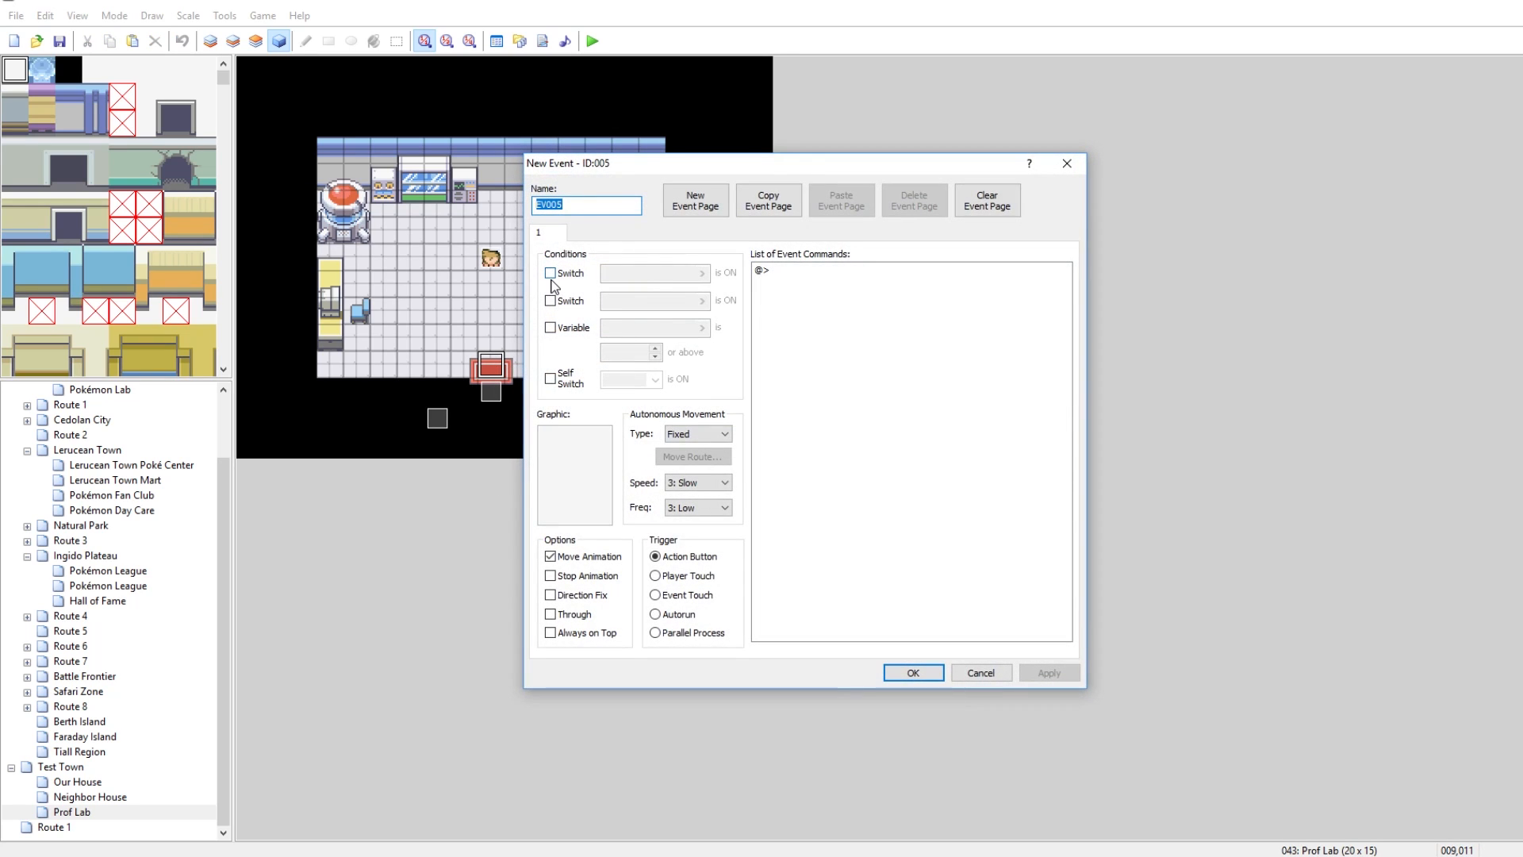
pyautogui.click(551, 273)
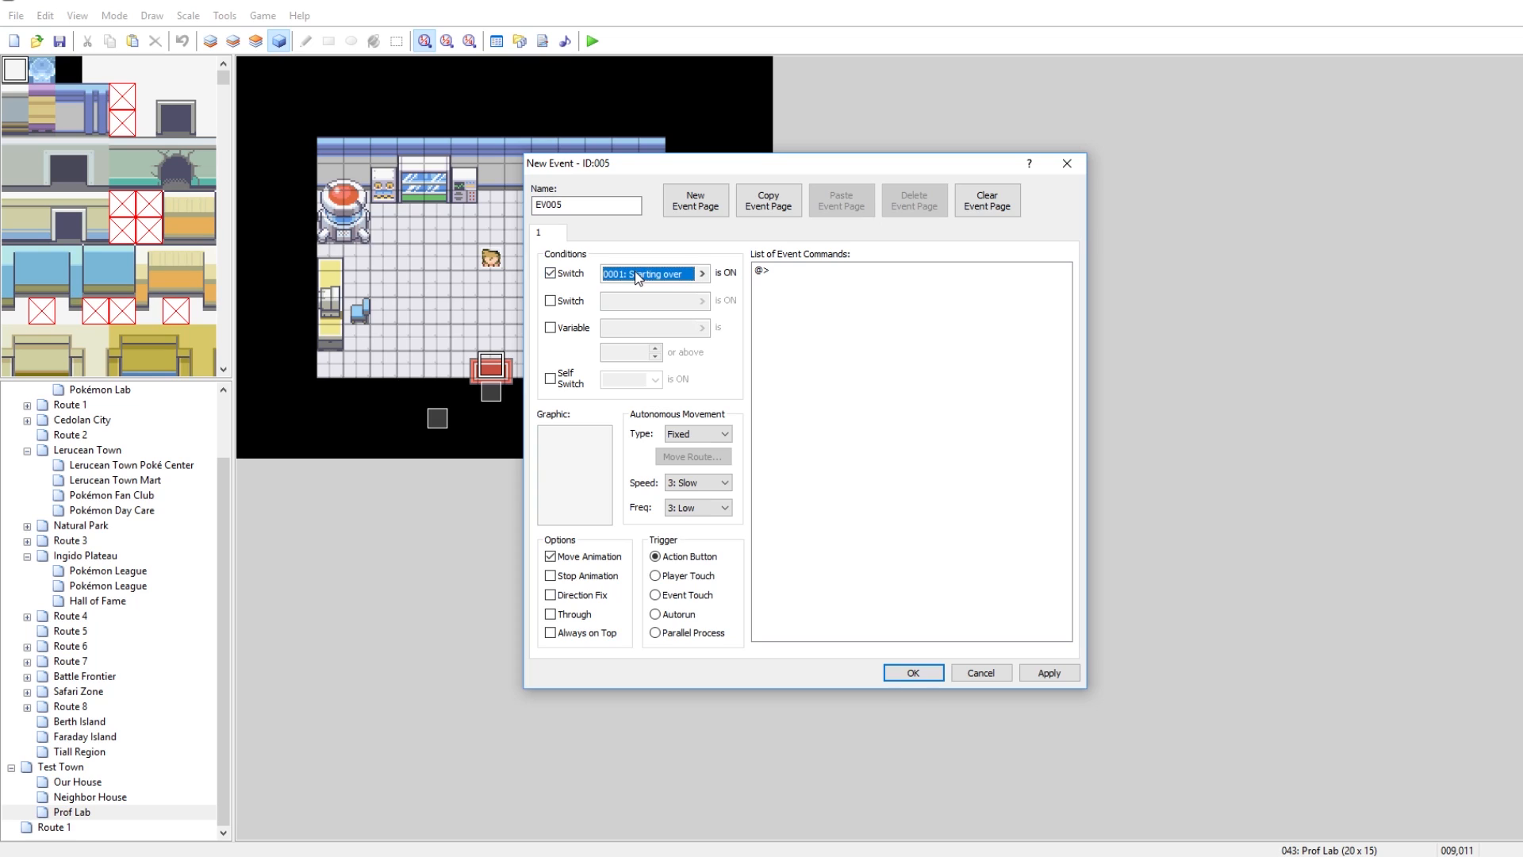
pyautogui.rightClick(763, 270)
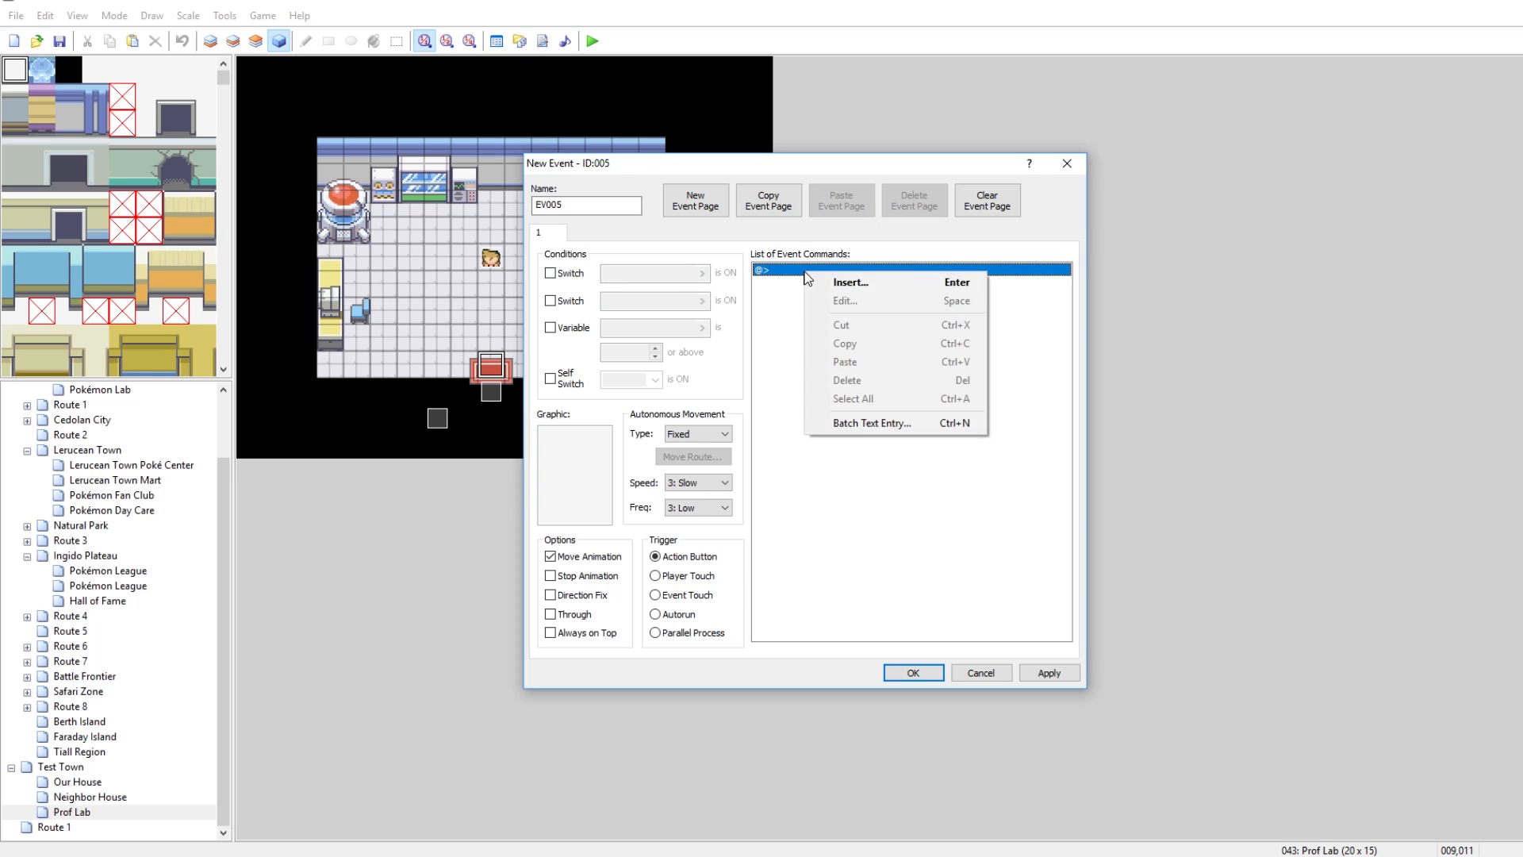
pyautogui.click(850, 282)
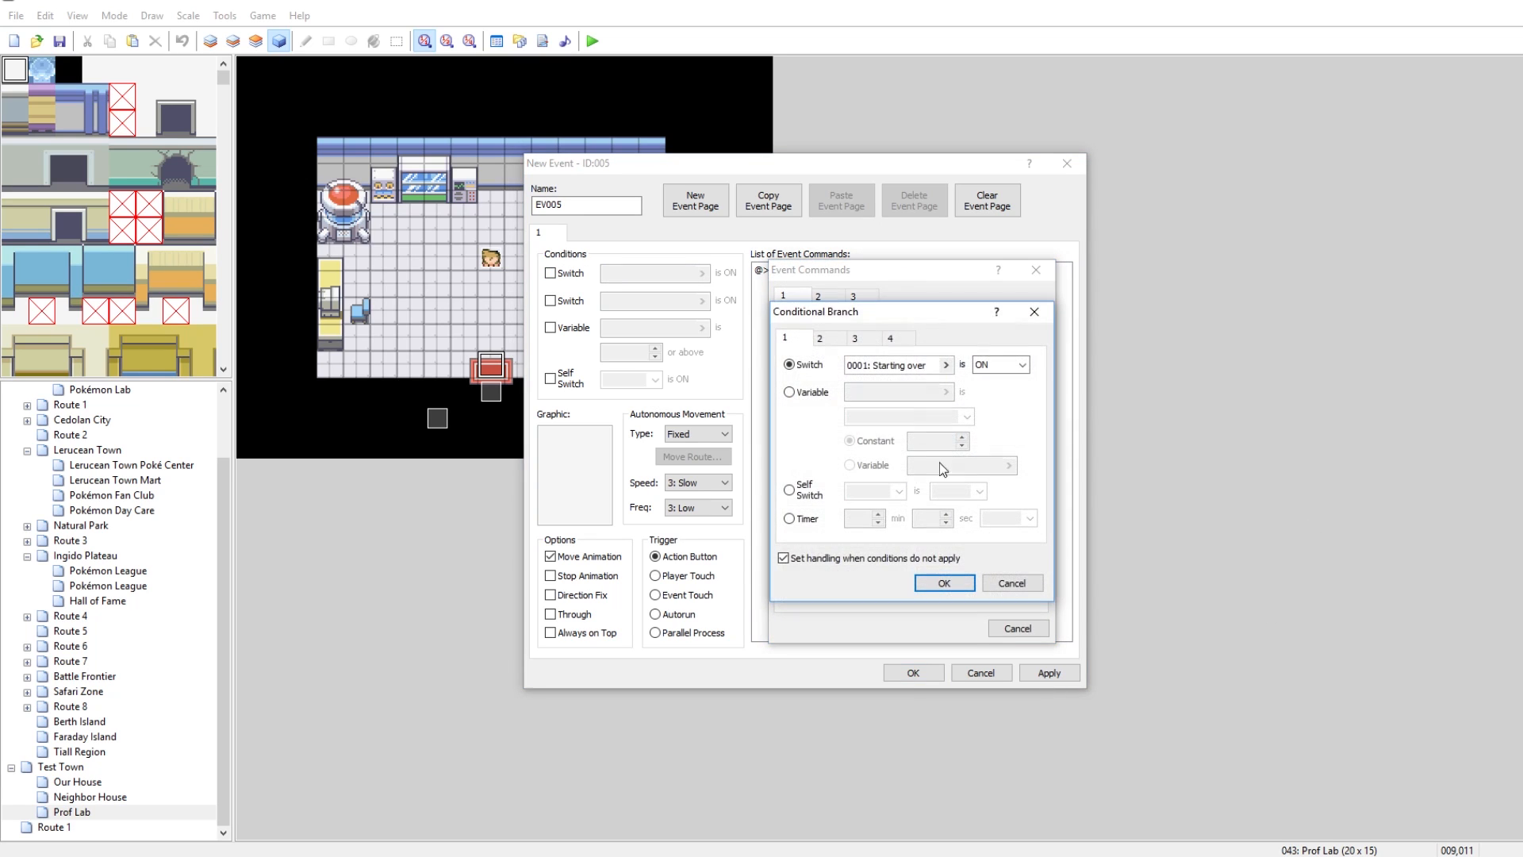
pyautogui.click(942, 363)
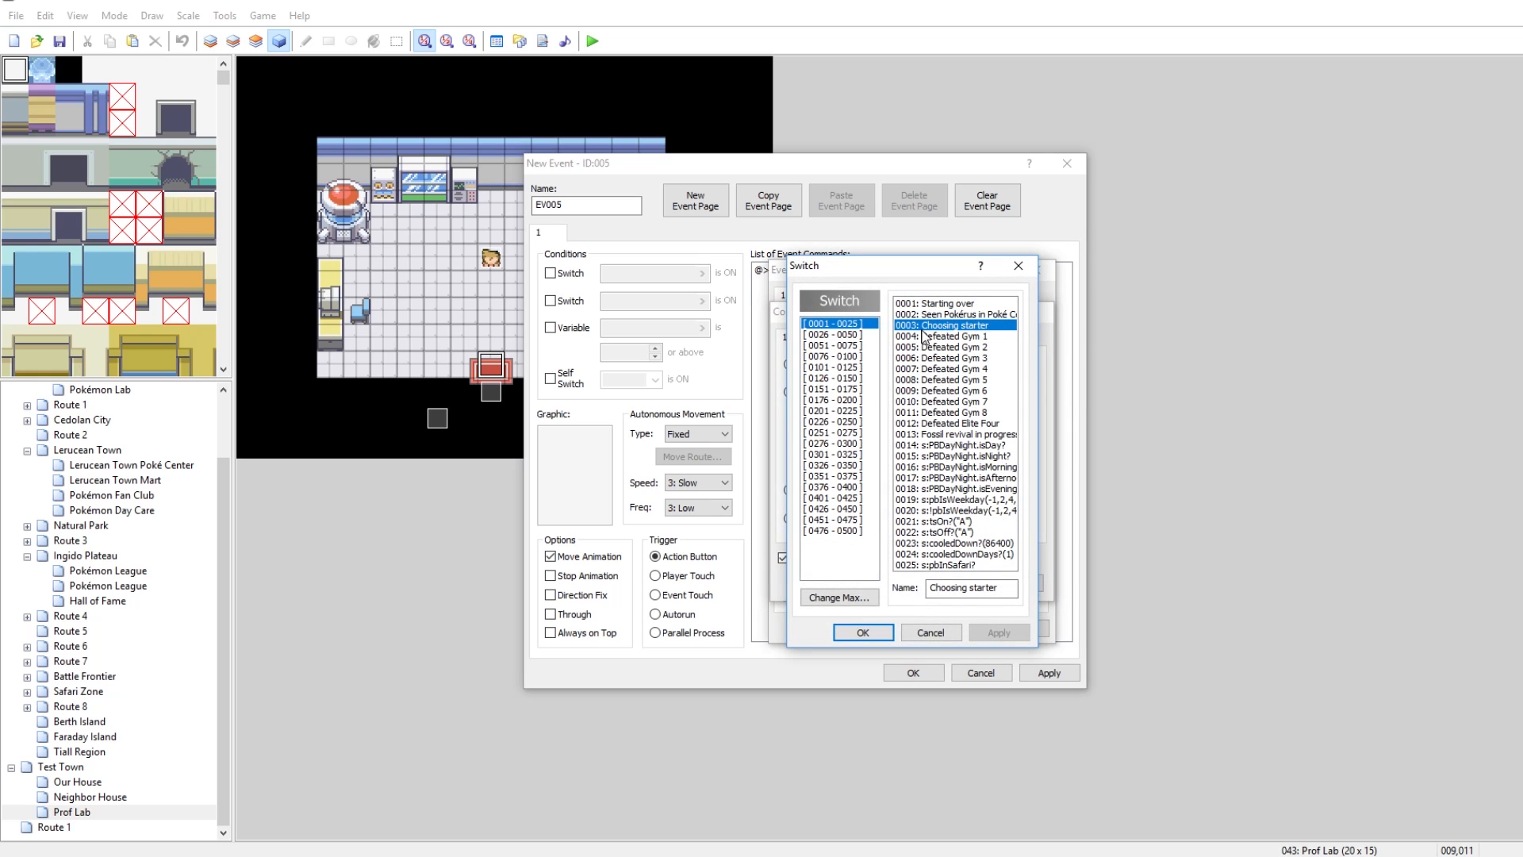
pyautogui.click(860, 631)
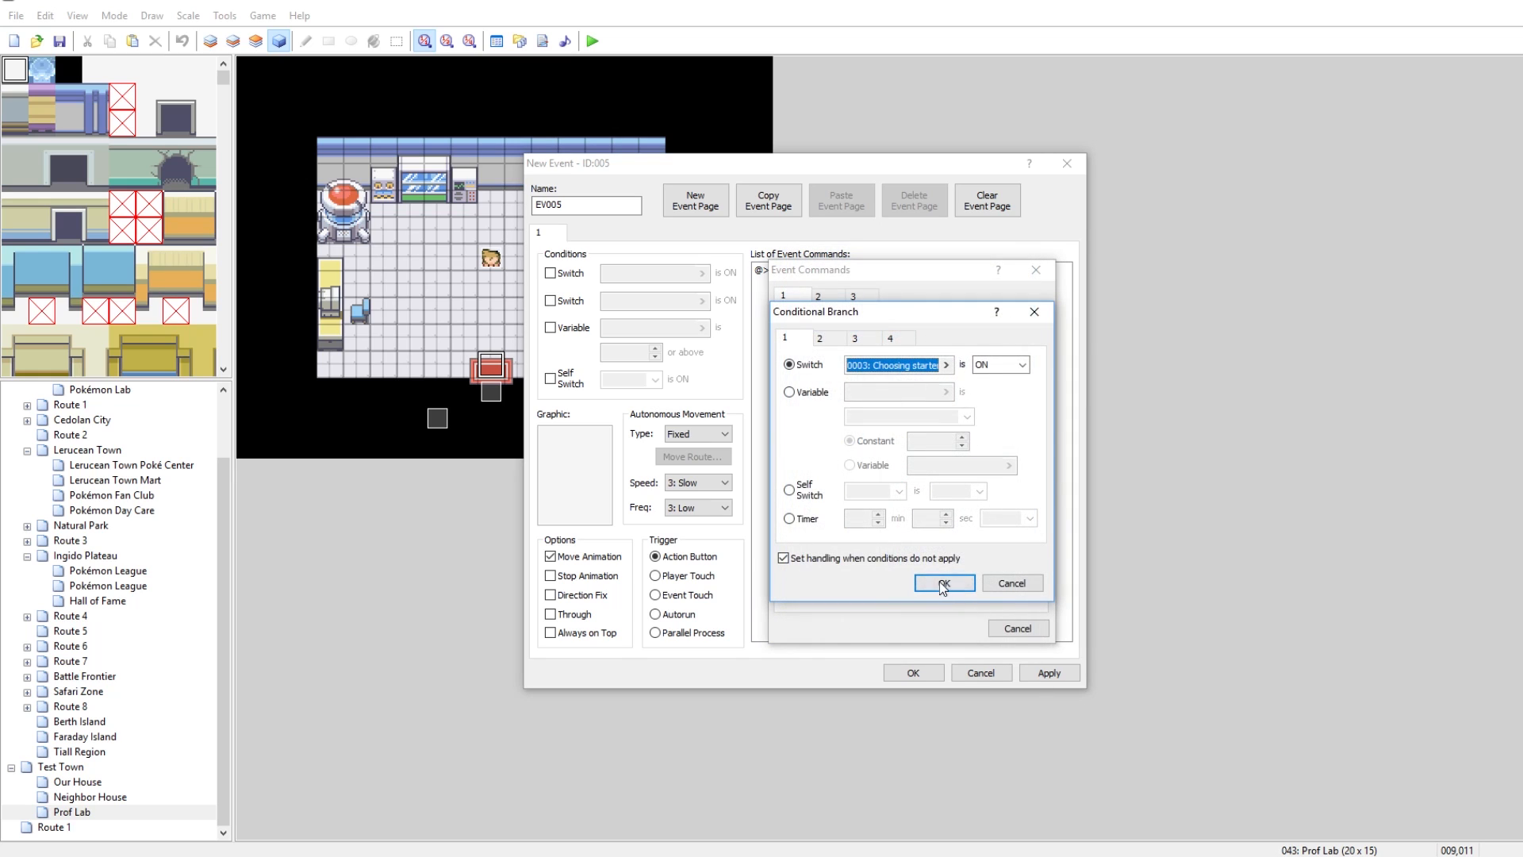
pyautogui.click(941, 582)
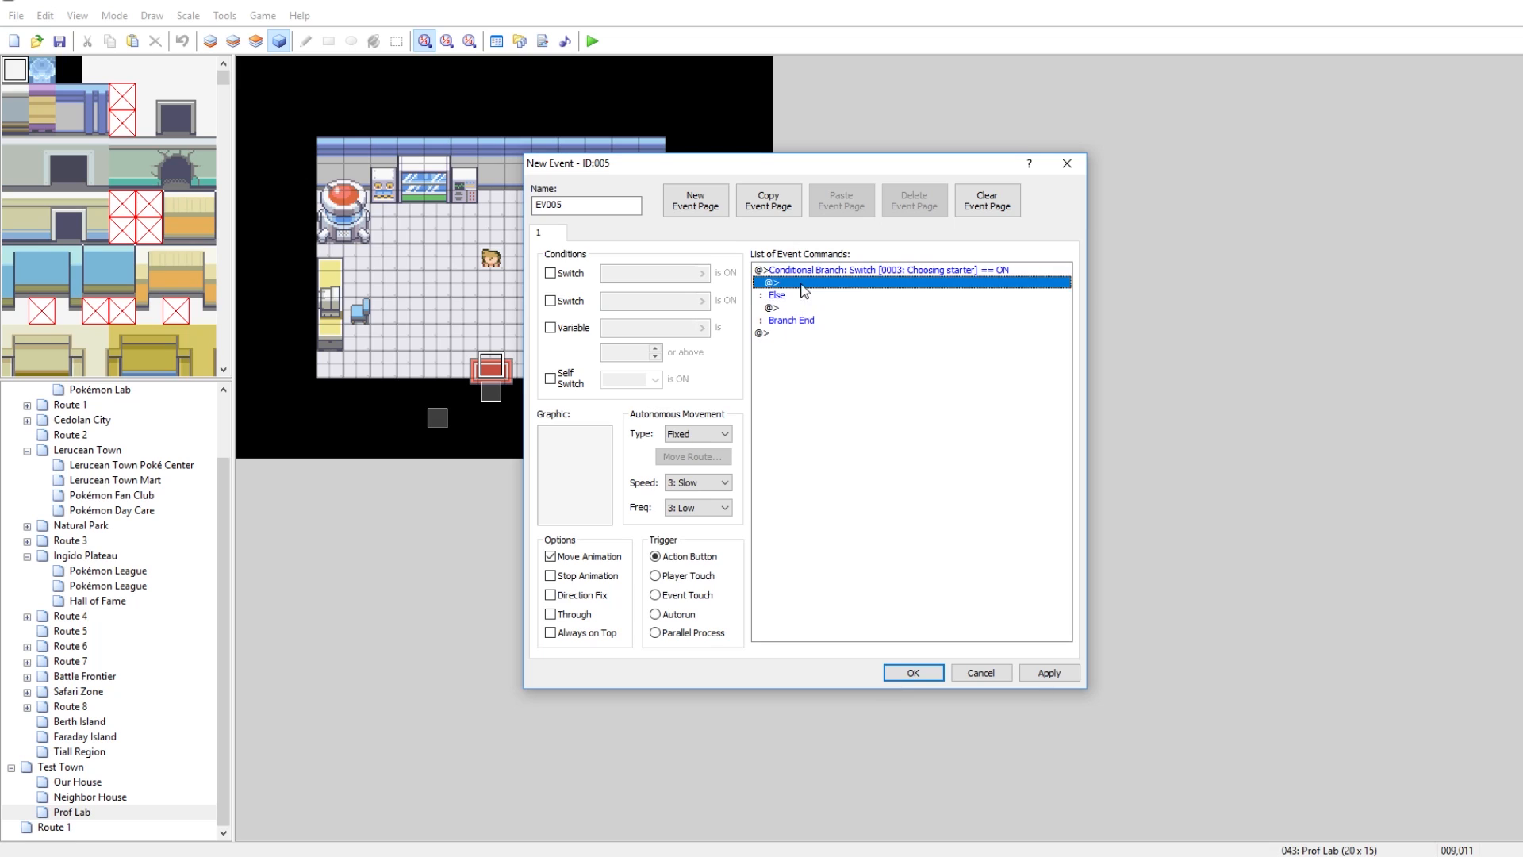
# Step: Inside the branch, show "Hey! You need to pick a starter!" and move the player up, then save
pyautogui.rightClick(802, 290)
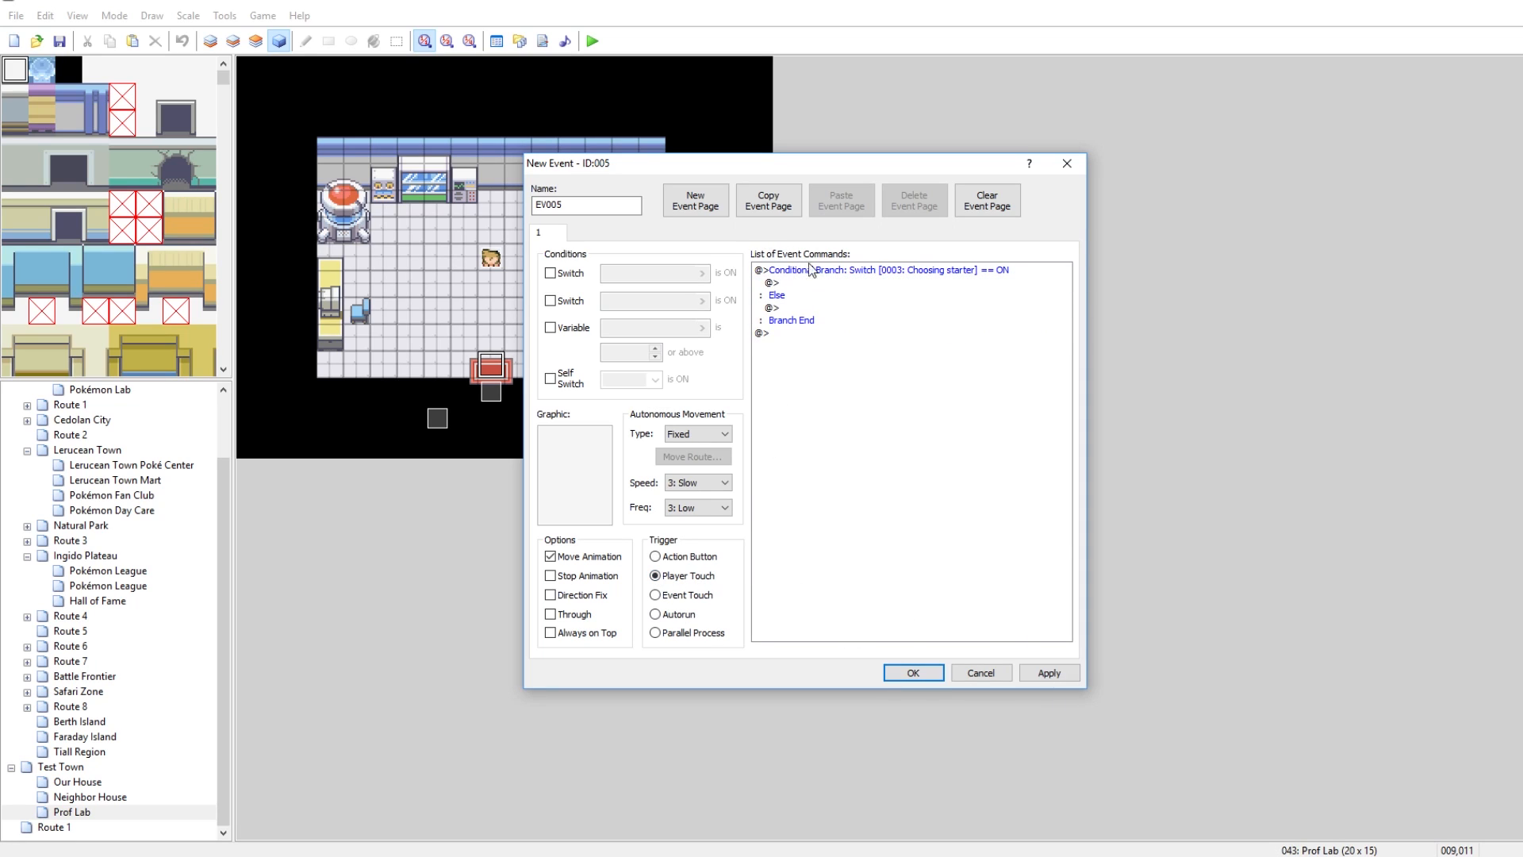
pyautogui.doubleClick(768, 333)
pyautogui.write('Hey! You need')
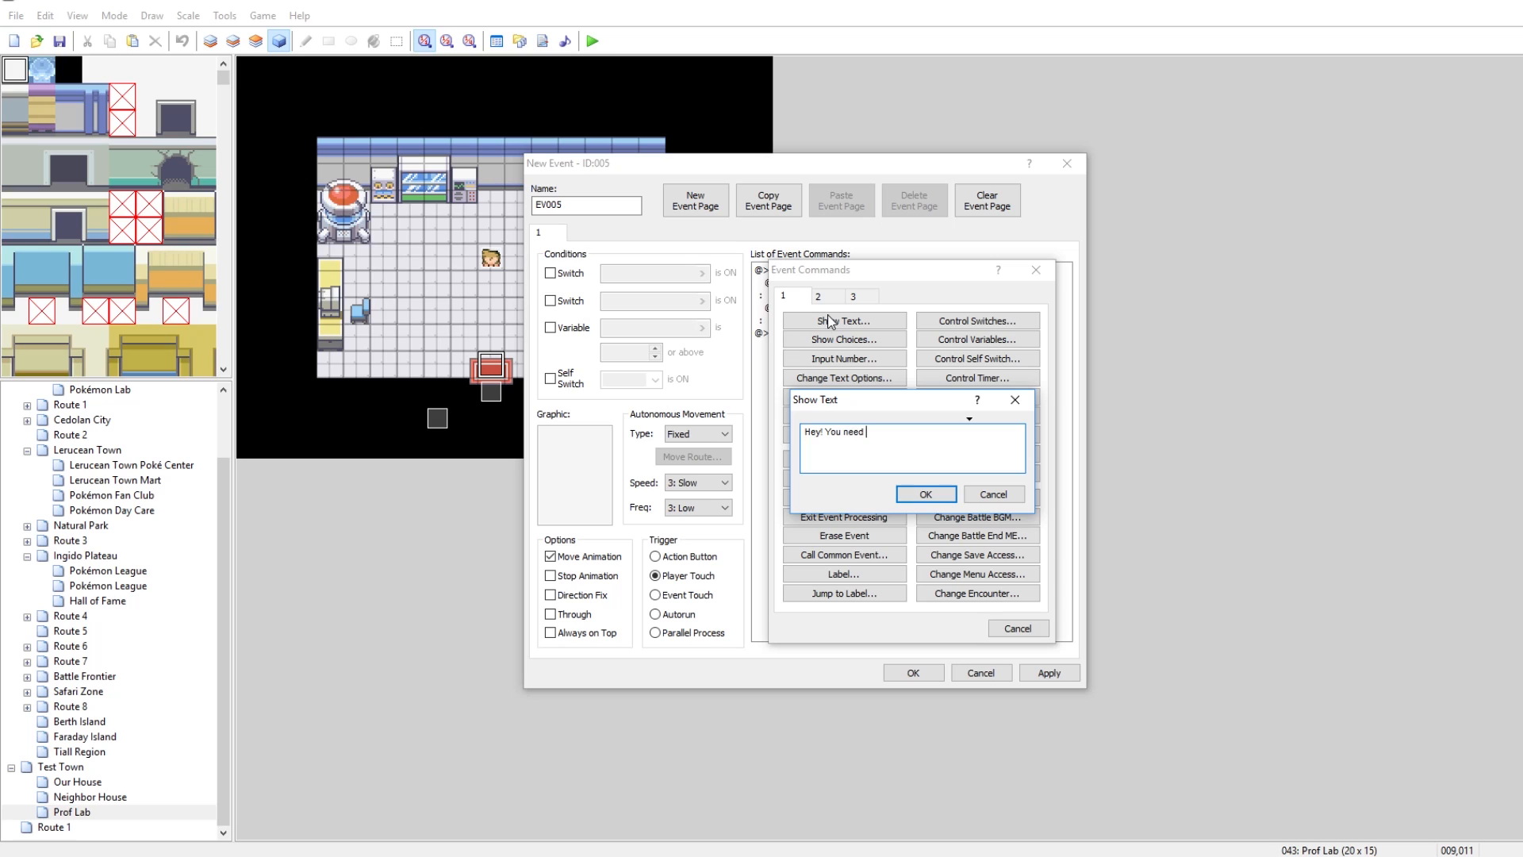
pyautogui.write('to pick a s')
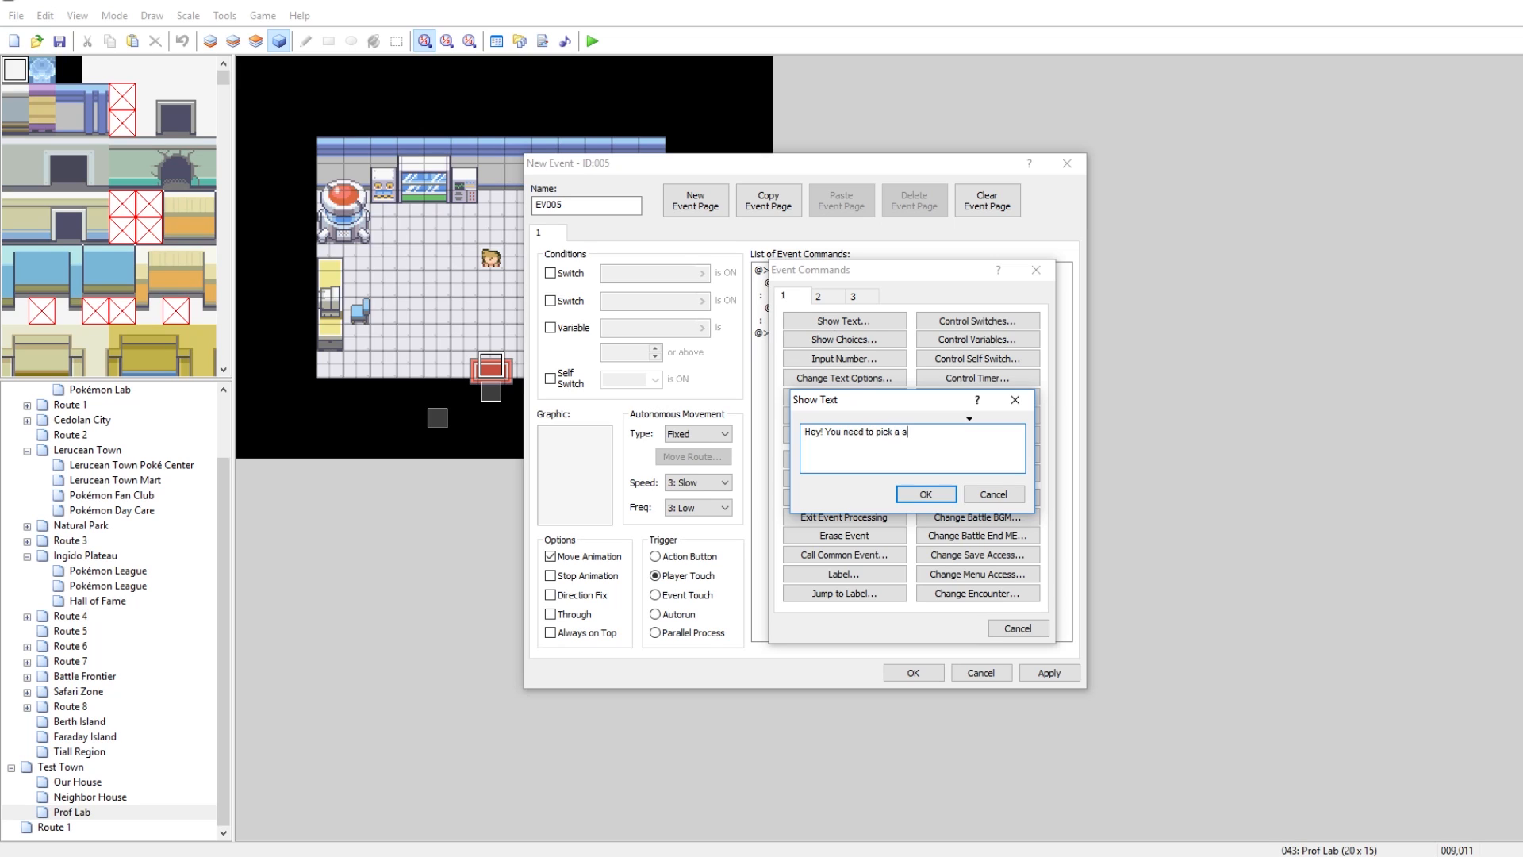
pyautogui.write('tarter')
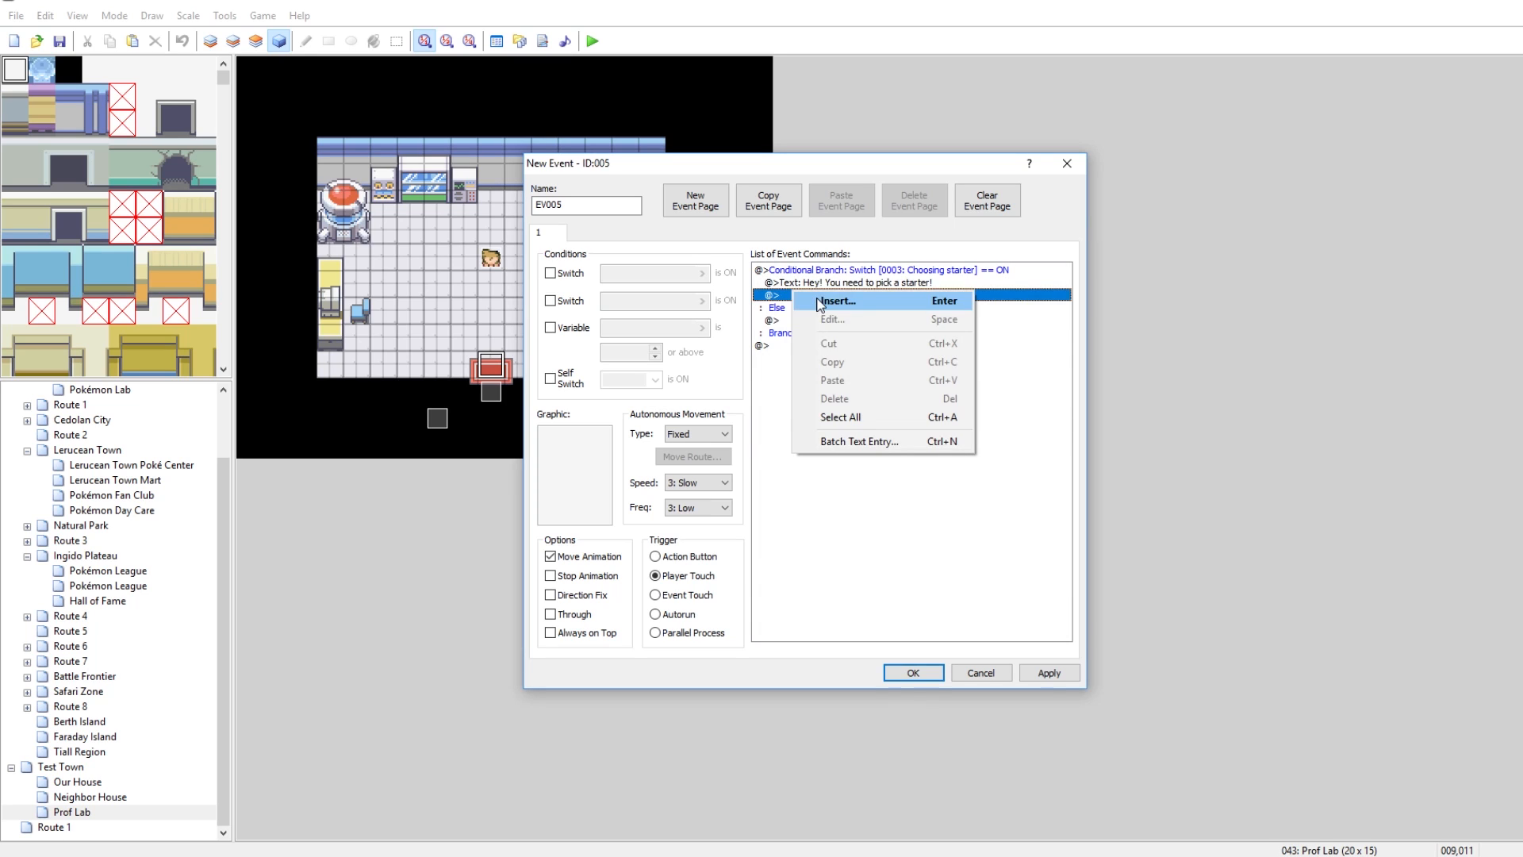
pyautogui.click(837, 300)
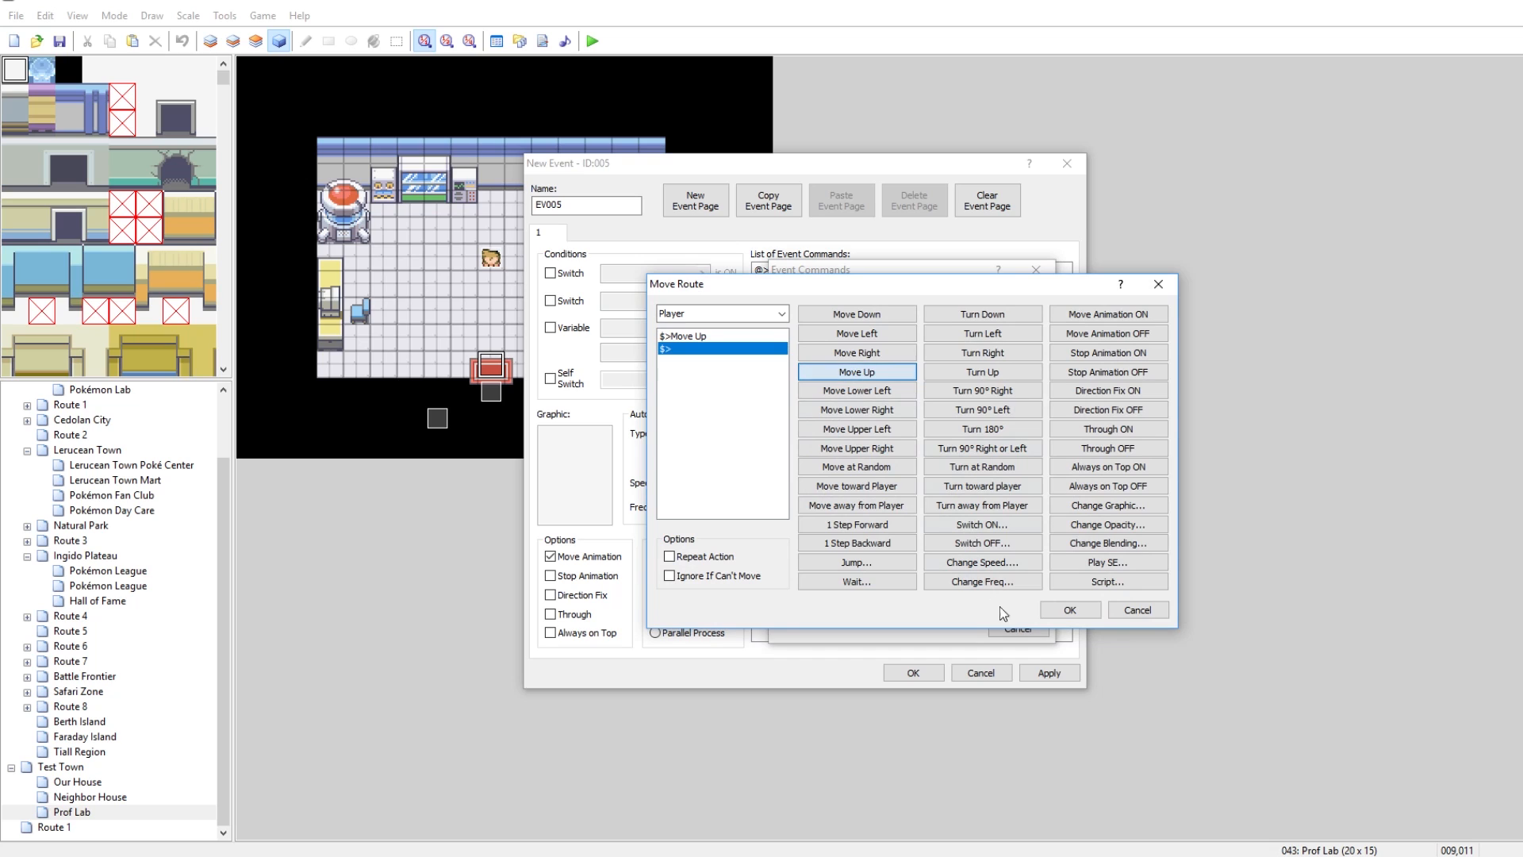
pyautogui.click(1068, 609)
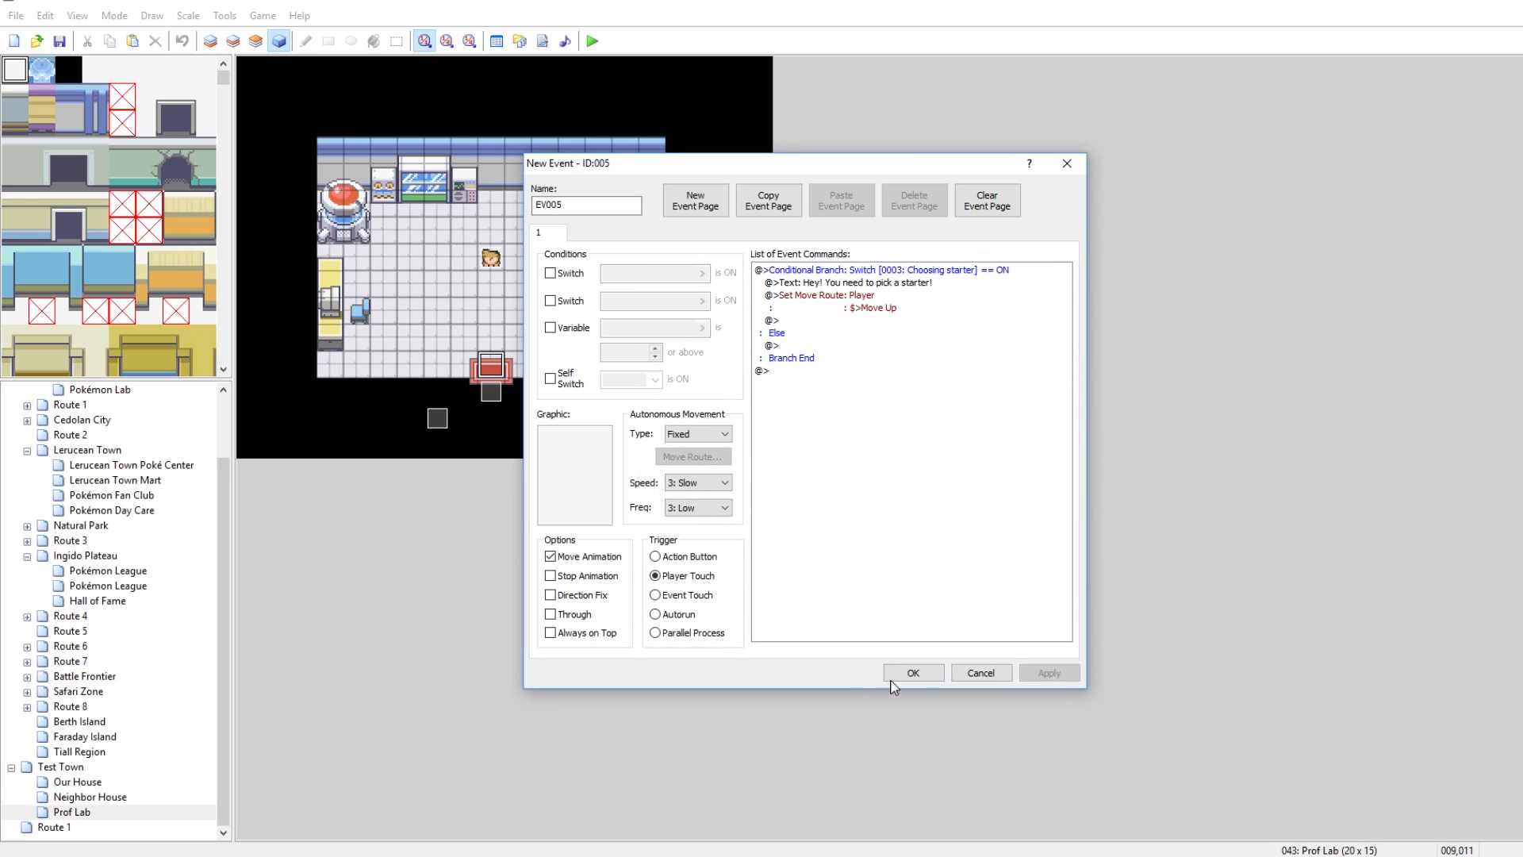
pyautogui.click(911, 672)
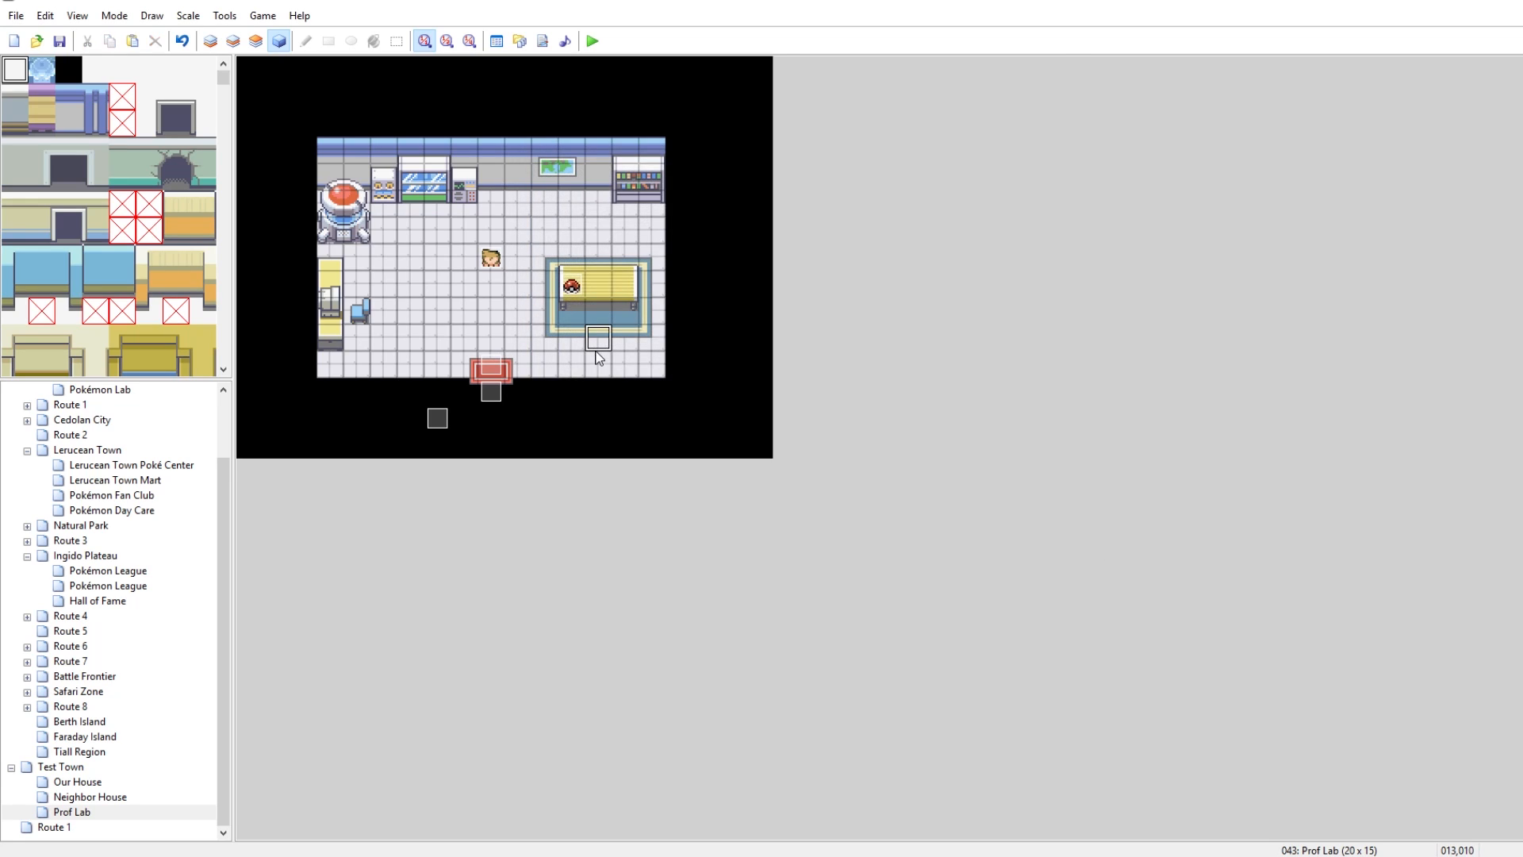
# Step: Playtest the lab, accept Squirtle with a nickname, and check the Lv. 5 party member
pyautogui.click(592, 40)
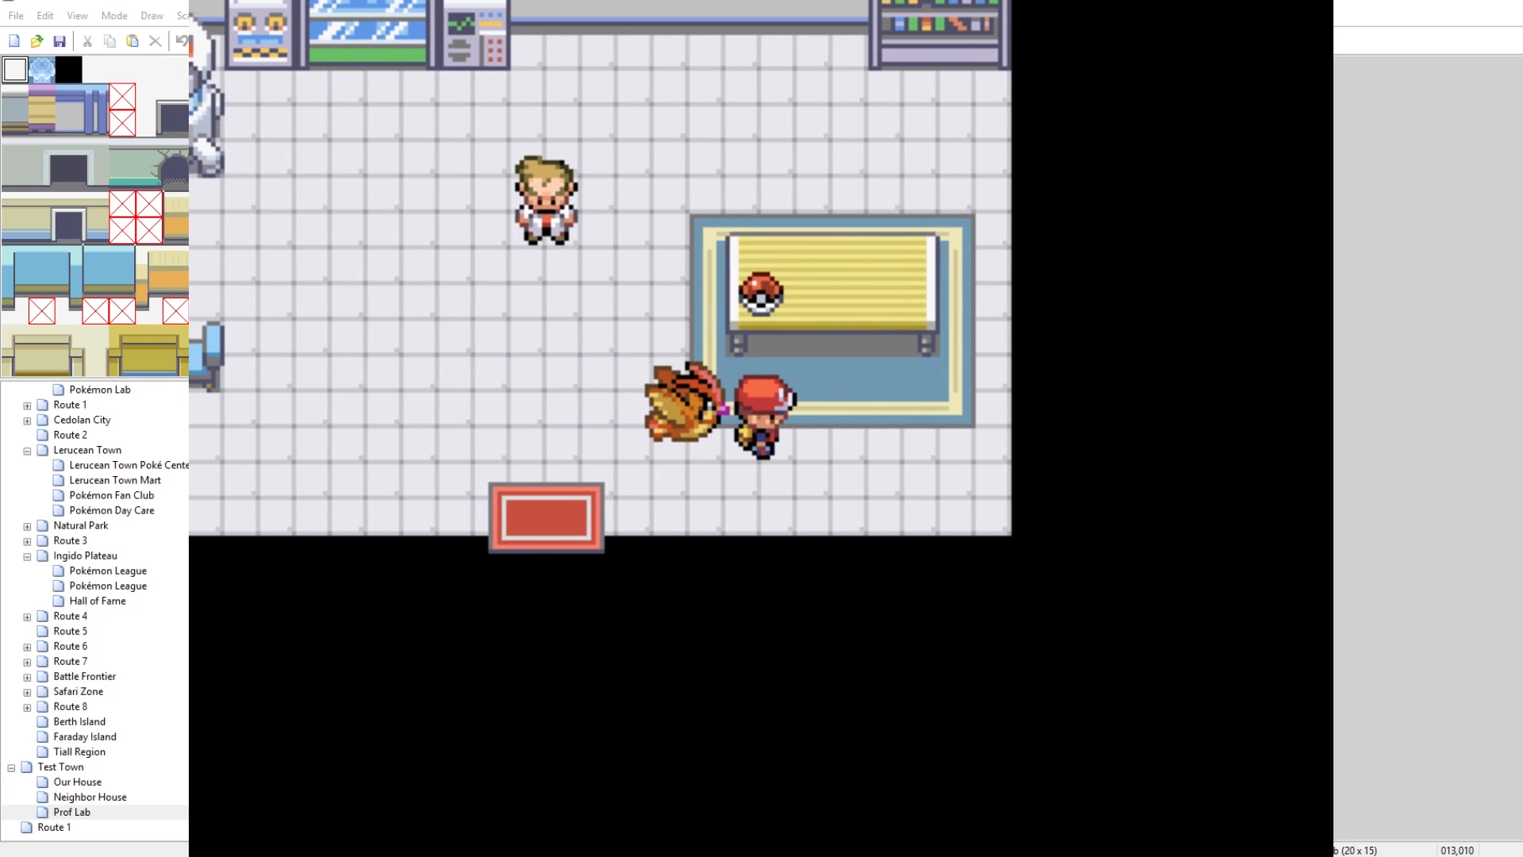
pyautogui.scroll(-3)
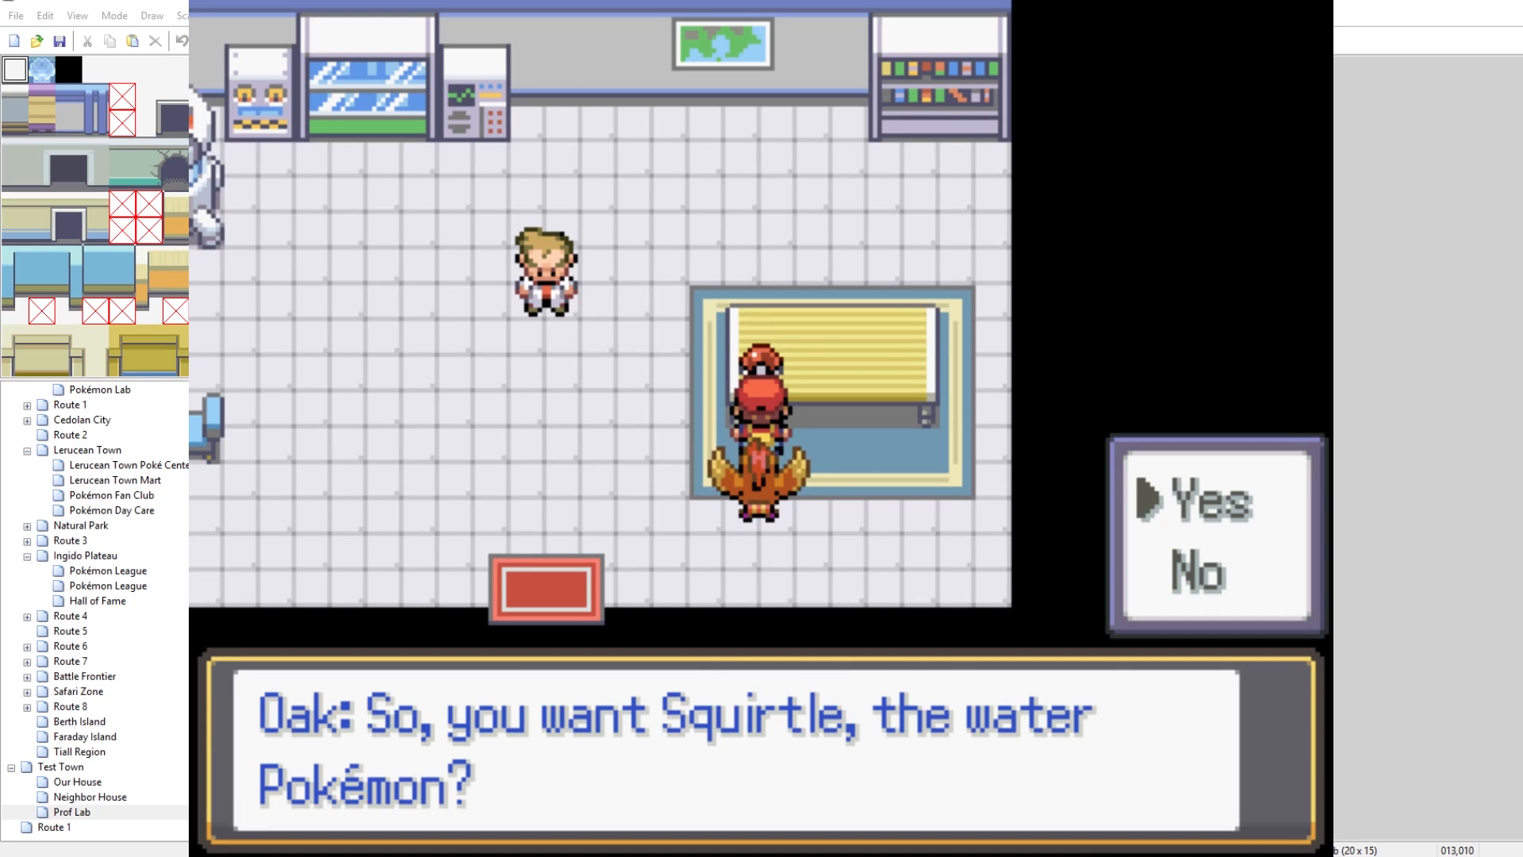
pyautogui.click(1196, 502)
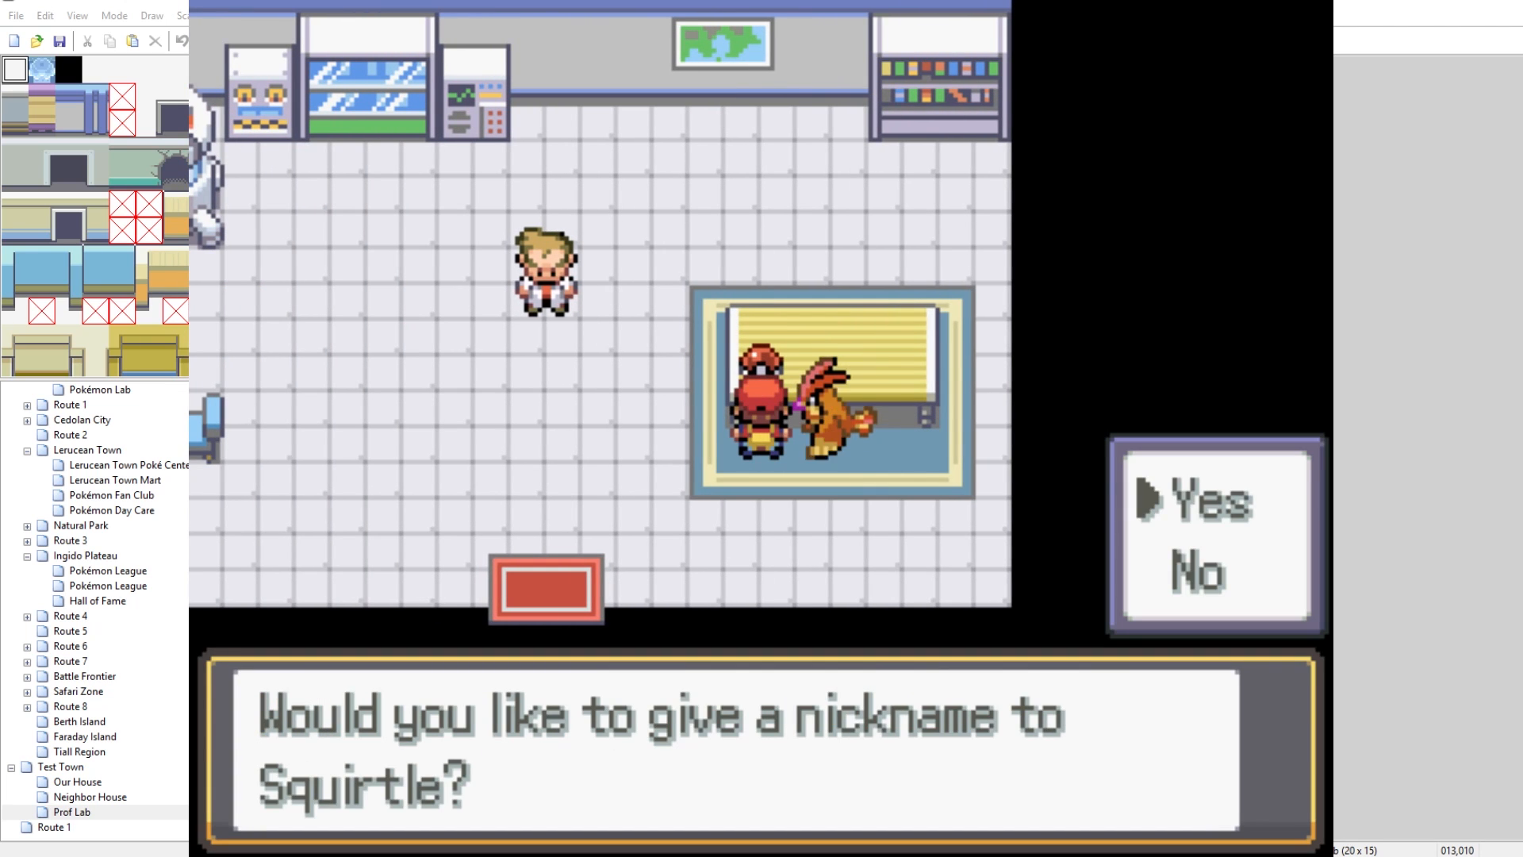
pyautogui.click(1209, 500)
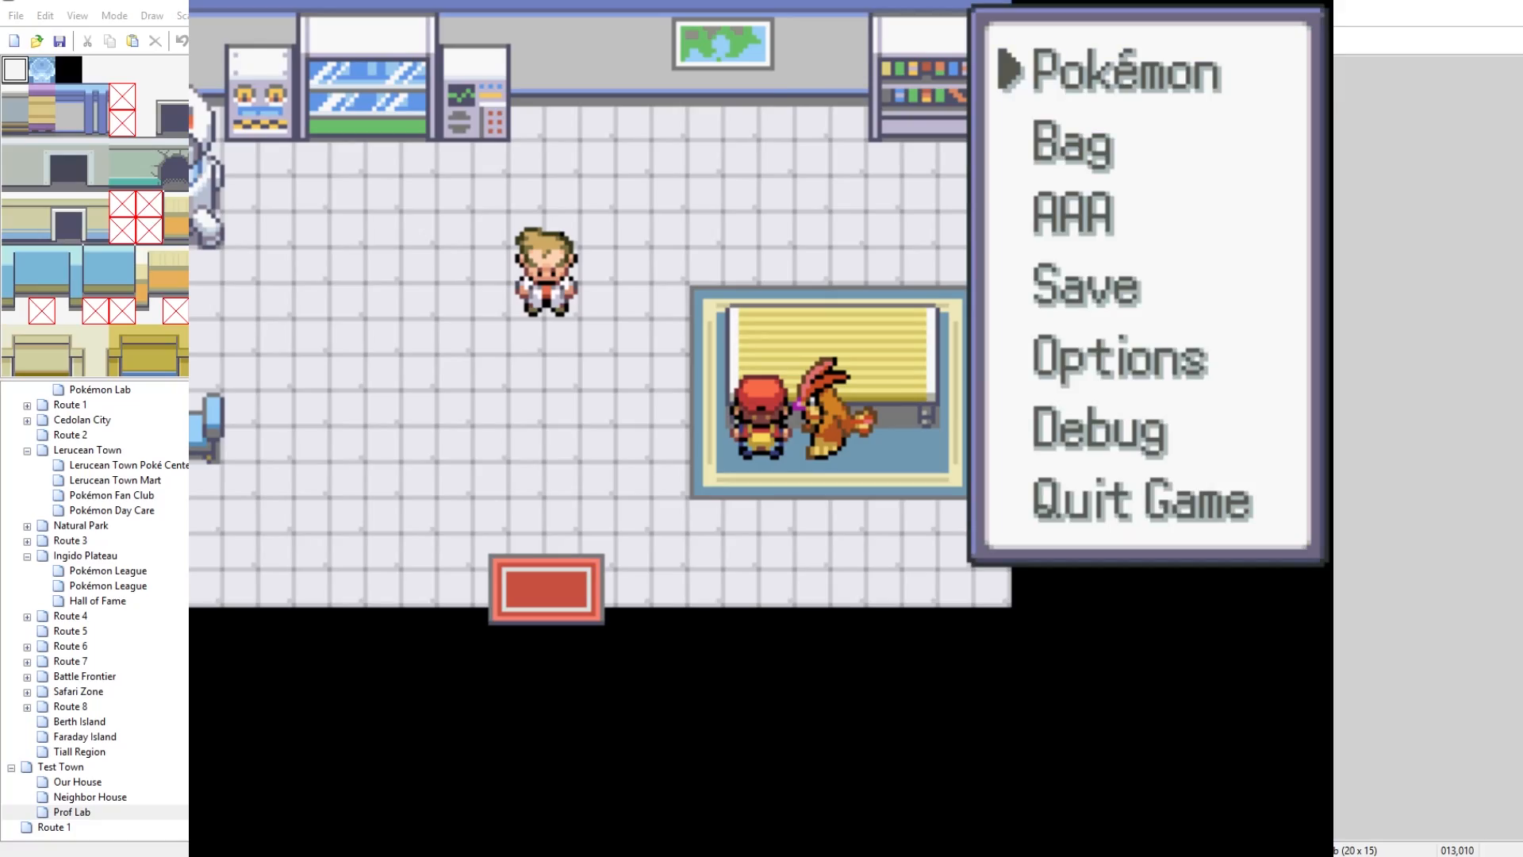
pyautogui.click(1123, 71)
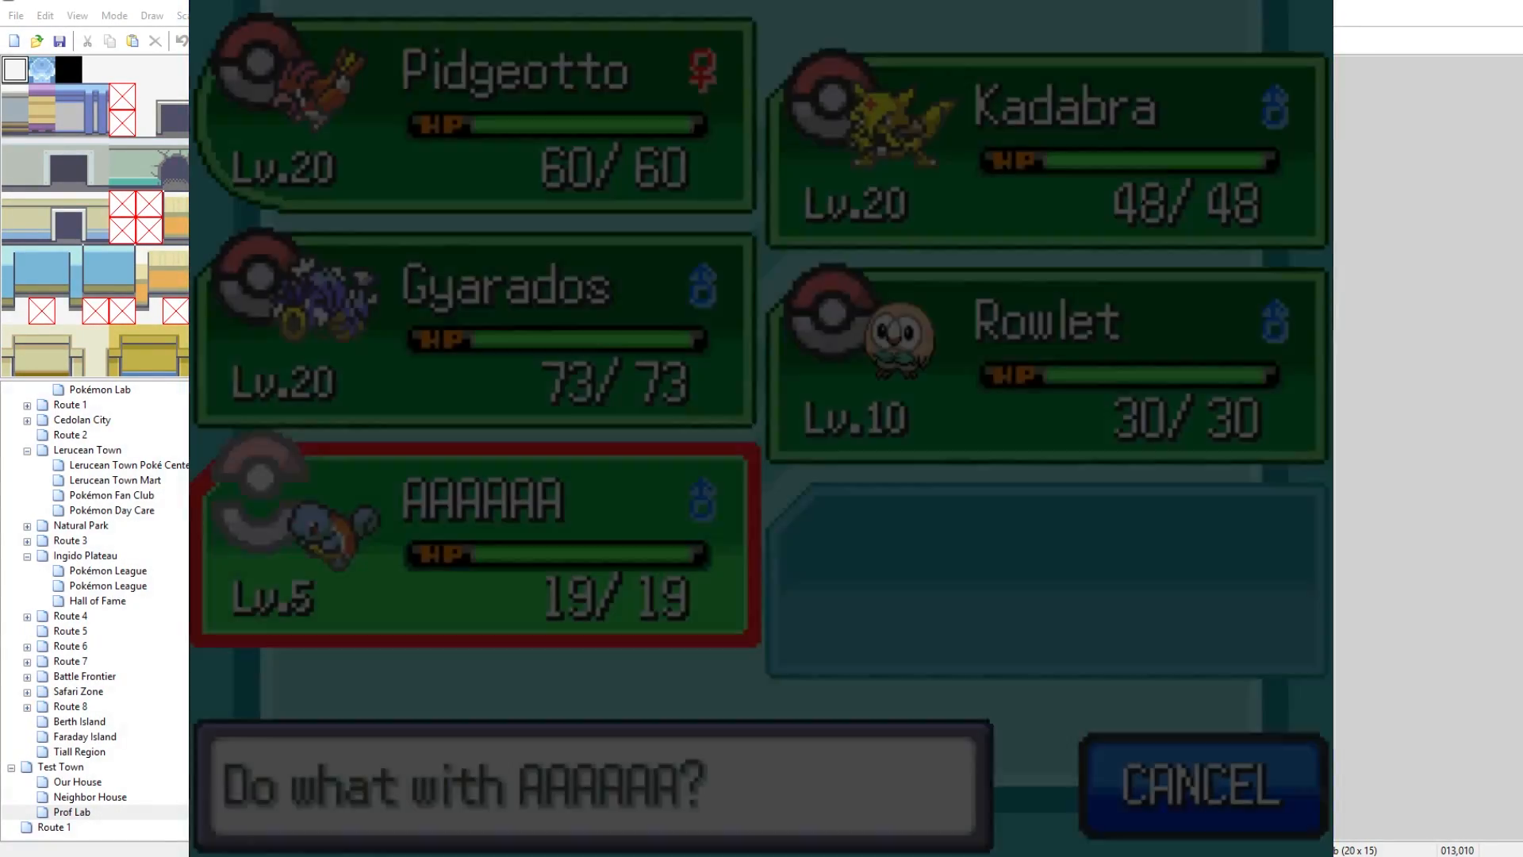
pyautogui.click(1203, 785)
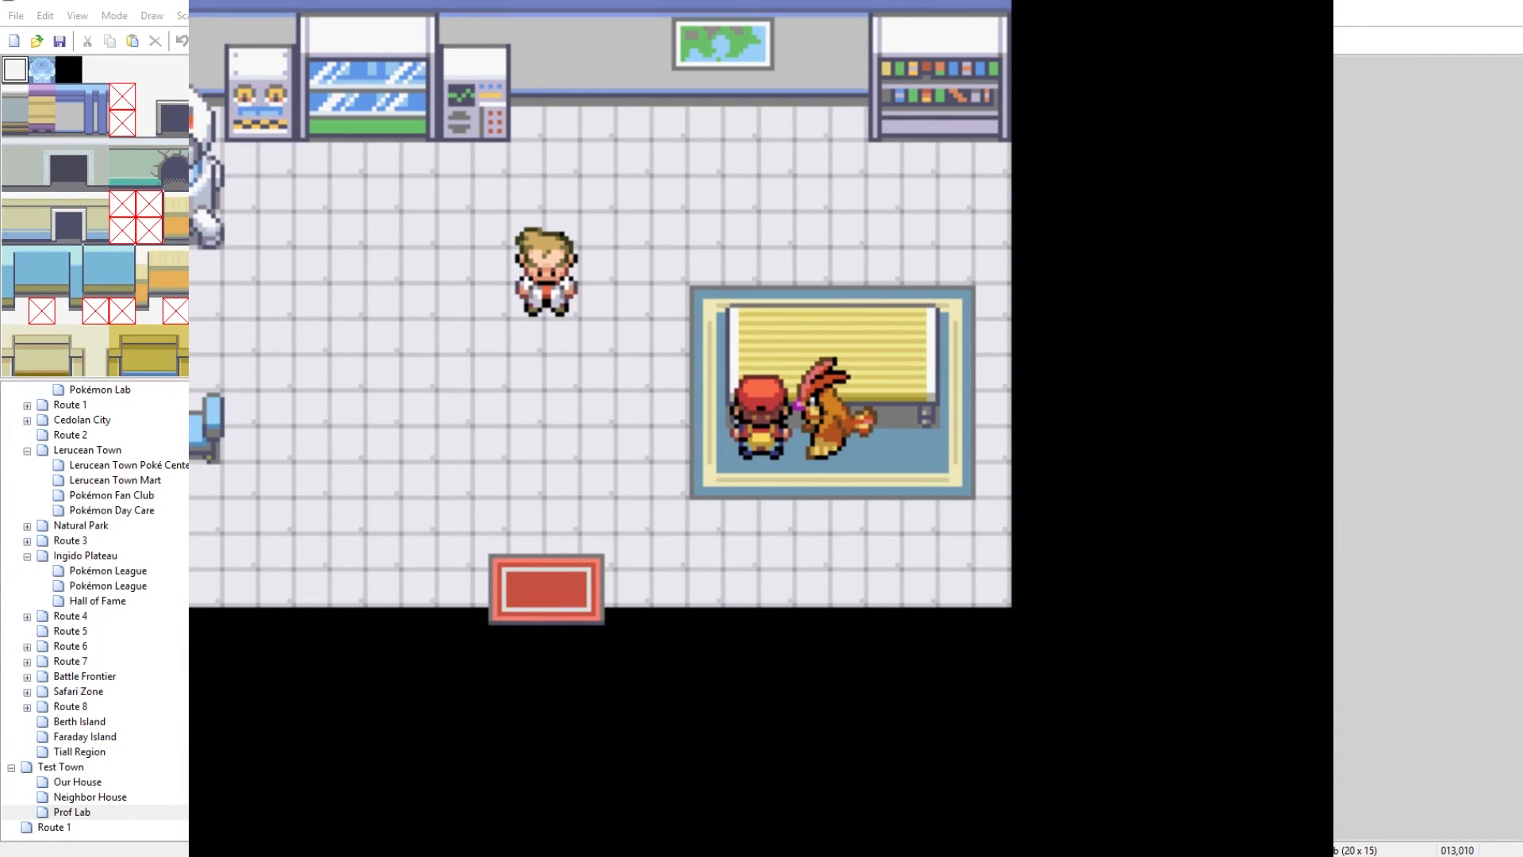
# Step: Back in the editor, reword the second ball event's question from Squirtle to Charmander
pyautogui.click(446, 41)
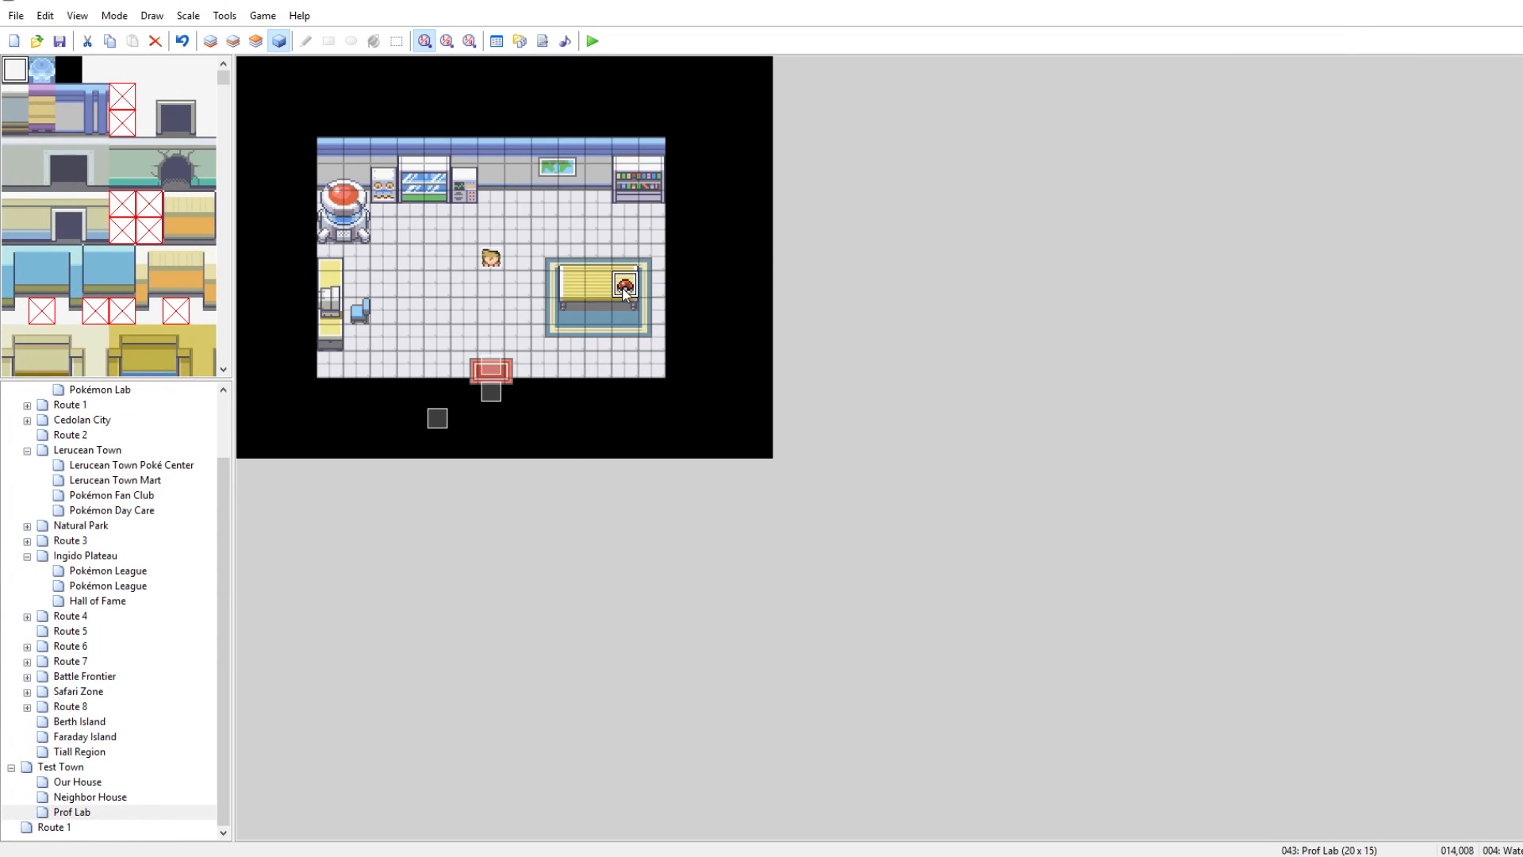
pyautogui.doubleClick(625, 286)
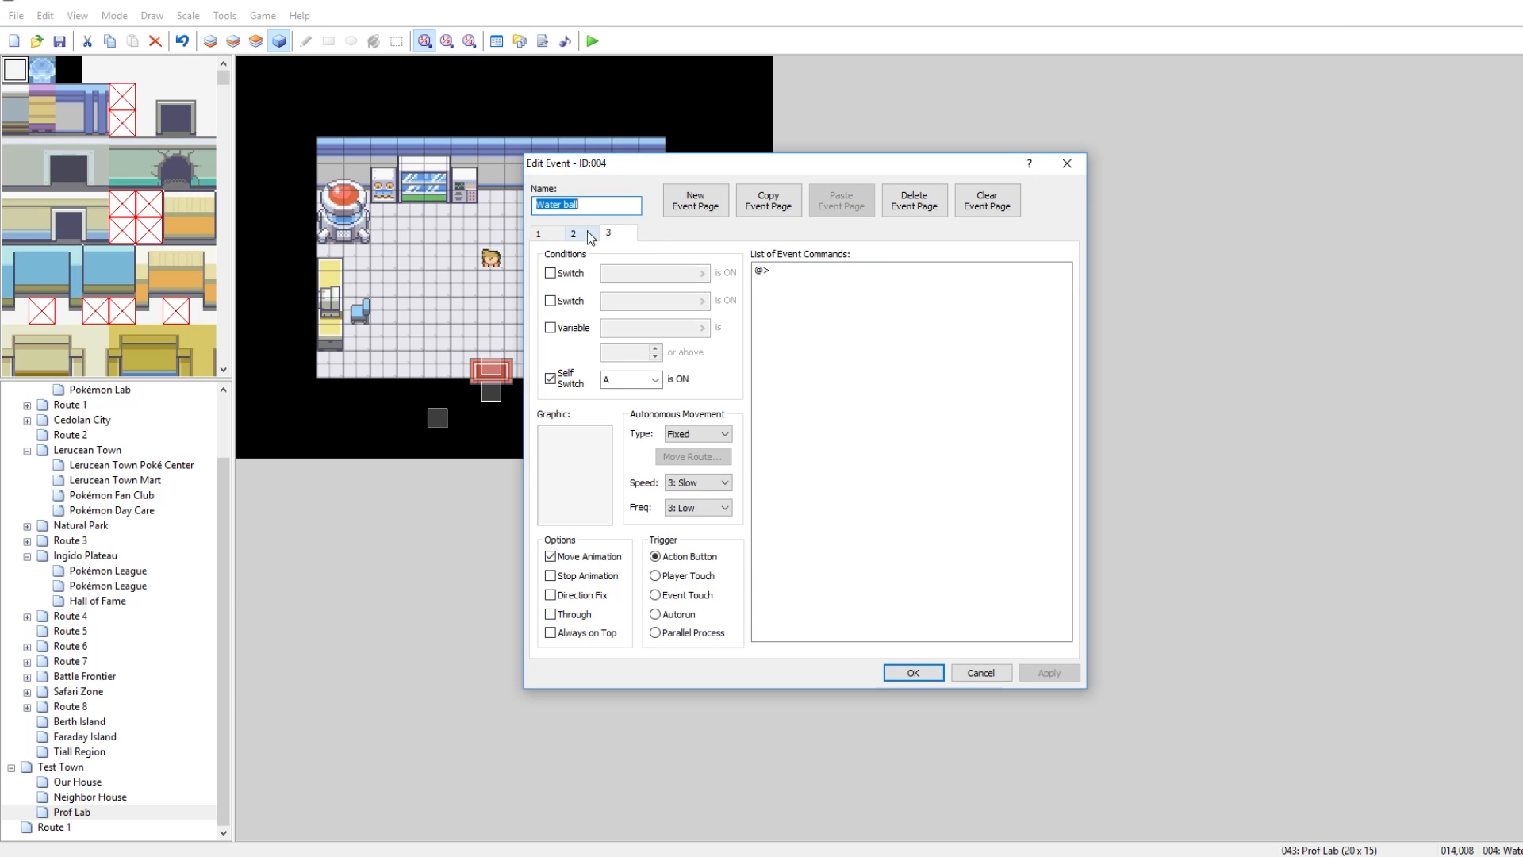
pyautogui.click(911, 673)
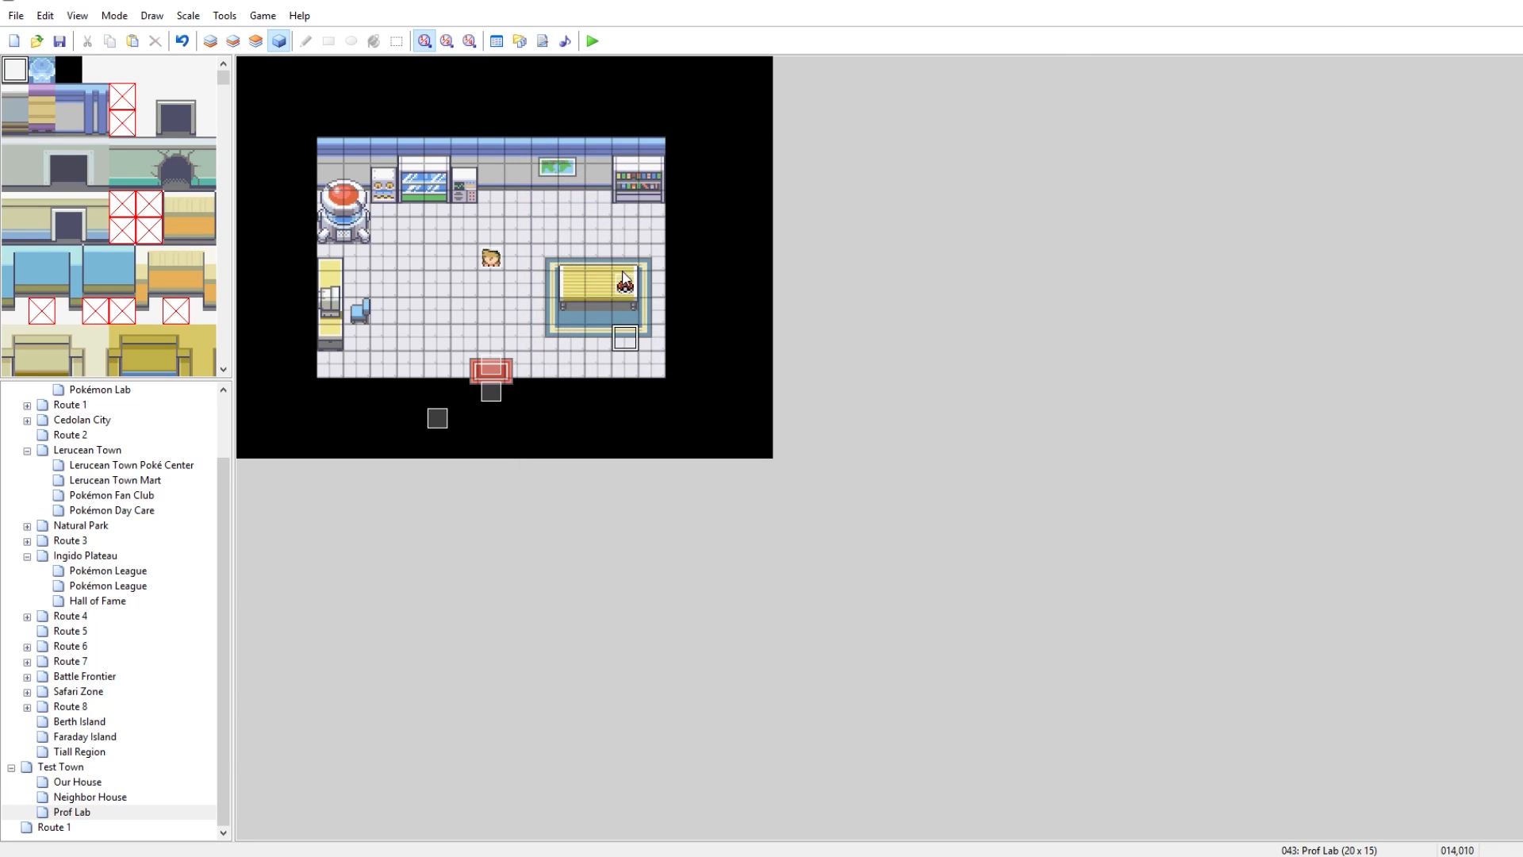
pyautogui.click(598, 282)
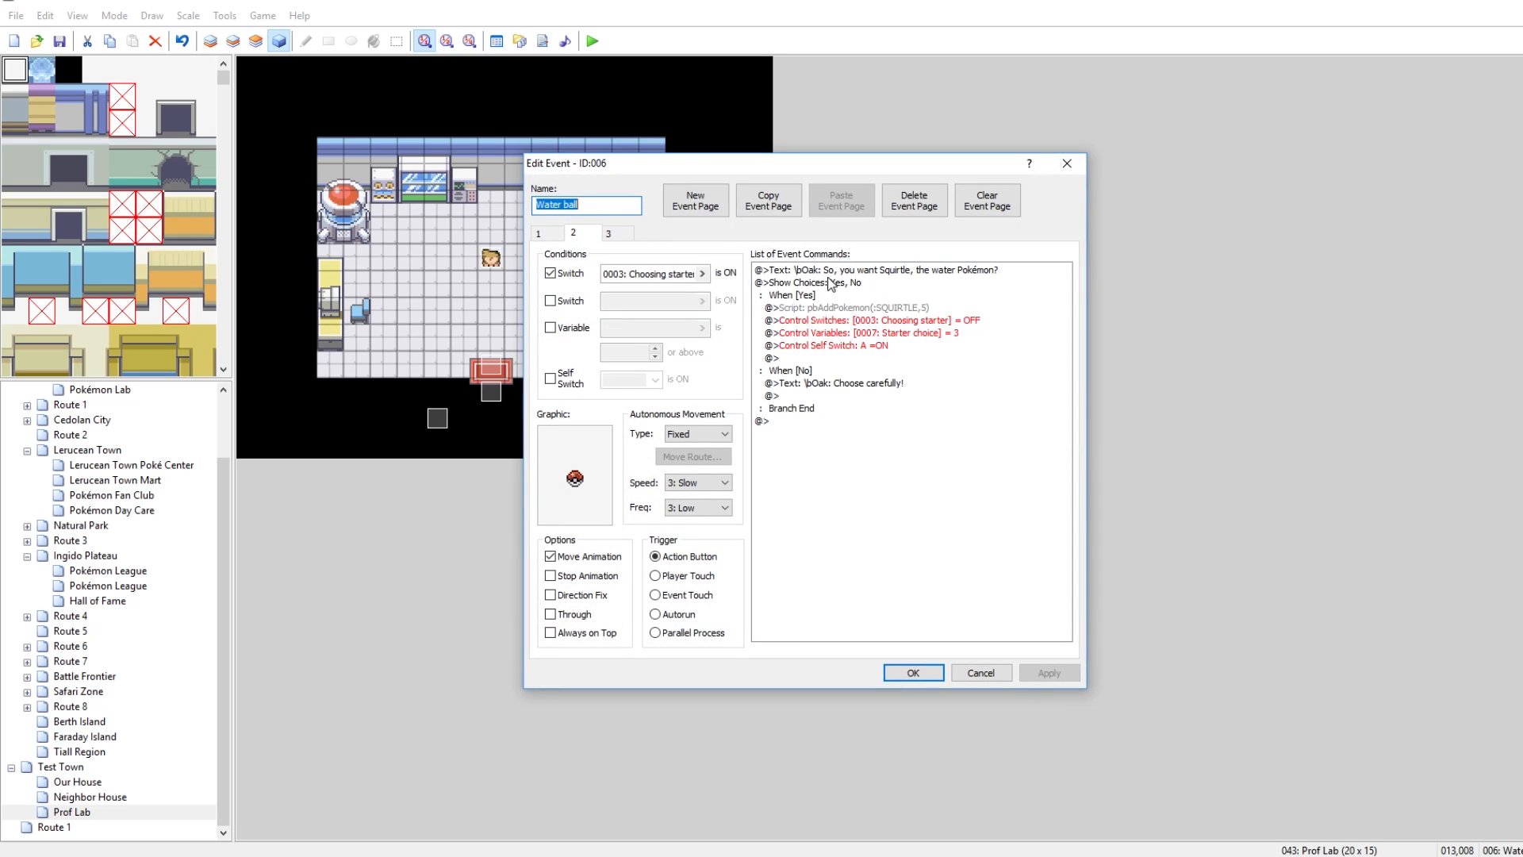
pyautogui.doubleClick(881, 269)
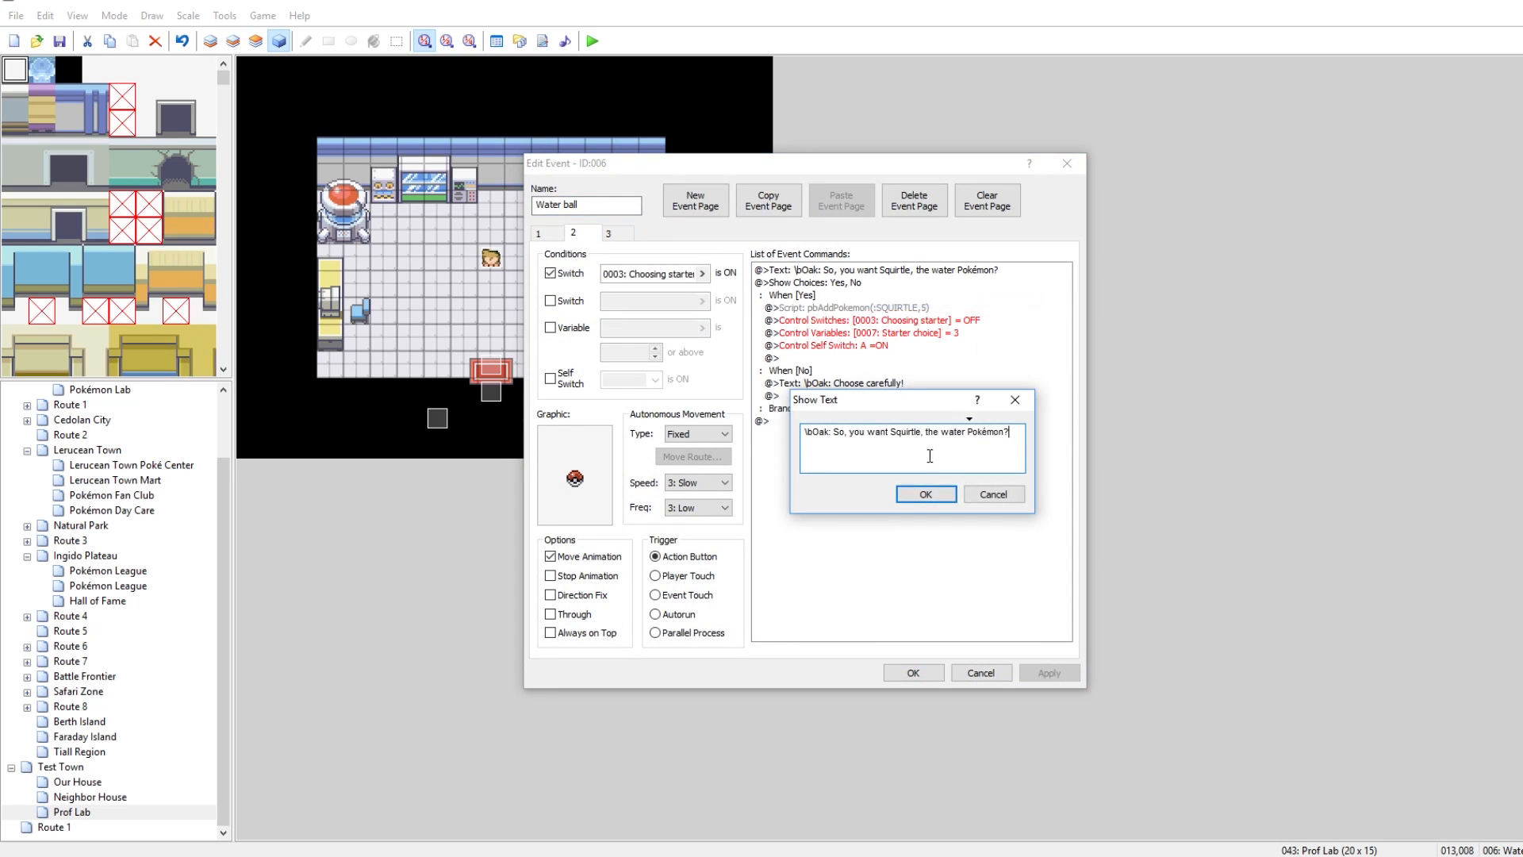
pyautogui.doubleClick(905, 432)
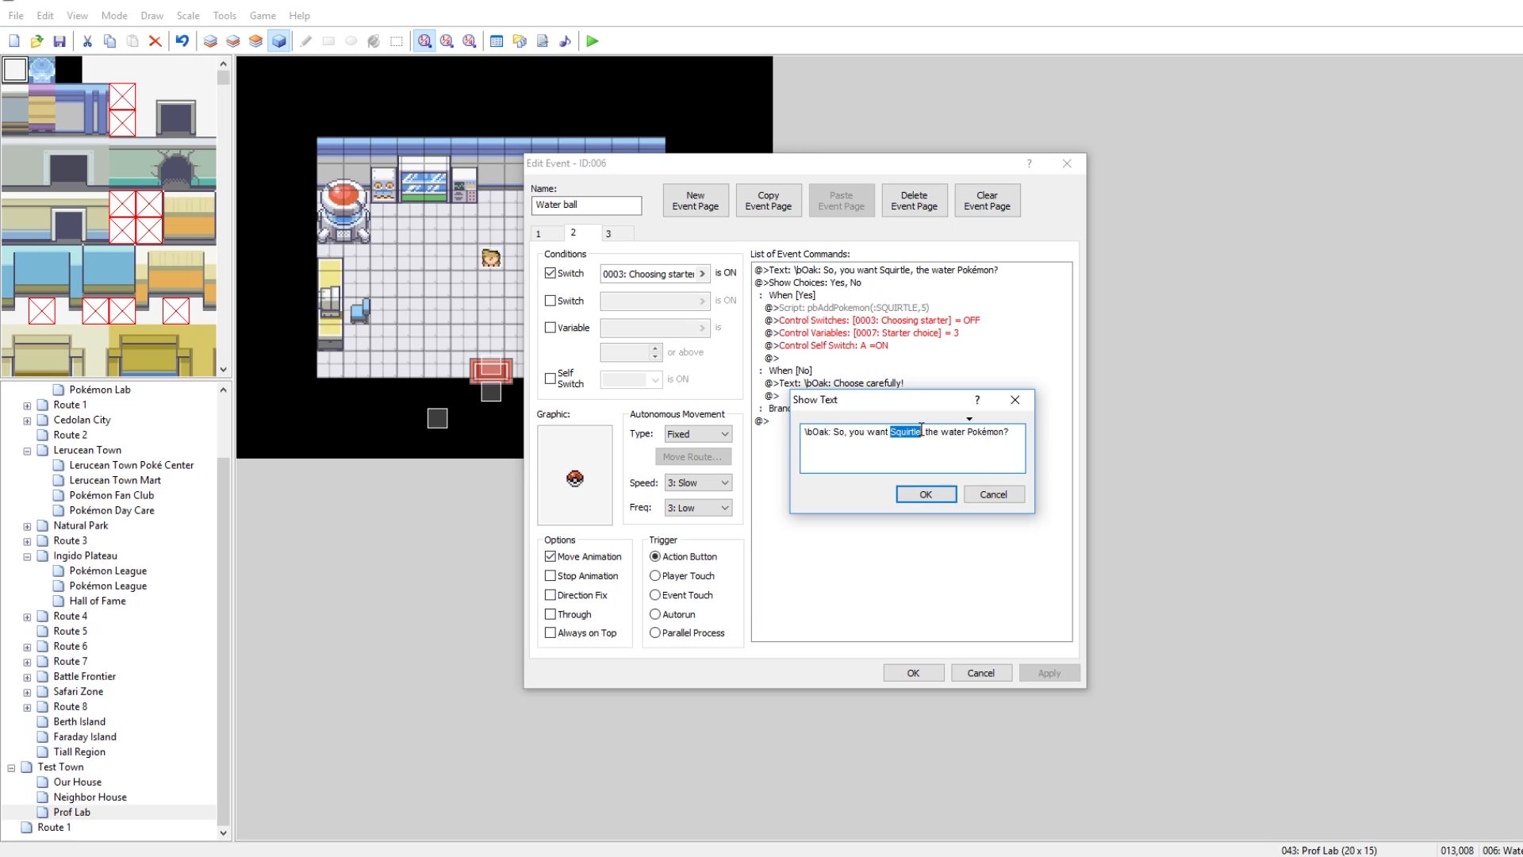
pyautogui.write('Charmander')
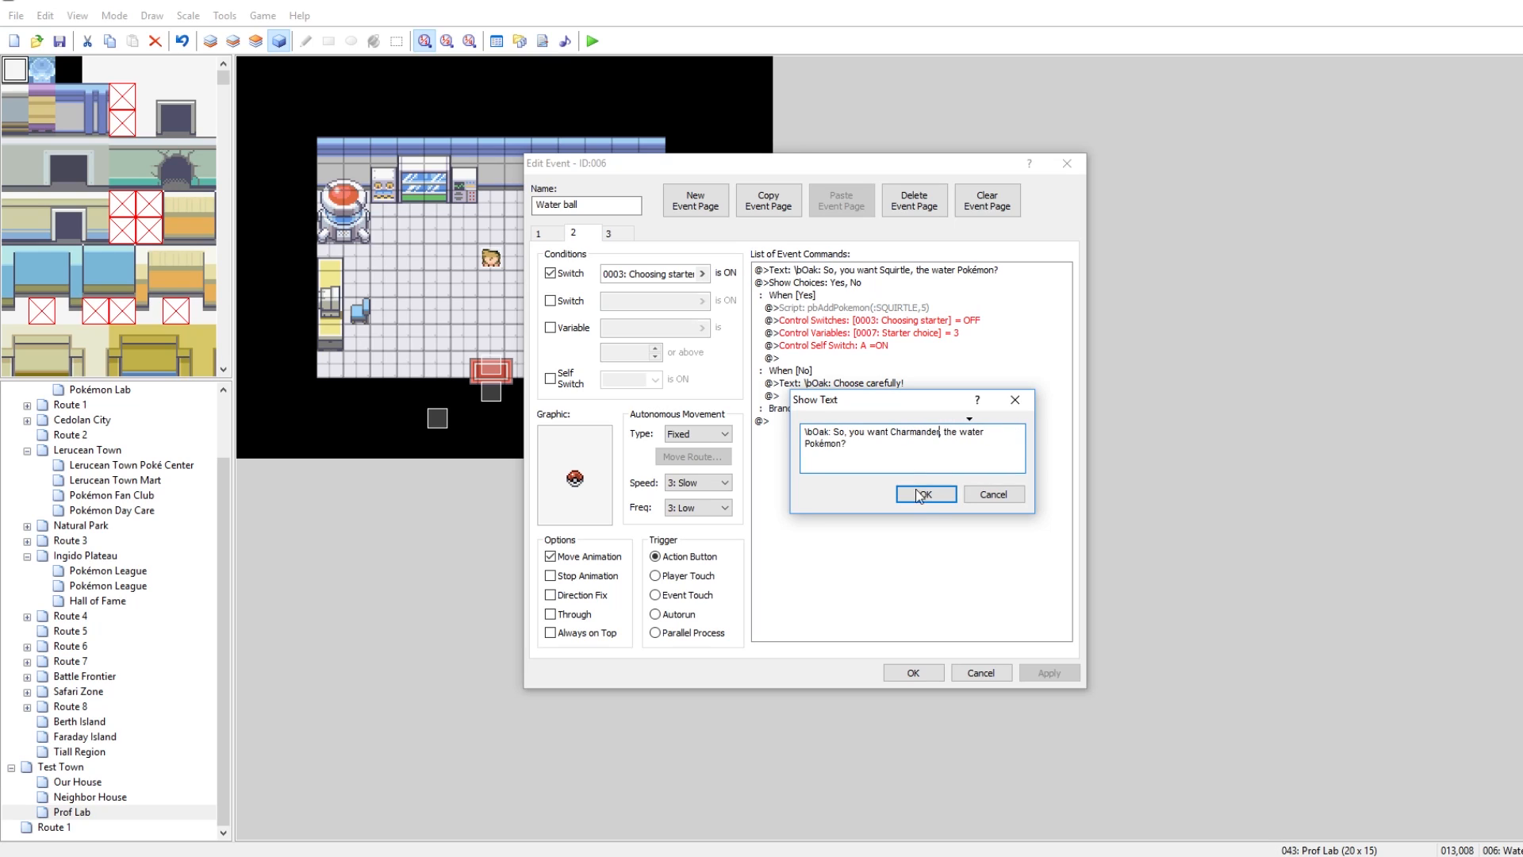
pyautogui.doubleClick(973, 431)
pyautogui.write('fi')
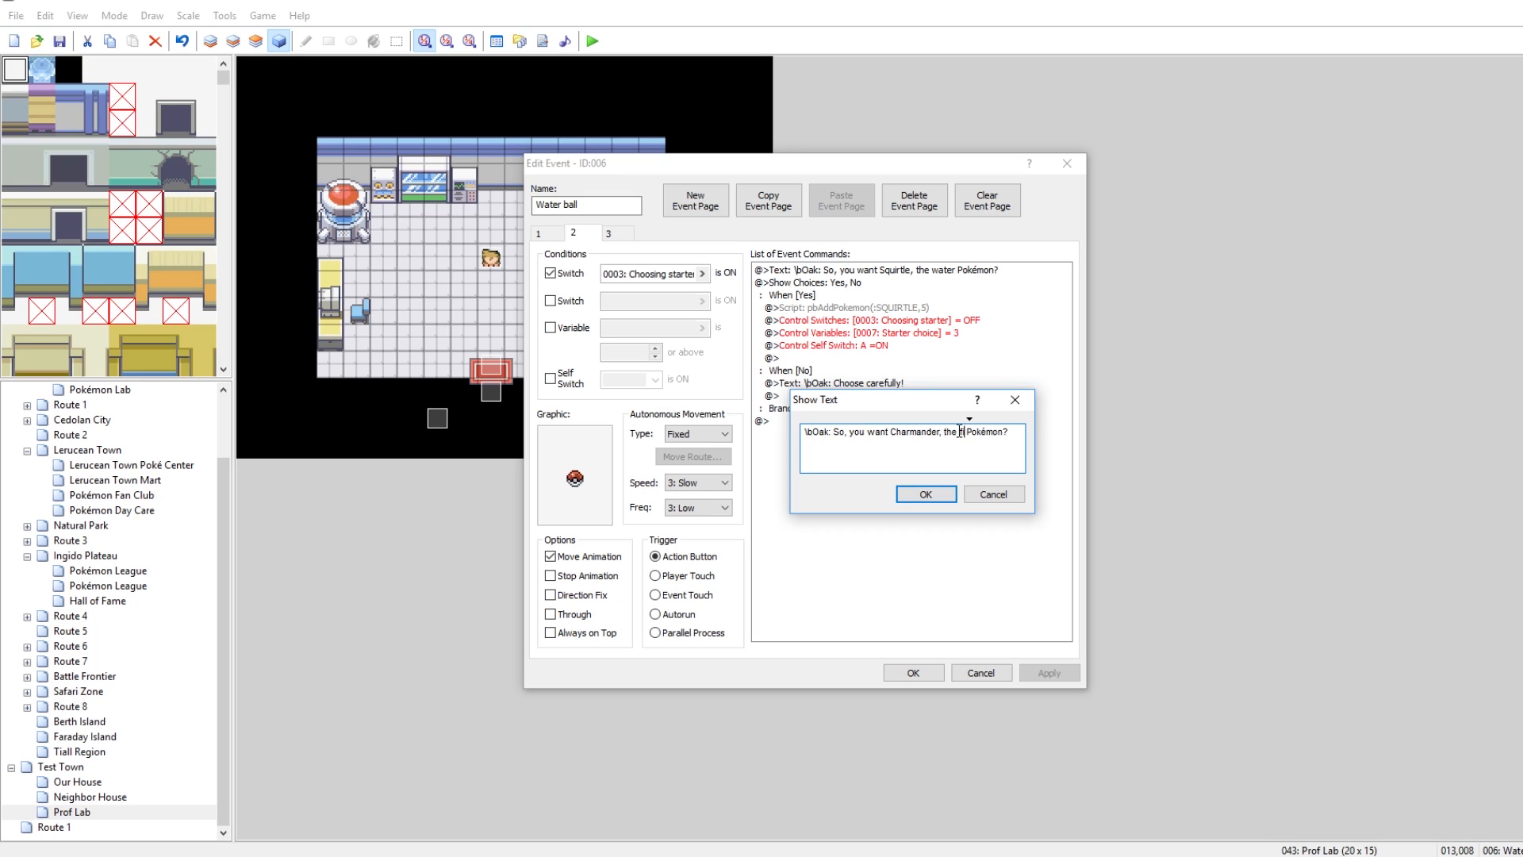
pyautogui.click(924, 493)
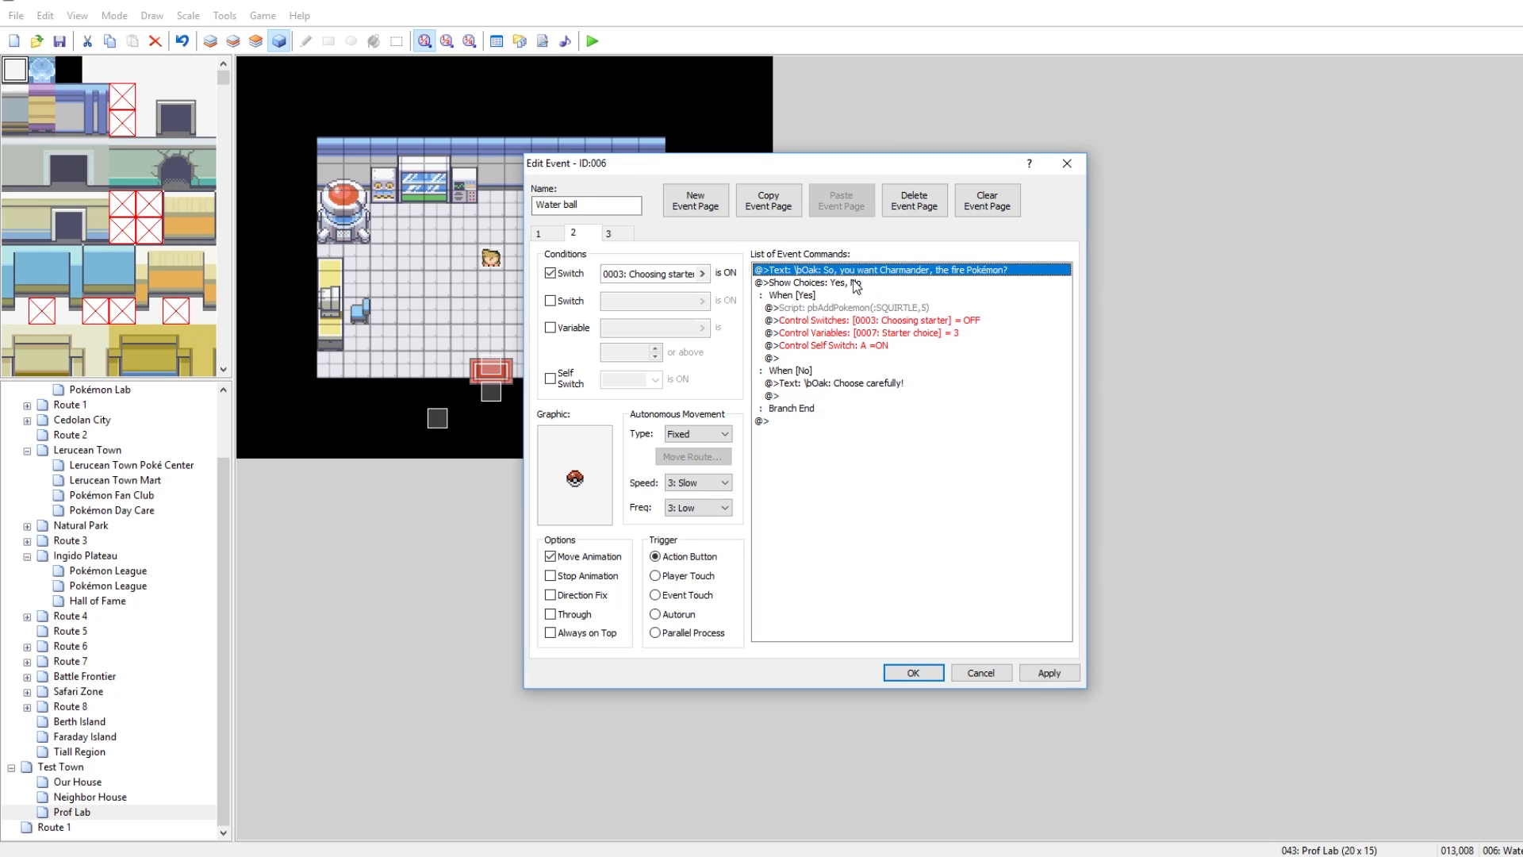
# Step: Update the add-Pokémon script species, set Starter choice to 2, and save the event
pyautogui.doubleClick(850, 308)
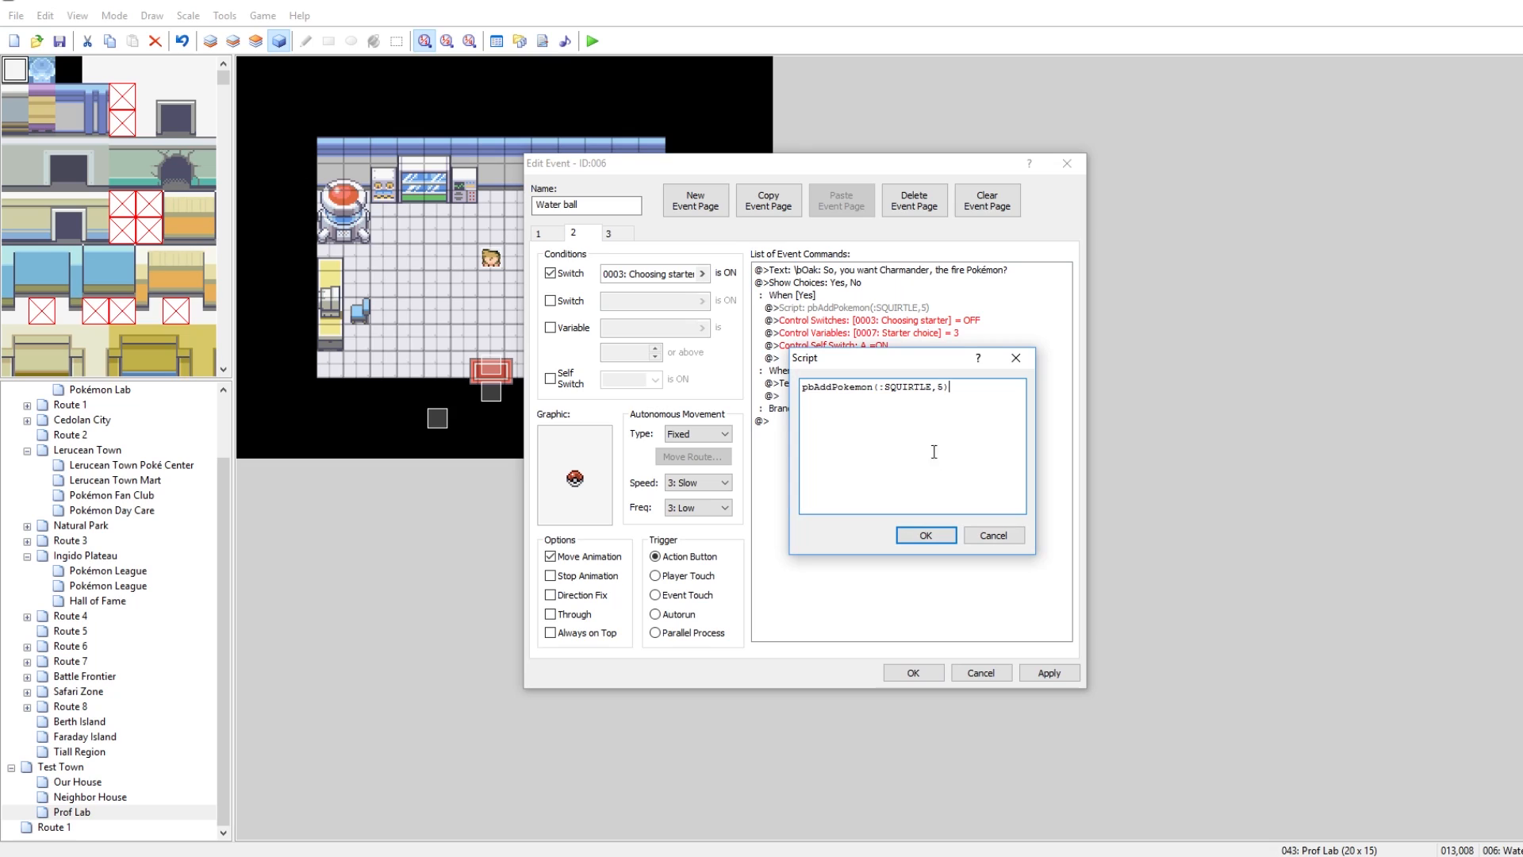
pyautogui.doubleClick(903, 387)
pyautogui.write('CHARMANDER')
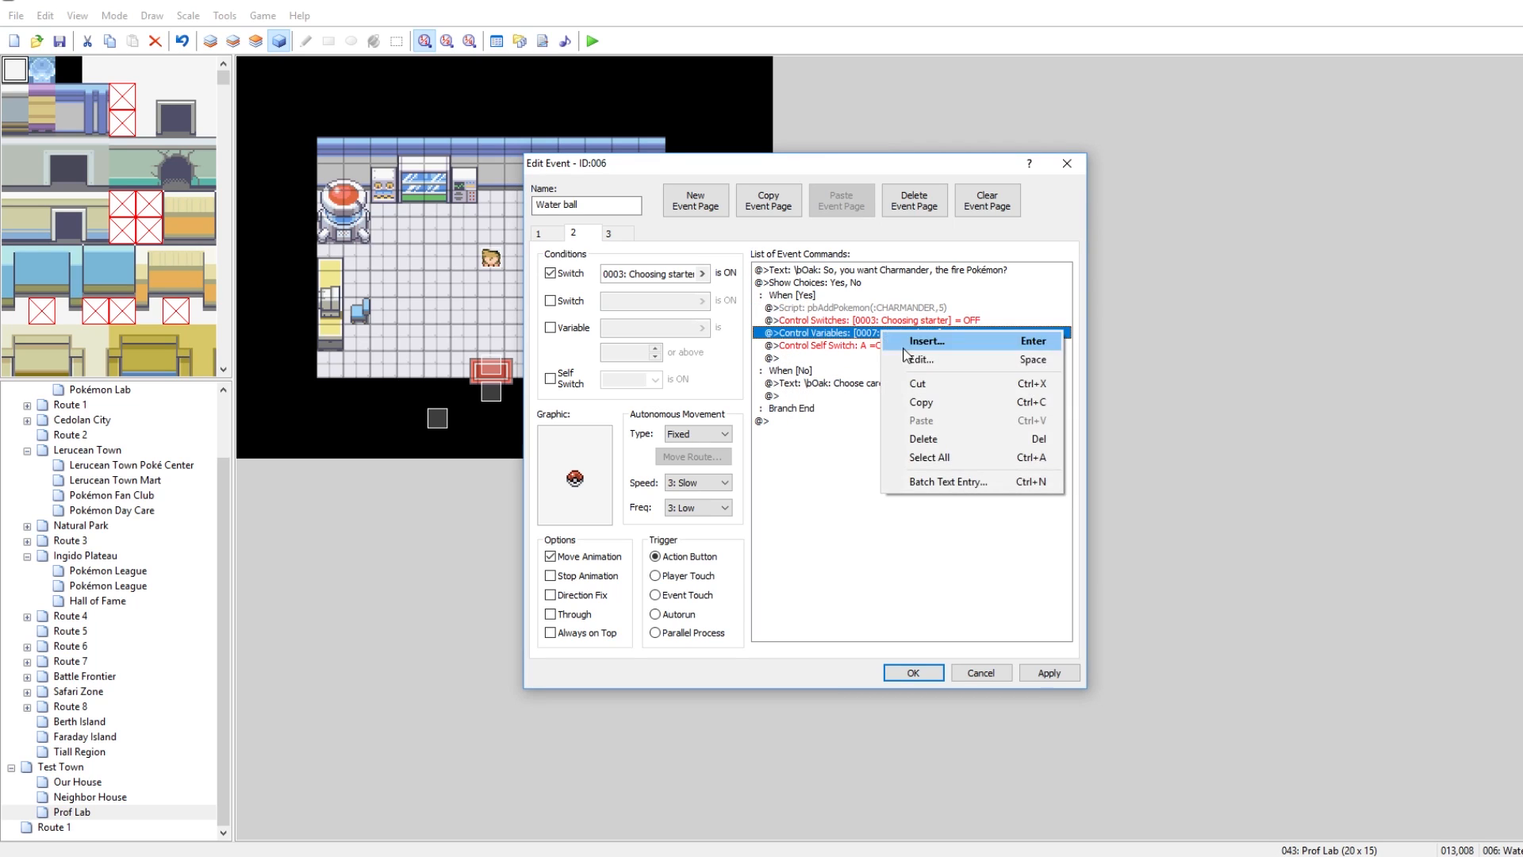
pyautogui.click(919, 360)
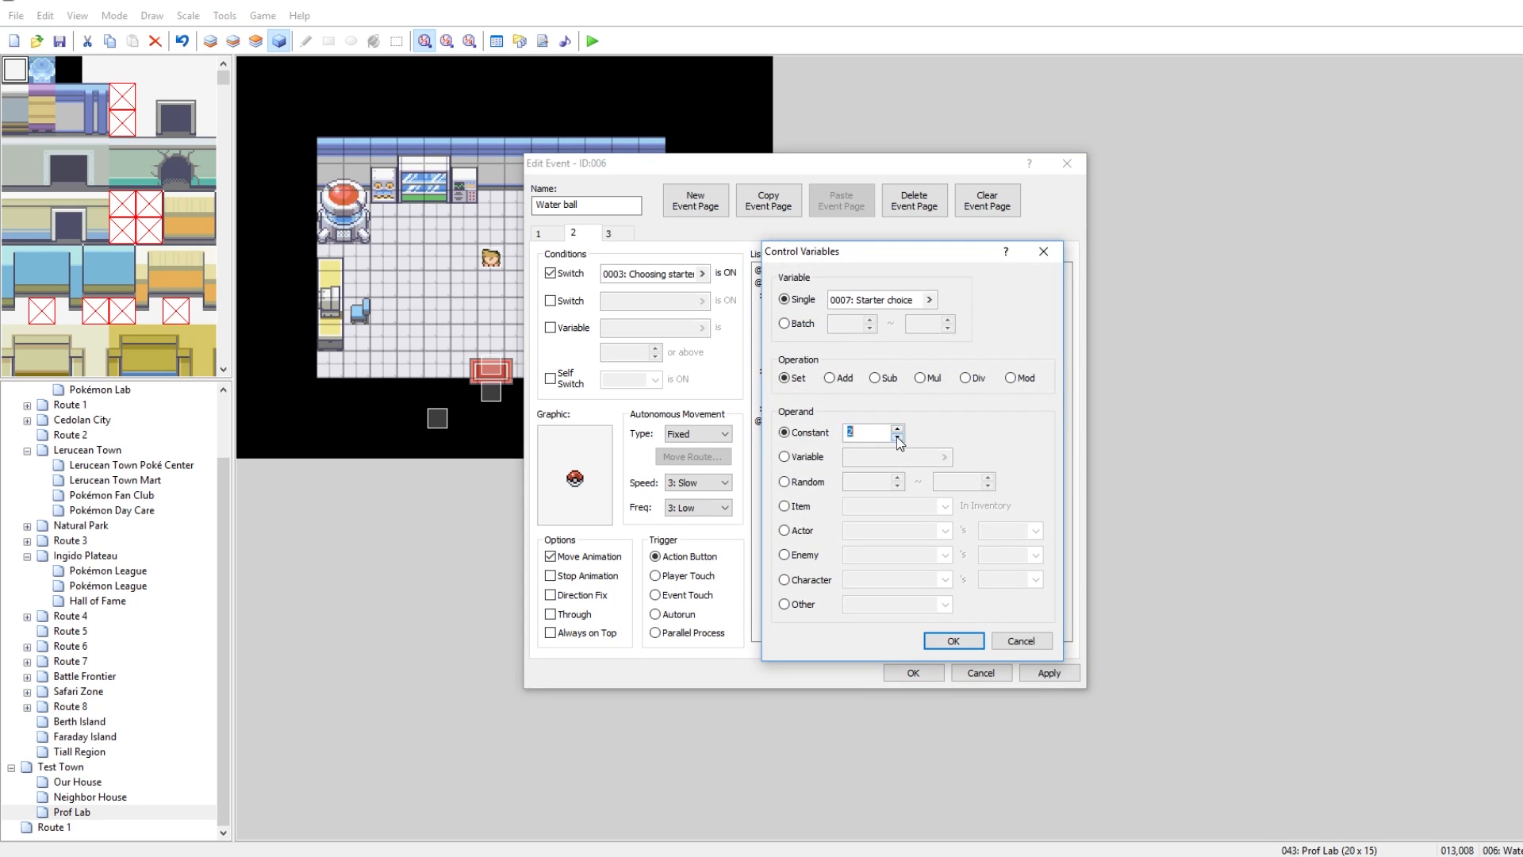
pyautogui.click(952, 639)
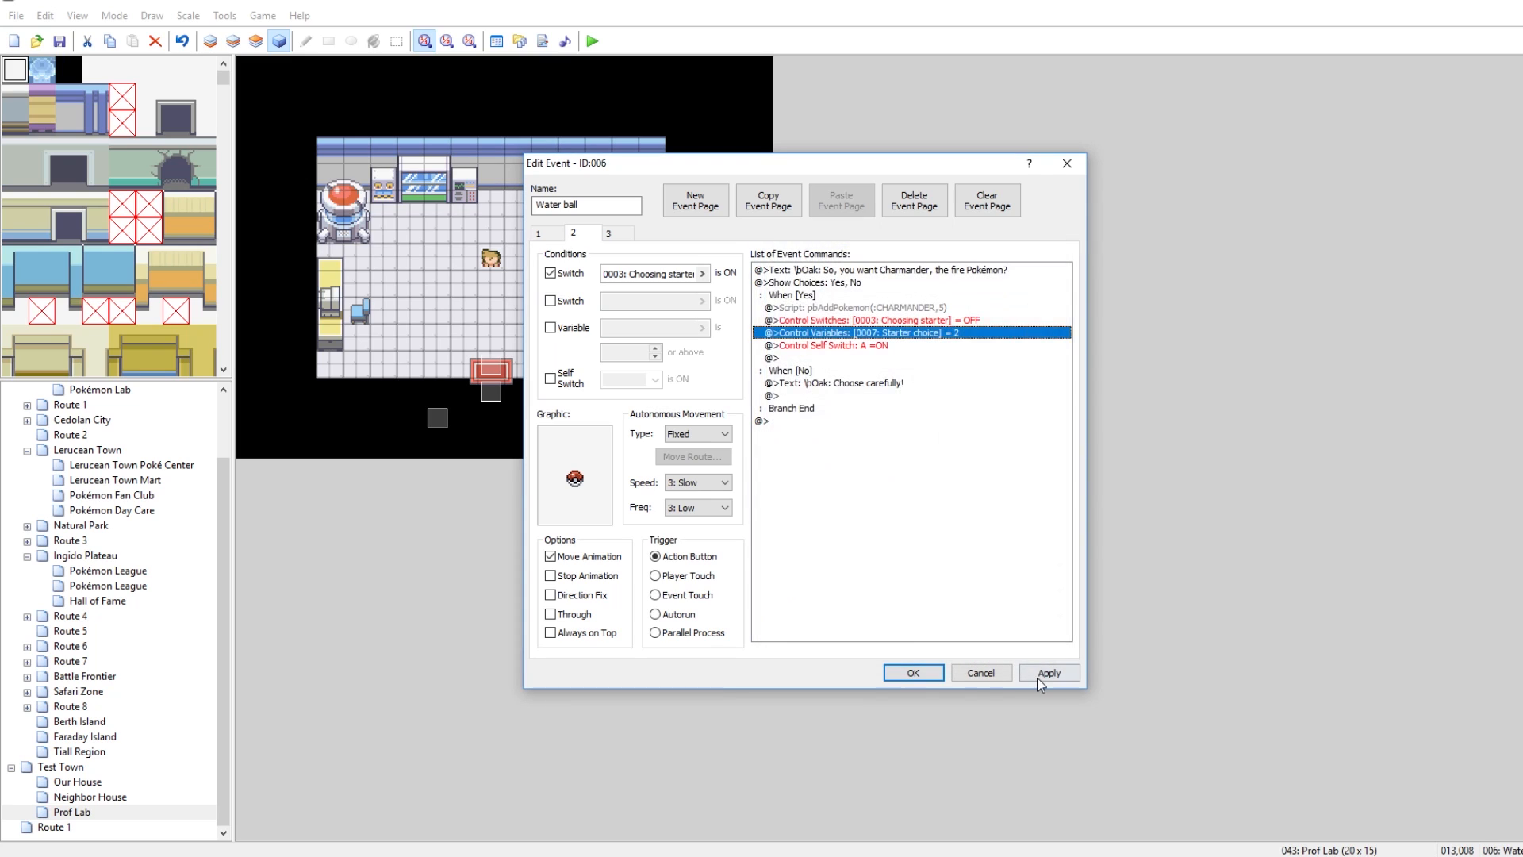
pyautogui.click(1048, 672)
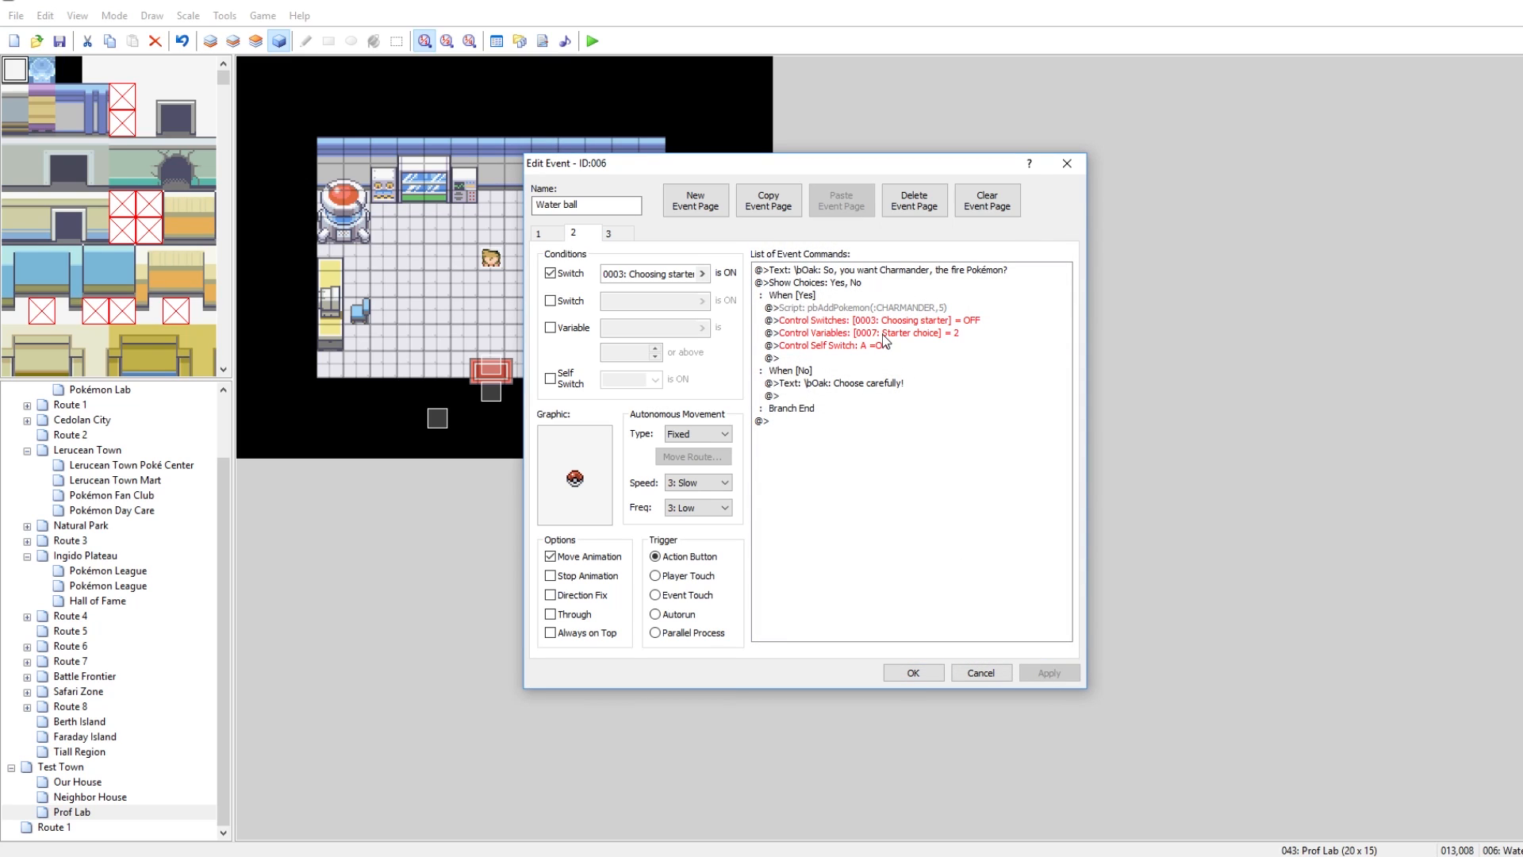
pyautogui.click(870, 332)
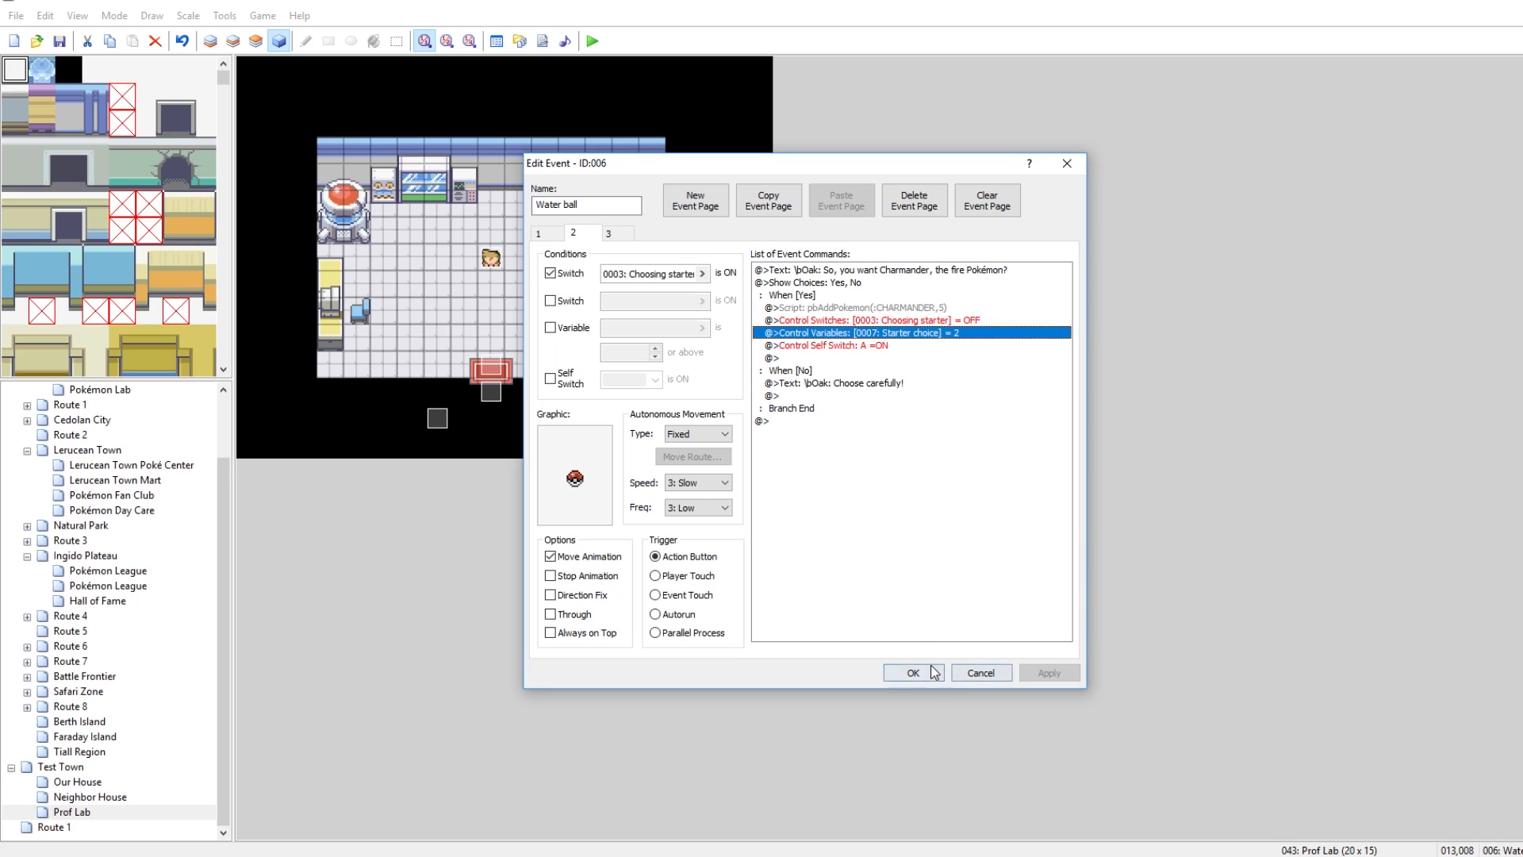
pyautogui.moveTo(917, 655)
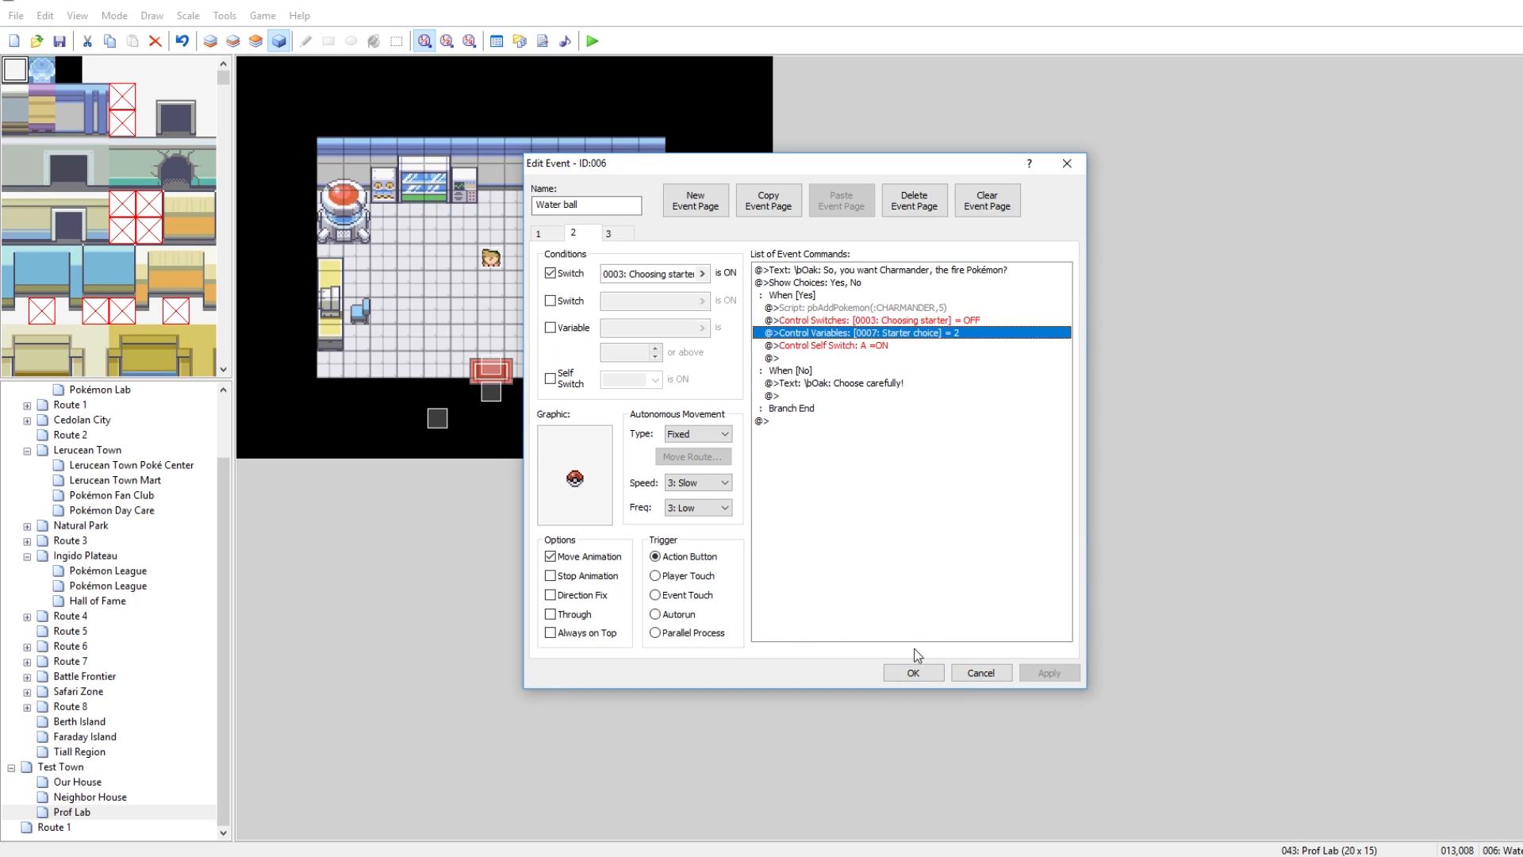
pyautogui.moveTo(898, 345)
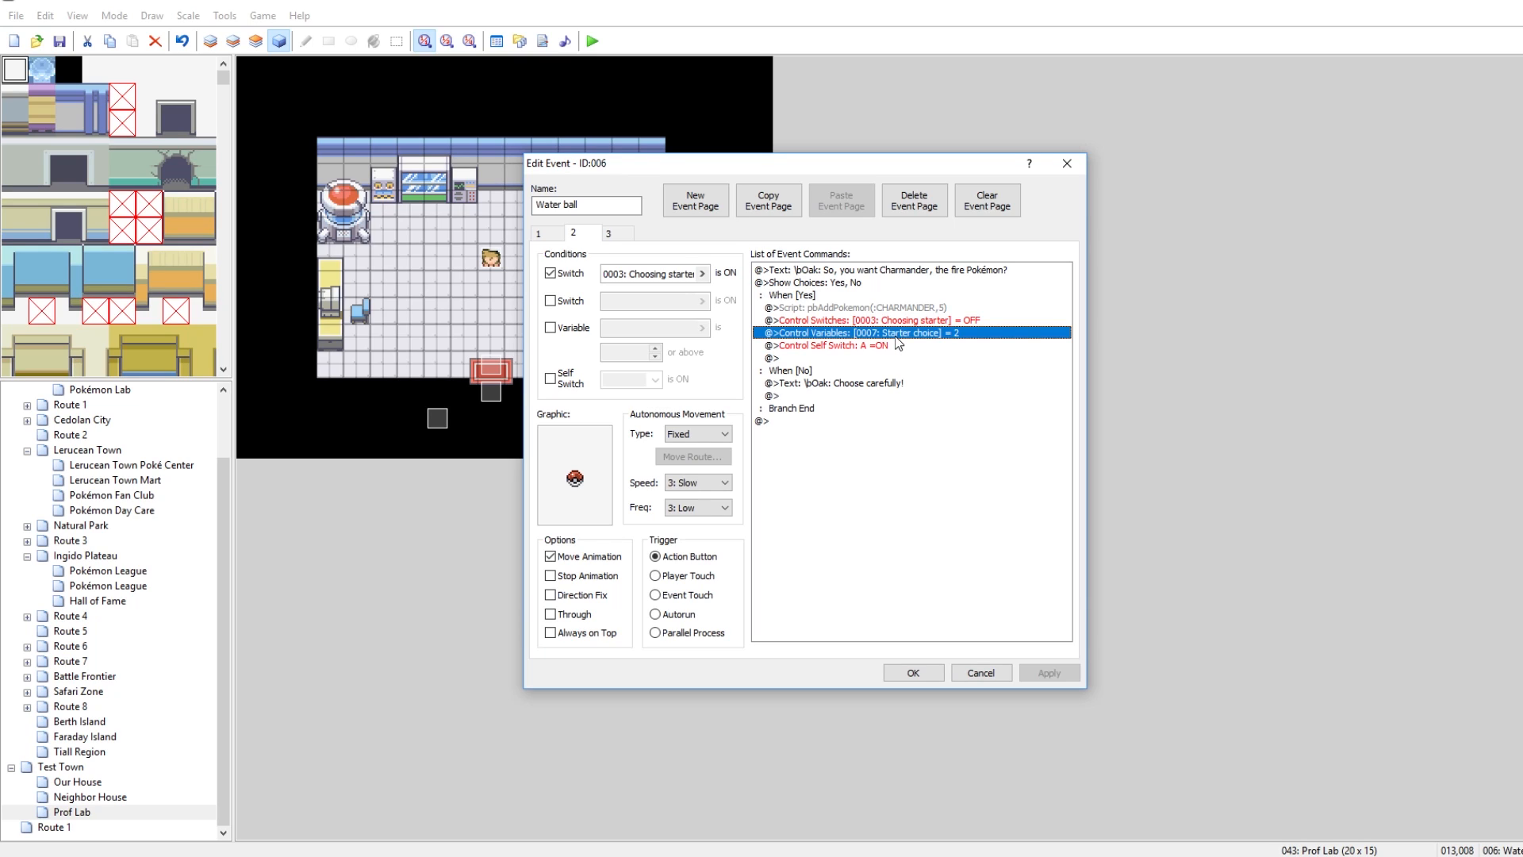
pyautogui.moveTo(982, 406)
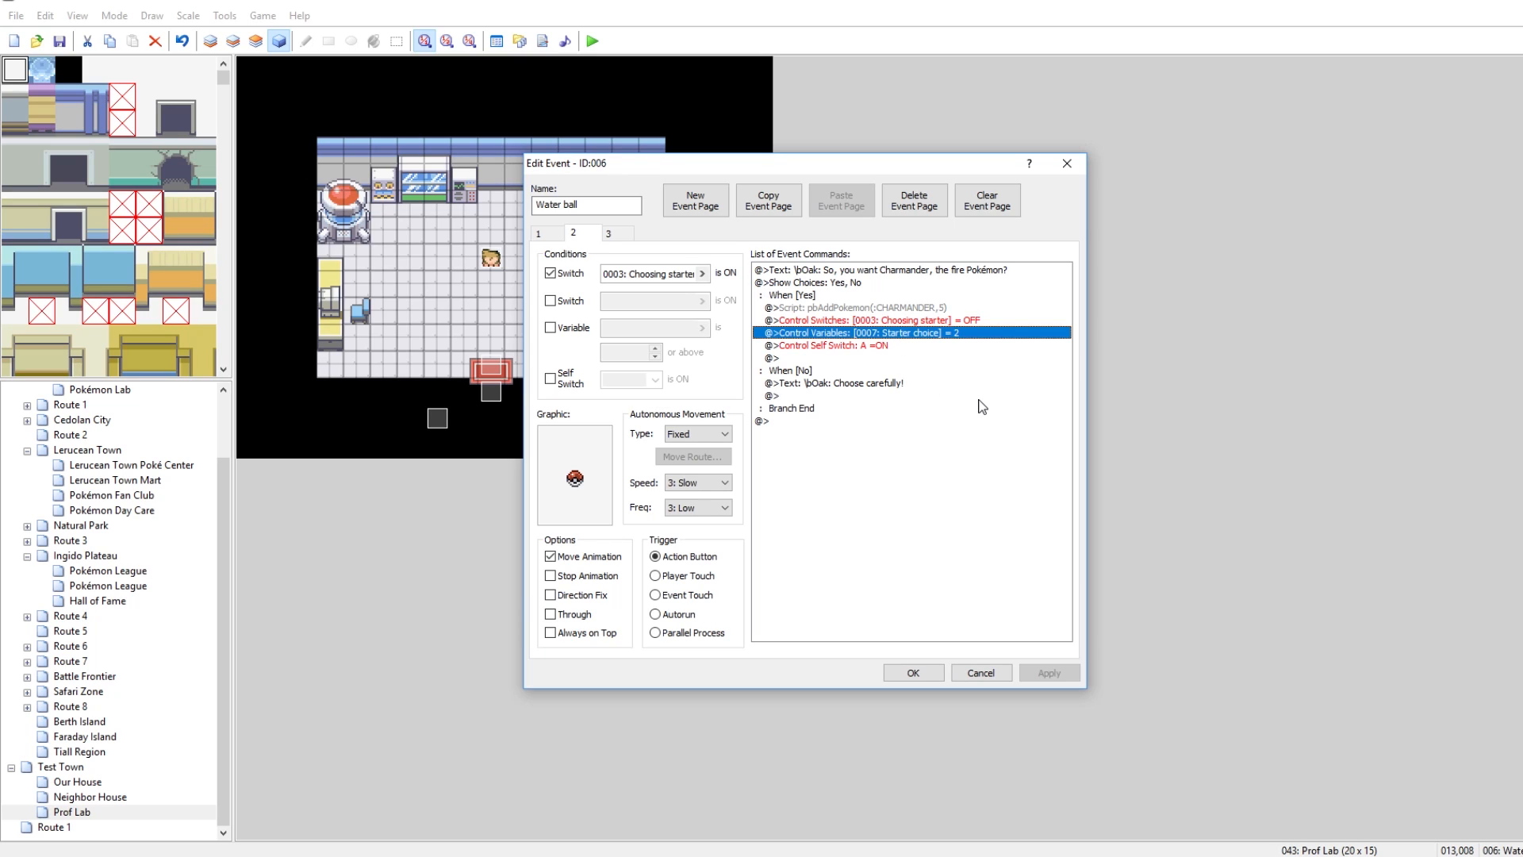
pyautogui.moveTo(918, 673)
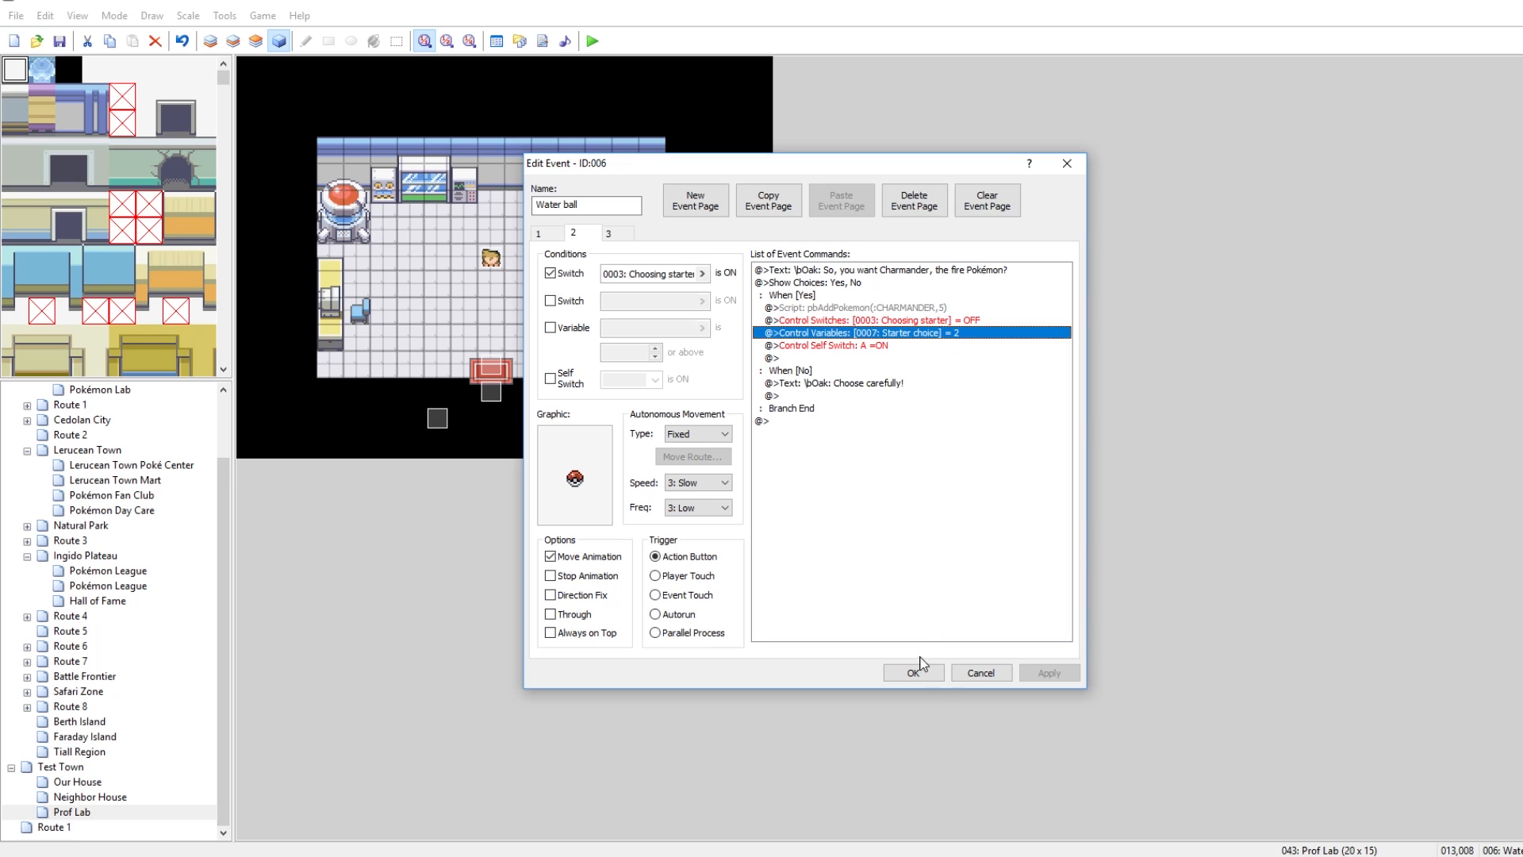
pyautogui.click(911, 673)
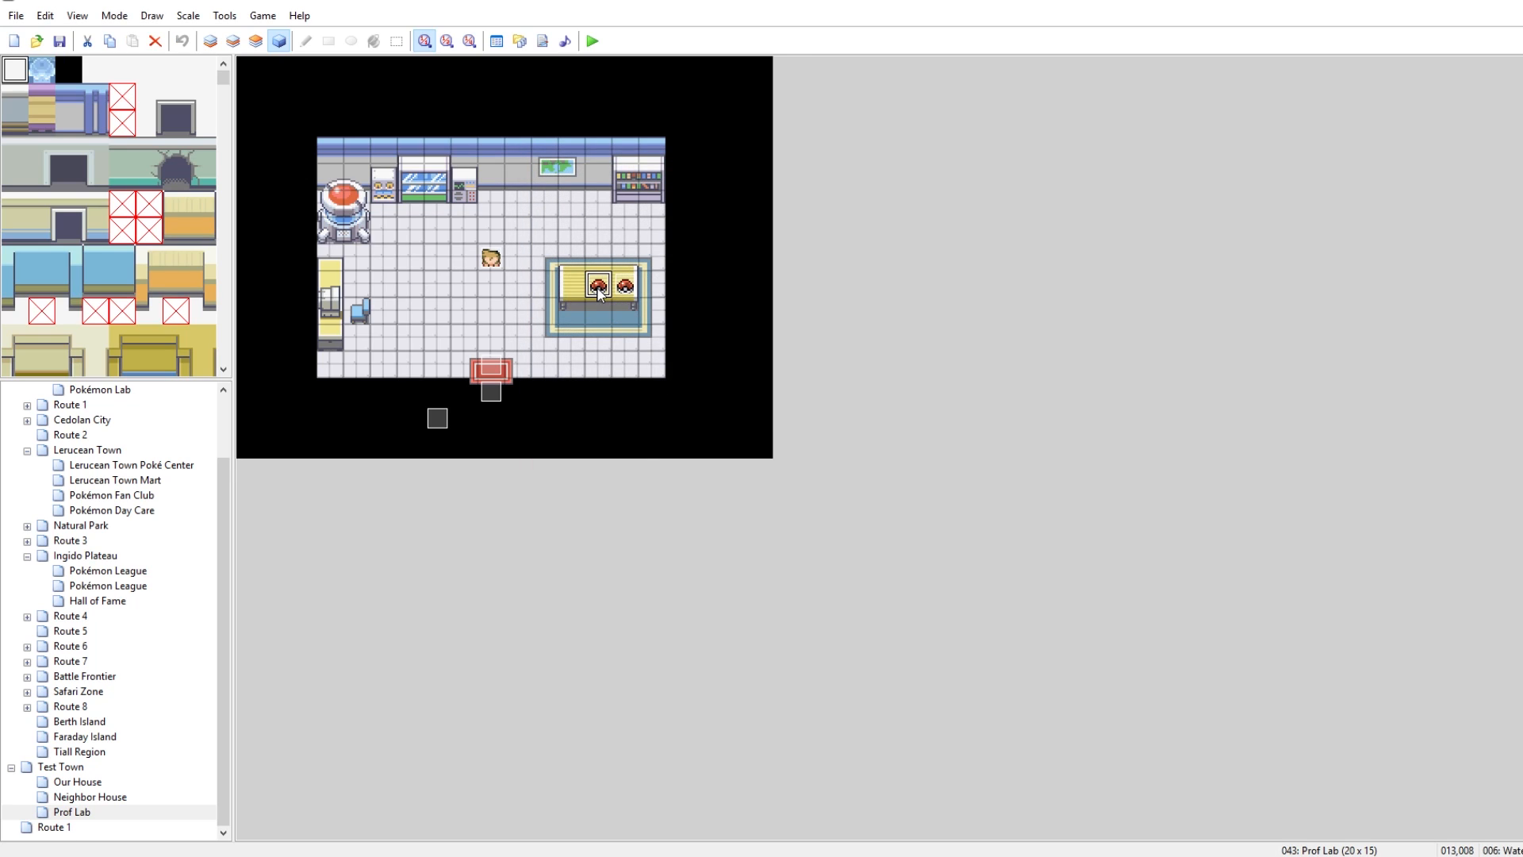
# Step: On event 007's second page, change the professor's offer line from Charmander to SNIVY
pyautogui.doubleClick(599, 291)
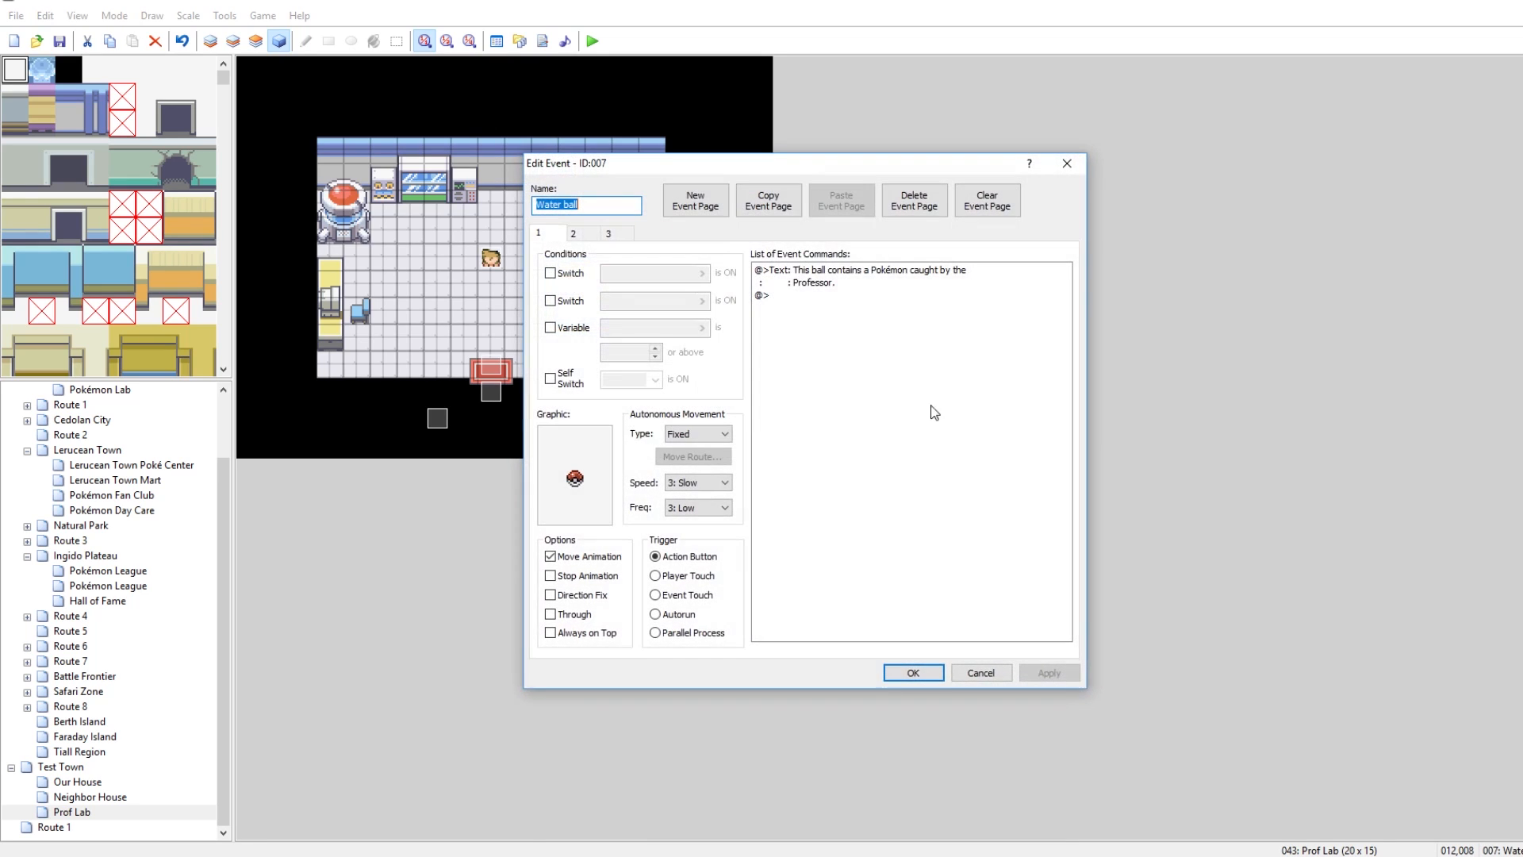
pyautogui.click(573, 233)
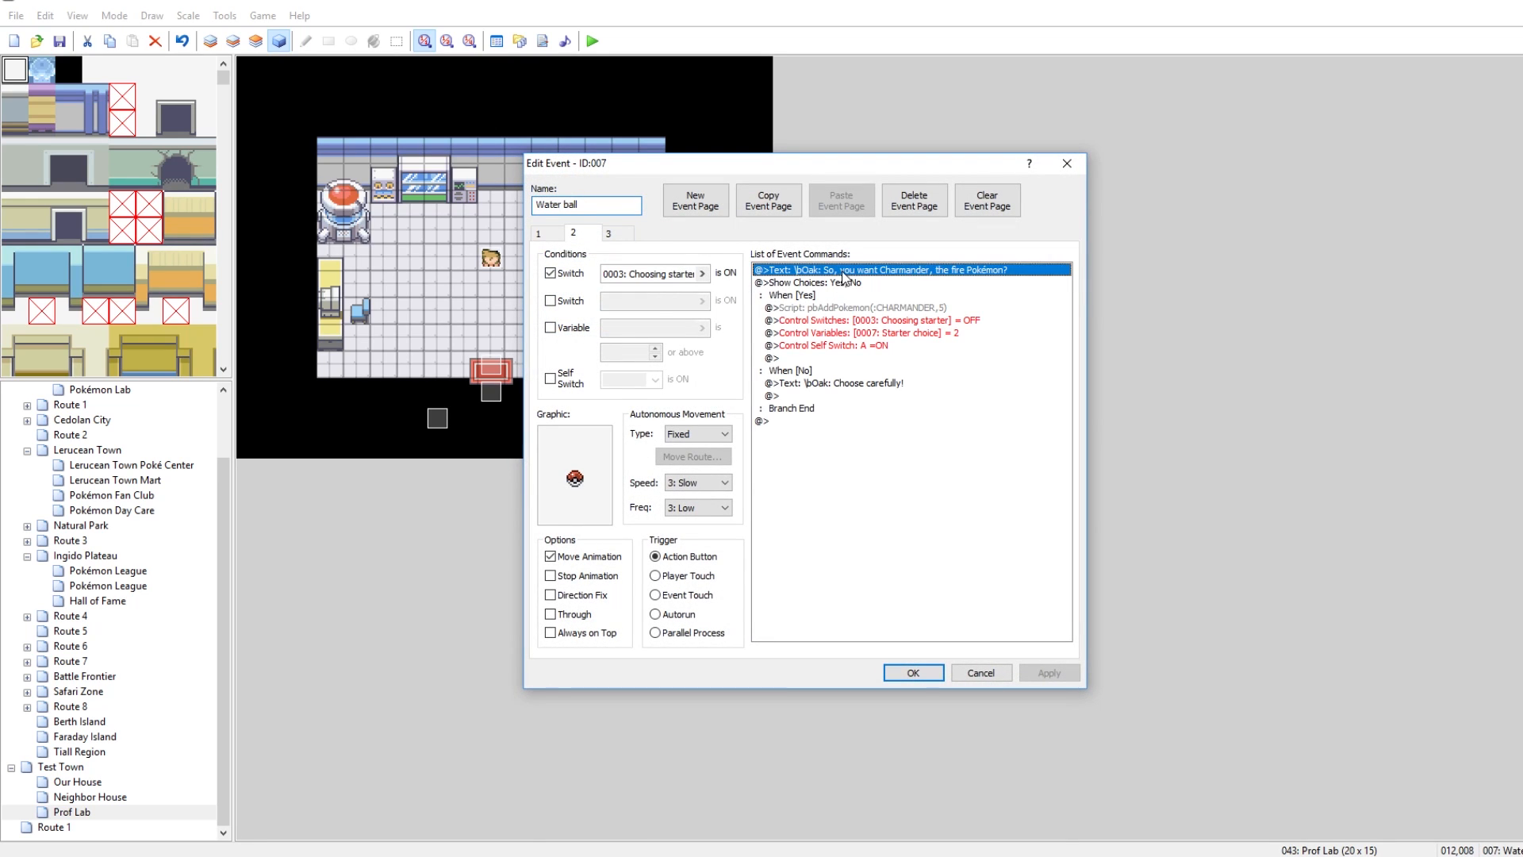
pyautogui.doubleClick(907, 270)
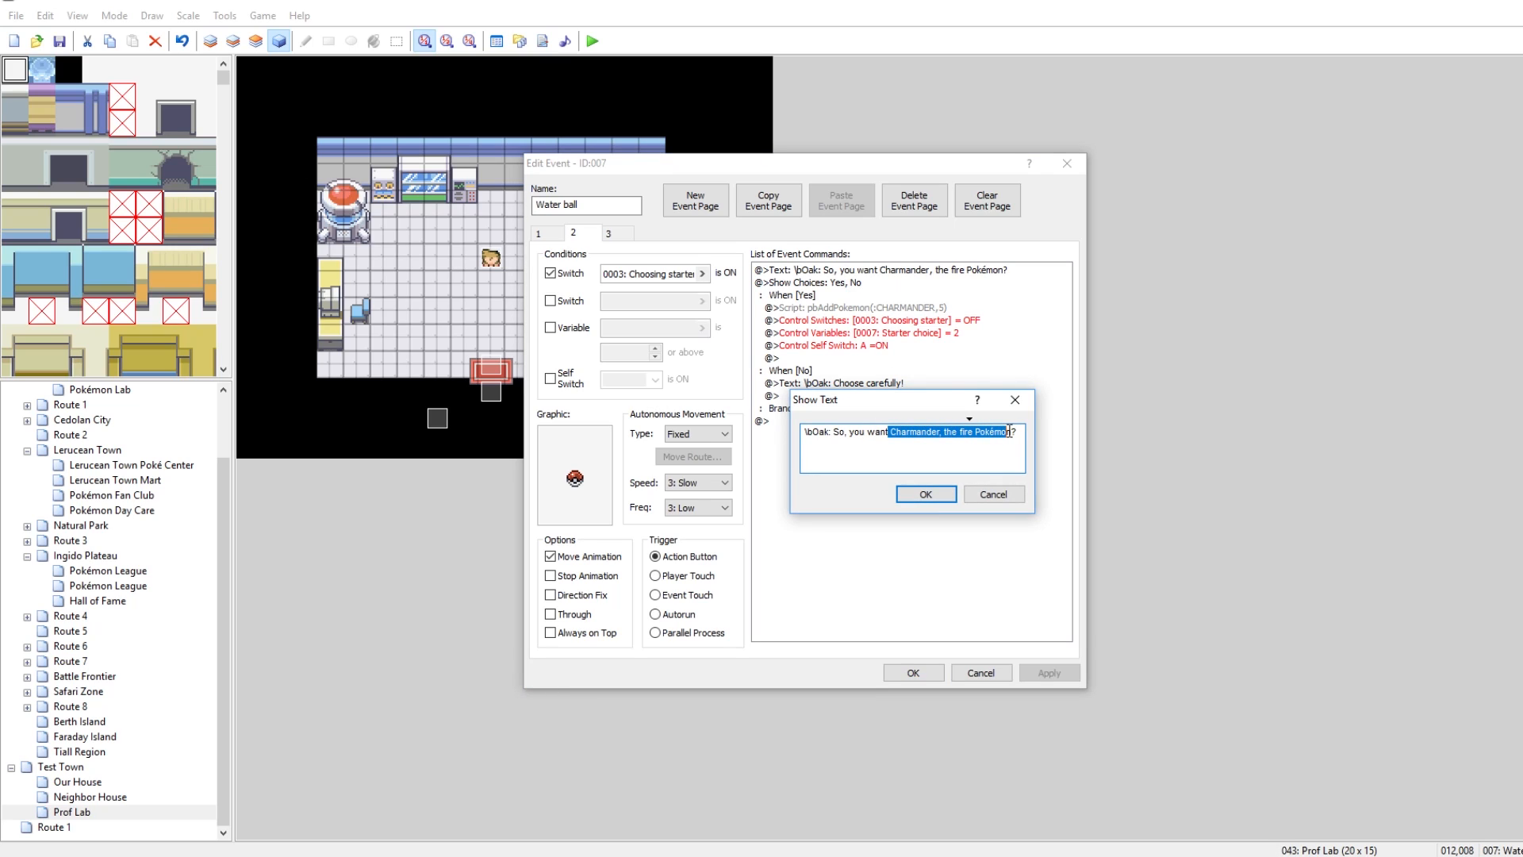
pyautogui.press('Delete')
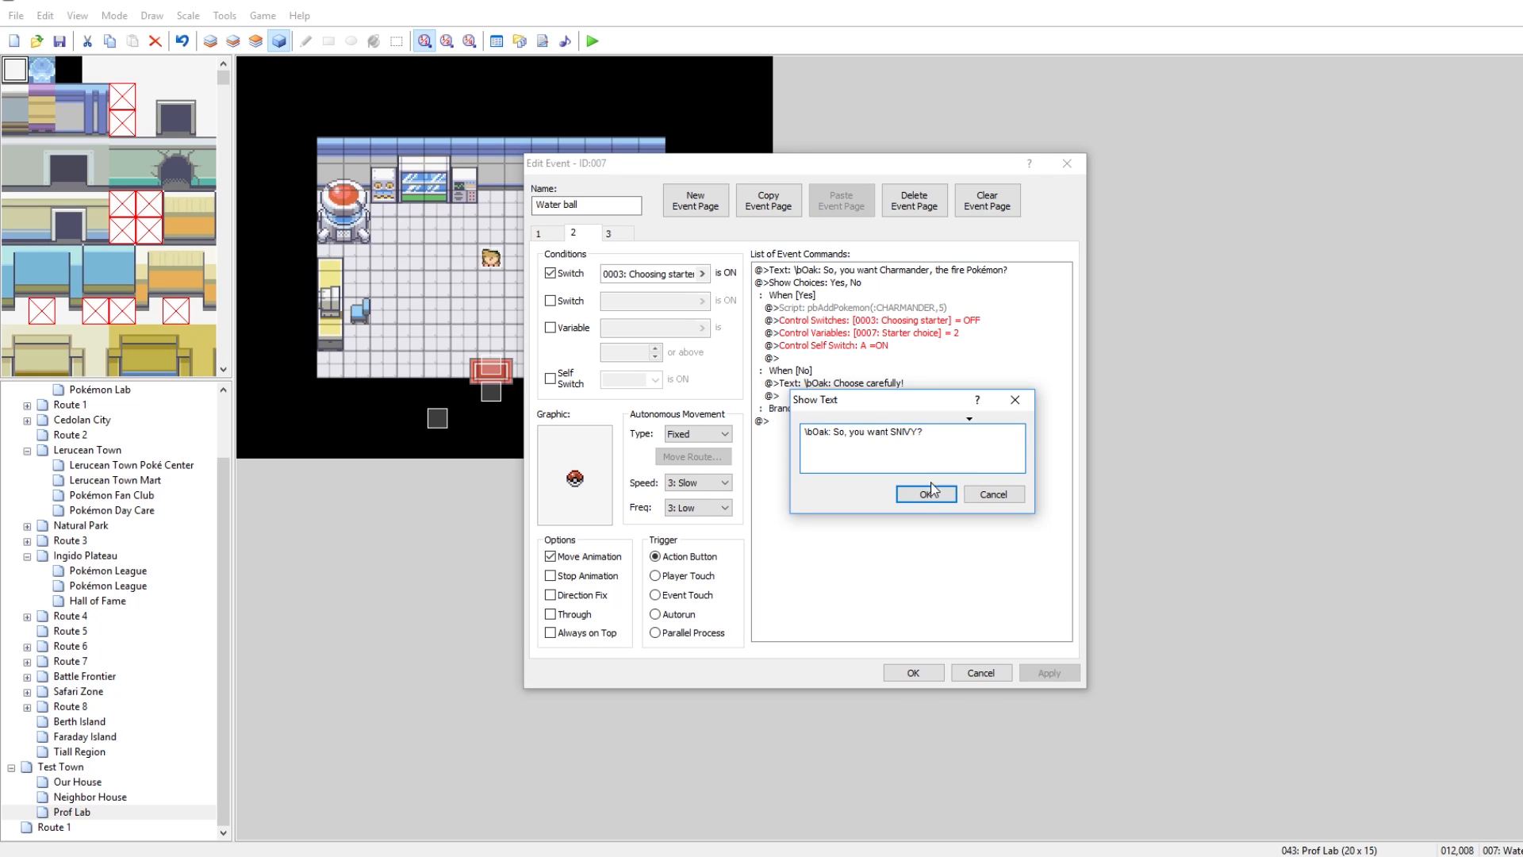
# Step: Change the add-Pokémon script to pbAddPokemon(:SNIVY,5)
pyautogui.rightClick(860, 306)
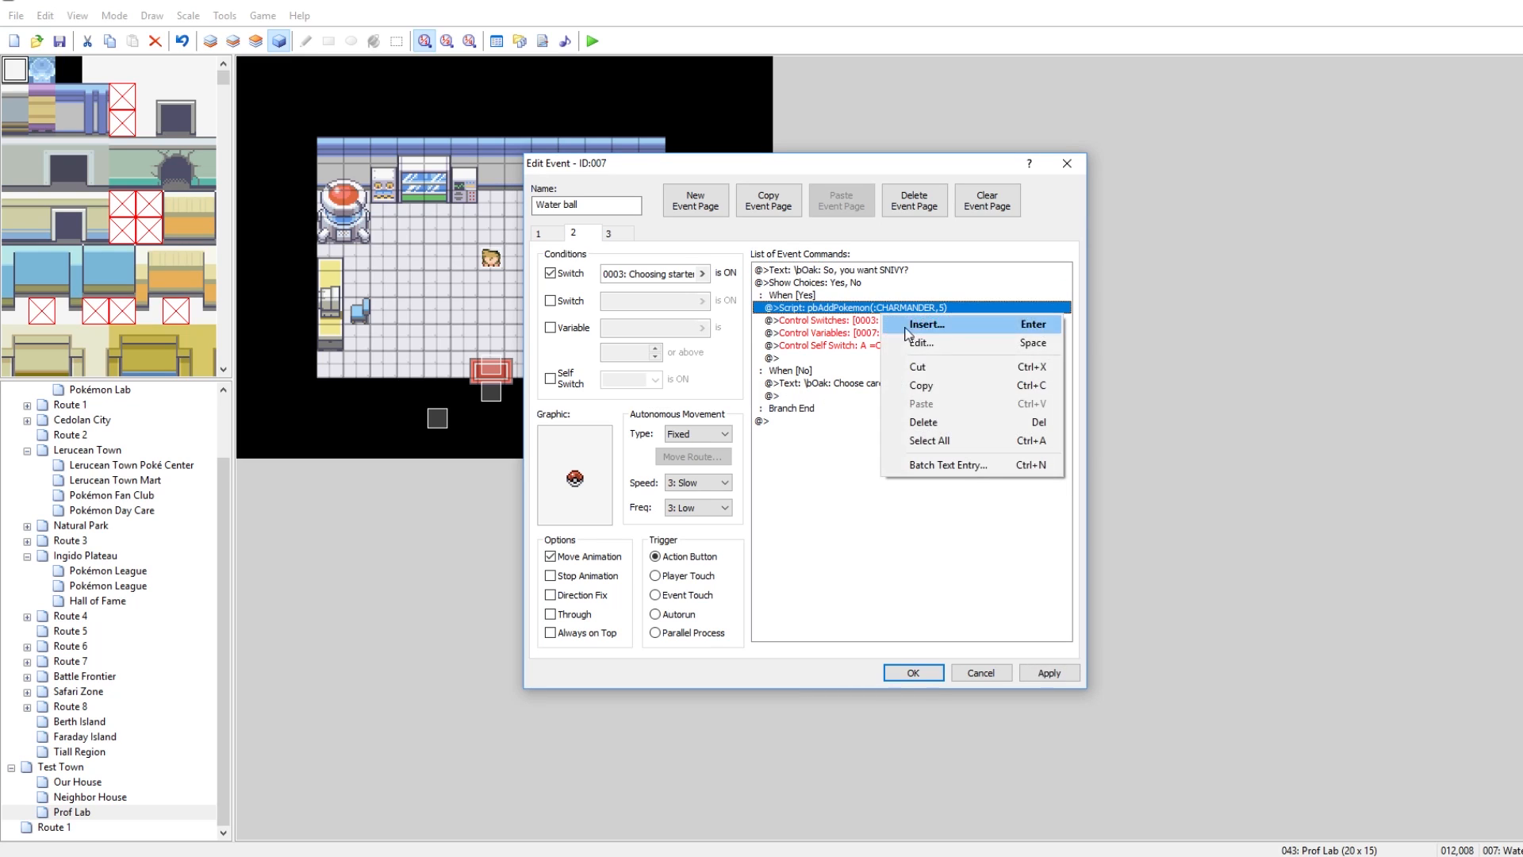
pyautogui.click(920, 342)
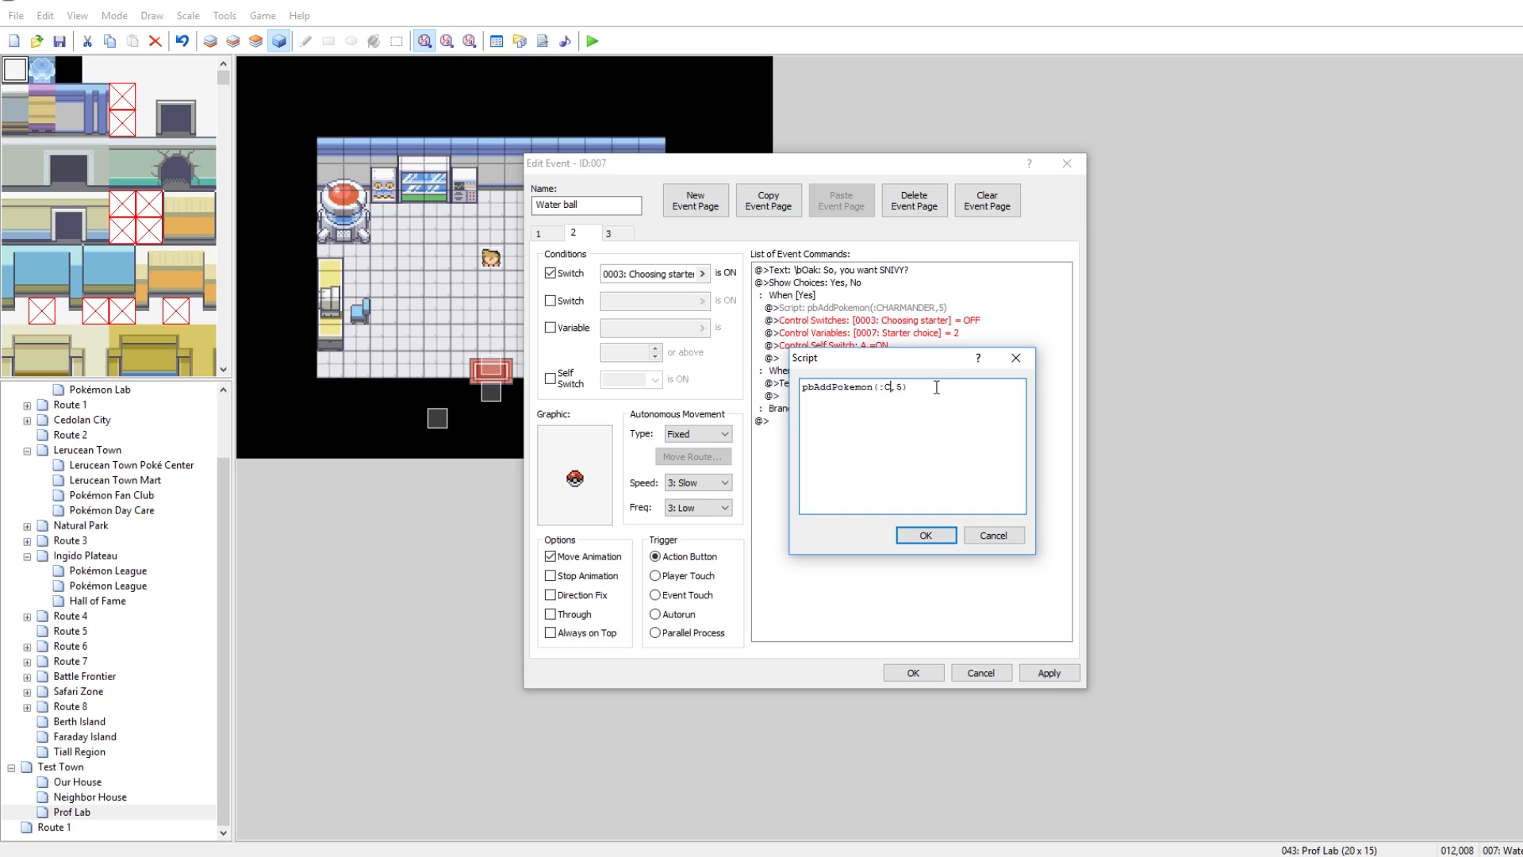
pyautogui.write('SNIVY')
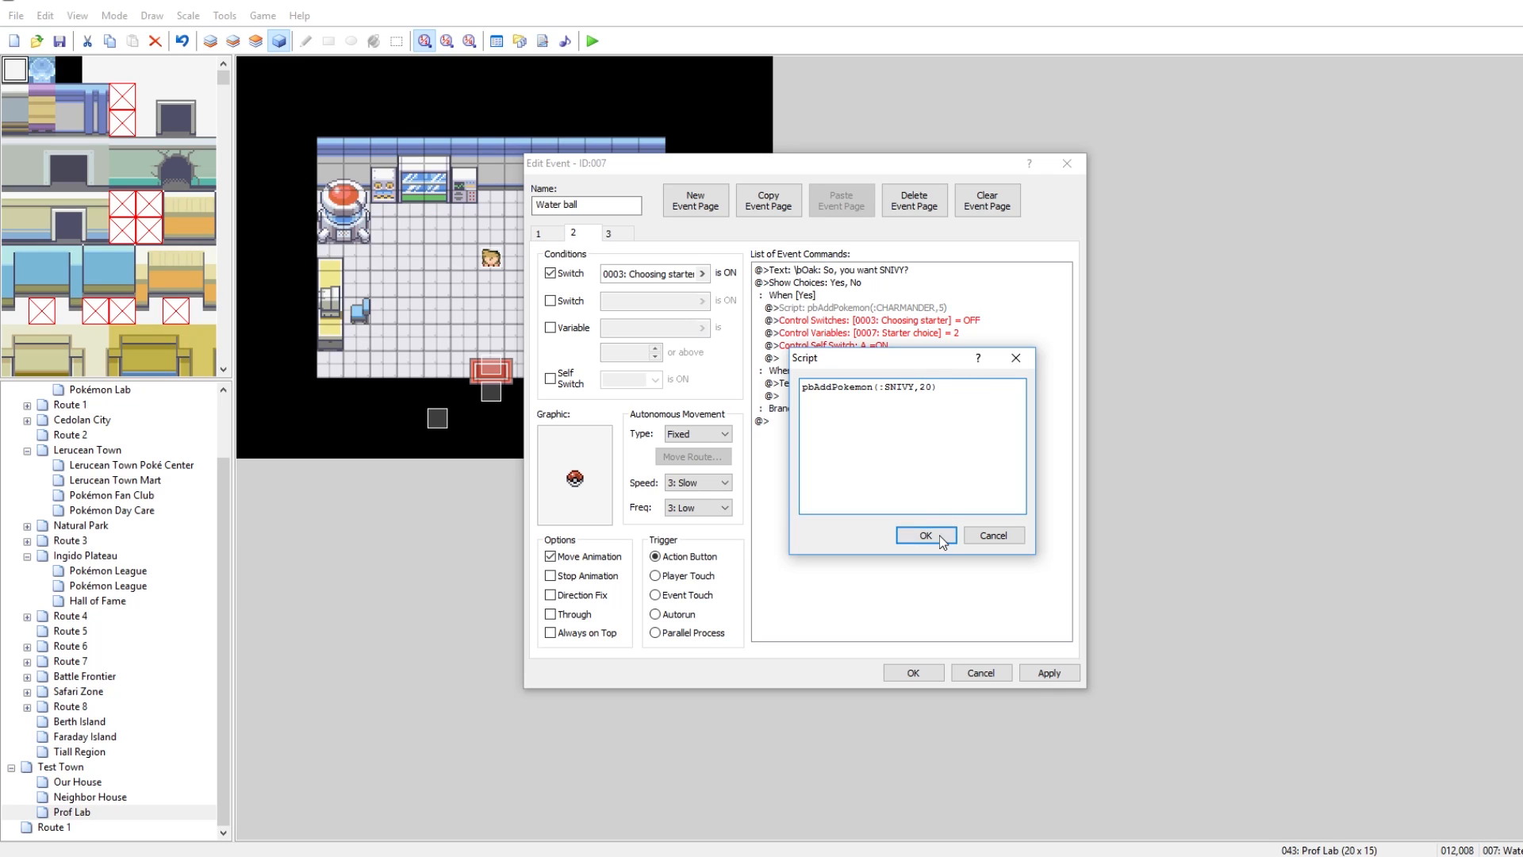
pyautogui.click(924, 535)
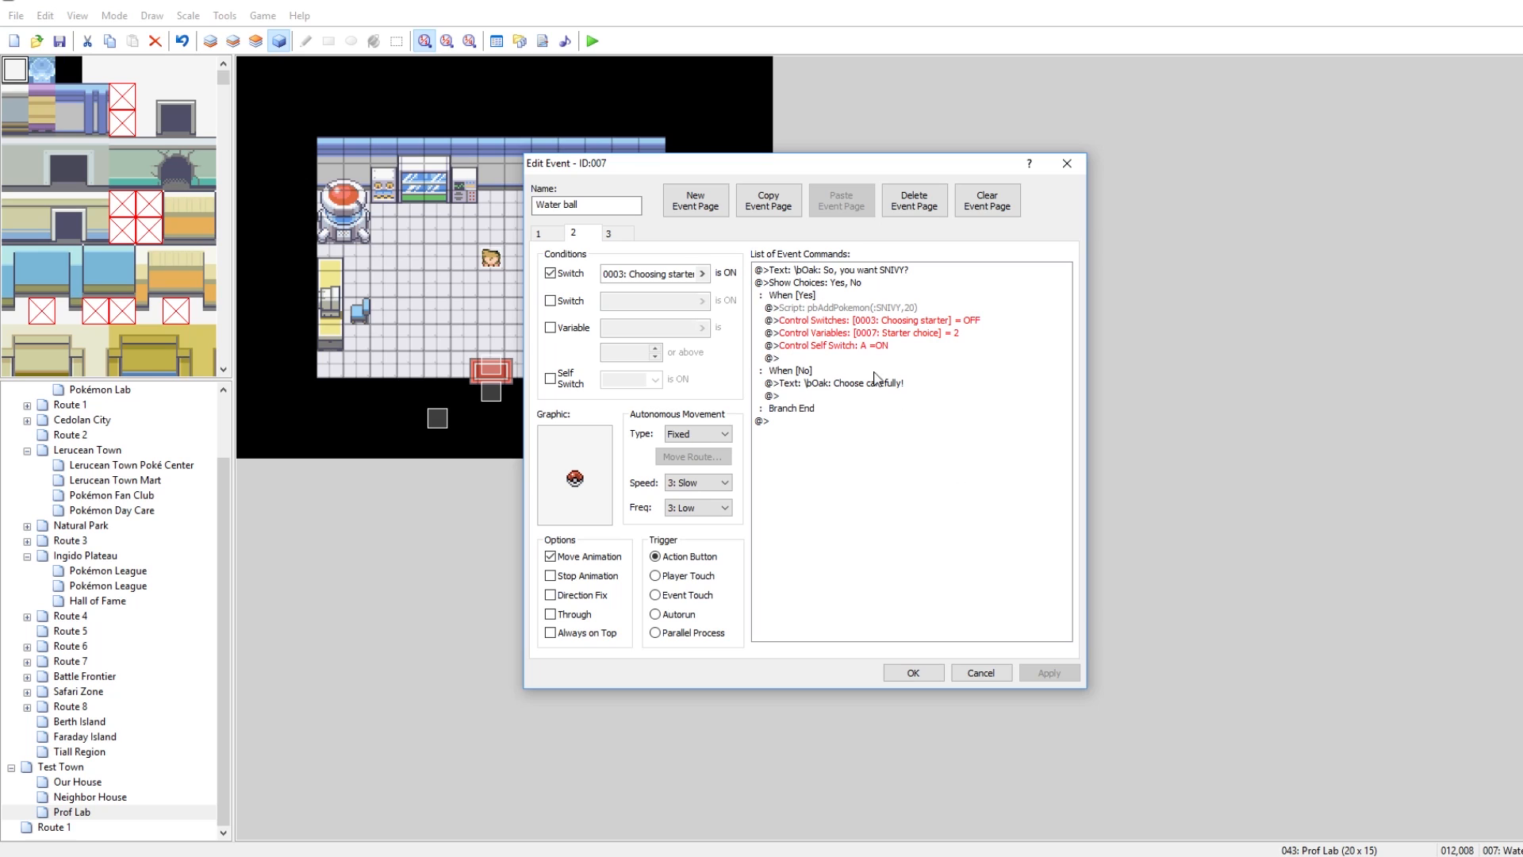
# Step: Set the Starter choice variable constant to 1 and apply the edits to event 007
pyautogui.doubleClick(875, 332)
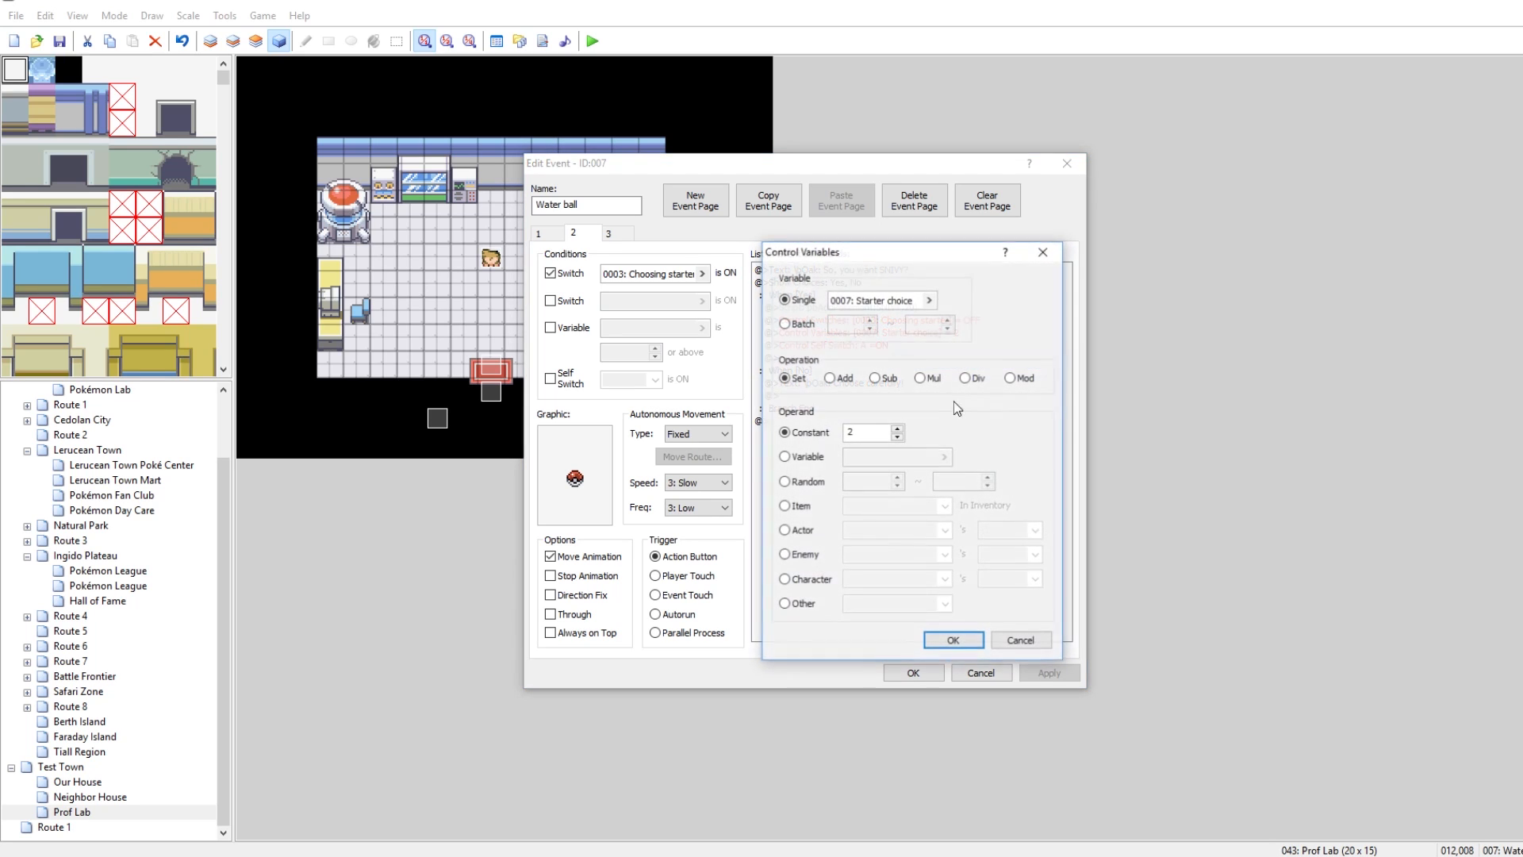
pyautogui.click(885, 436)
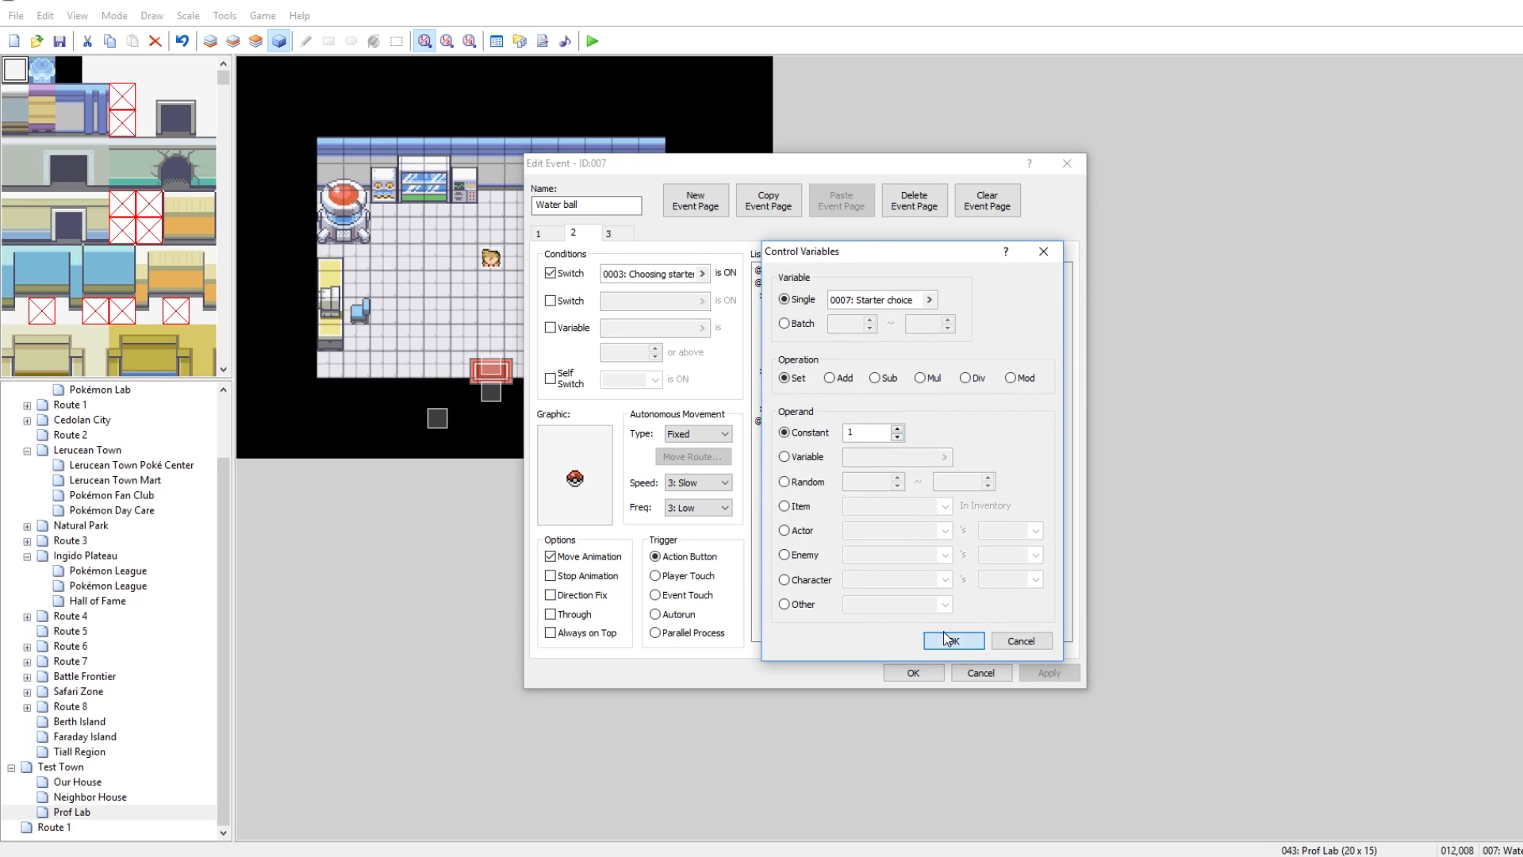
pyautogui.click(953, 639)
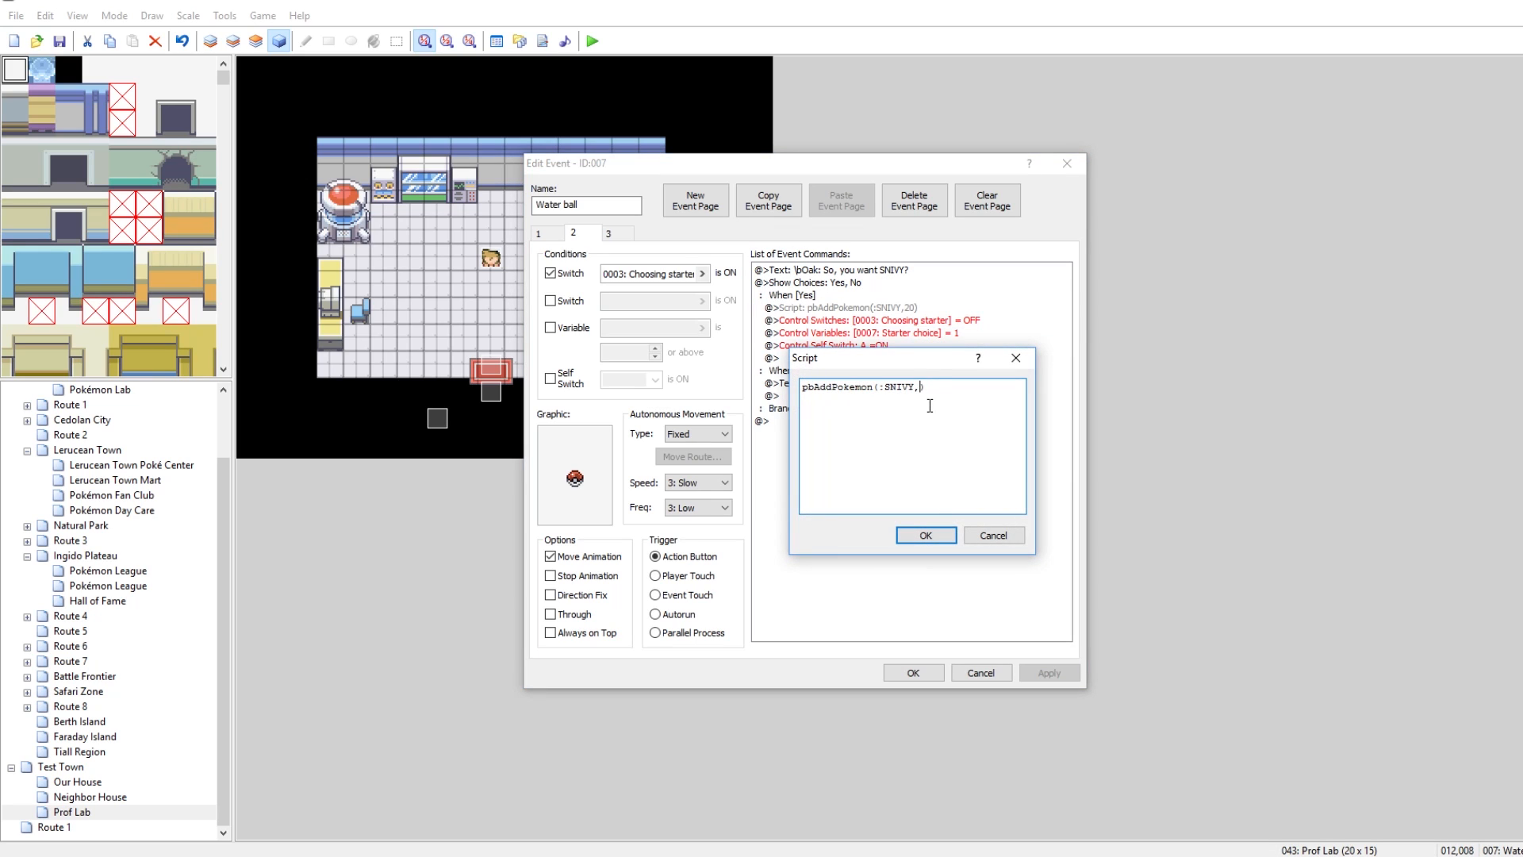
pyautogui.click(923, 535)
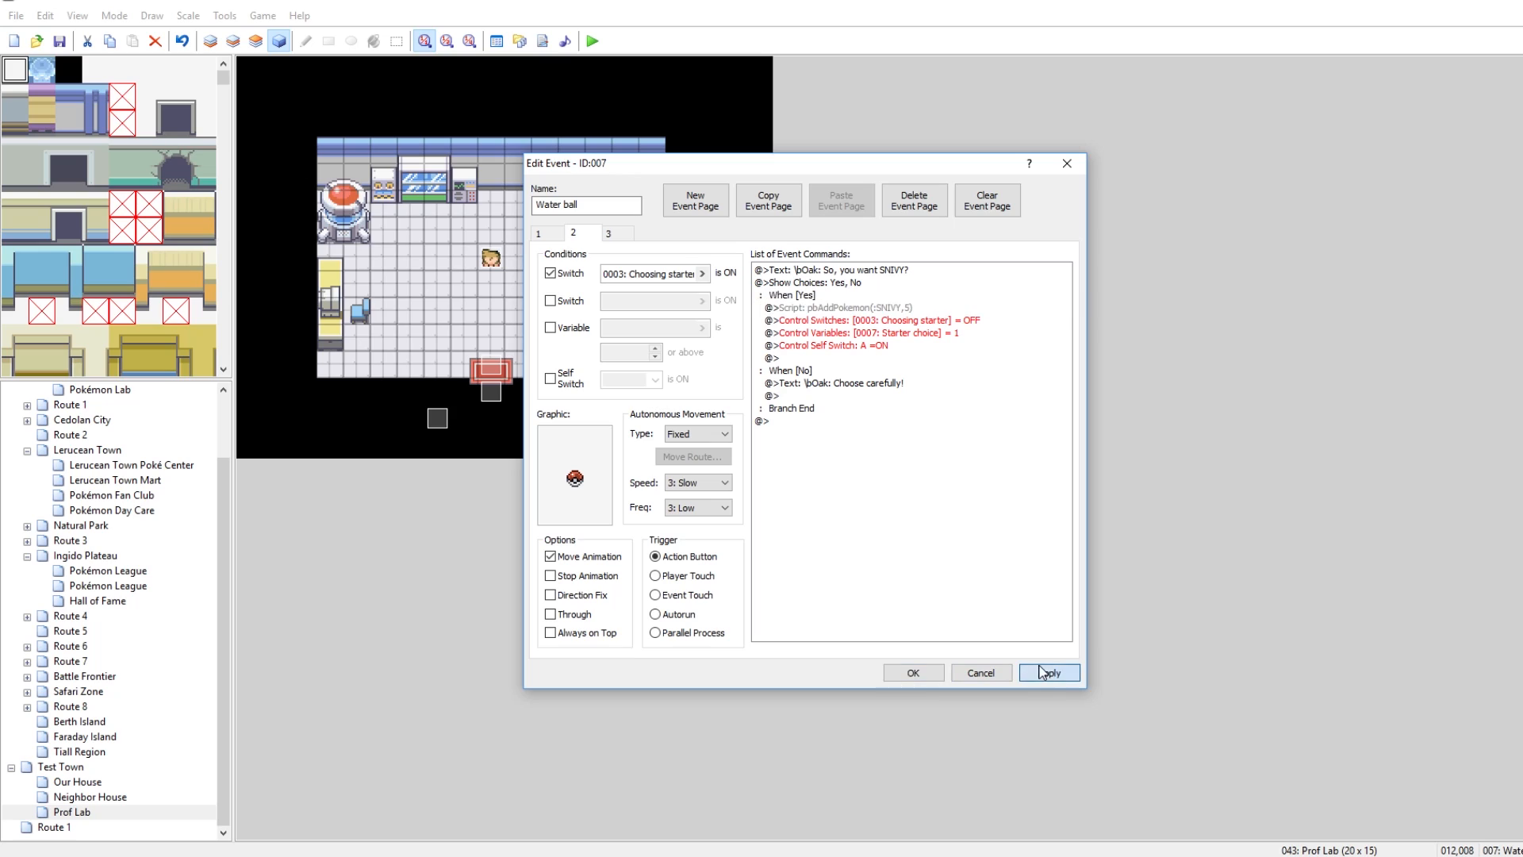
pyautogui.click(1048, 672)
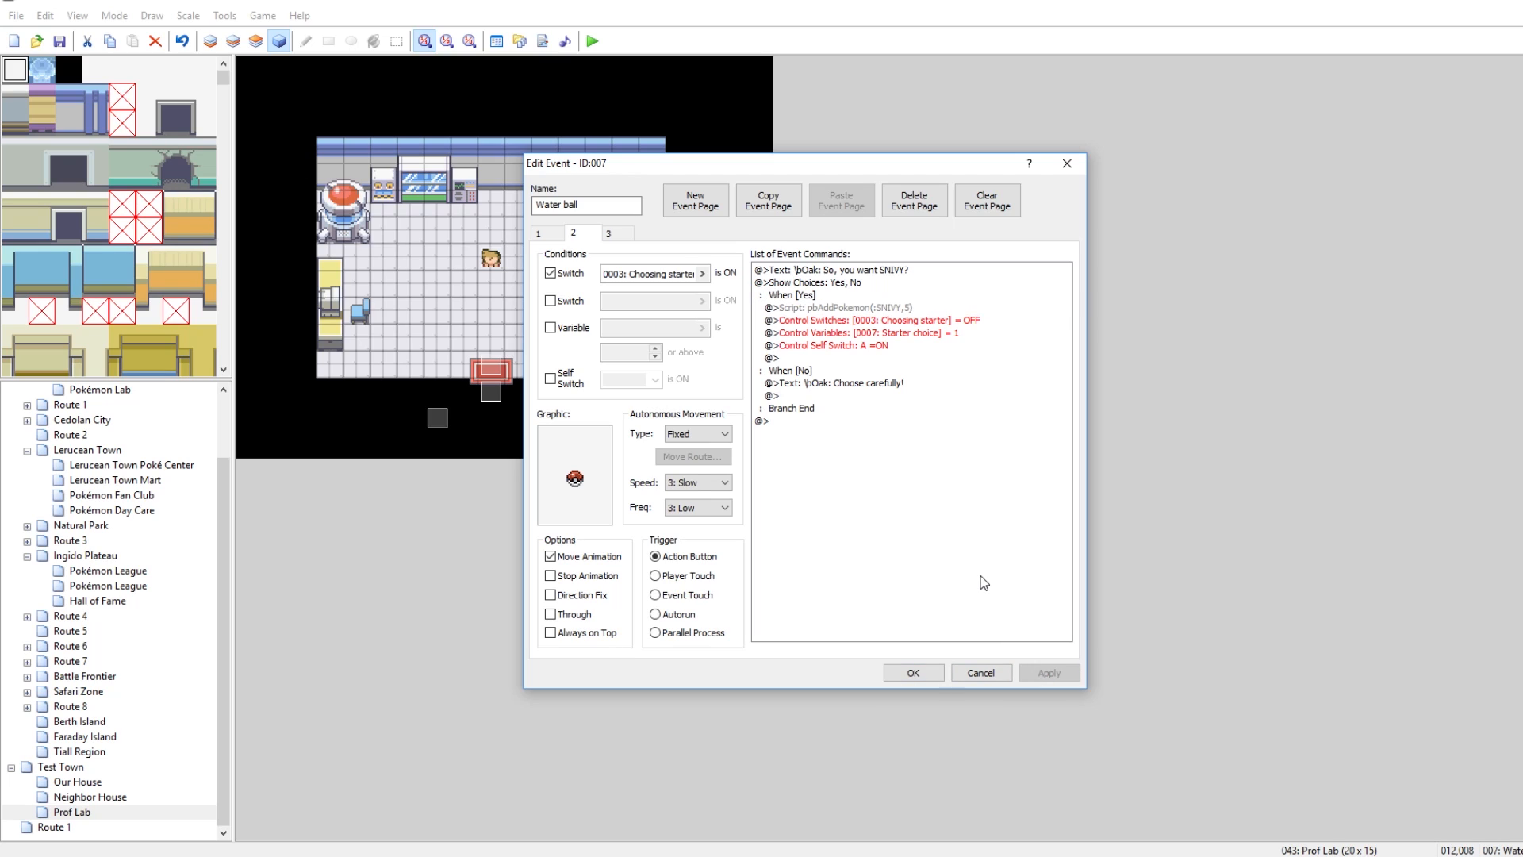
# Step: Check the Water ball's first-page description text, then return to its second page with the SNIVY offer
pyautogui.click(538, 233)
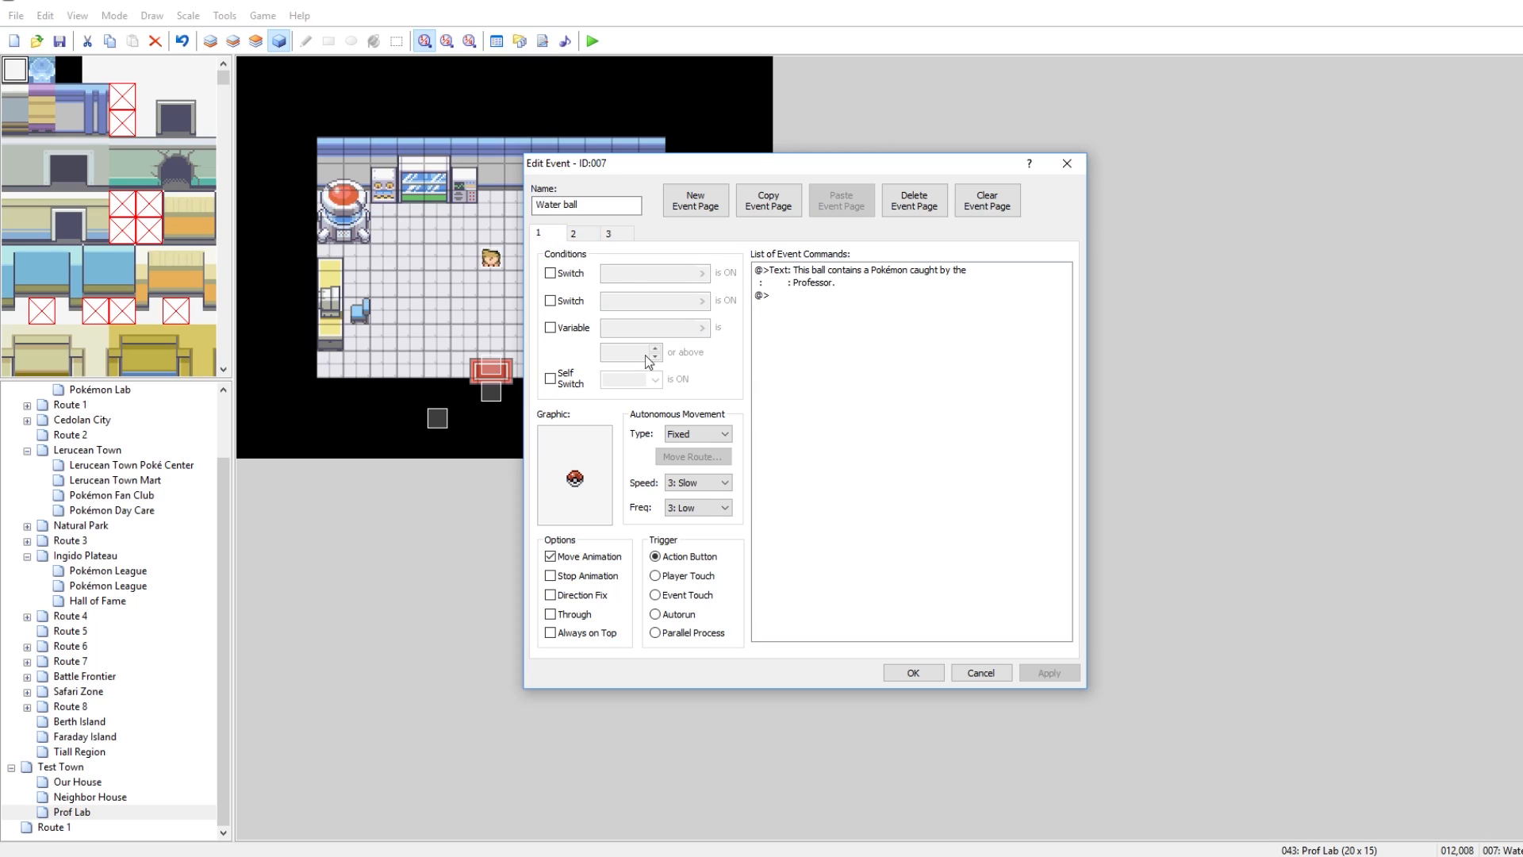
pyautogui.moveTo(655, 475)
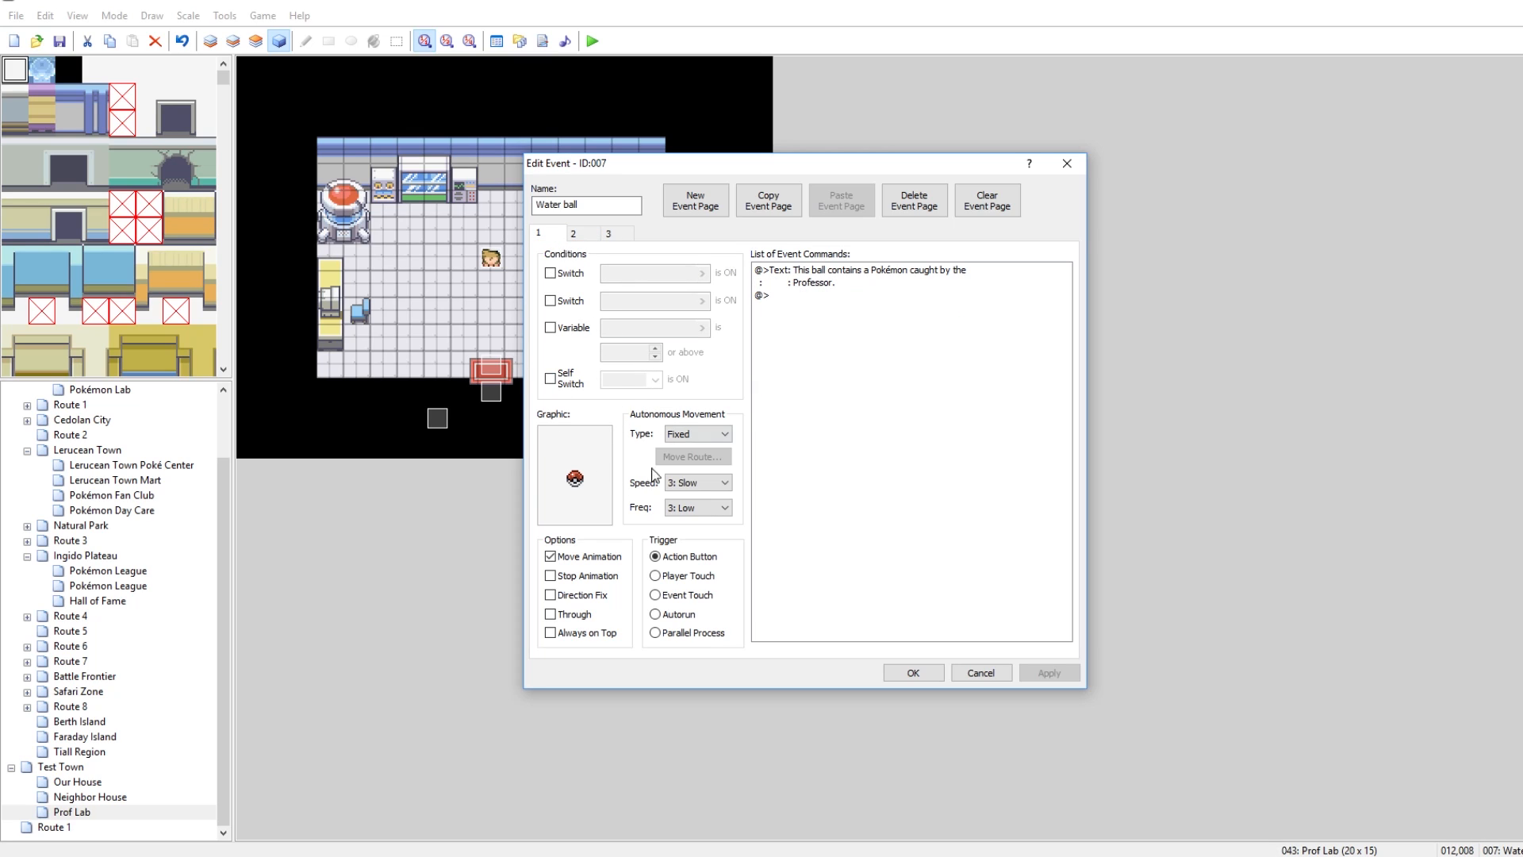
pyautogui.moveTo(572, 438)
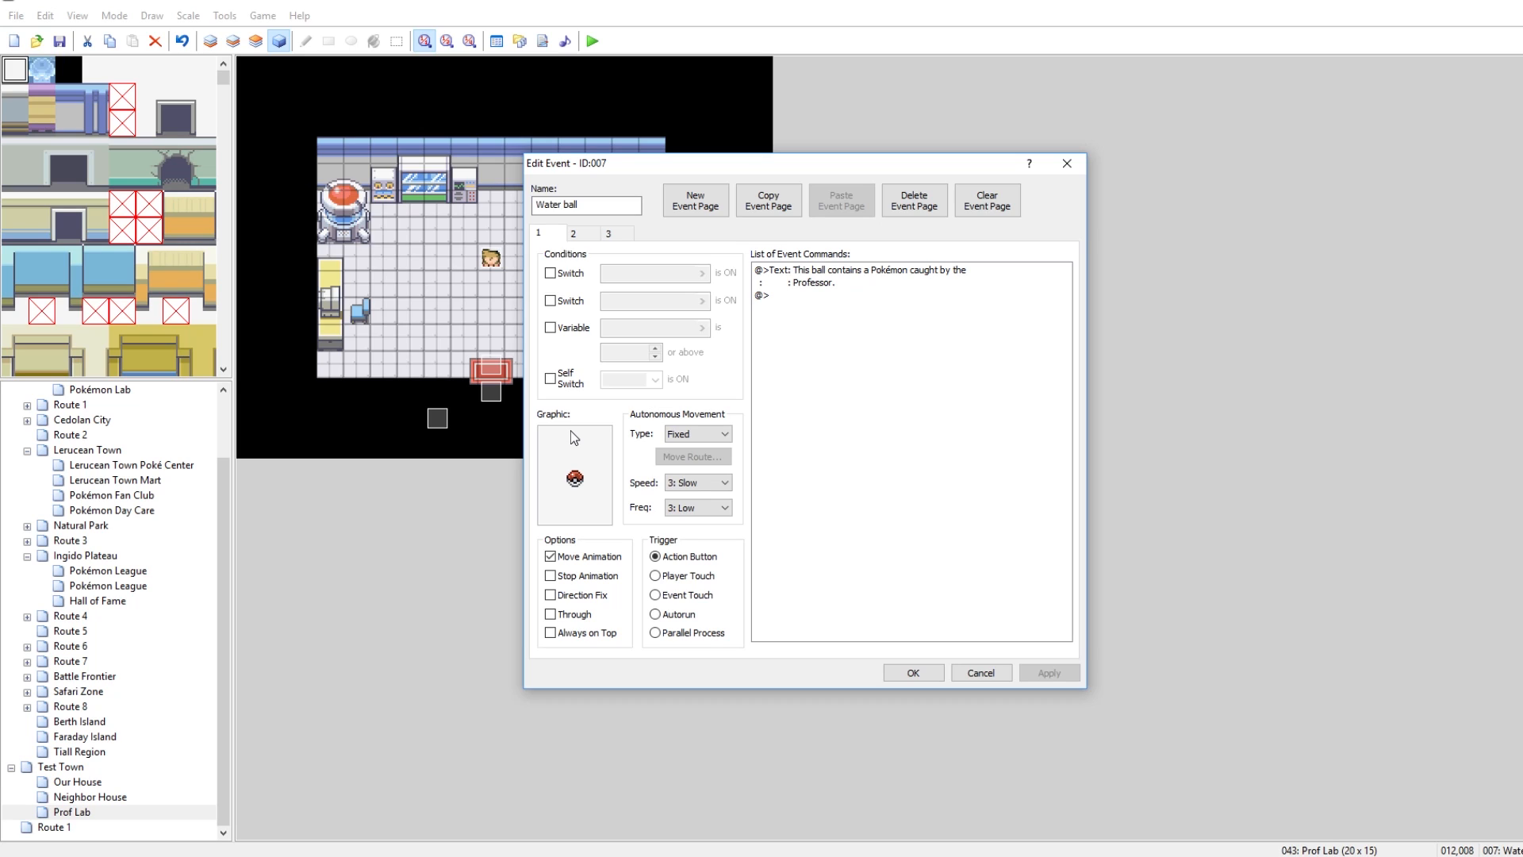
pyautogui.moveTo(606, 412)
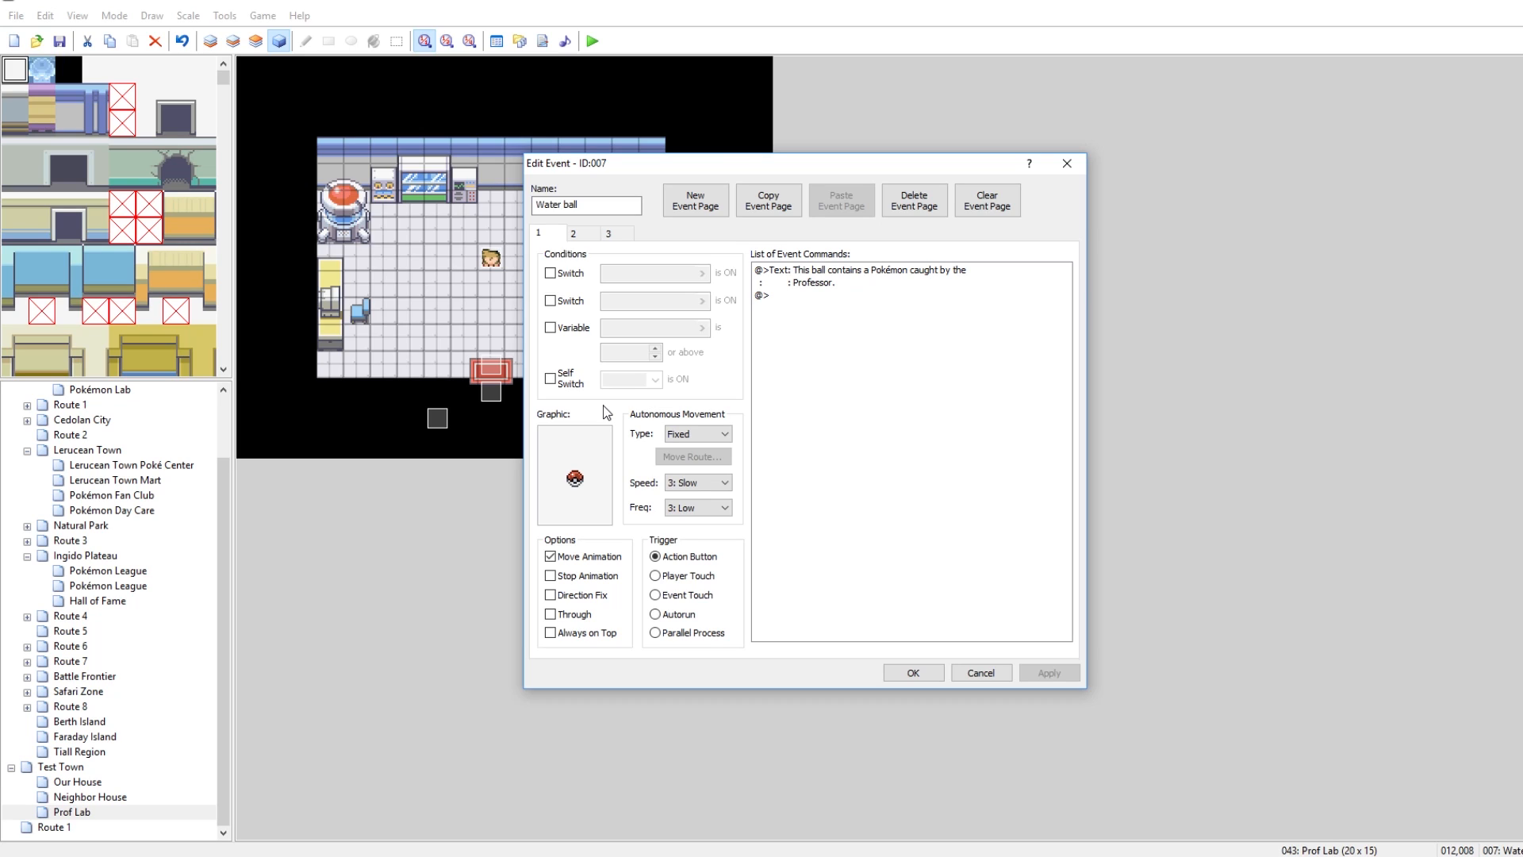
pyautogui.click(855, 276)
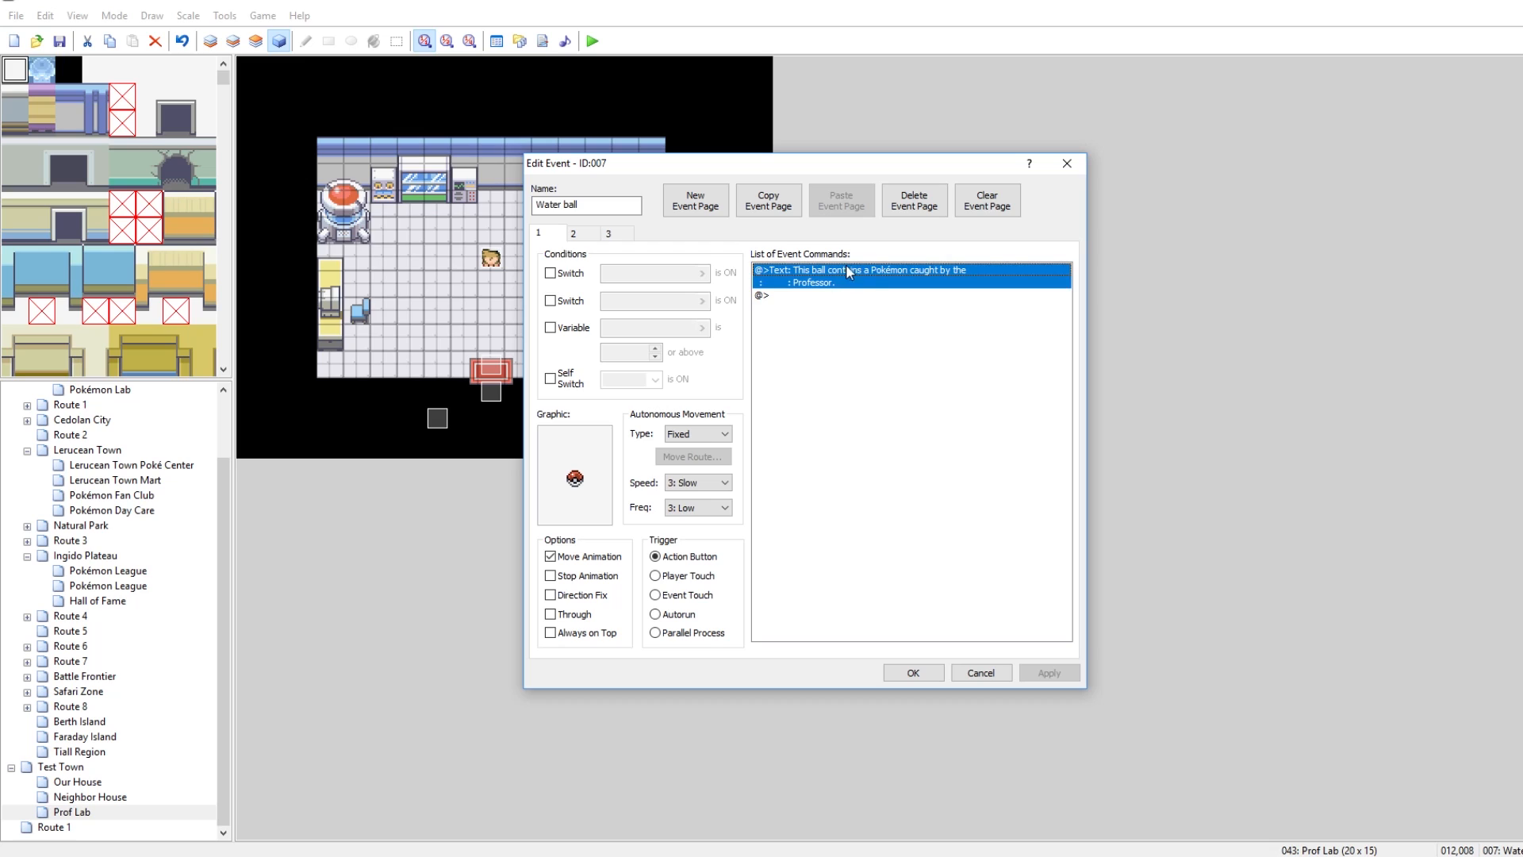
pyautogui.moveTo(901, 287)
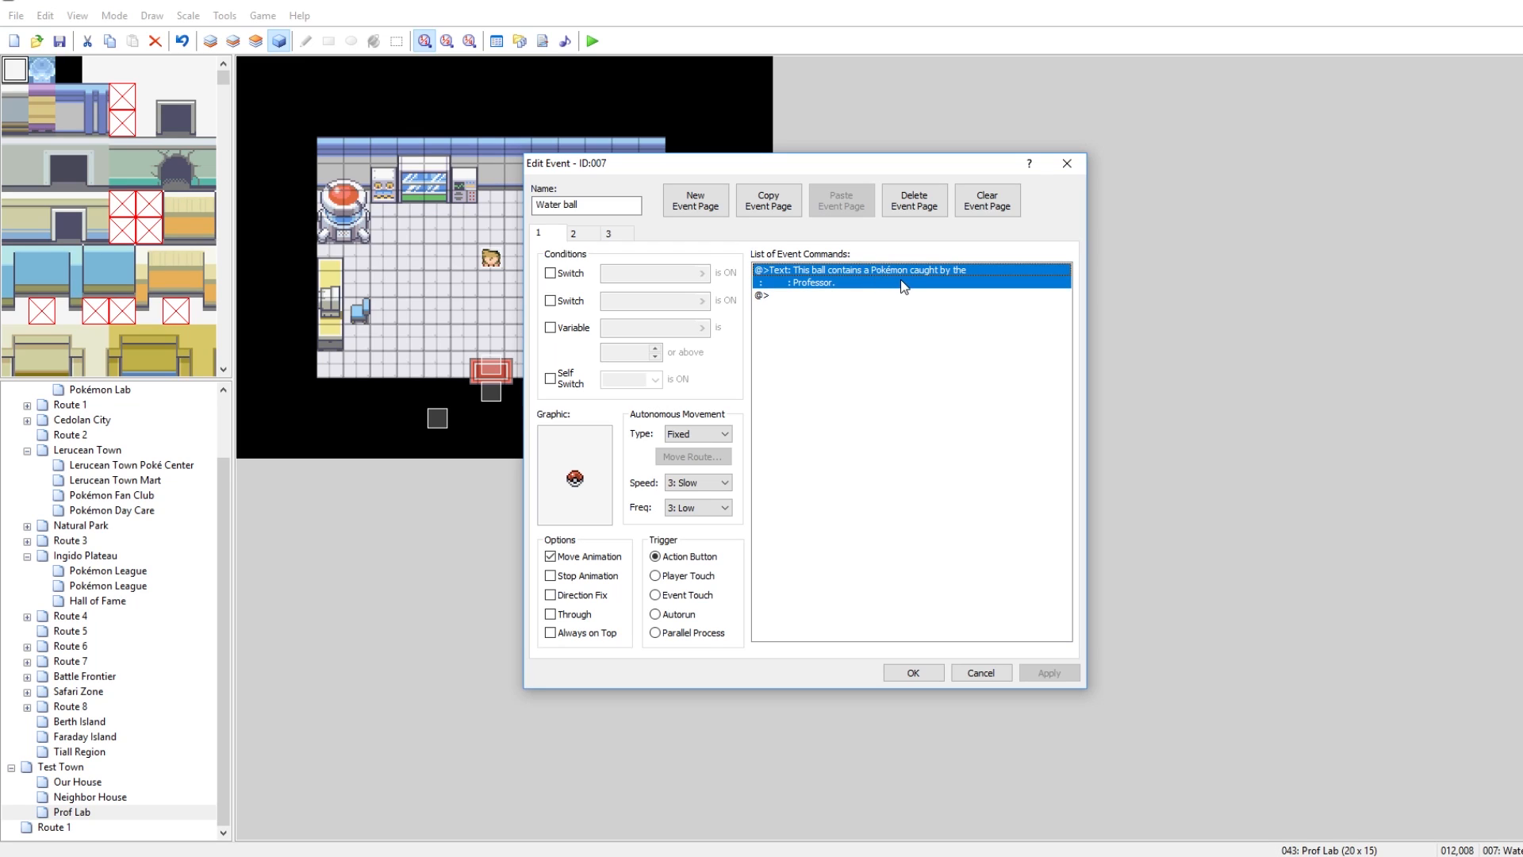
pyautogui.moveTo(567, 444)
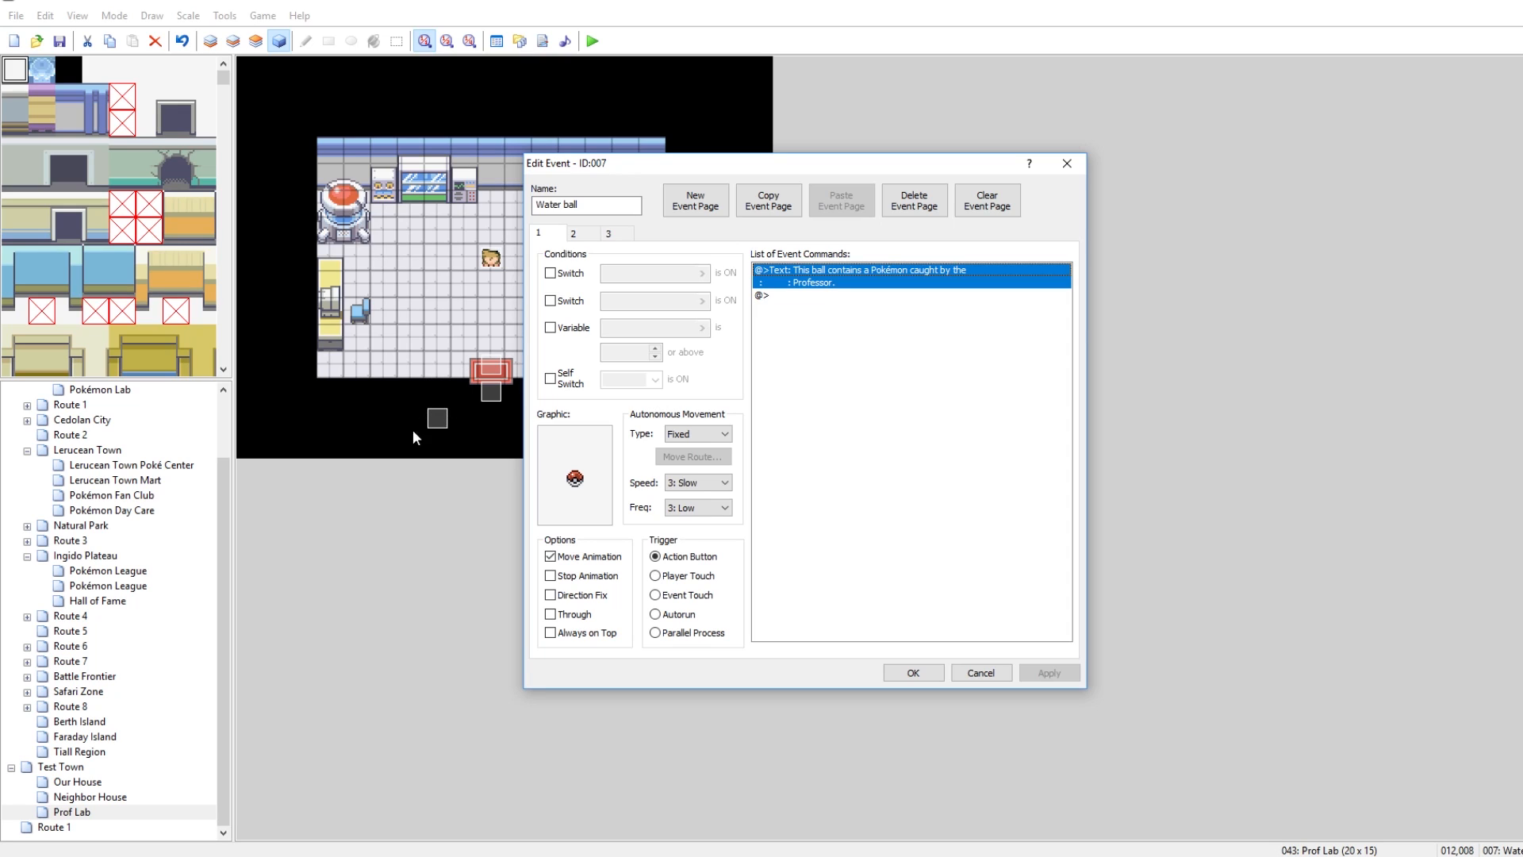
pyautogui.moveTo(425, 421)
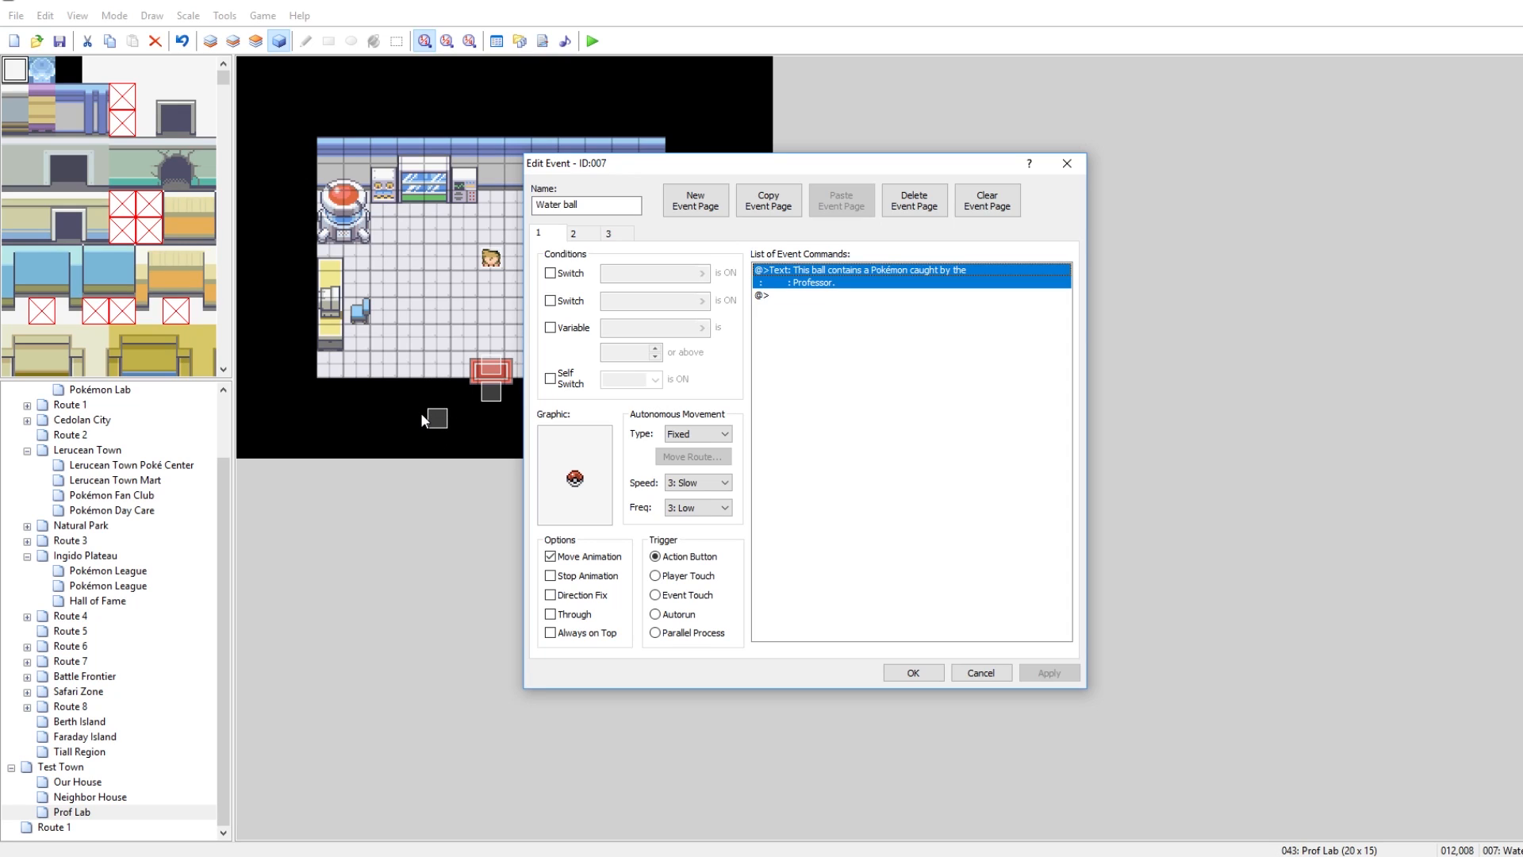
pyautogui.moveTo(616, 241)
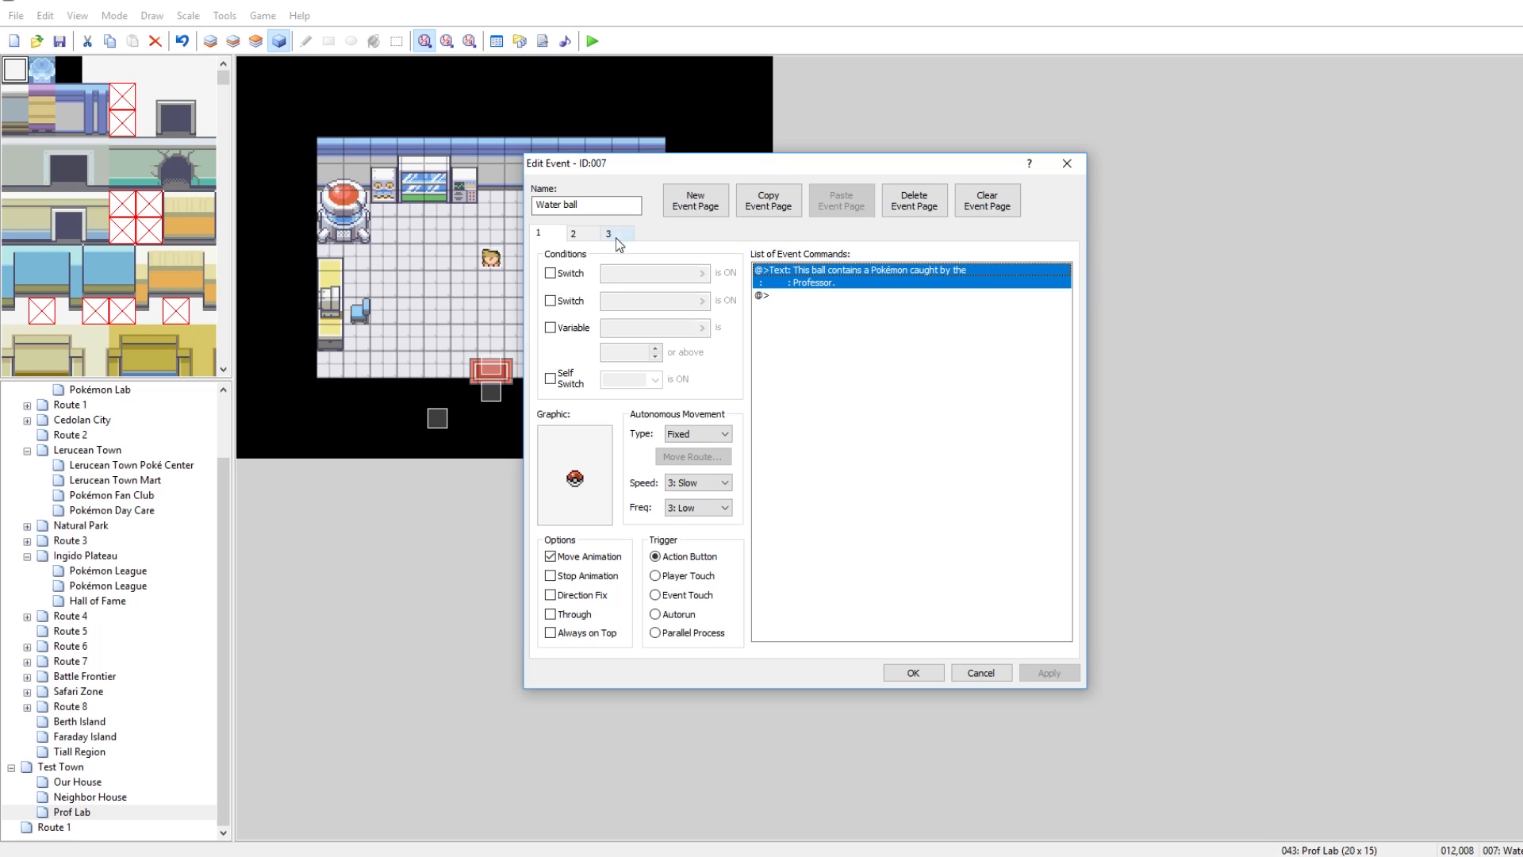
pyautogui.click(573, 233)
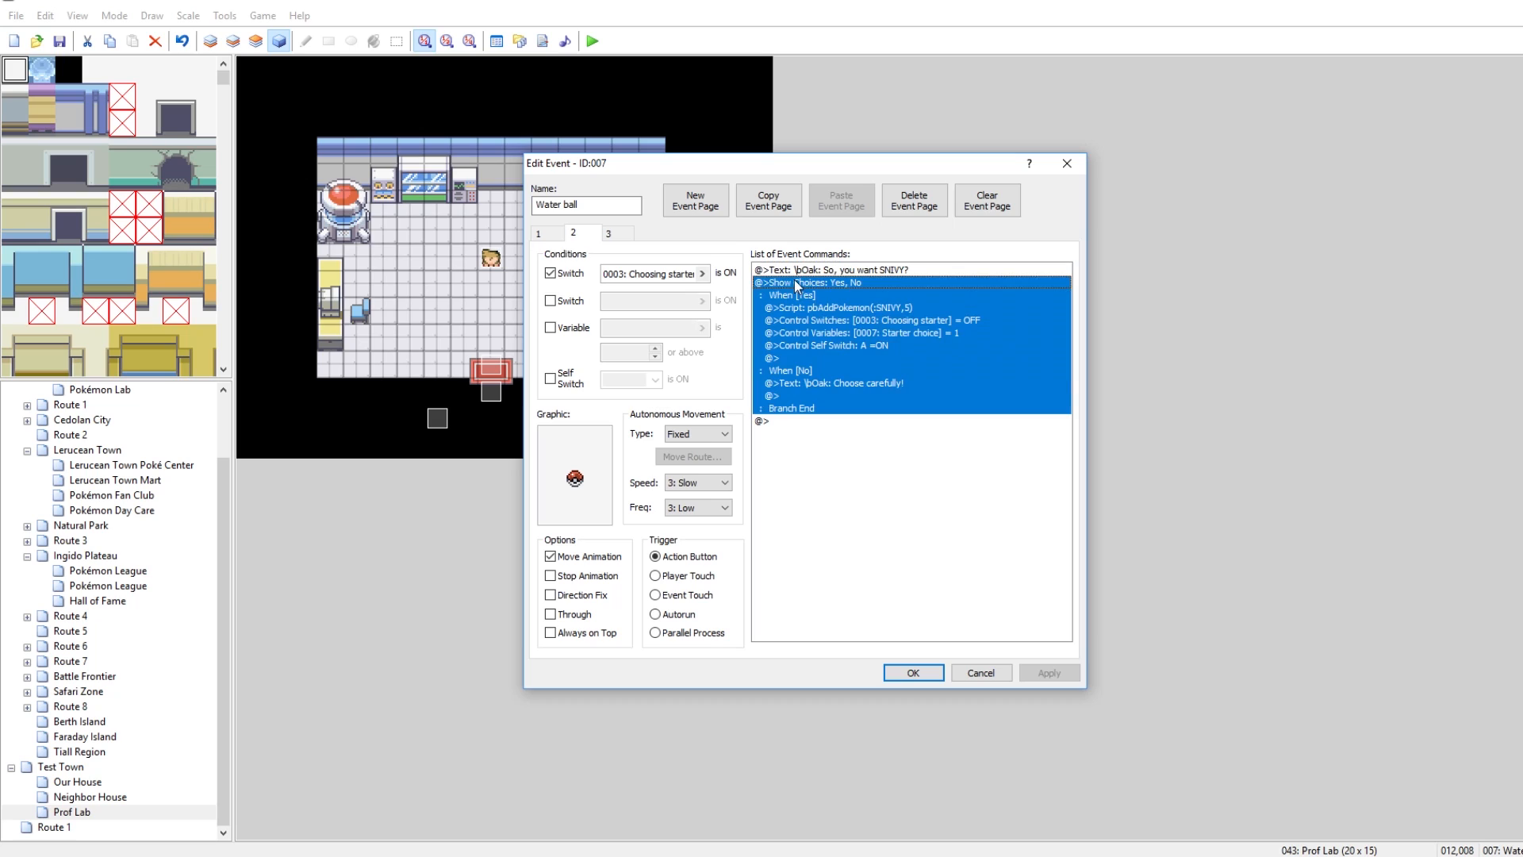
# Step: Review the yes-branch's pbAddPokemon script, Choosing starter switch and Starter choice commands, then close the editor
pyautogui.click(841, 306)
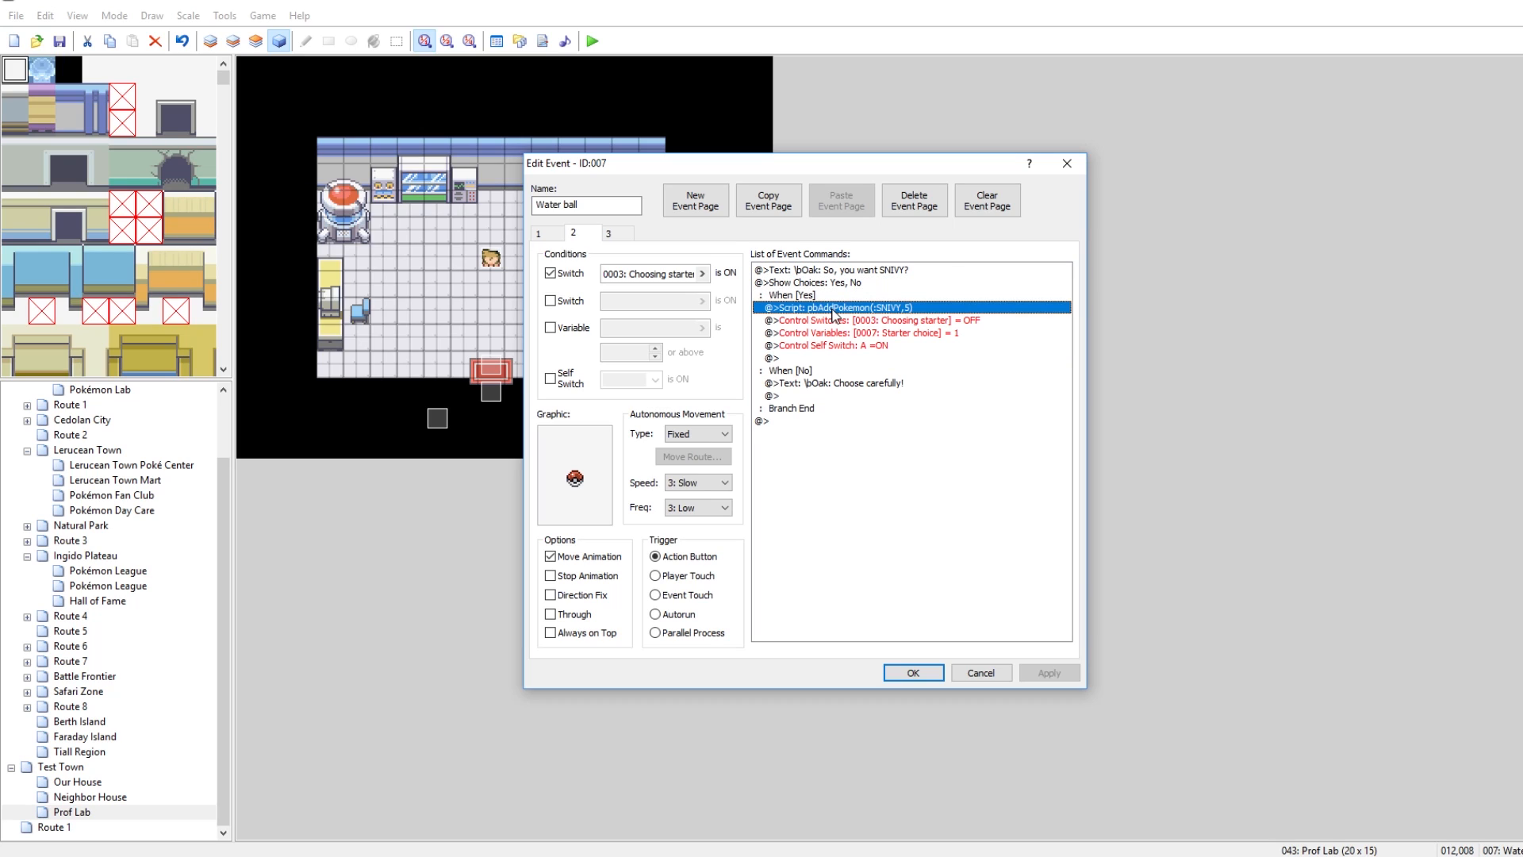
pyautogui.click(874, 319)
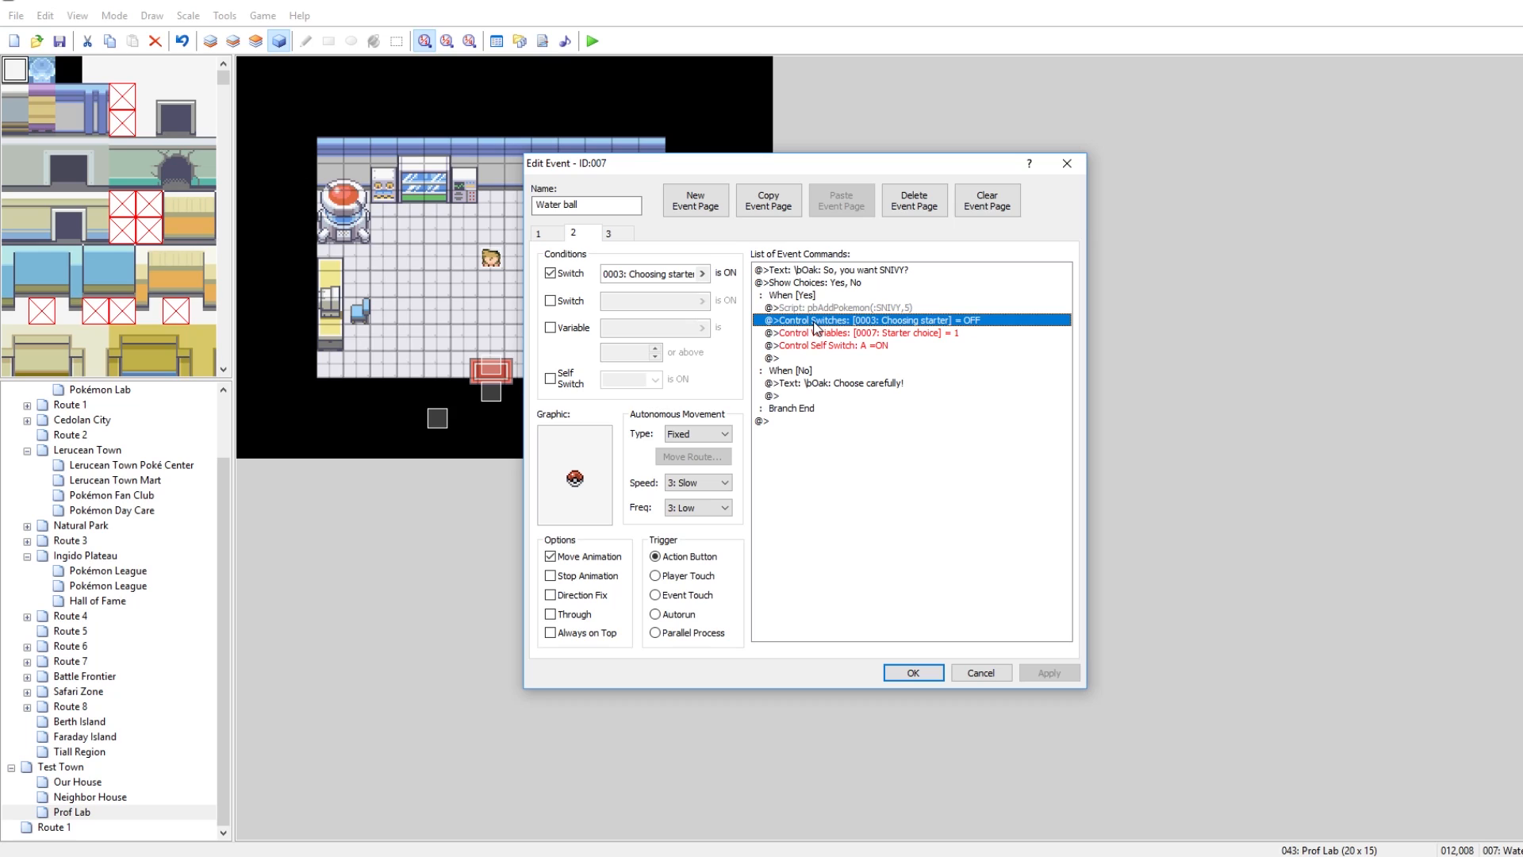
pyautogui.moveTo(847, 337)
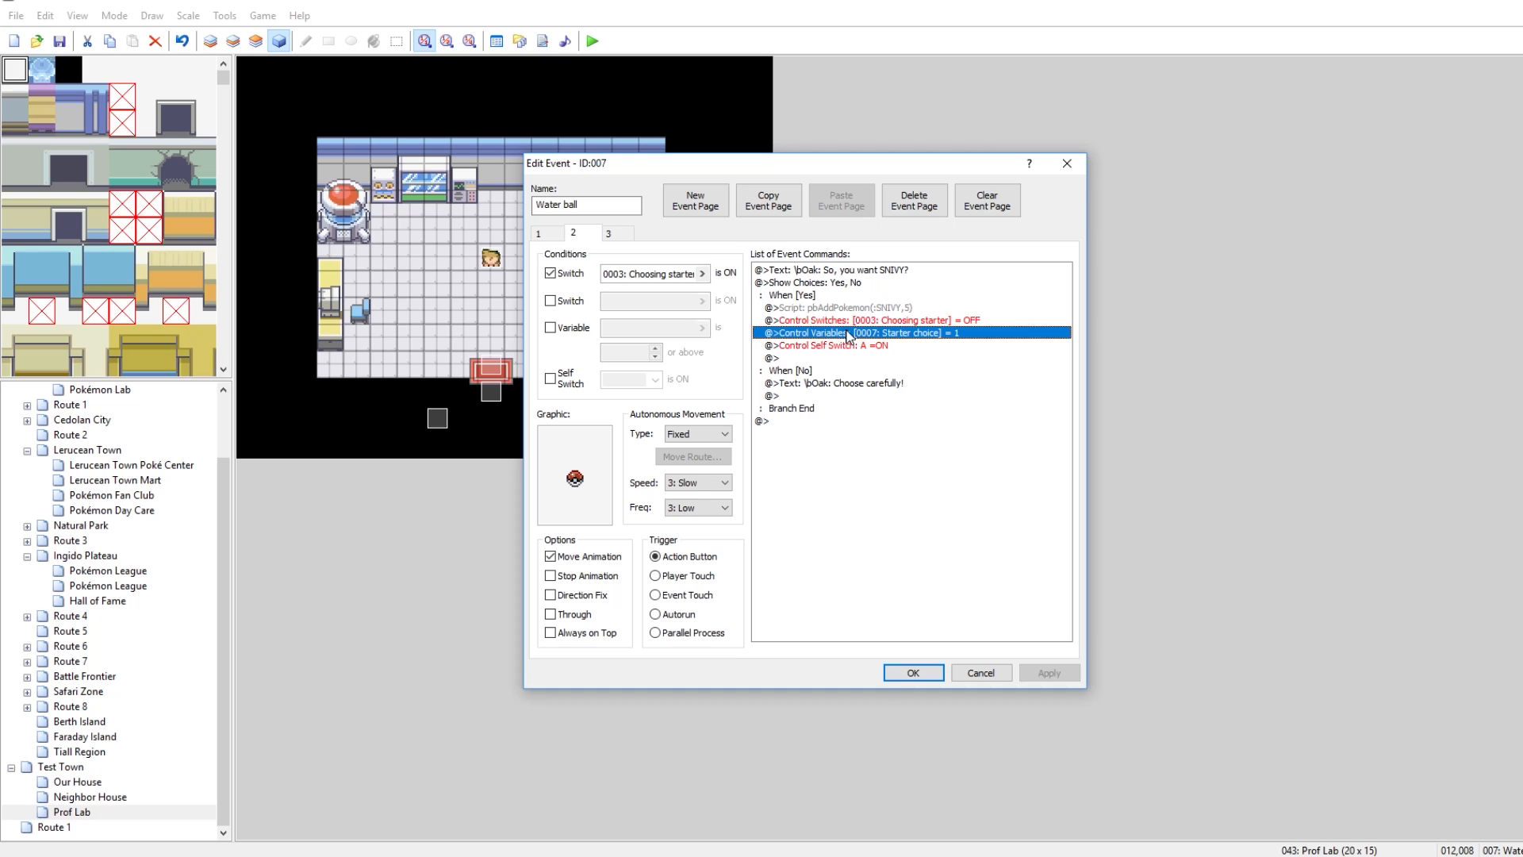
pyautogui.click(822, 344)
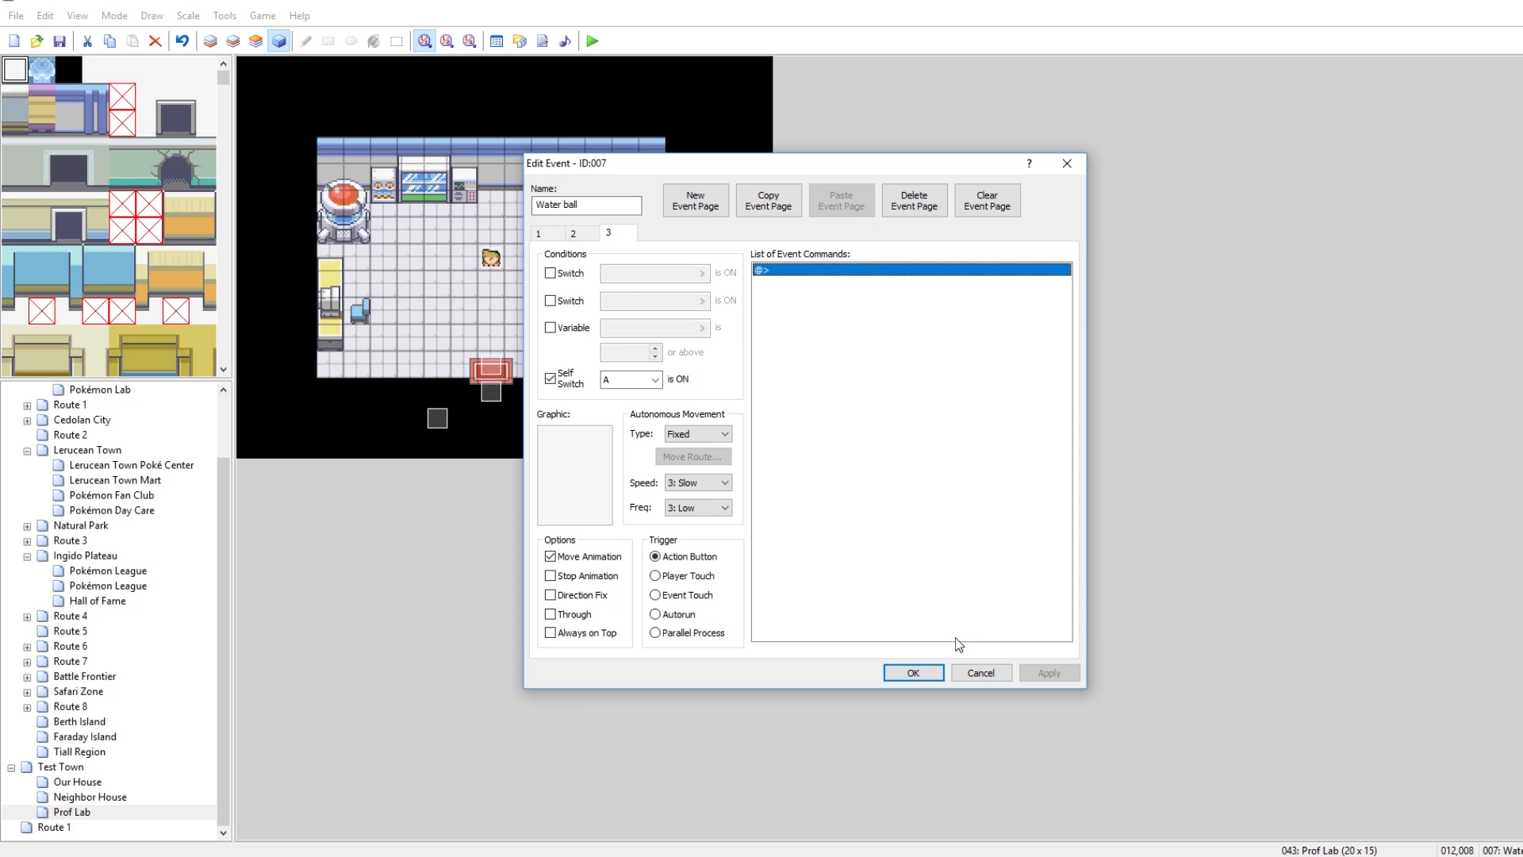
pyautogui.click(911, 671)
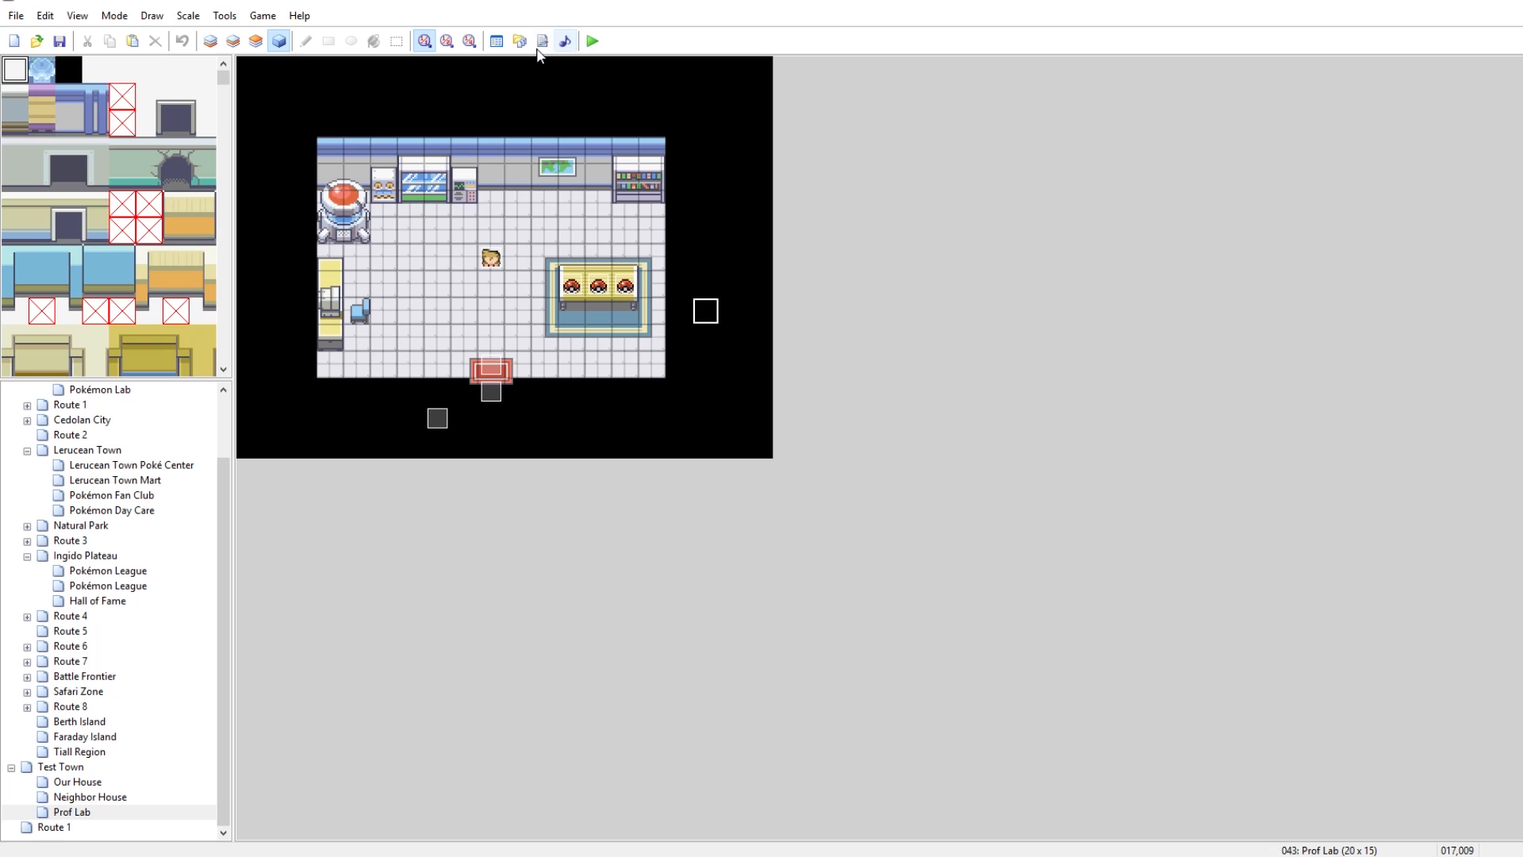
# Step: Playtest the Prof Lab and check the party screen for the new level 5 Snivy
pyautogui.click(445, 42)
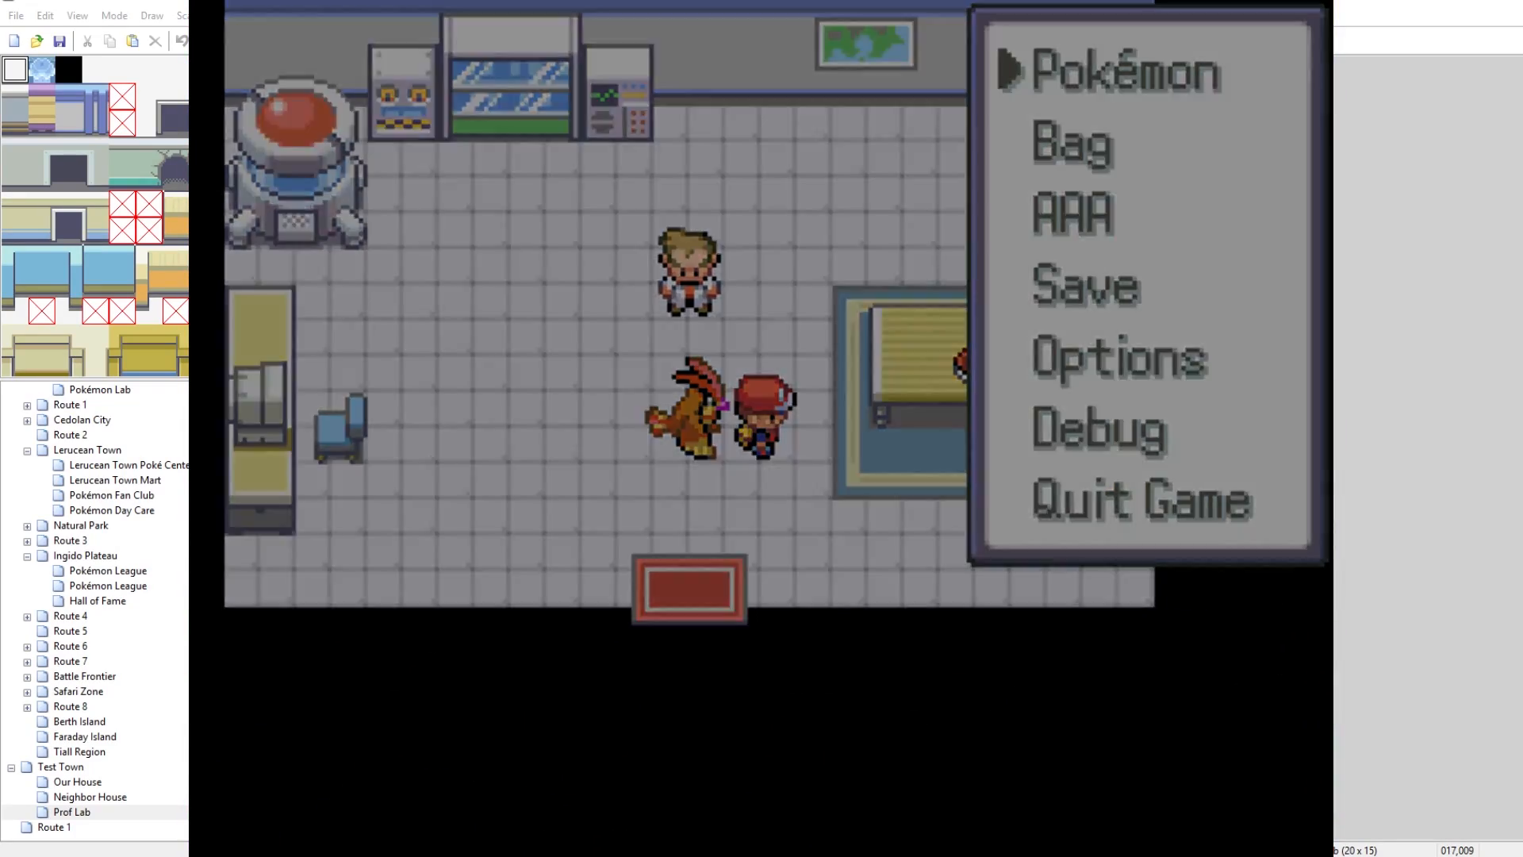
pyautogui.click(1125, 72)
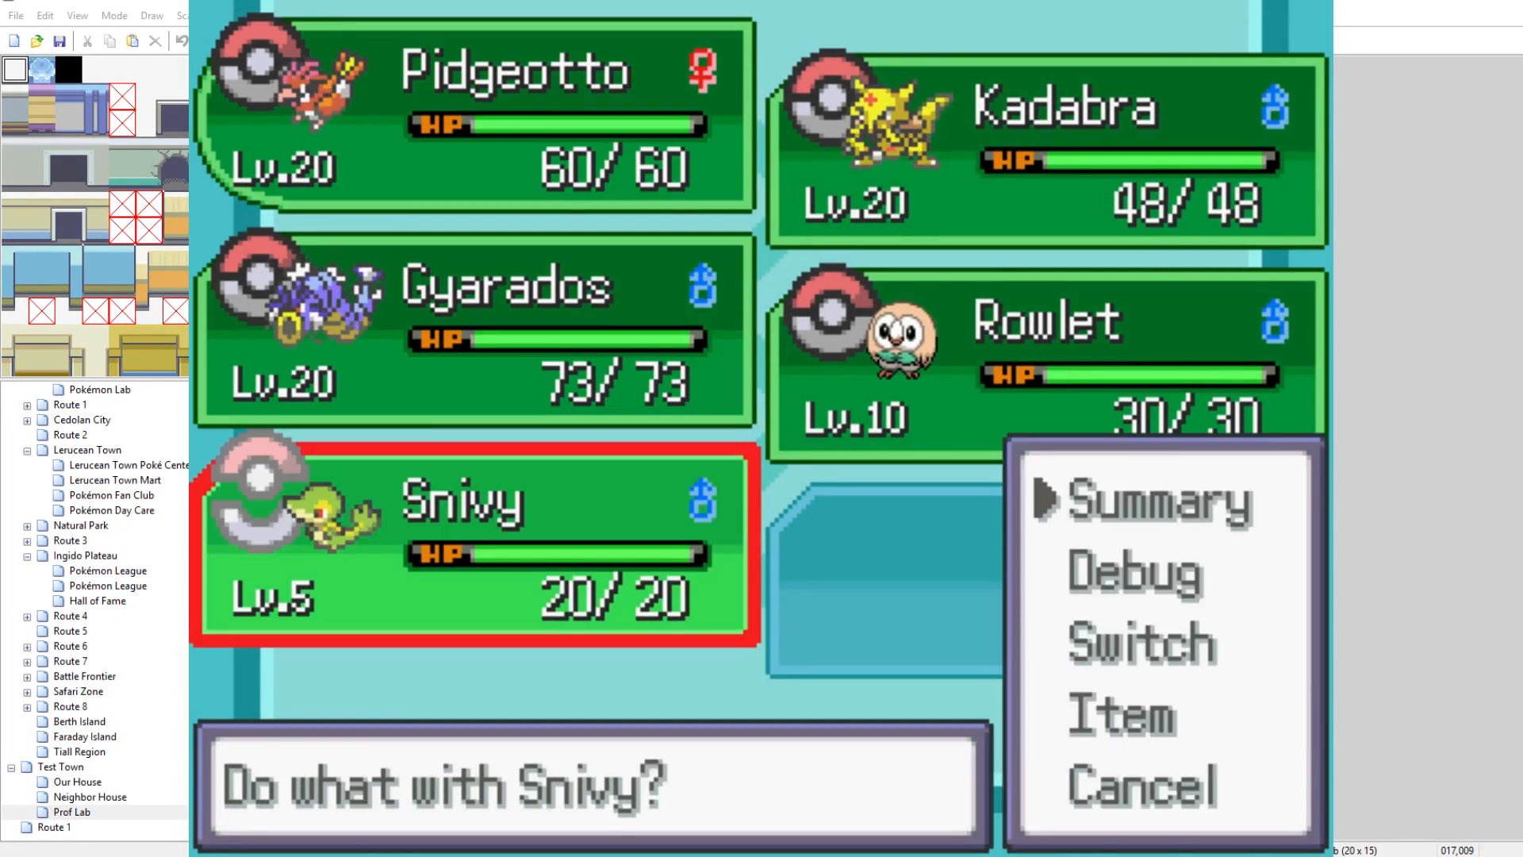
pyautogui.click(1141, 786)
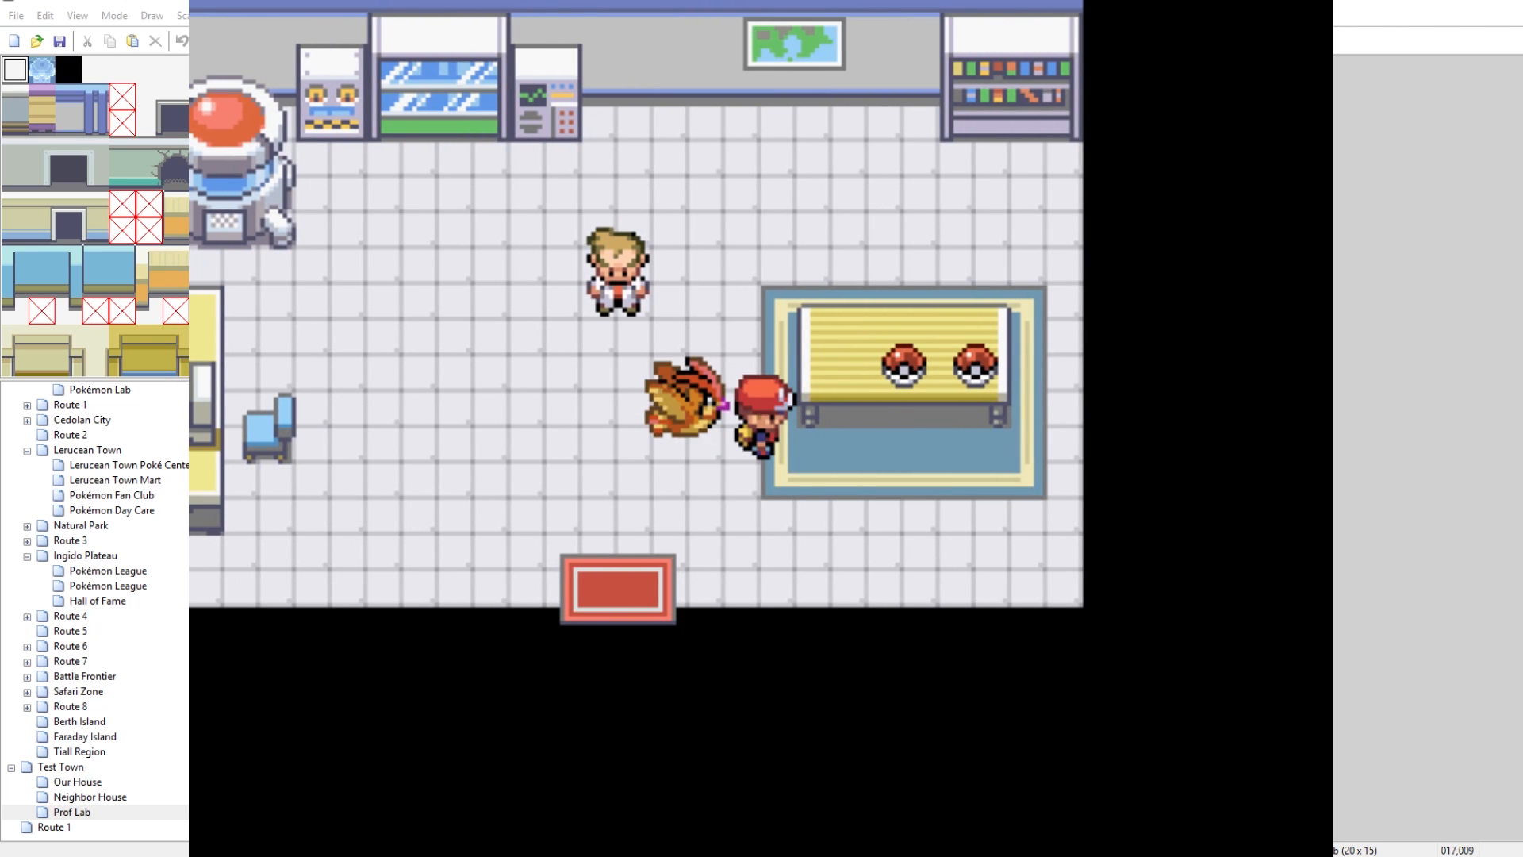
# Step: Reopen the starter ball event's editor from the map, view its command list options, and close it again
pyautogui.rightClick(603, 272)
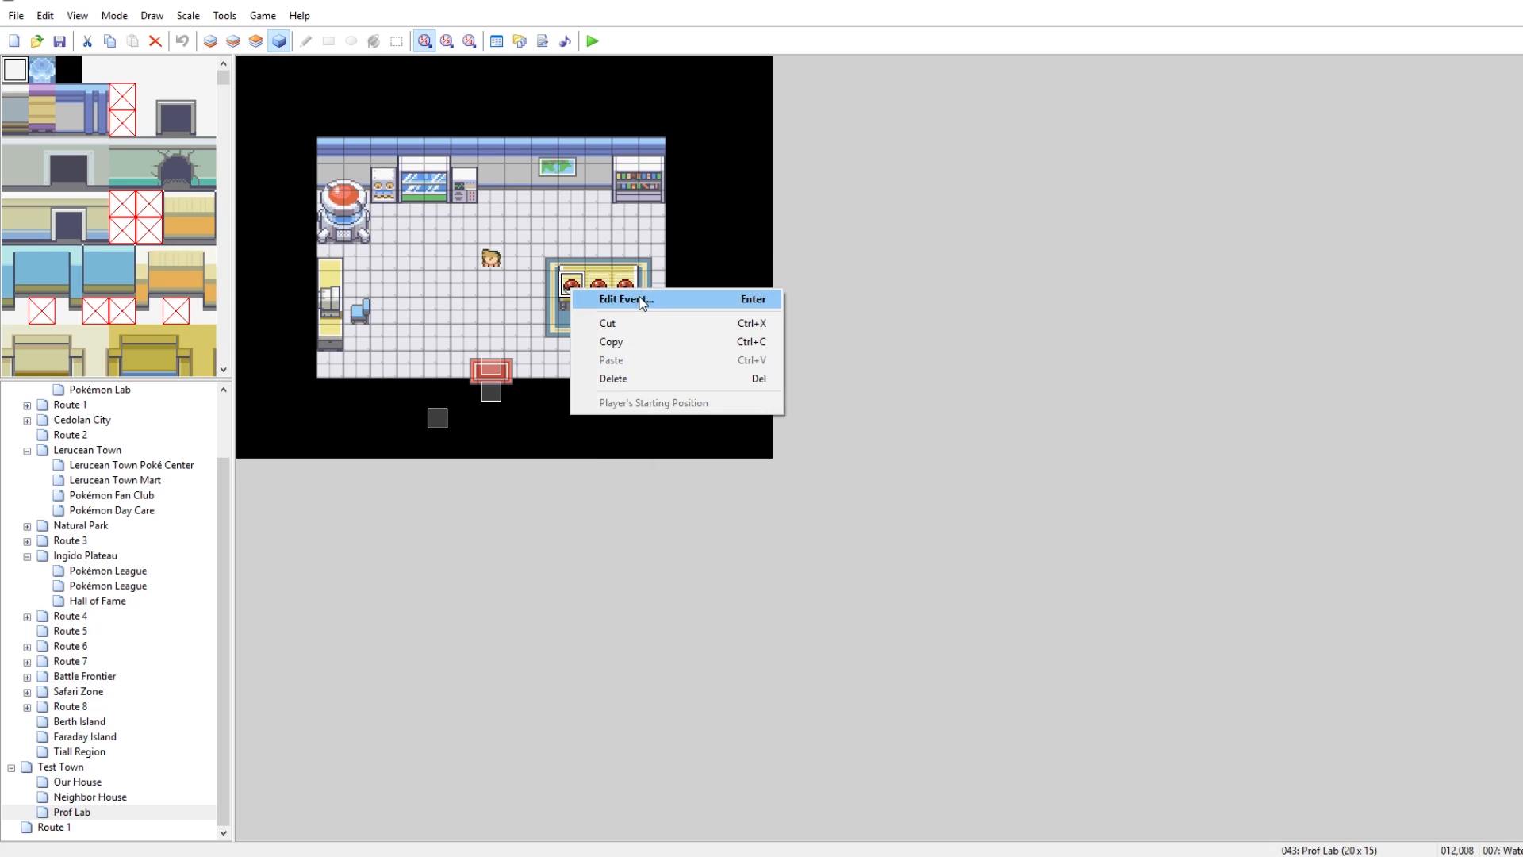
pyautogui.click(625, 298)
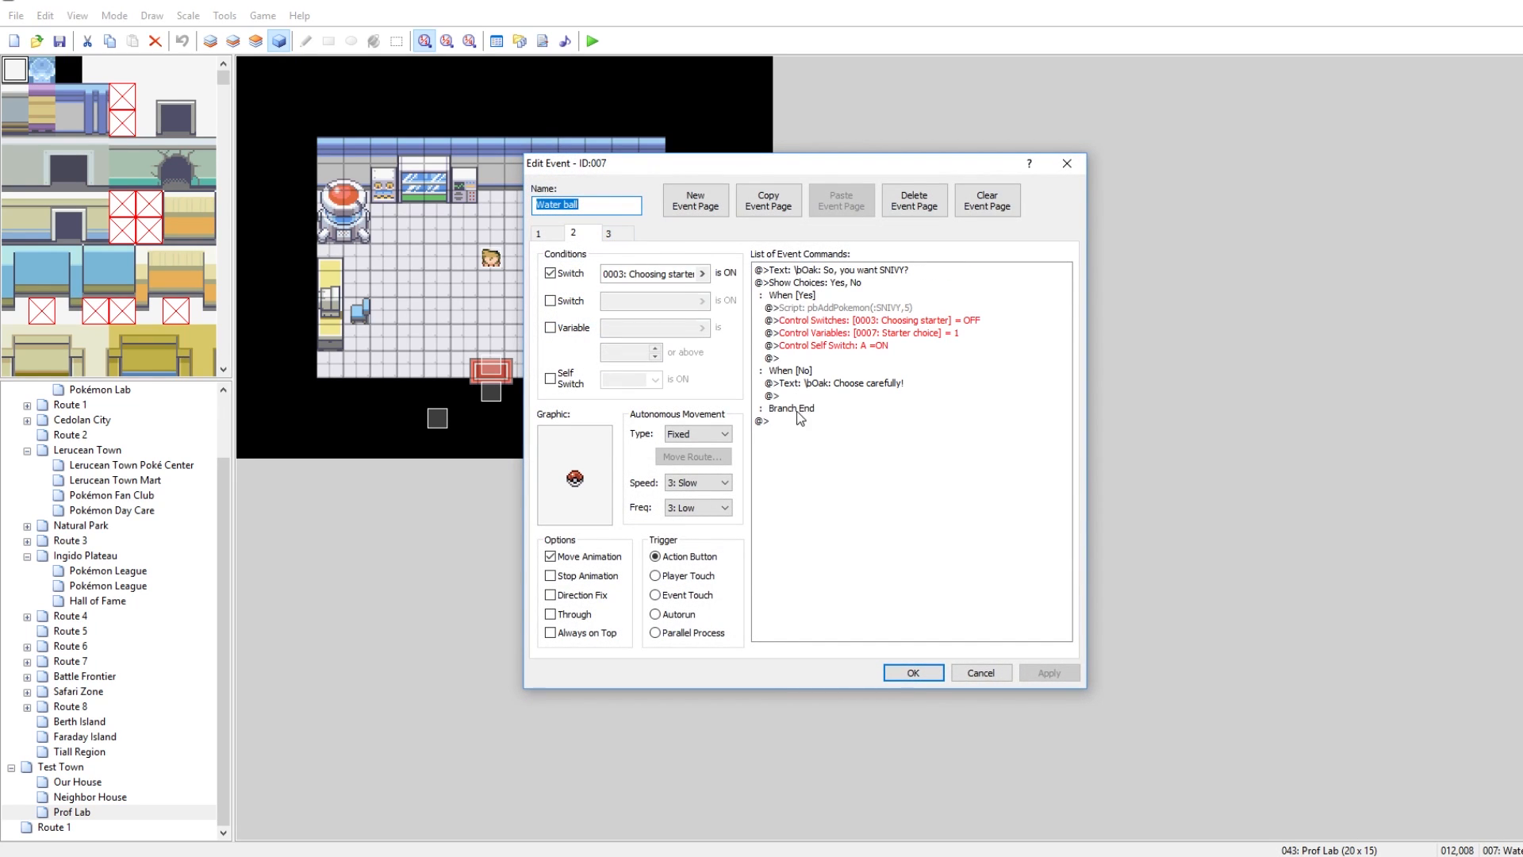
pyautogui.rightClick(767, 421)
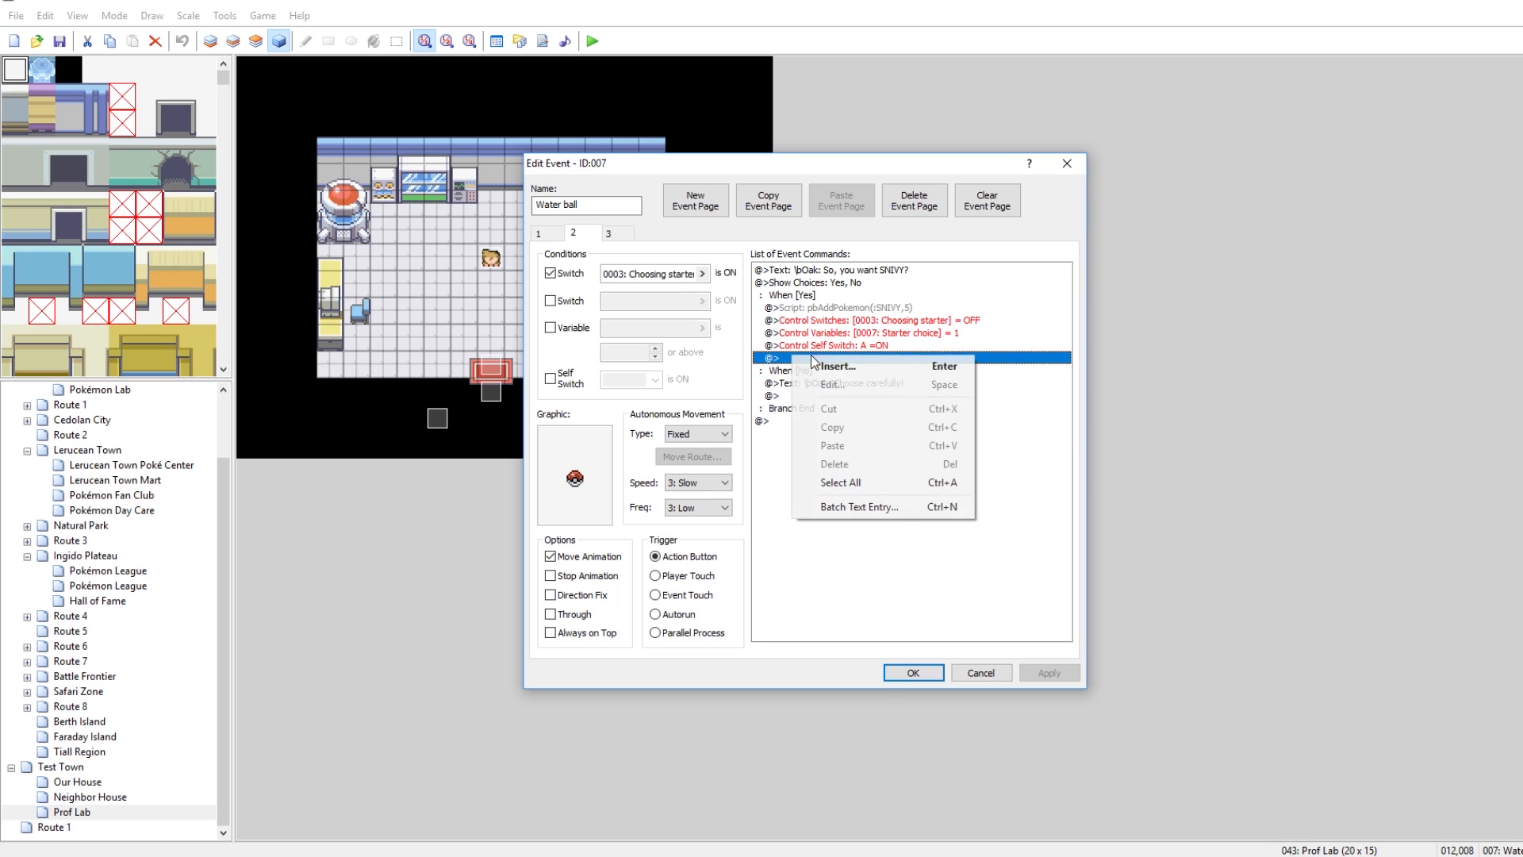
pyautogui.click(833, 367)
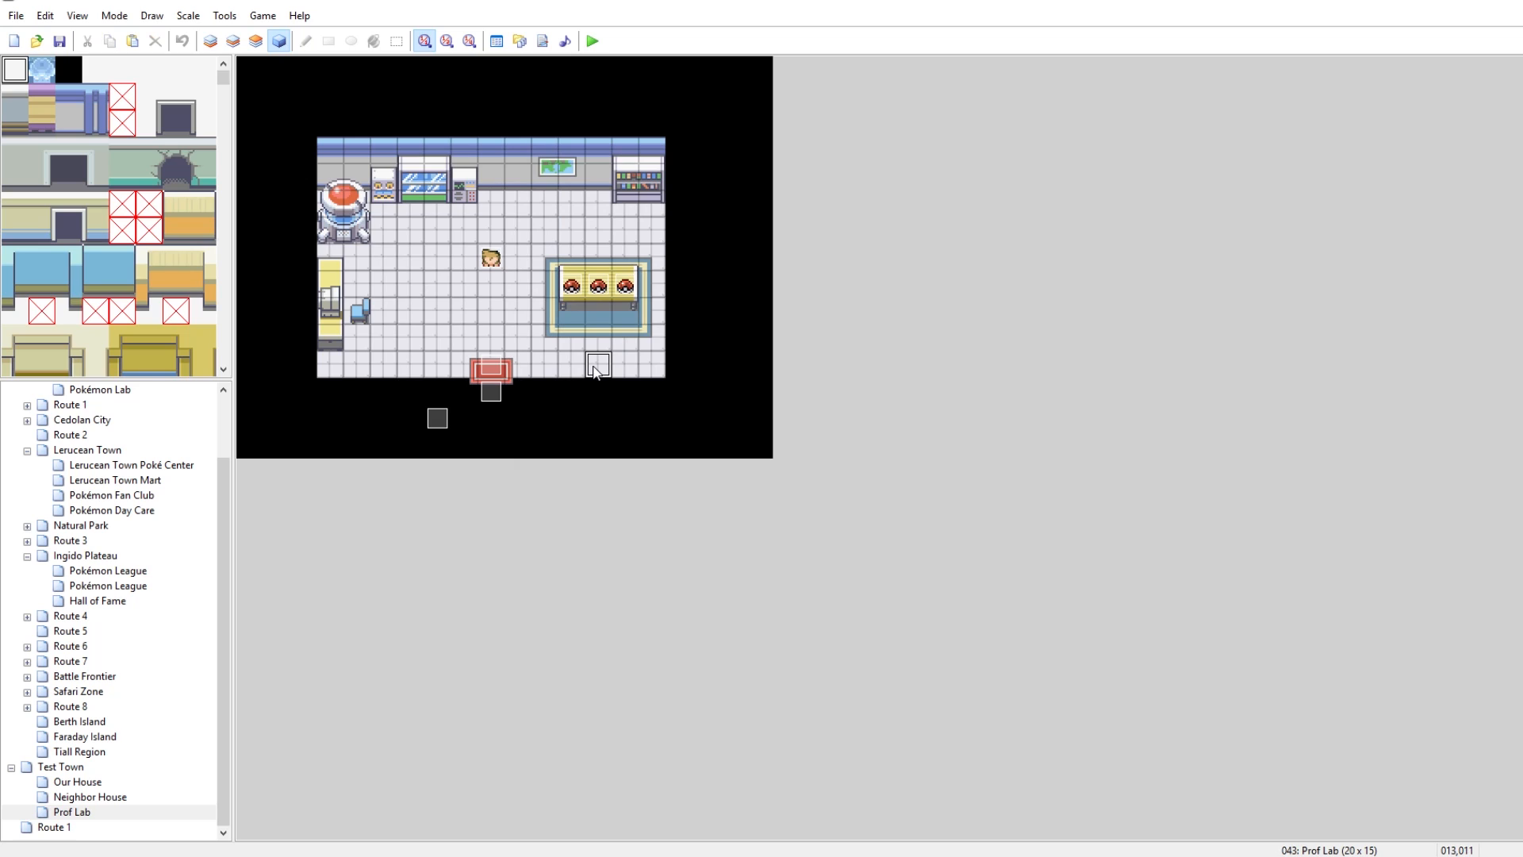
pyautogui.moveTo(620, 374)
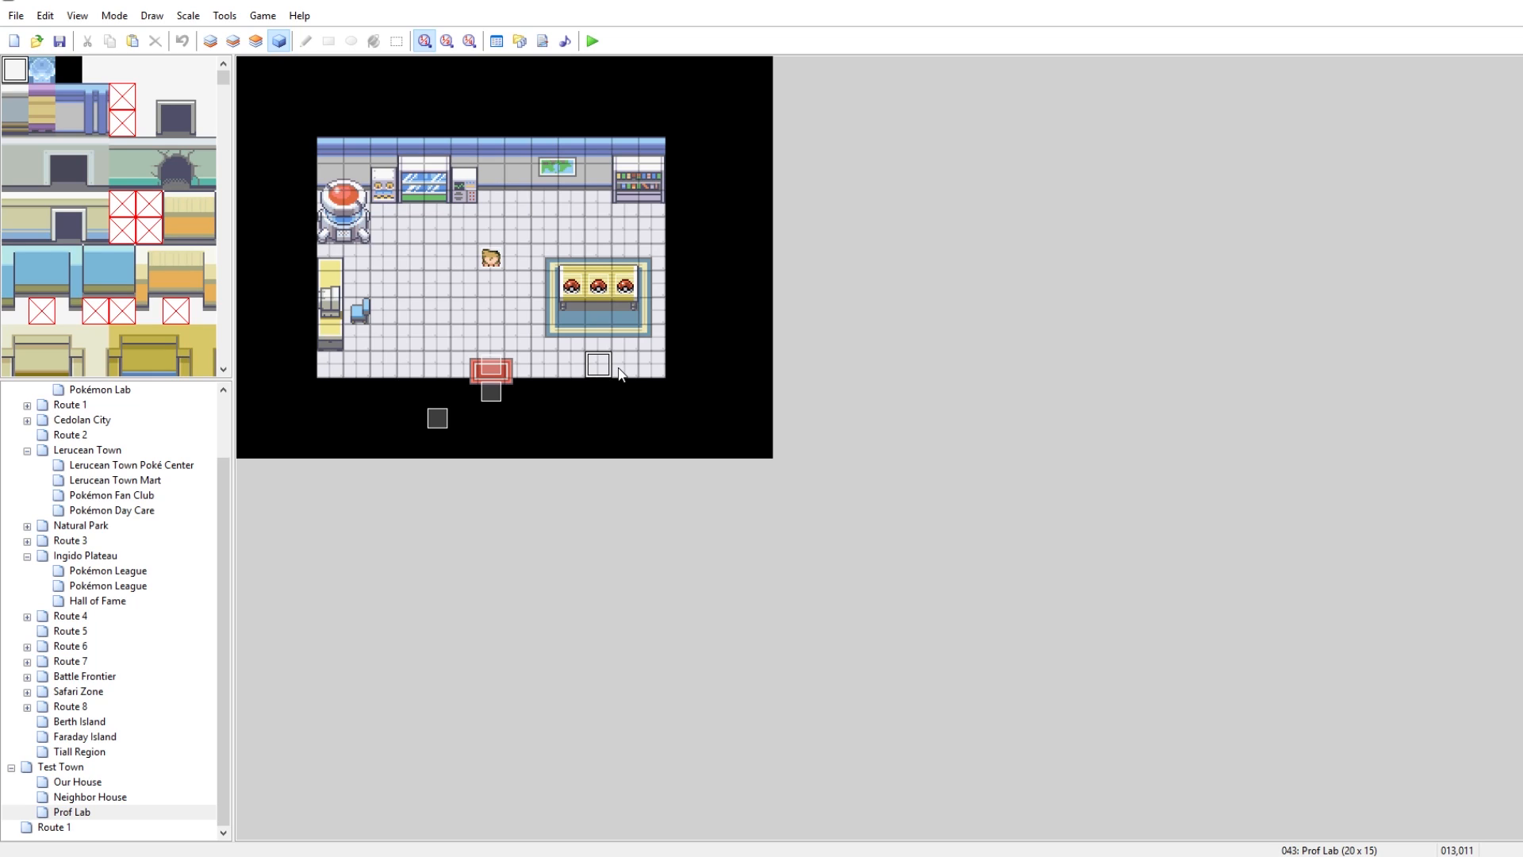
pyautogui.moveTo(652, 366)
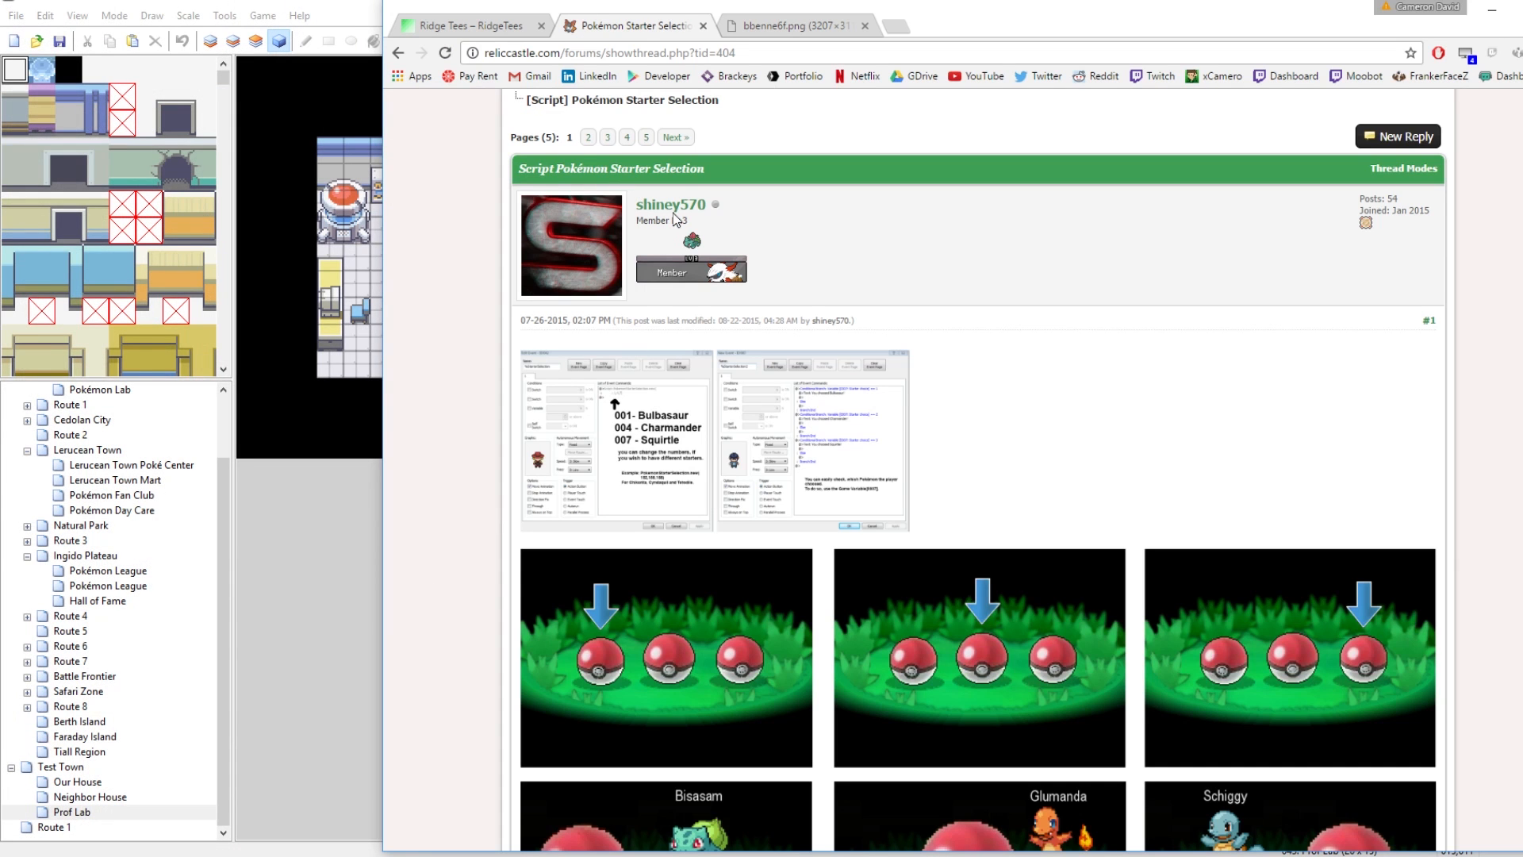
# Step: Scroll the Pokémon Starter Selection thread down to its Getting started section, screenshots and Code box
pyautogui.scroll(3)
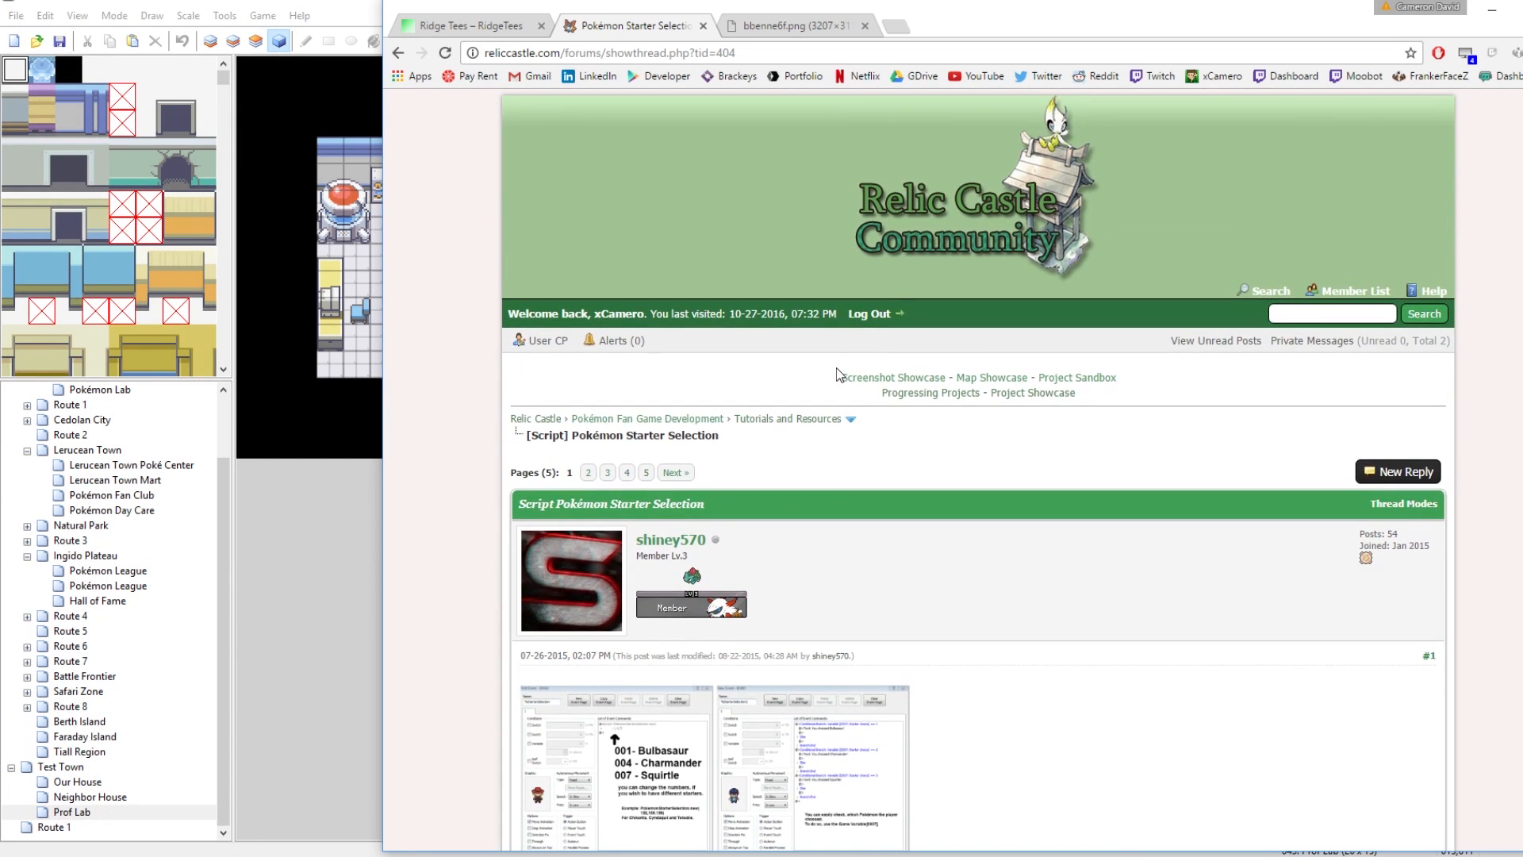
pyautogui.scroll(-3)
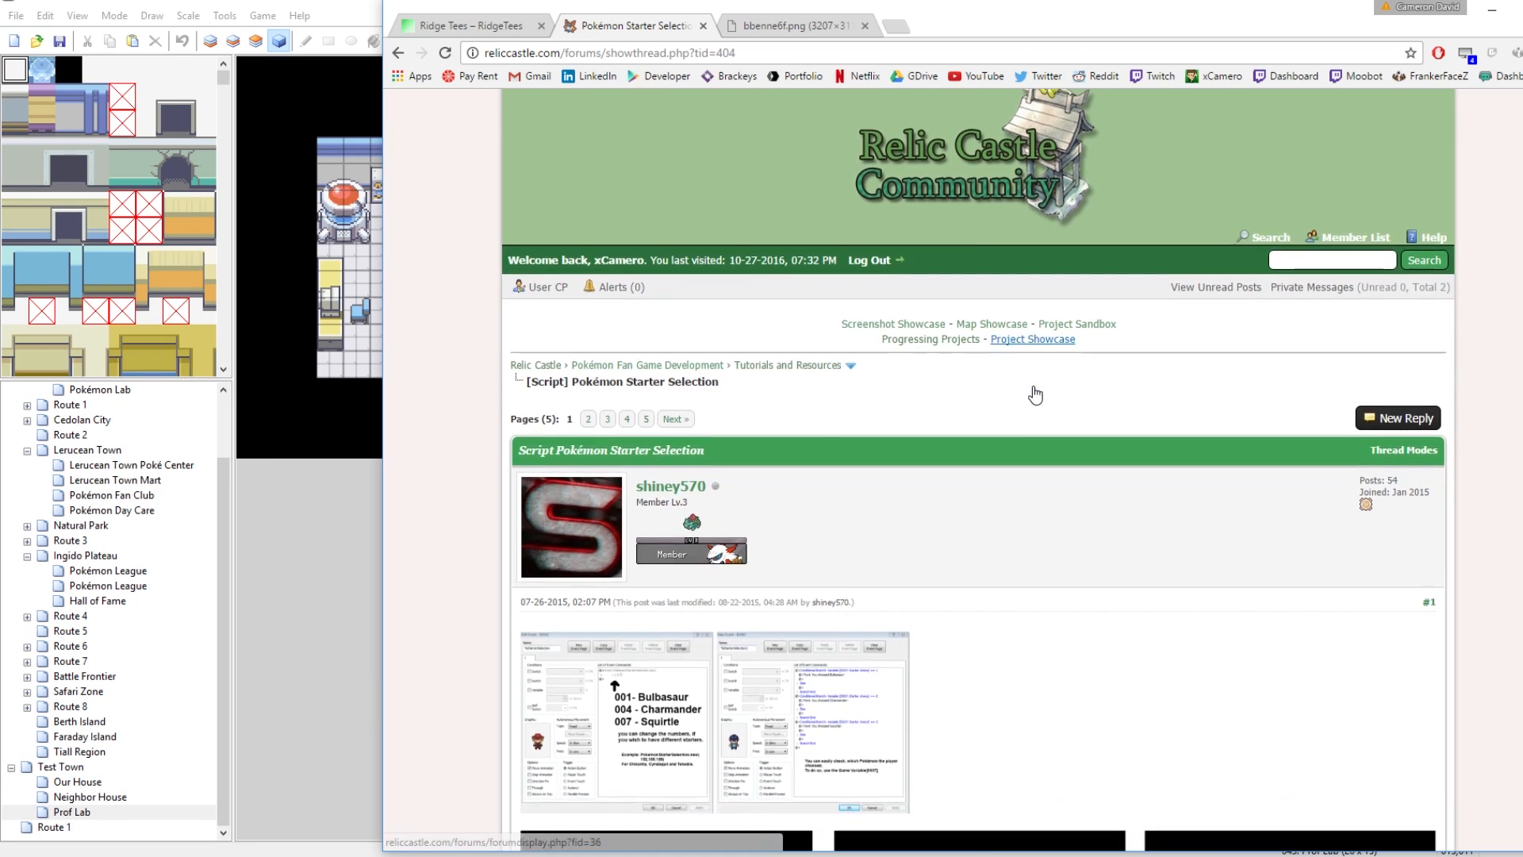
pyautogui.scroll(-3)
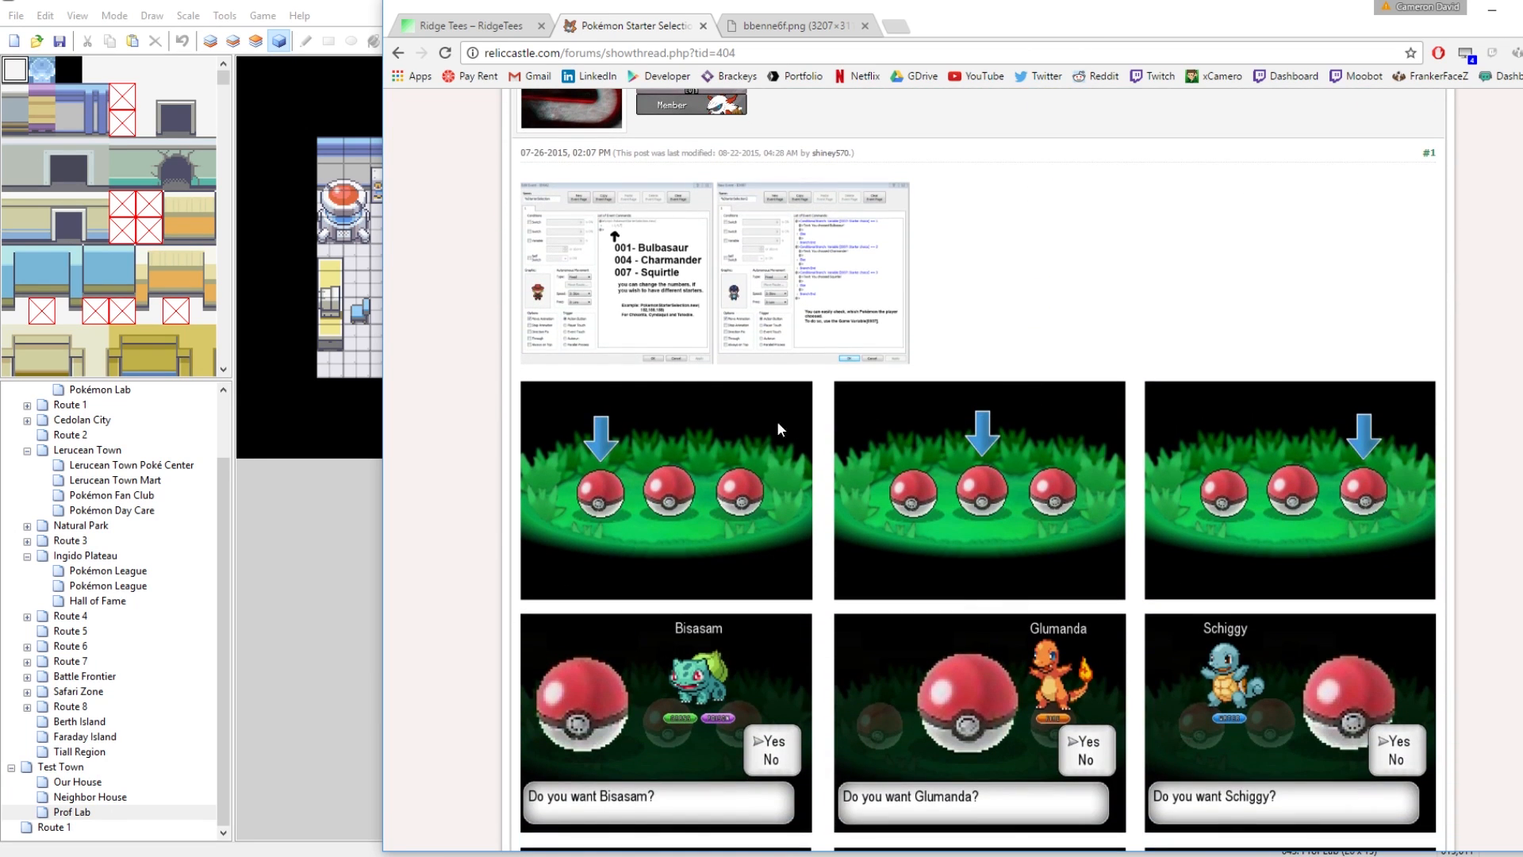
pyautogui.scroll(-3)
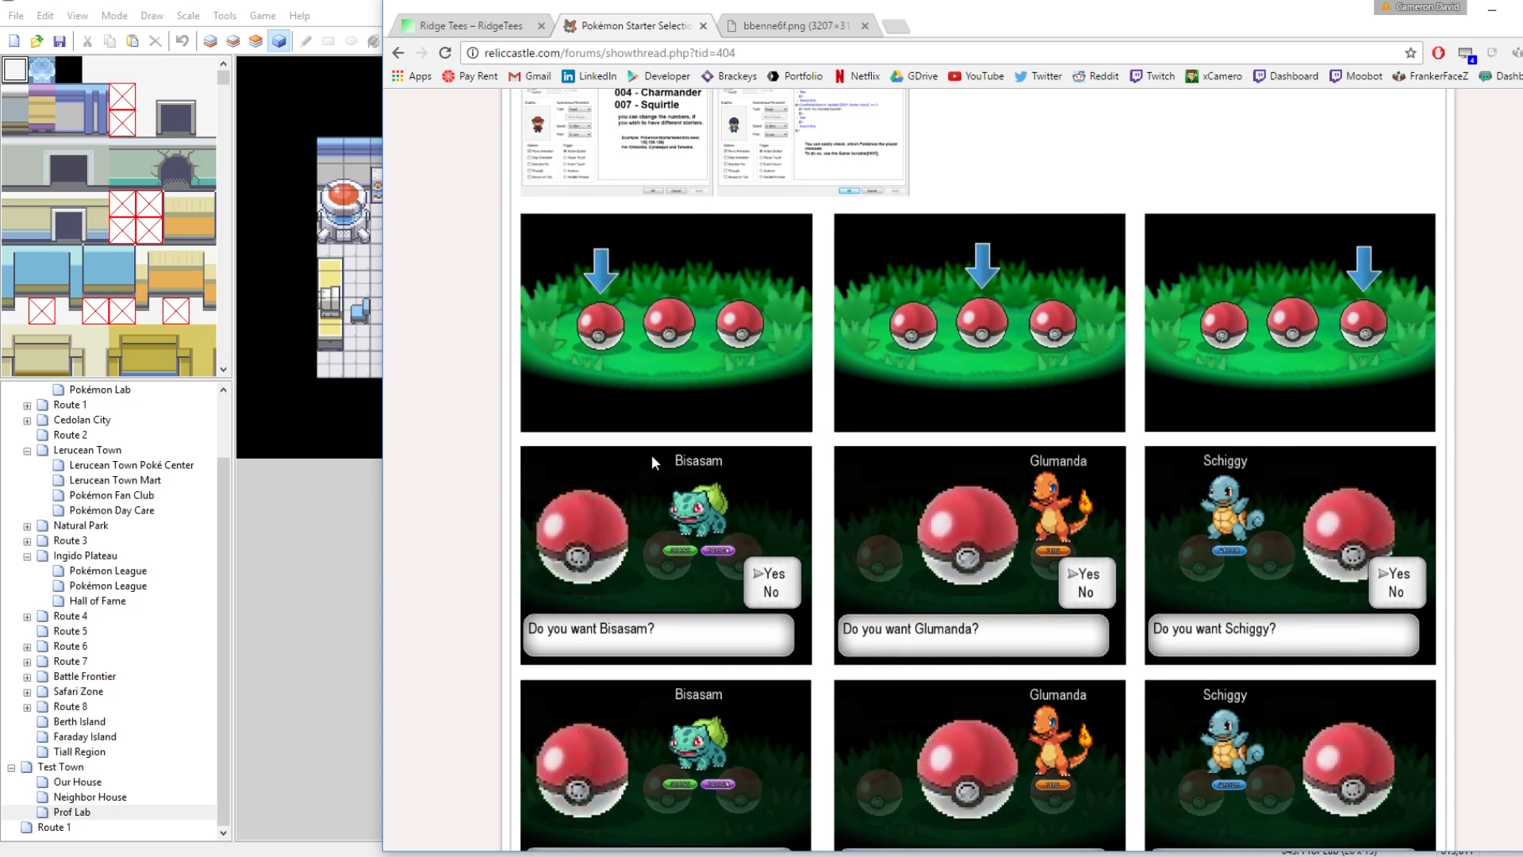
pyautogui.moveTo(1103, 304)
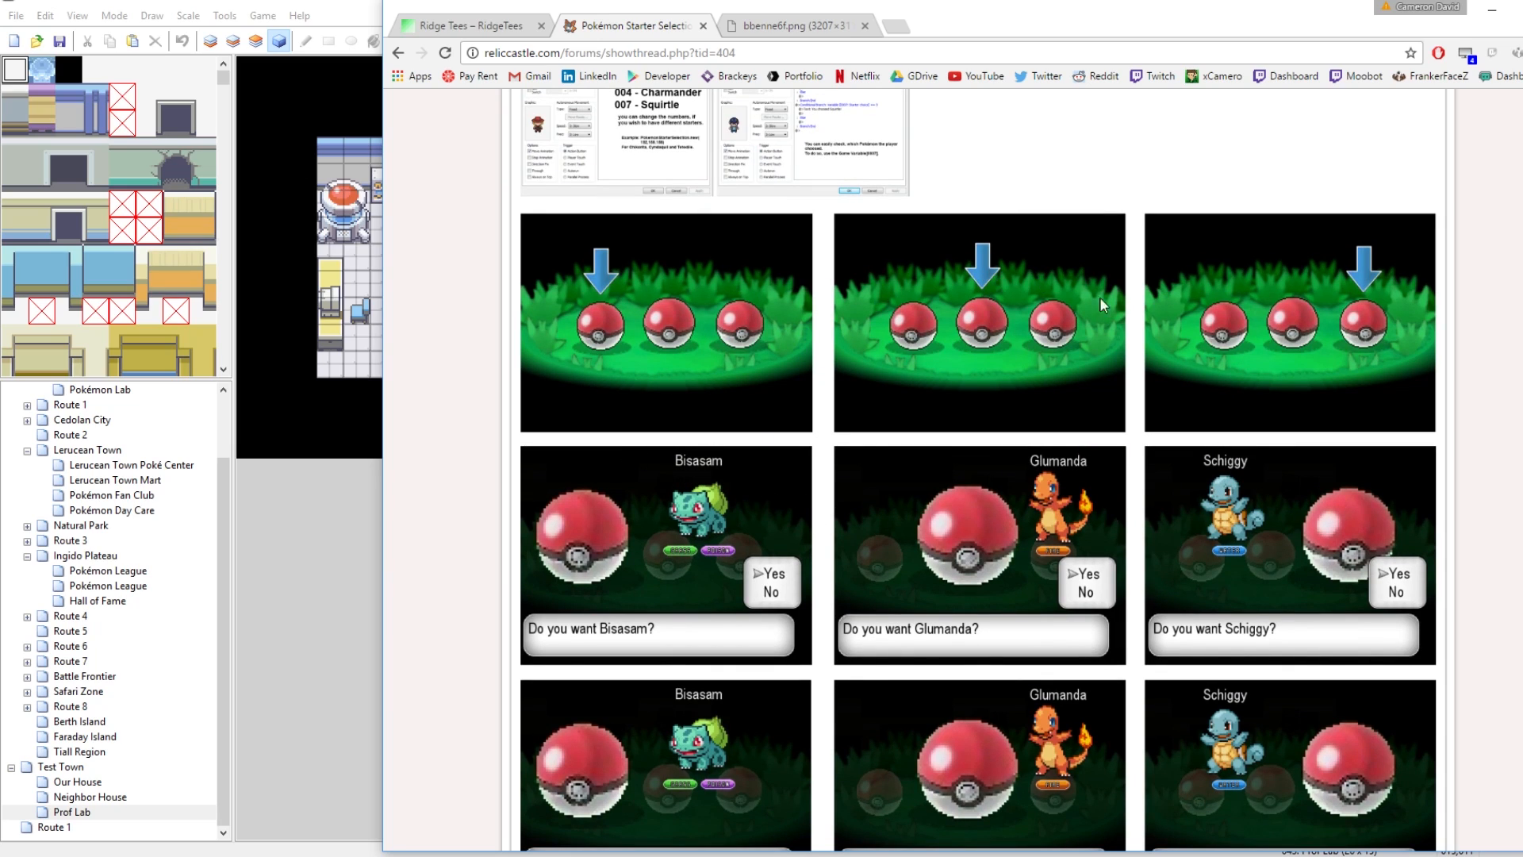
pyautogui.moveTo(1049, 309)
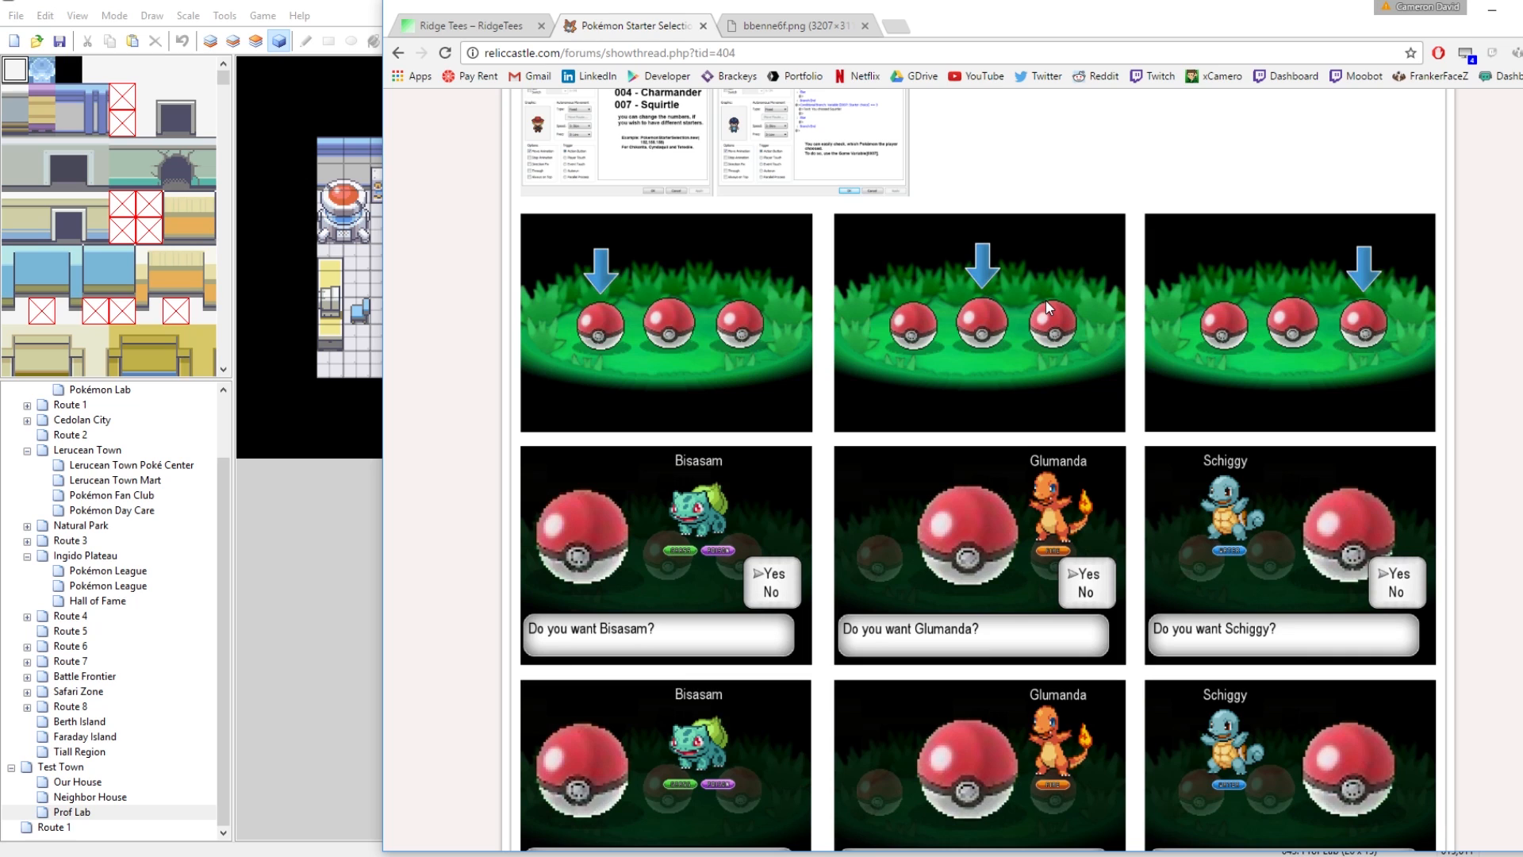
pyautogui.scroll(-3)
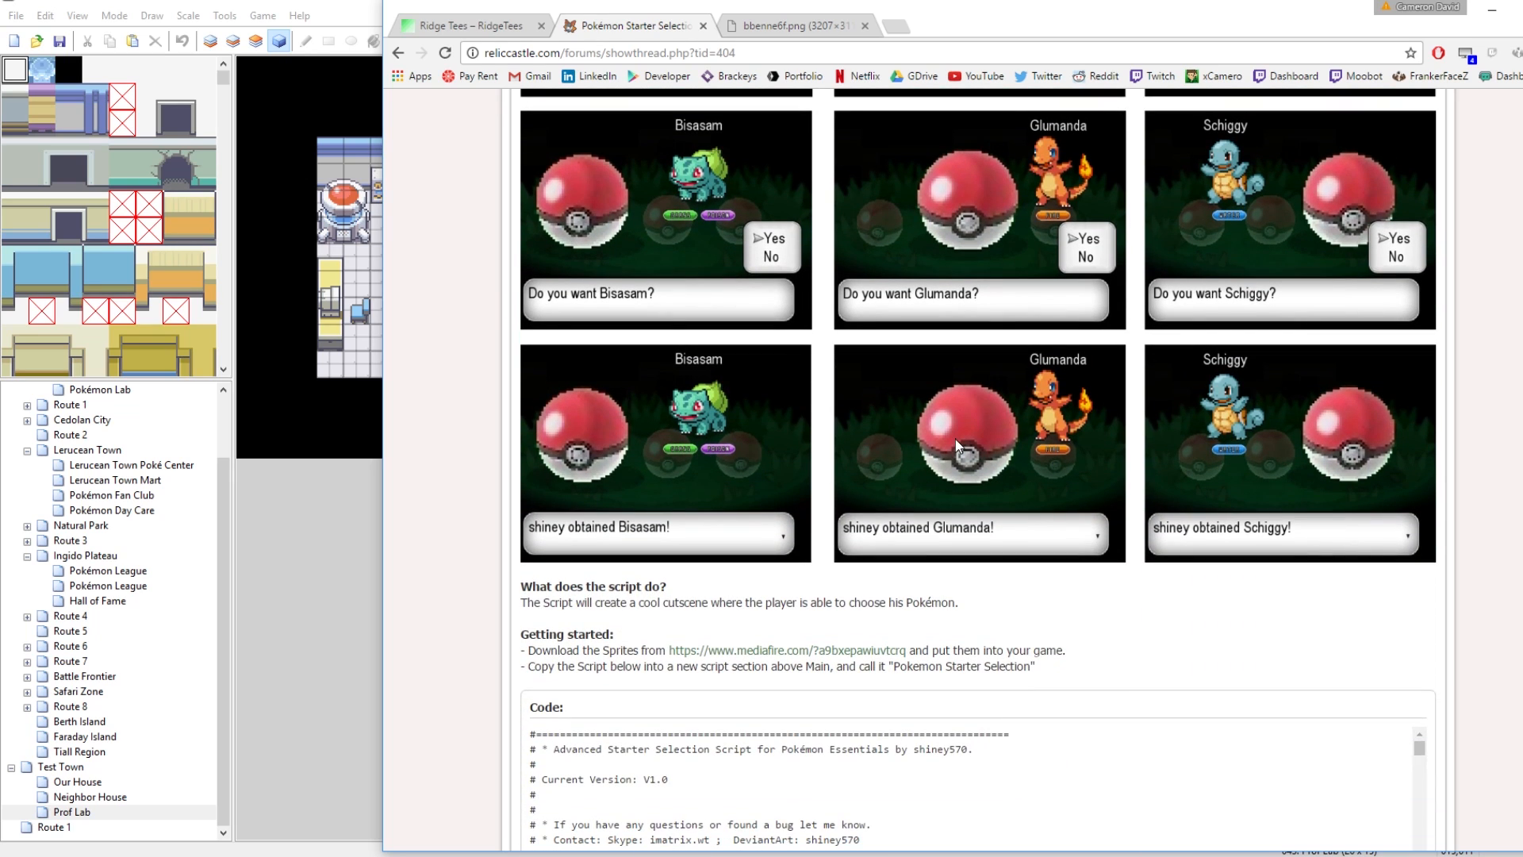
pyautogui.scroll(-3)
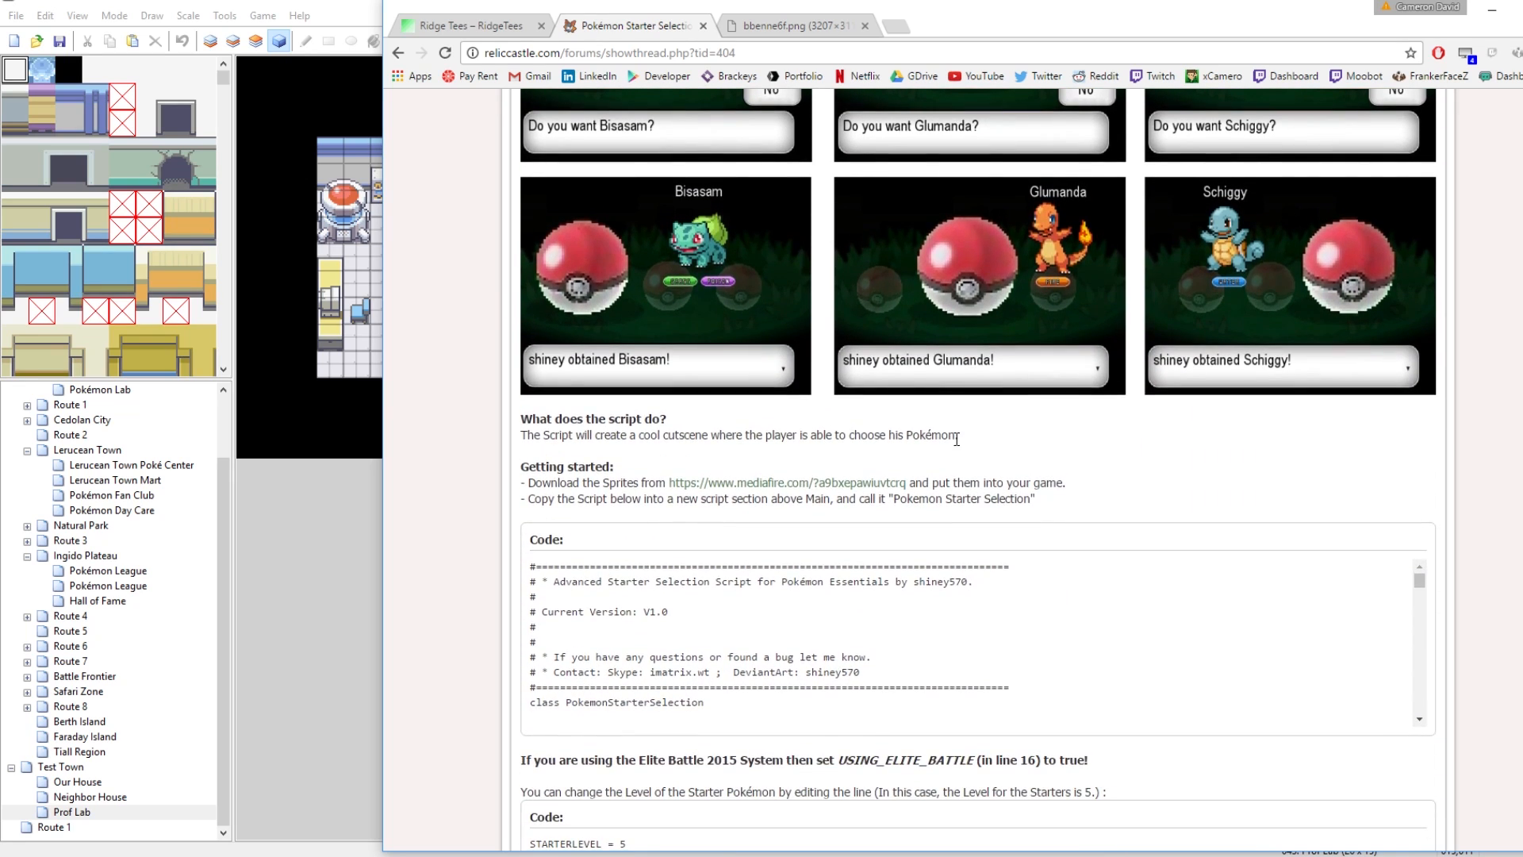
pyautogui.moveTo(914, 439)
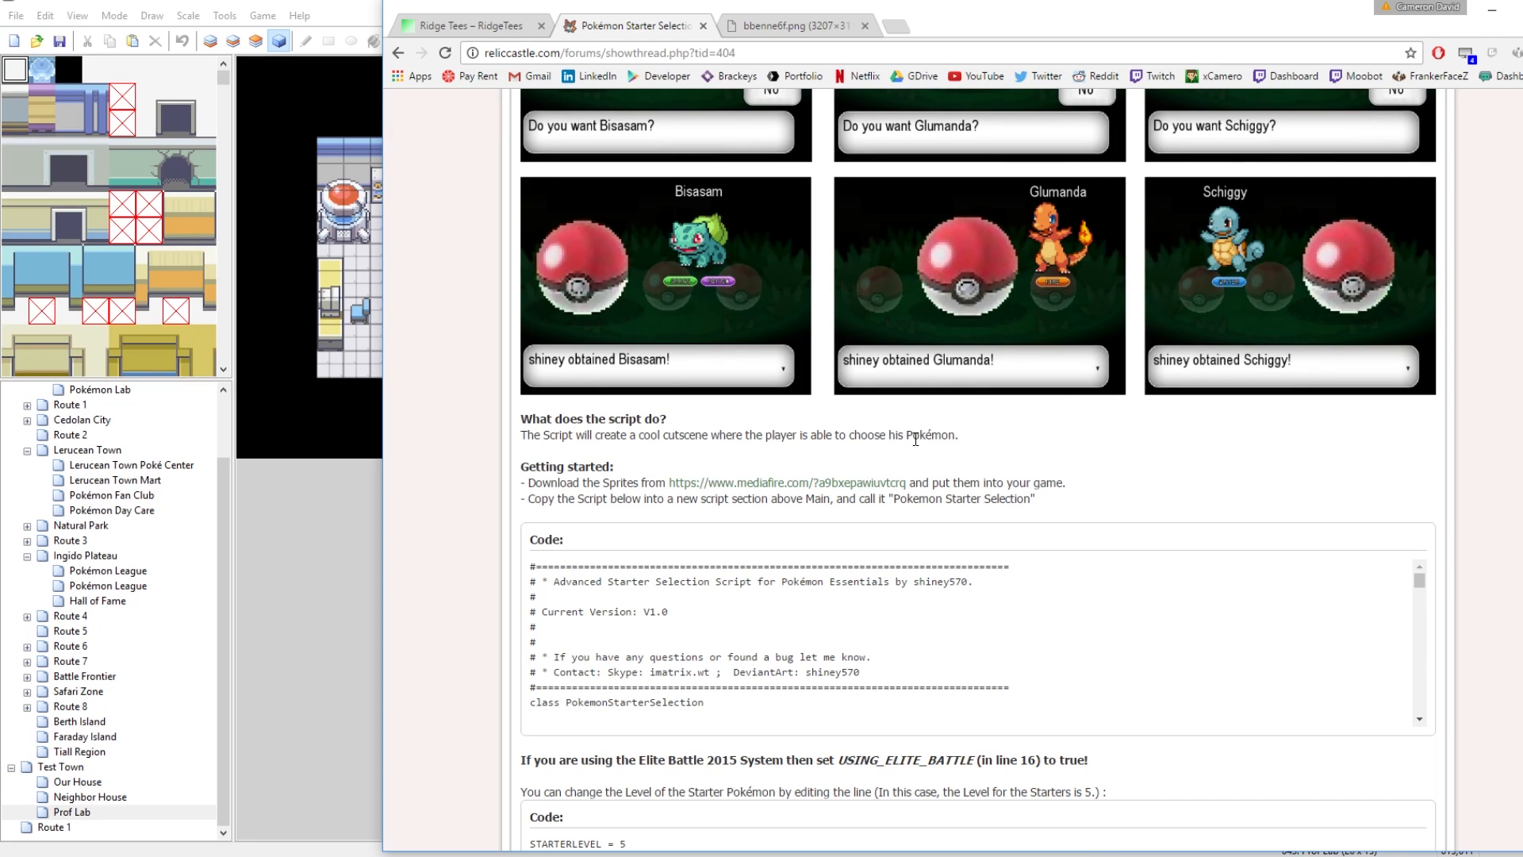
pyautogui.moveTo(736, 487)
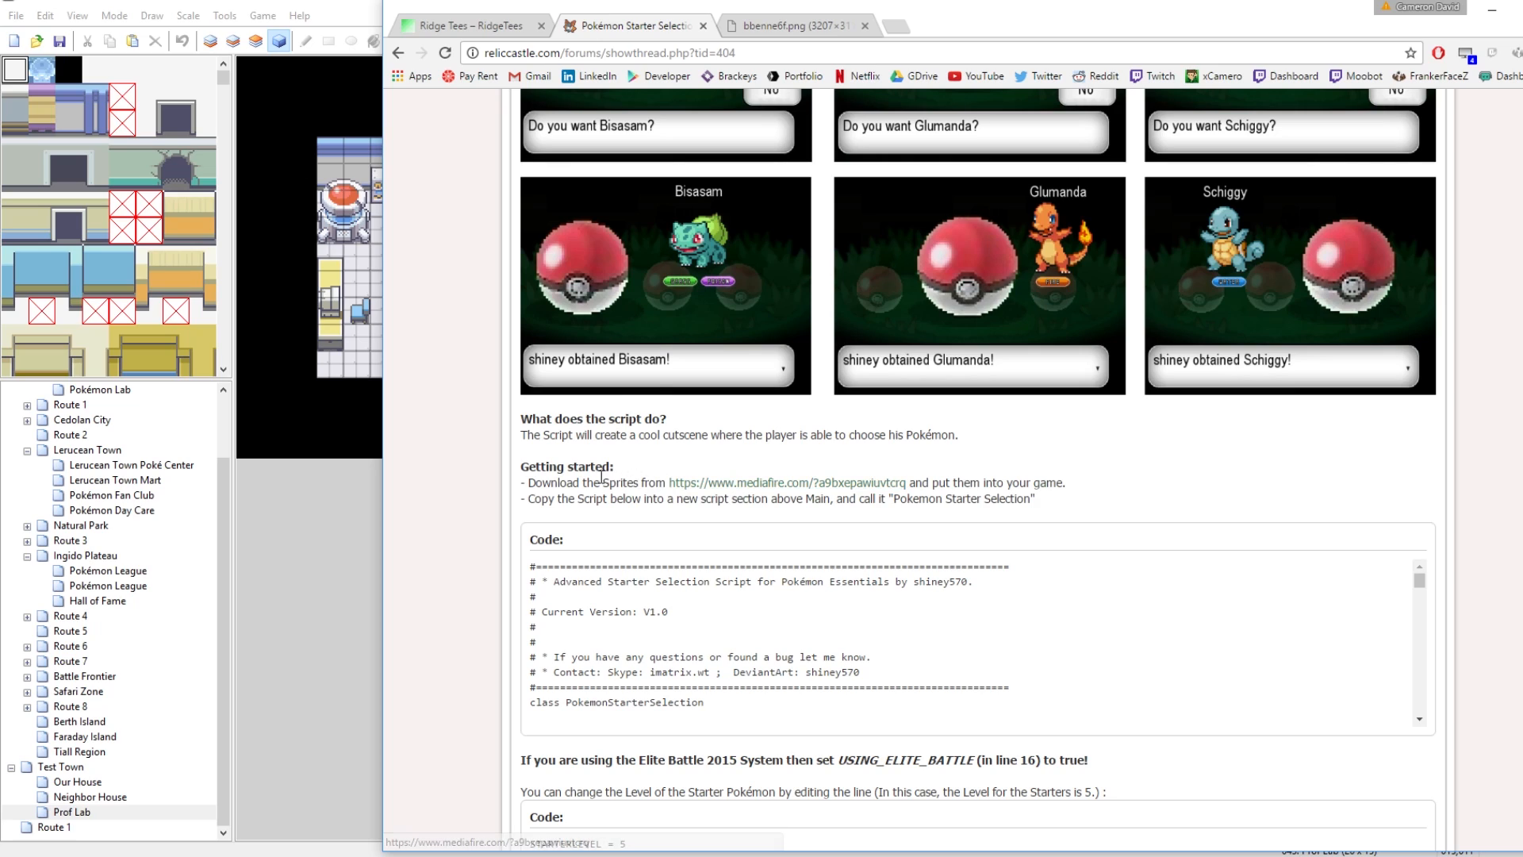
pyautogui.moveTo(798, 501)
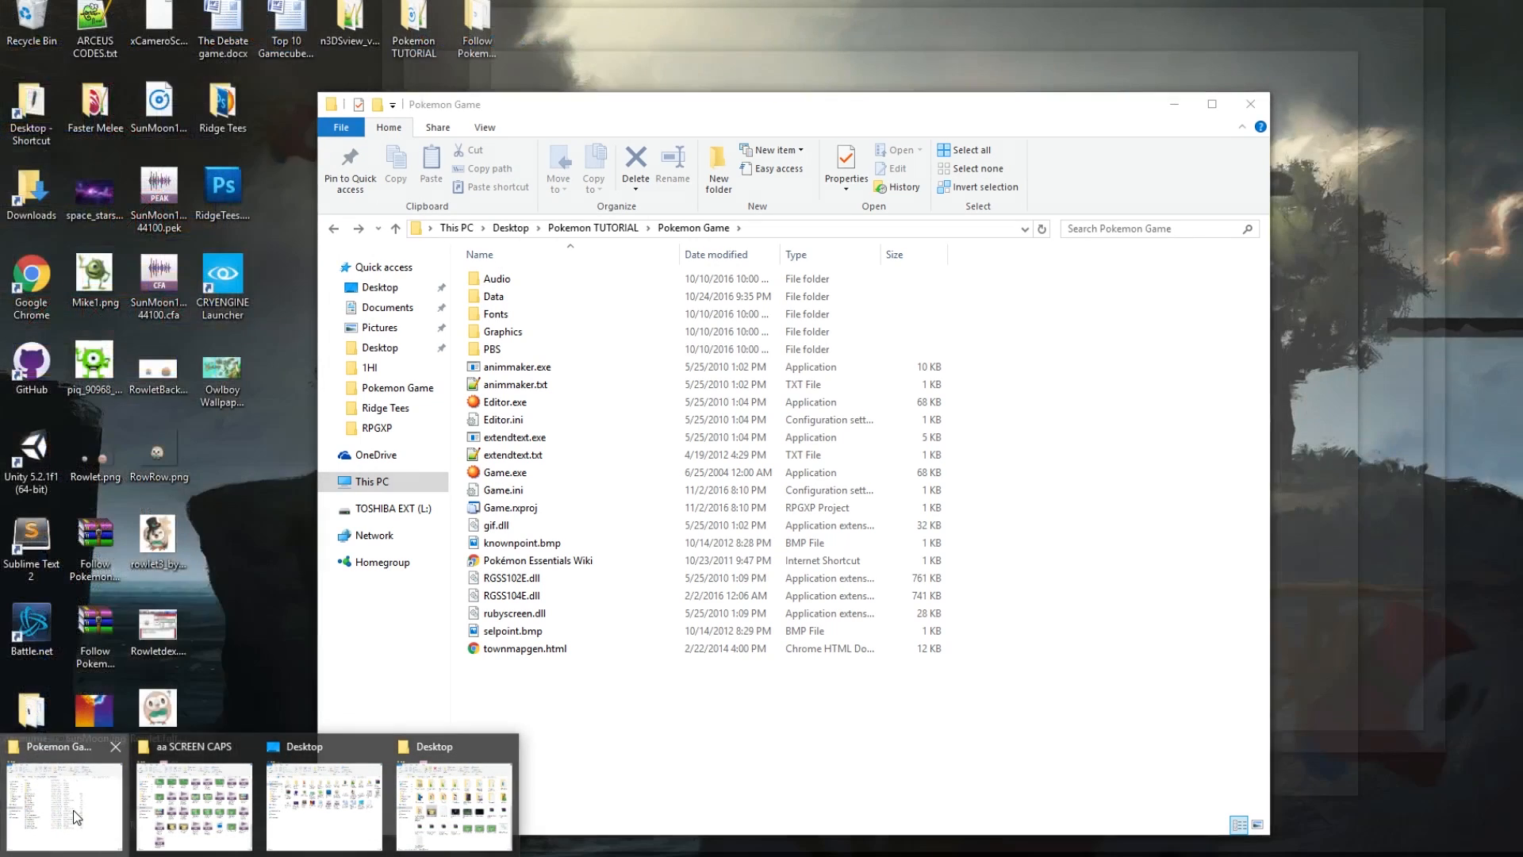
# Step: Navigate from the game's Graphics folder into Pictures and select the ball2 image file
pyautogui.doubleClick(503, 330)
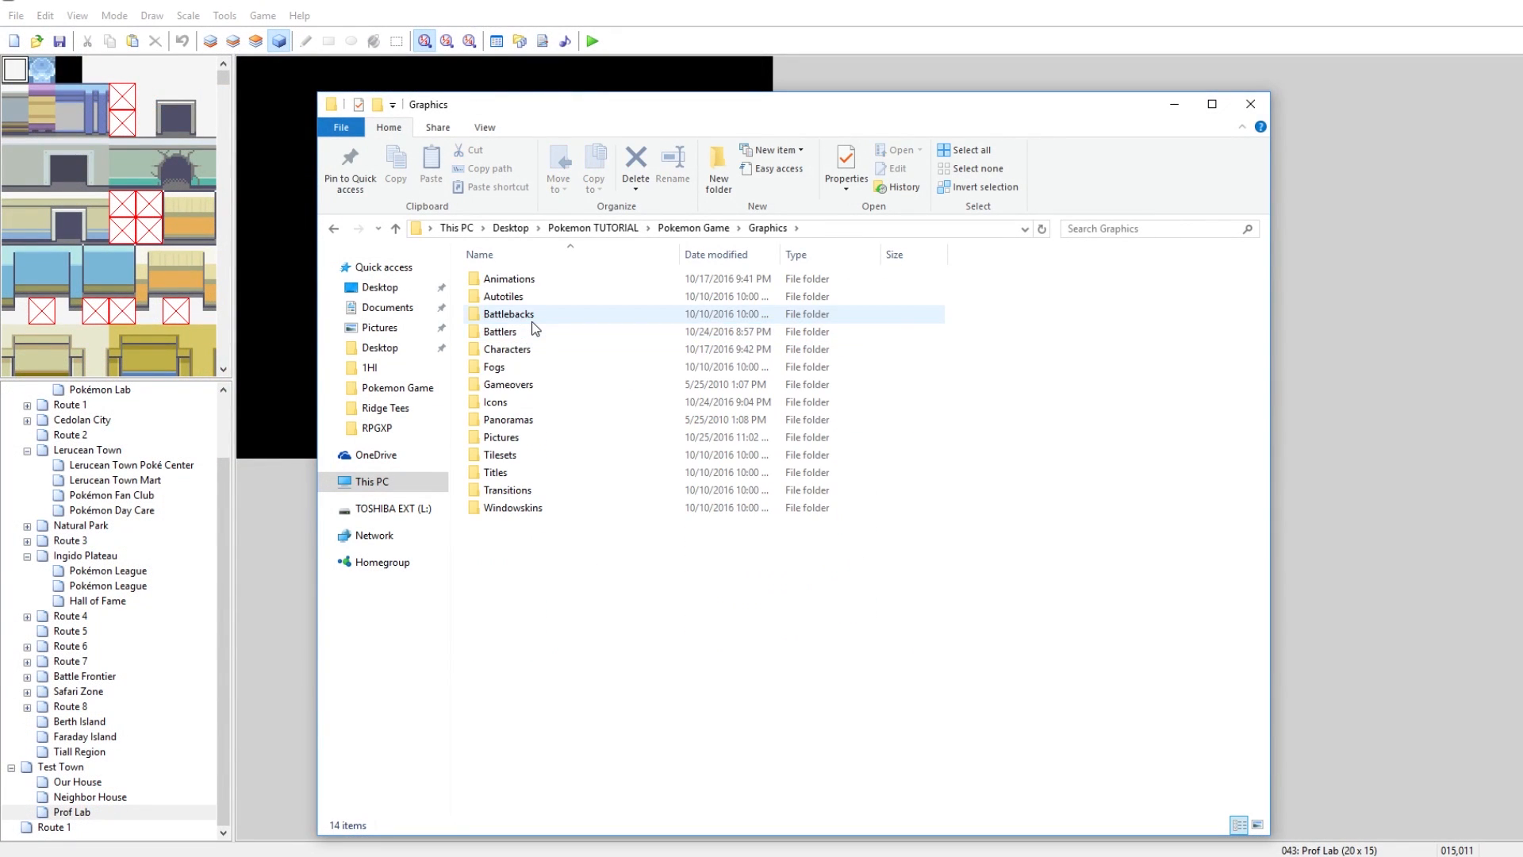
pyautogui.doubleClick(506, 349)
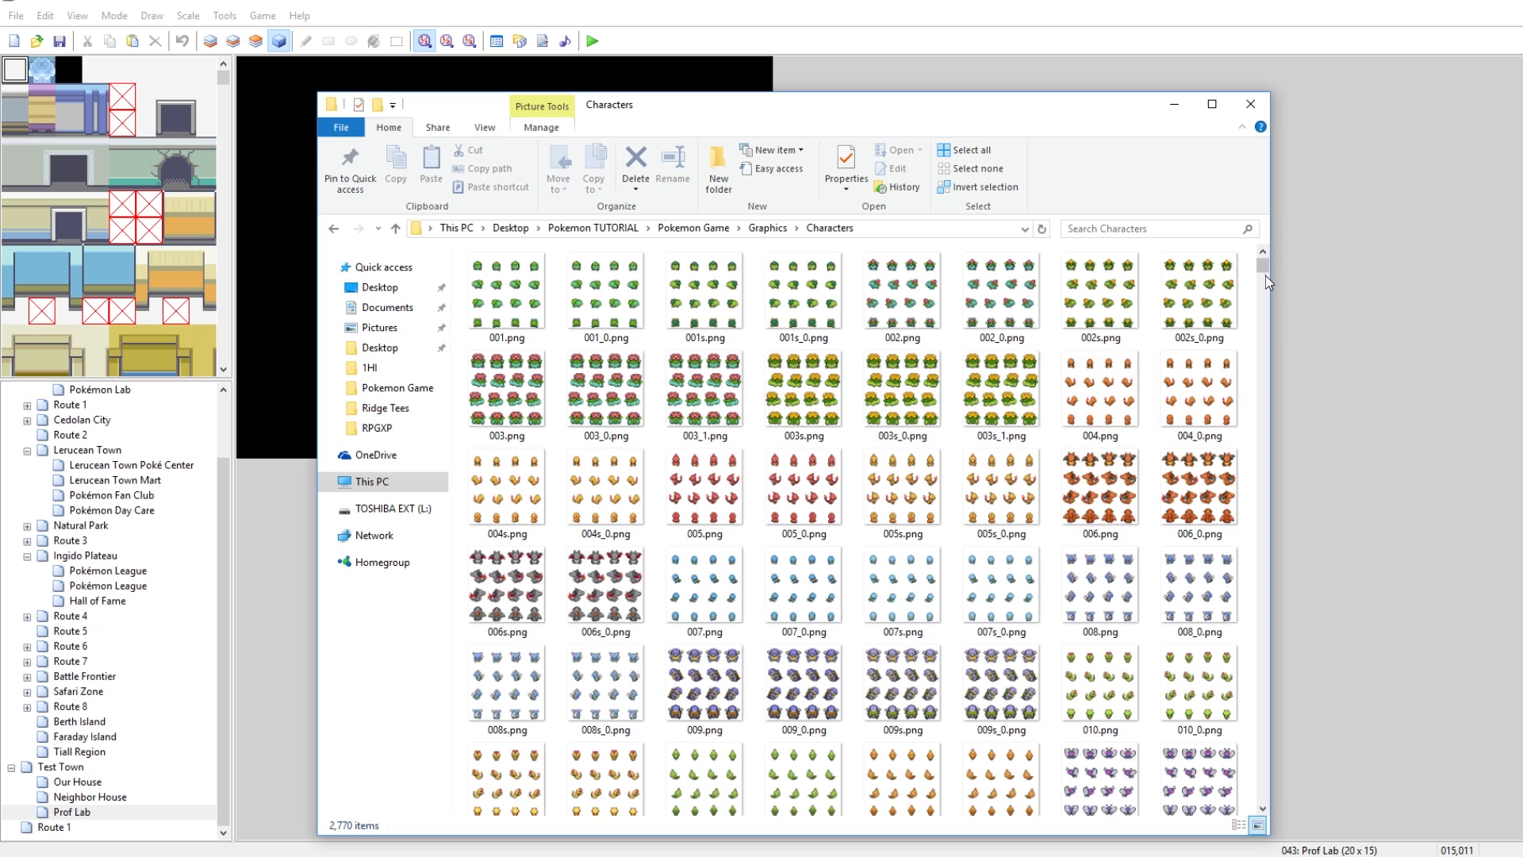
pyautogui.click(767, 227)
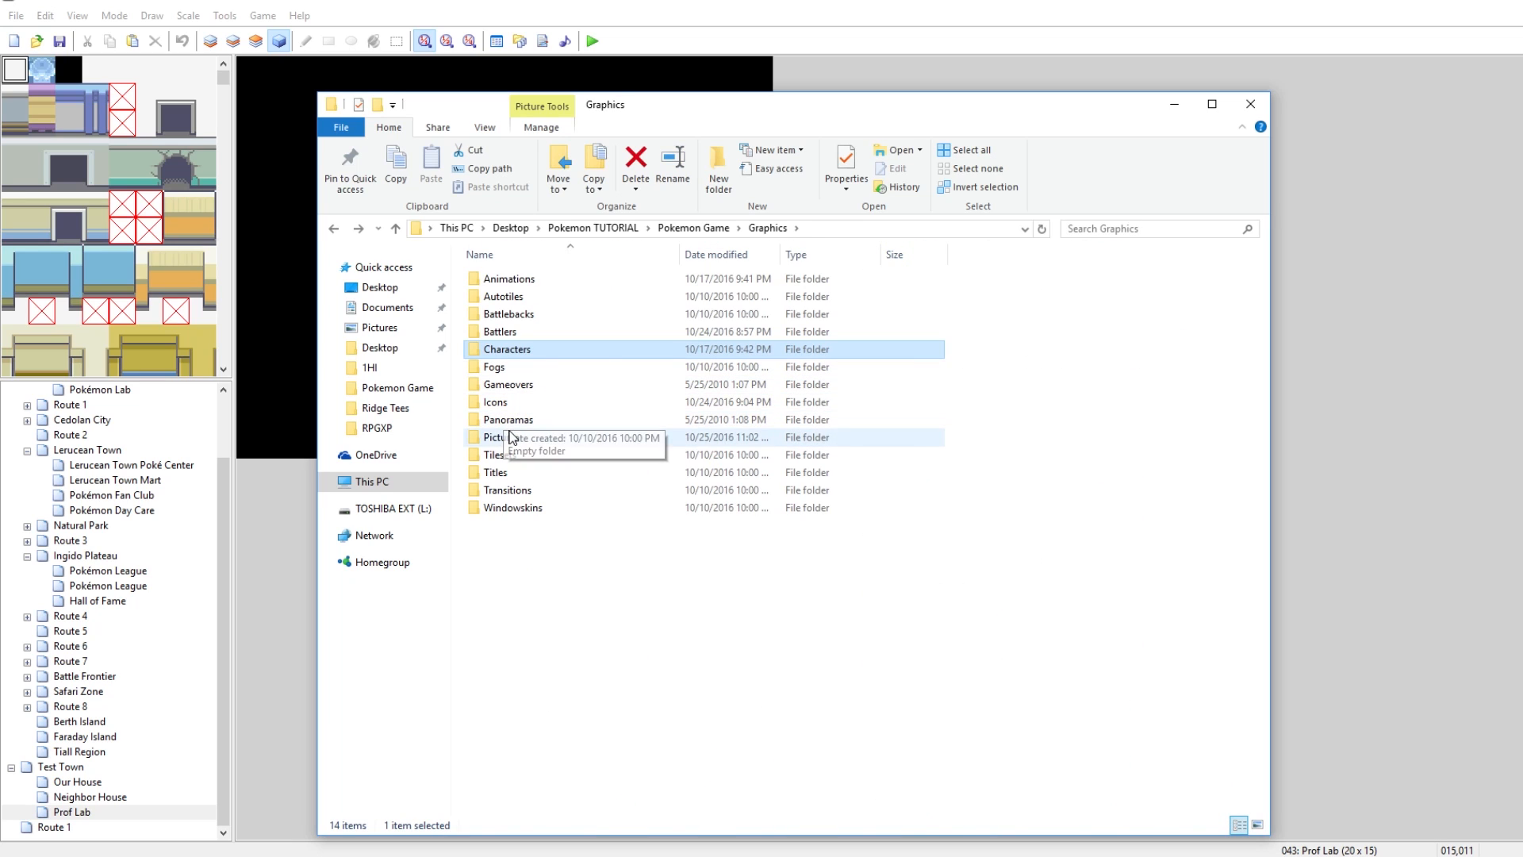
pyautogui.doubleClick(506, 436)
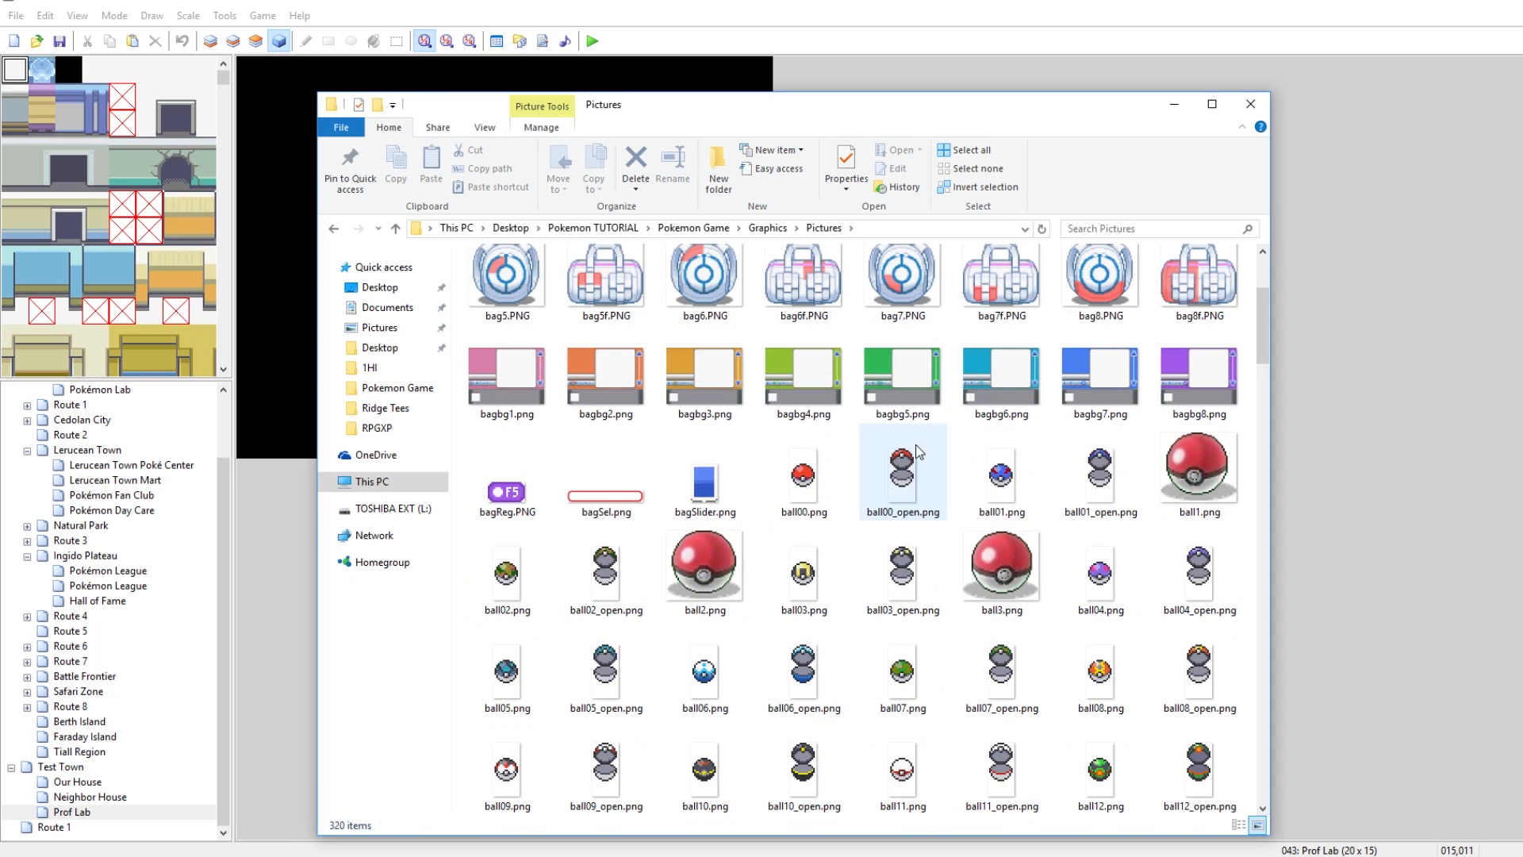
pyautogui.click(705, 568)
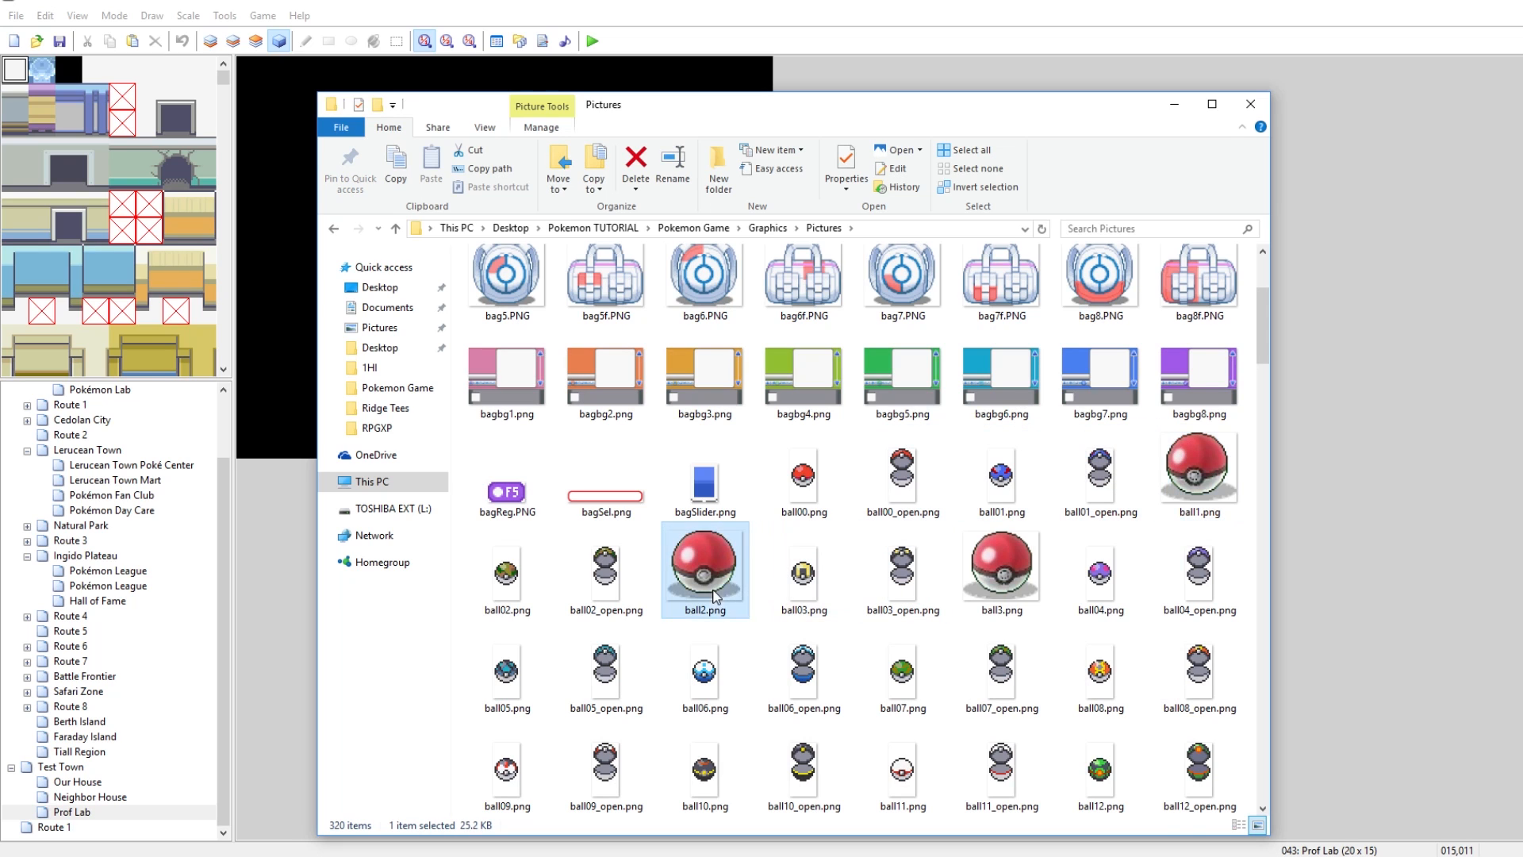
# Step: Scroll through the PNG files in the Pictures folder
pyautogui.scroll(-3)
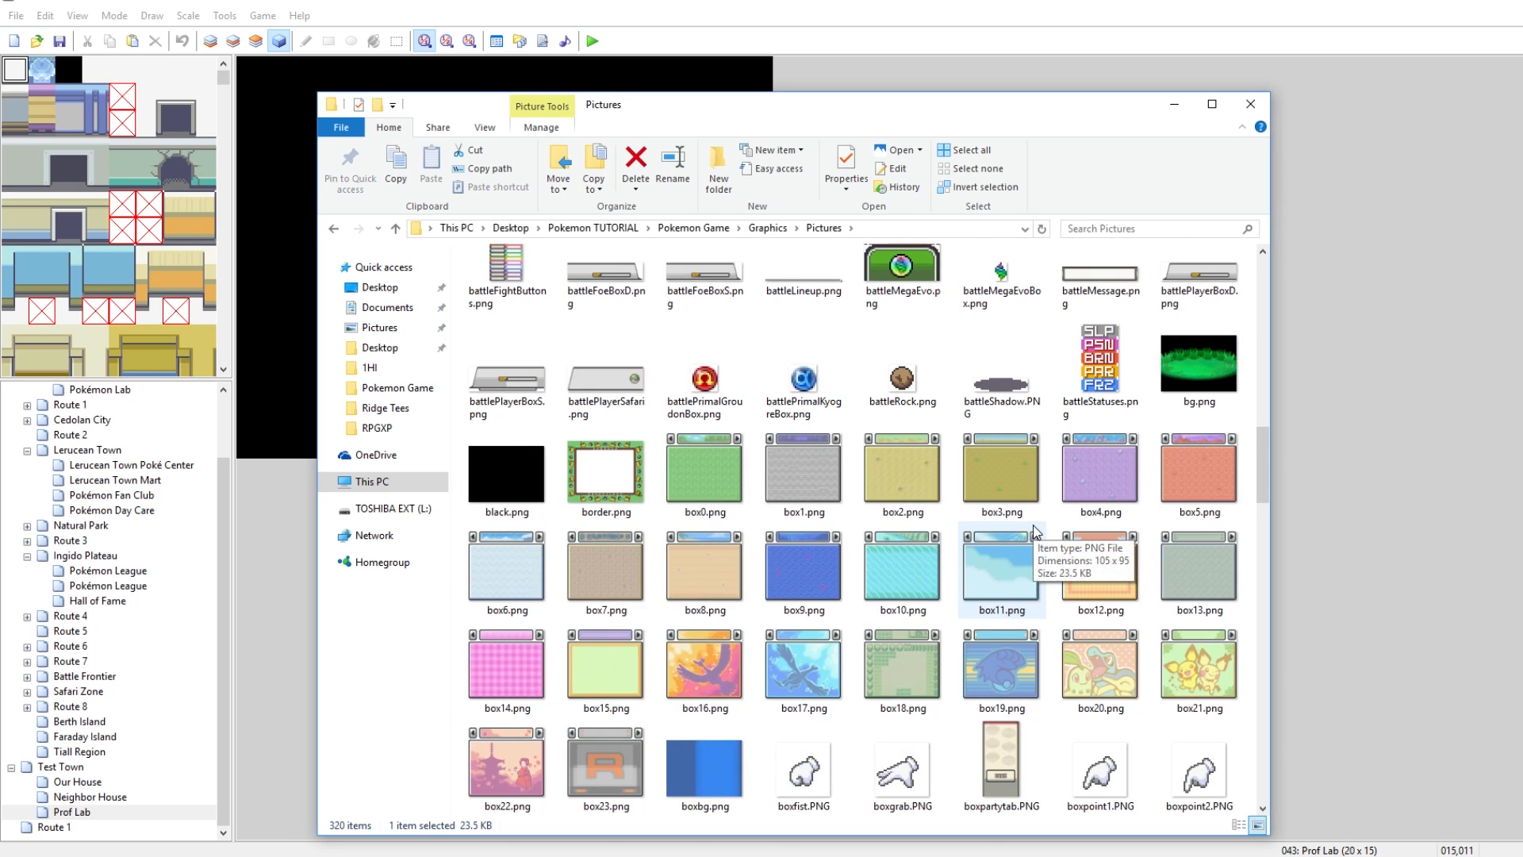
pyautogui.scroll(-3)
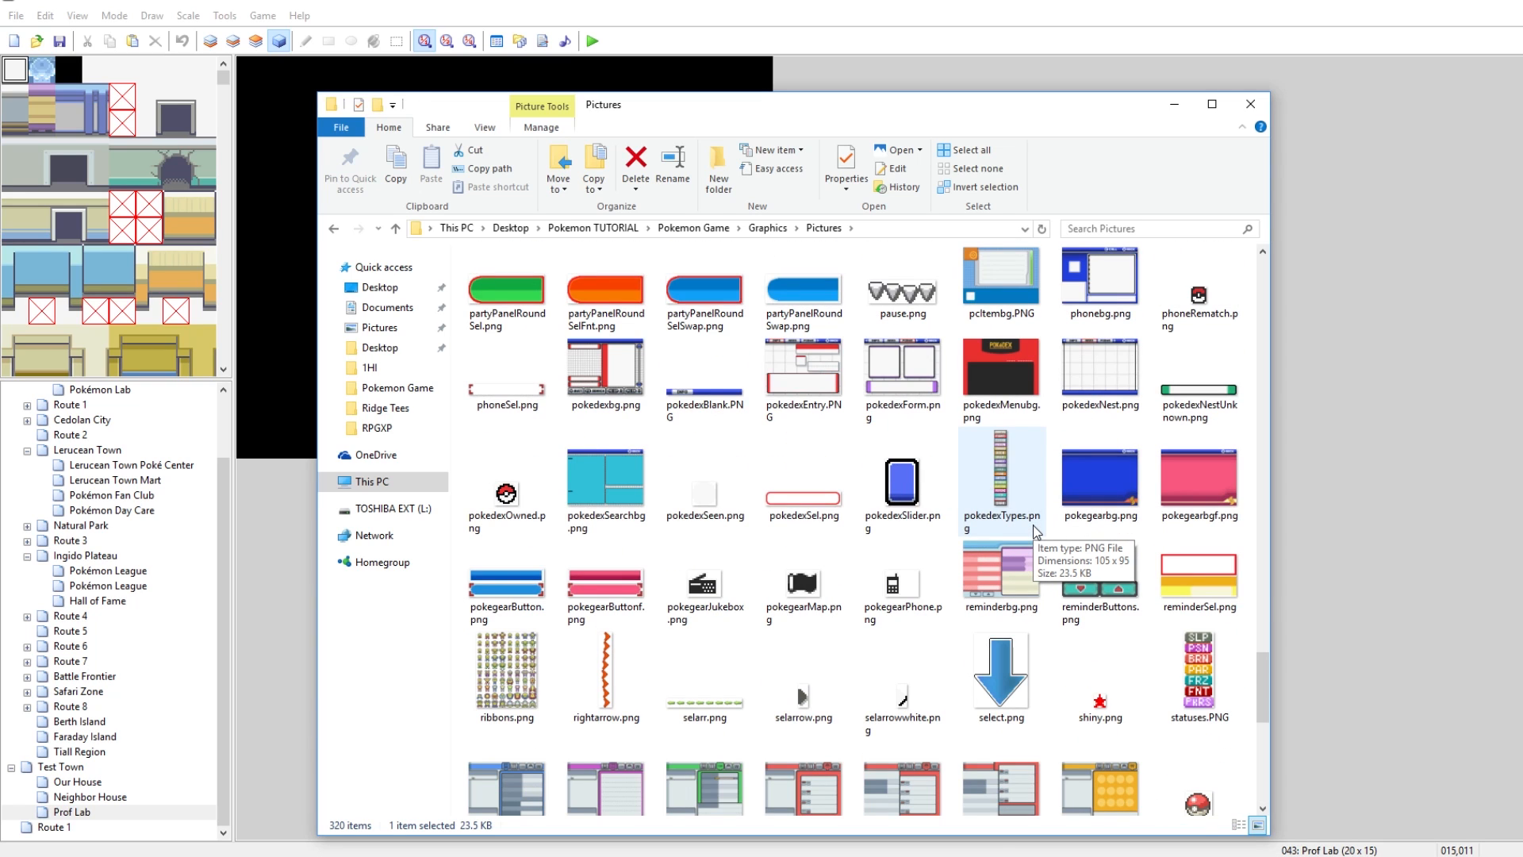
pyautogui.scroll(3)
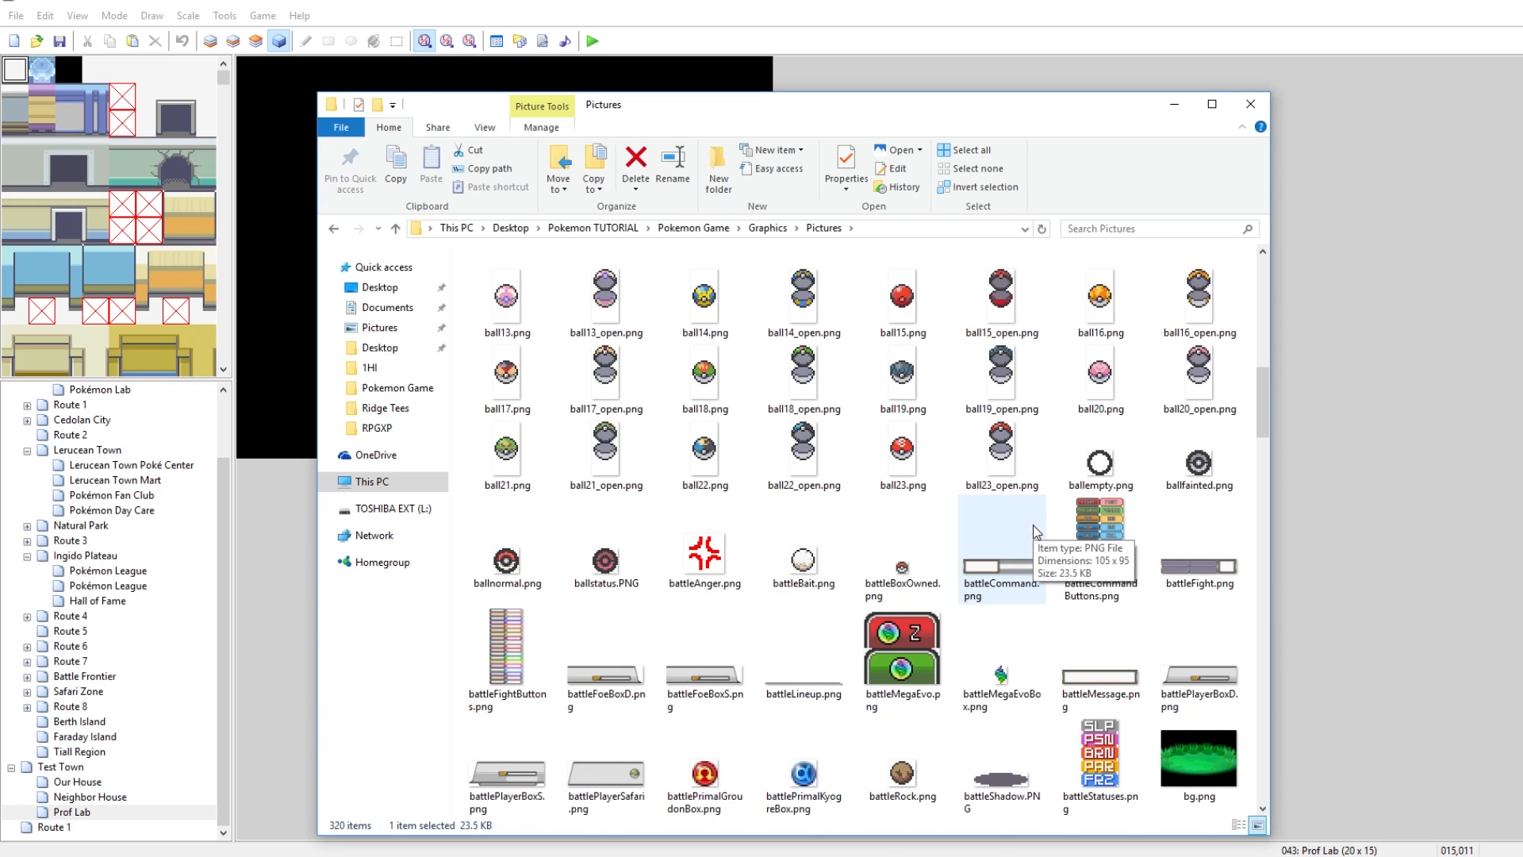
pyautogui.scroll(3)
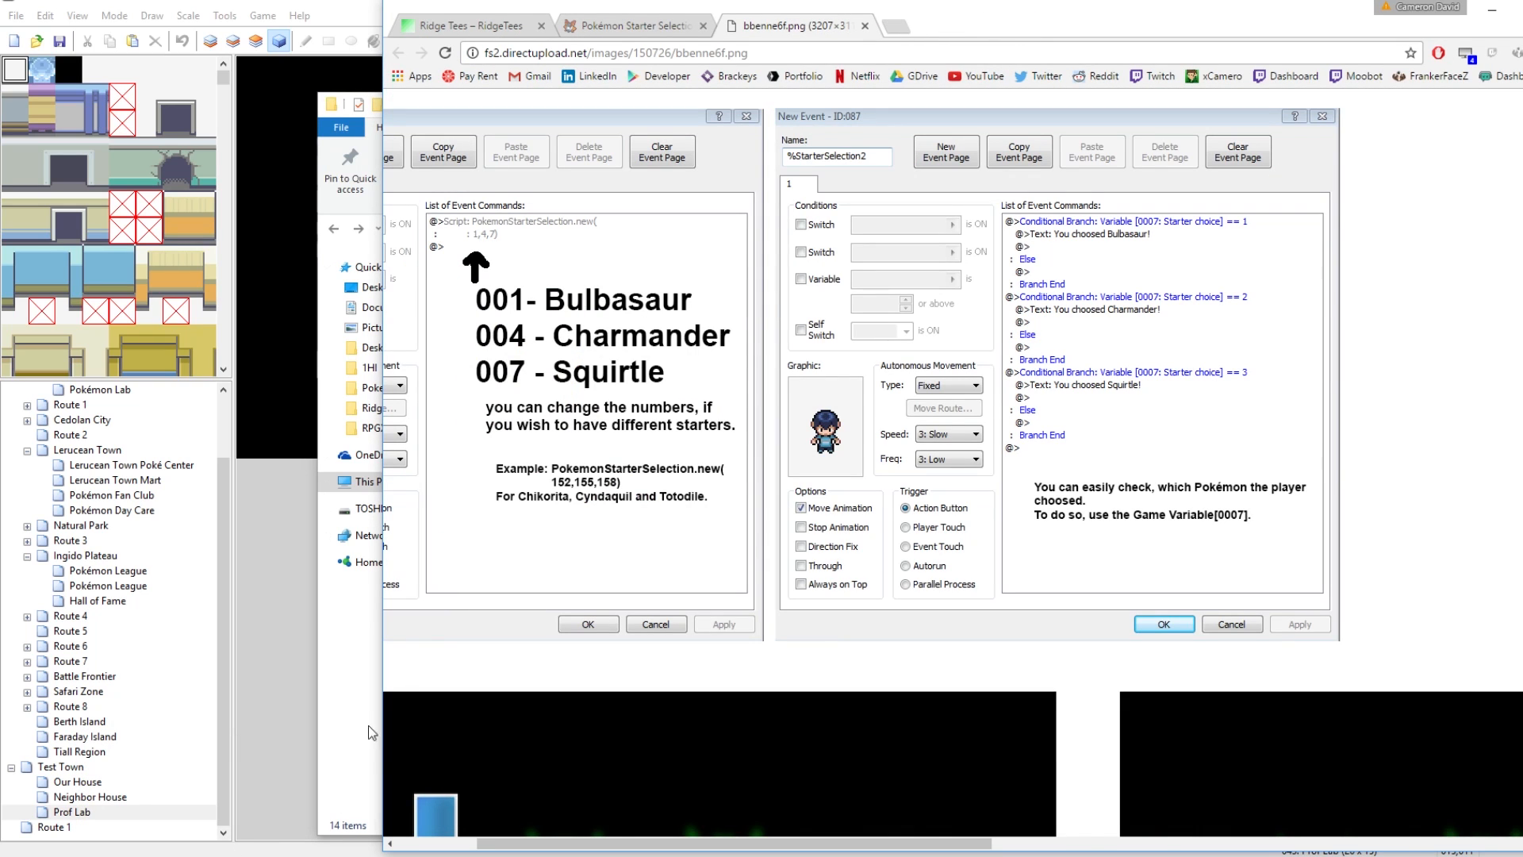
# Step: Return to the Starter Selection forum thread and scroll to the Code box holding the script
pyautogui.click(635, 26)
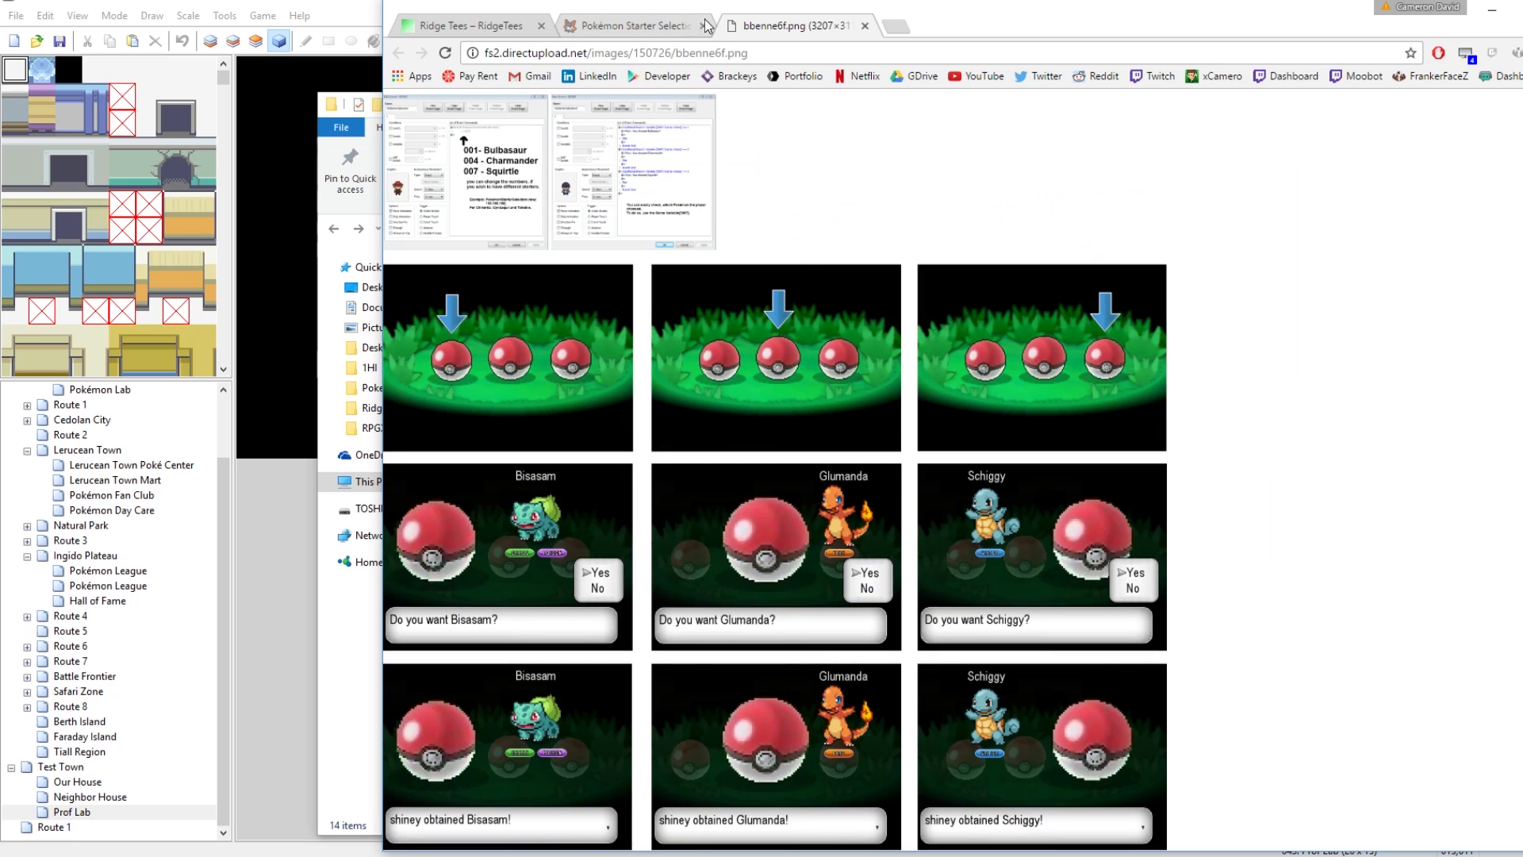
pyautogui.click(633, 25)
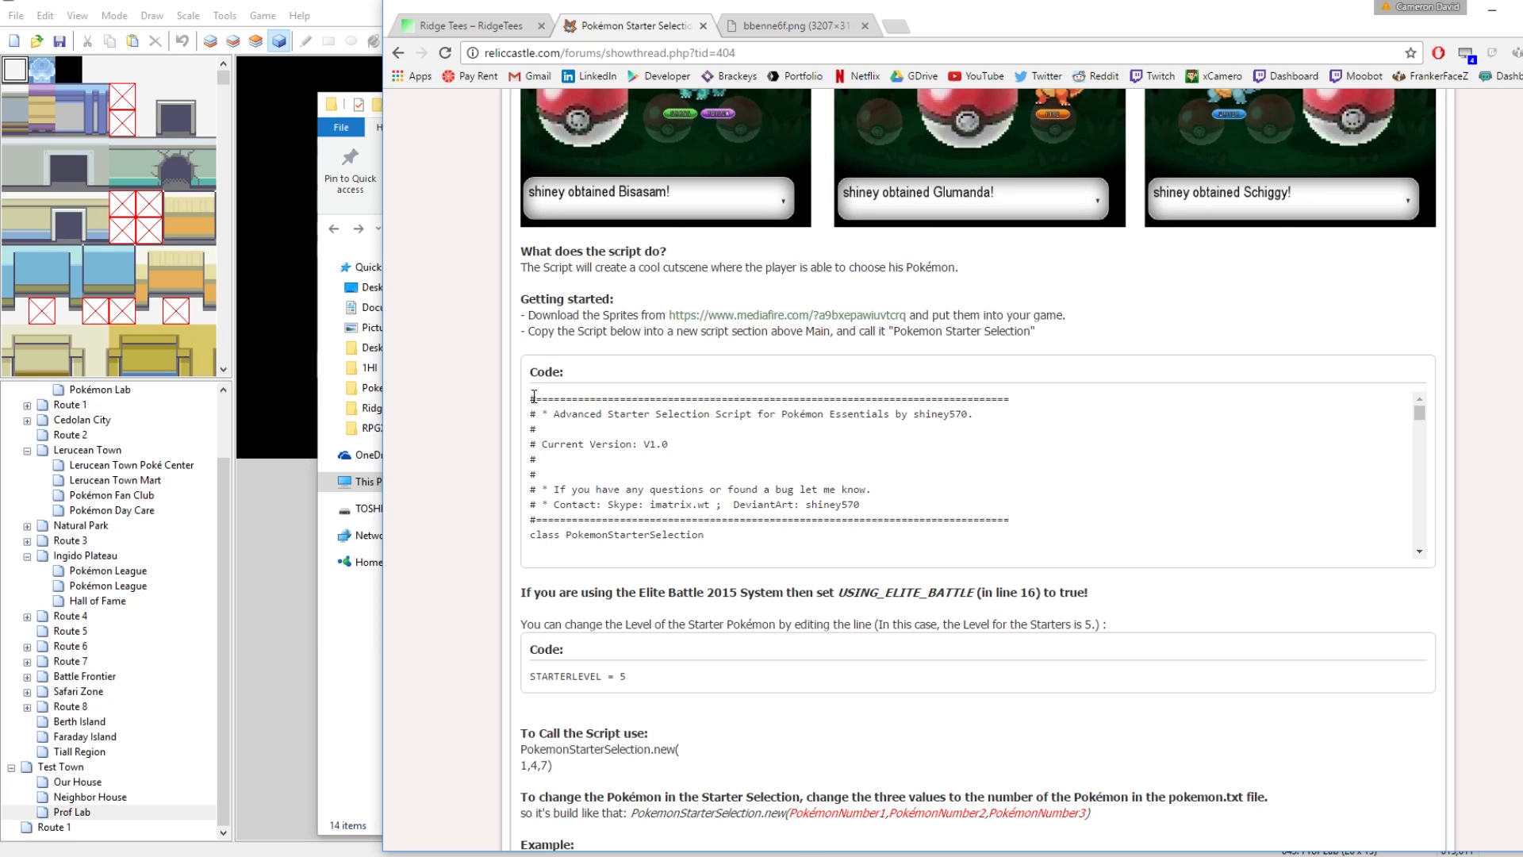
pyautogui.scroll(-3)
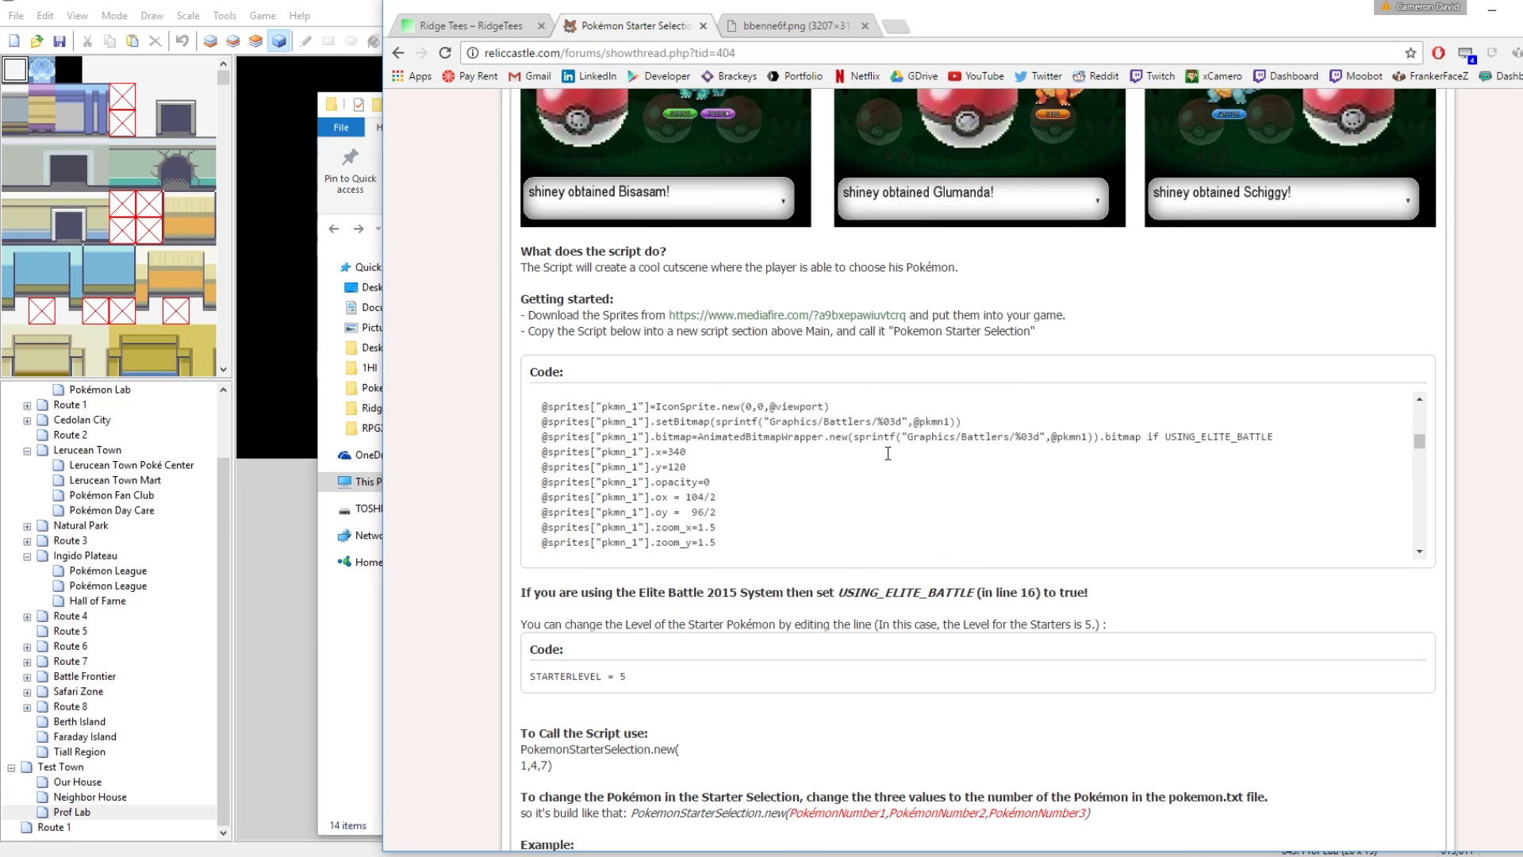
pyautogui.scroll(-3)
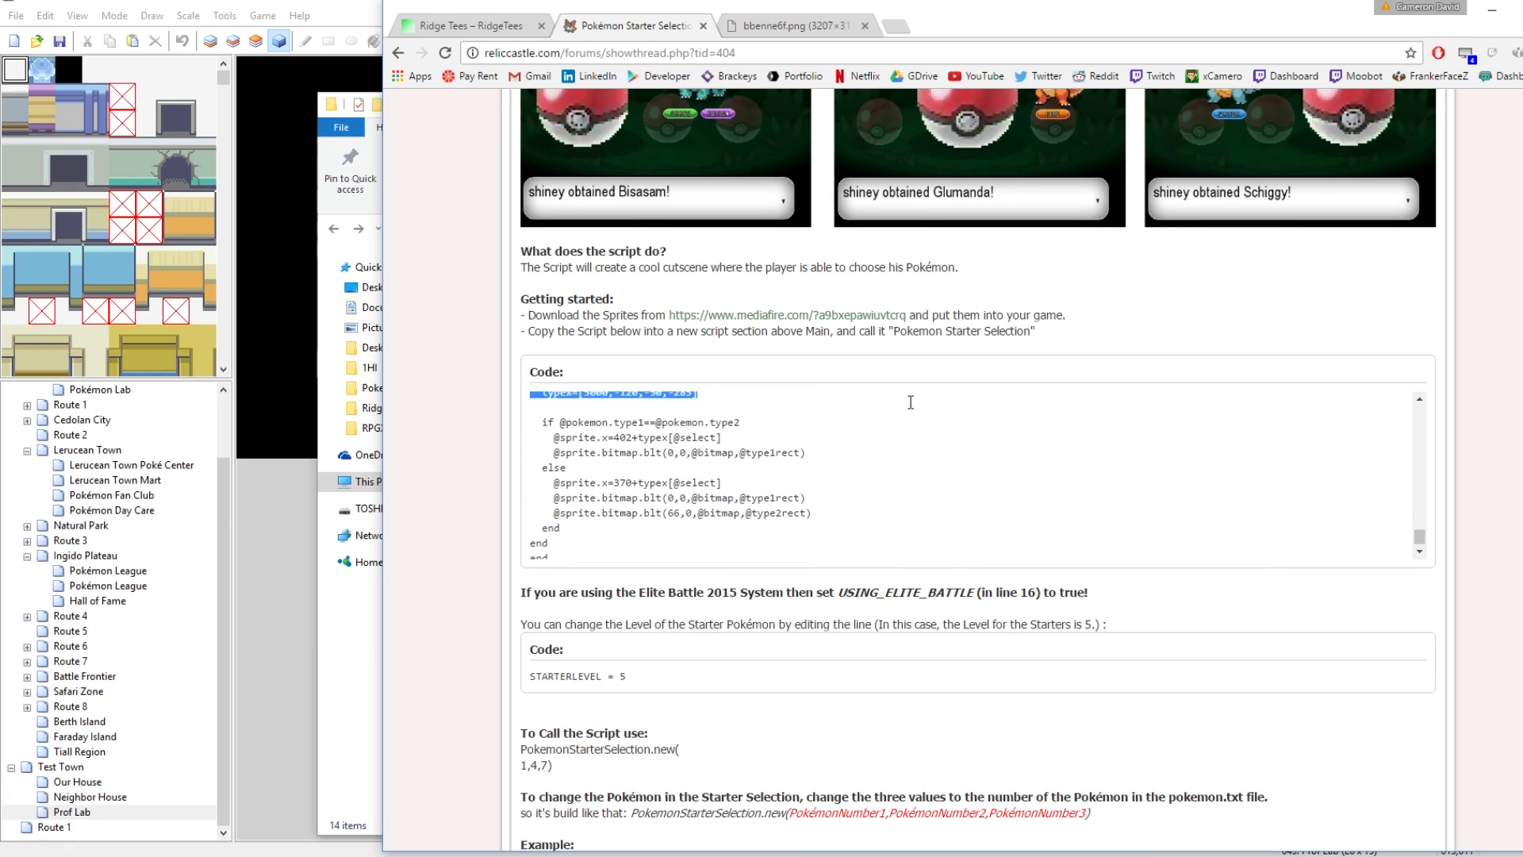
pyautogui.scroll(-3)
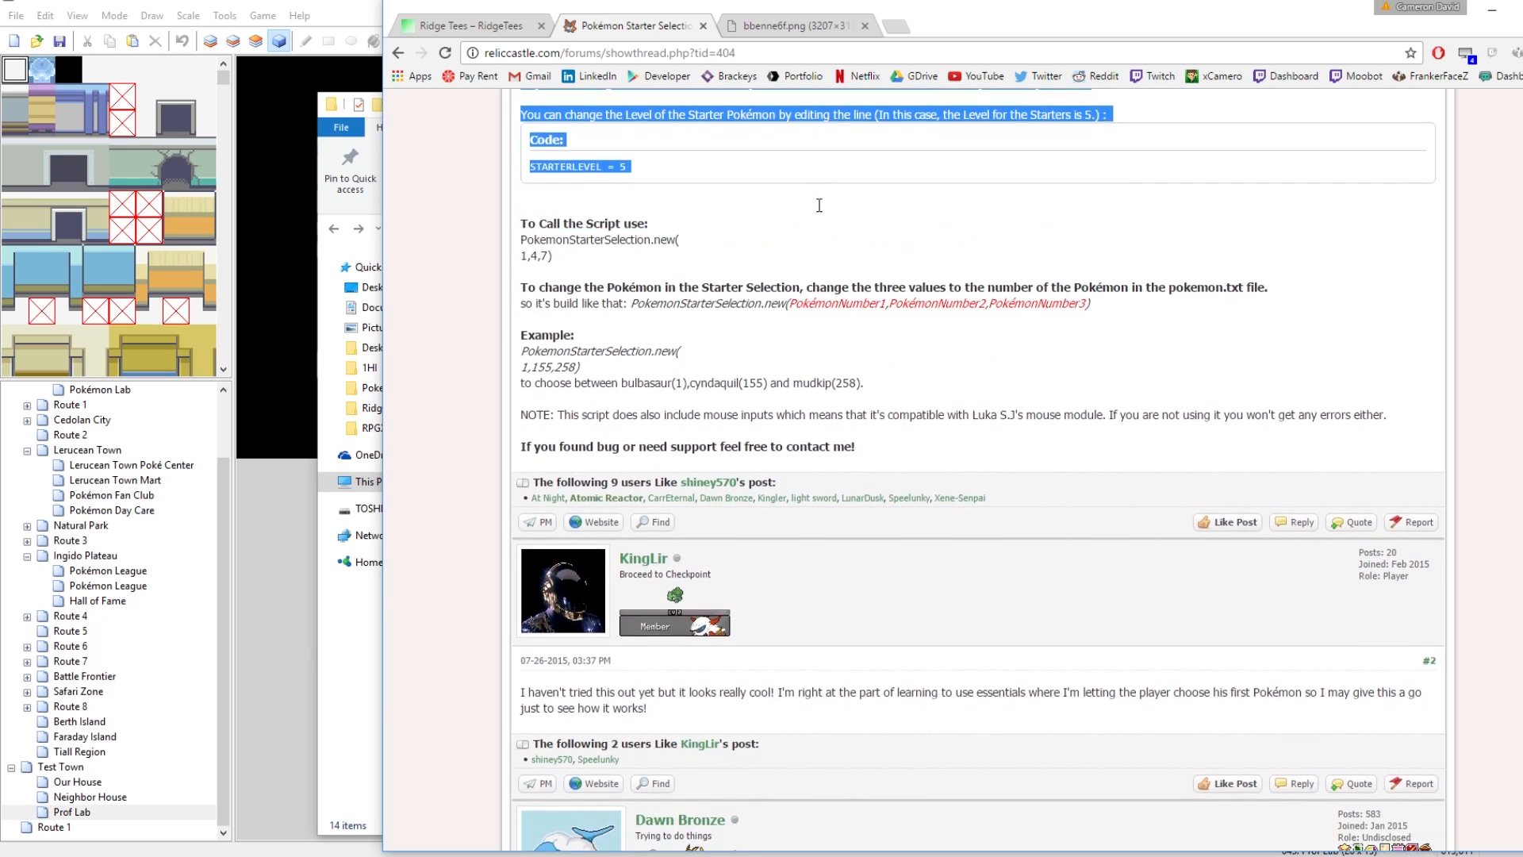
pyautogui.scroll(3)
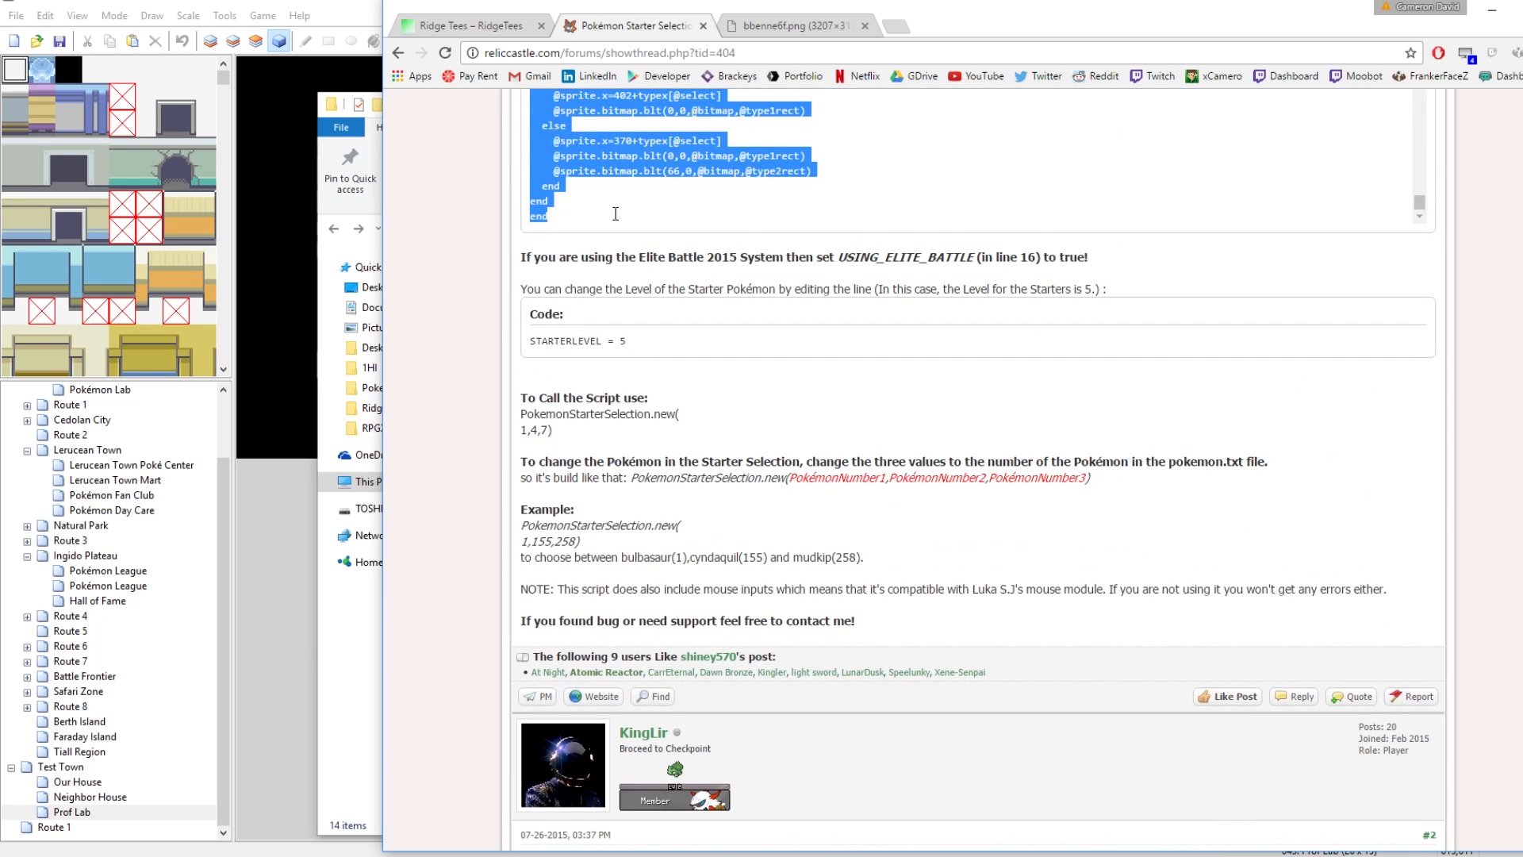
pyautogui.scroll(3)
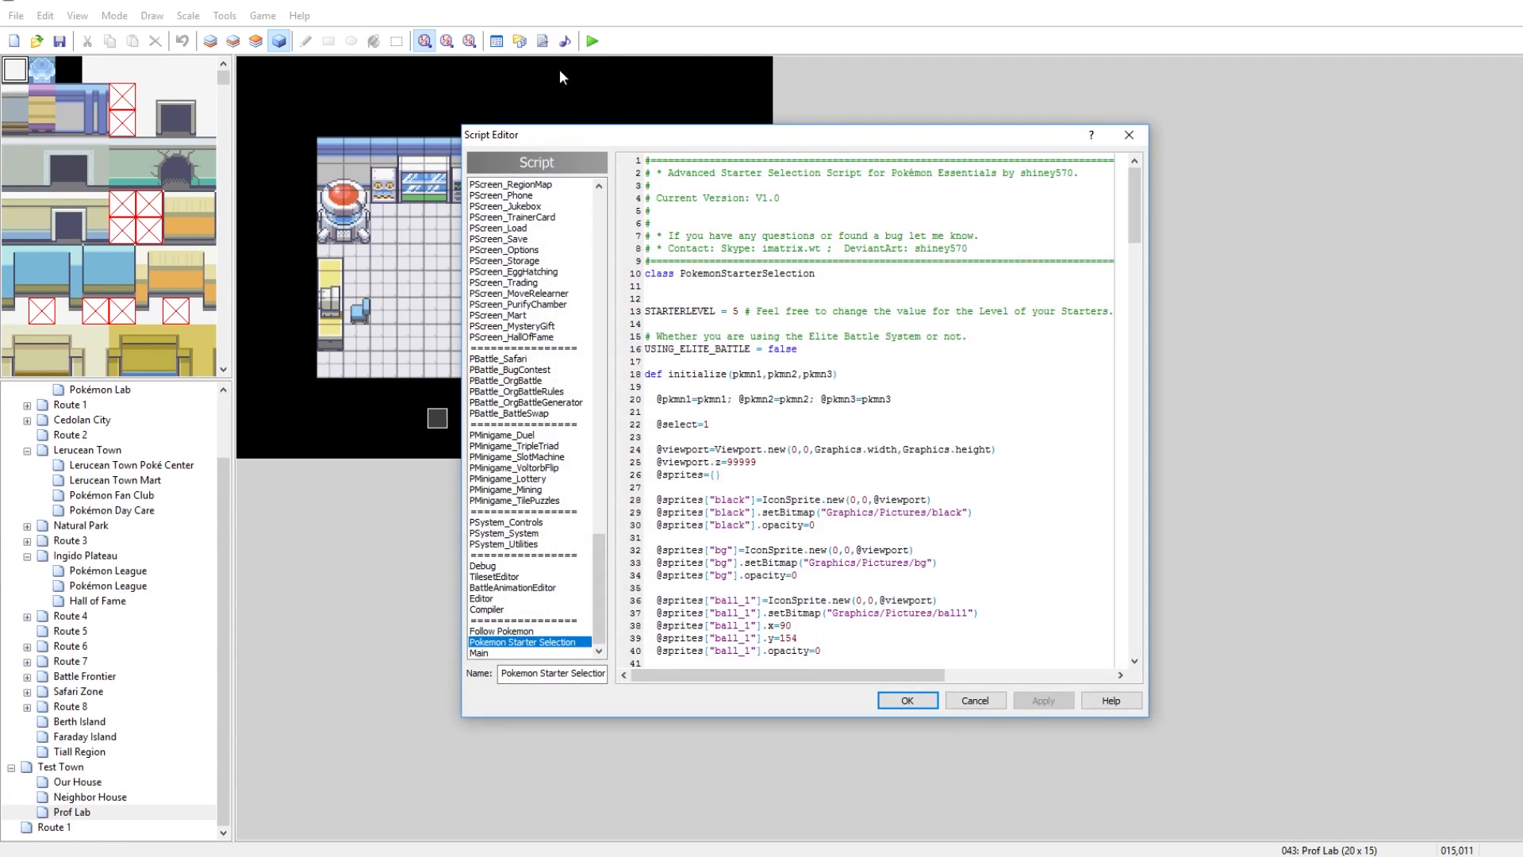
# Step: Place a Pokemon Starter Selection script entry between Follow Pokemon and Main in the Script Editor
pyautogui.click(509, 629)
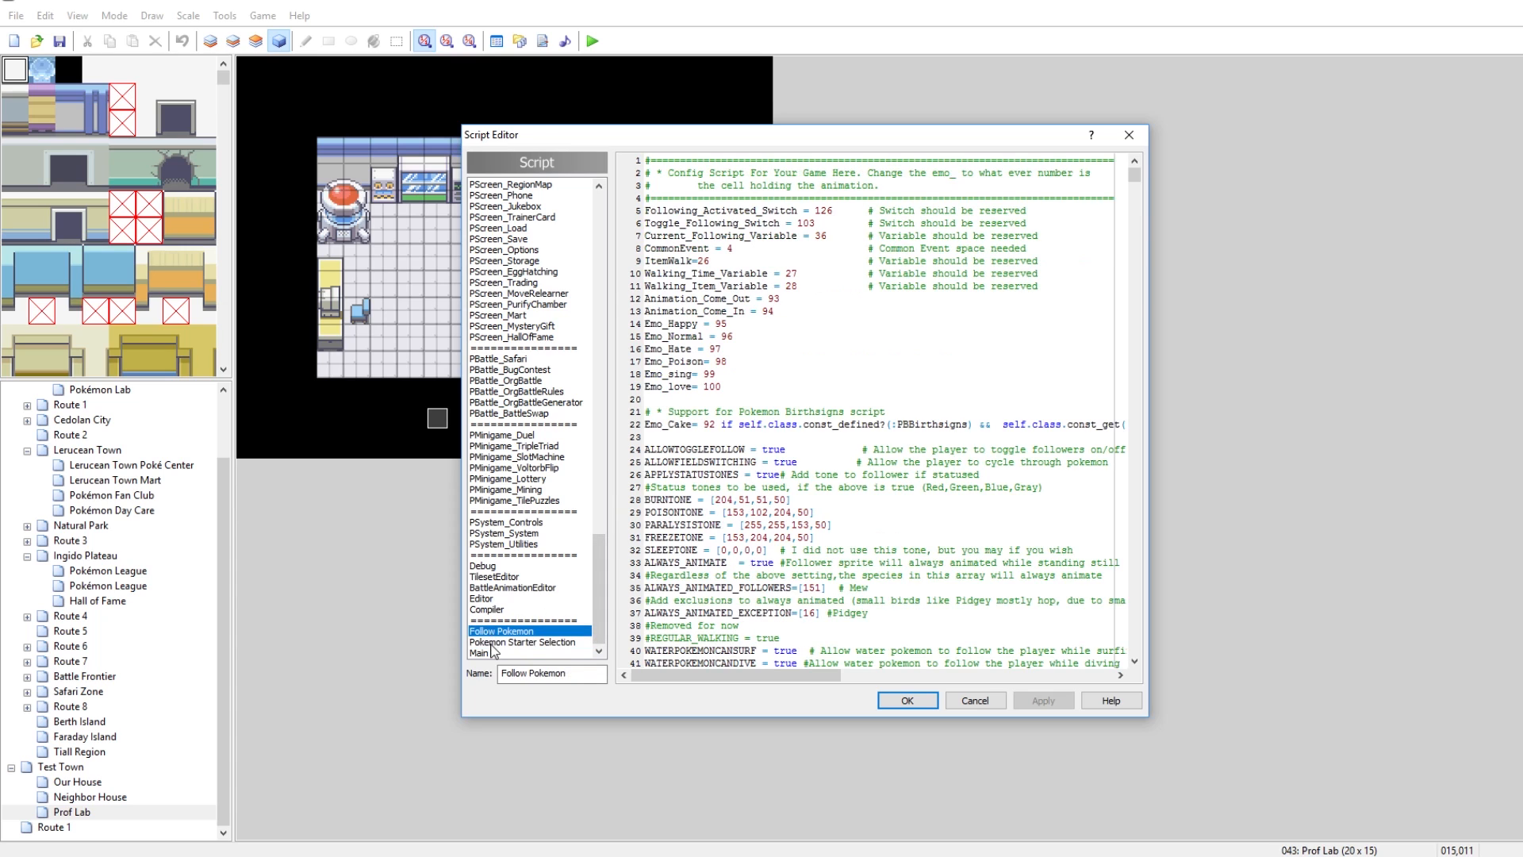
pyautogui.scroll(3)
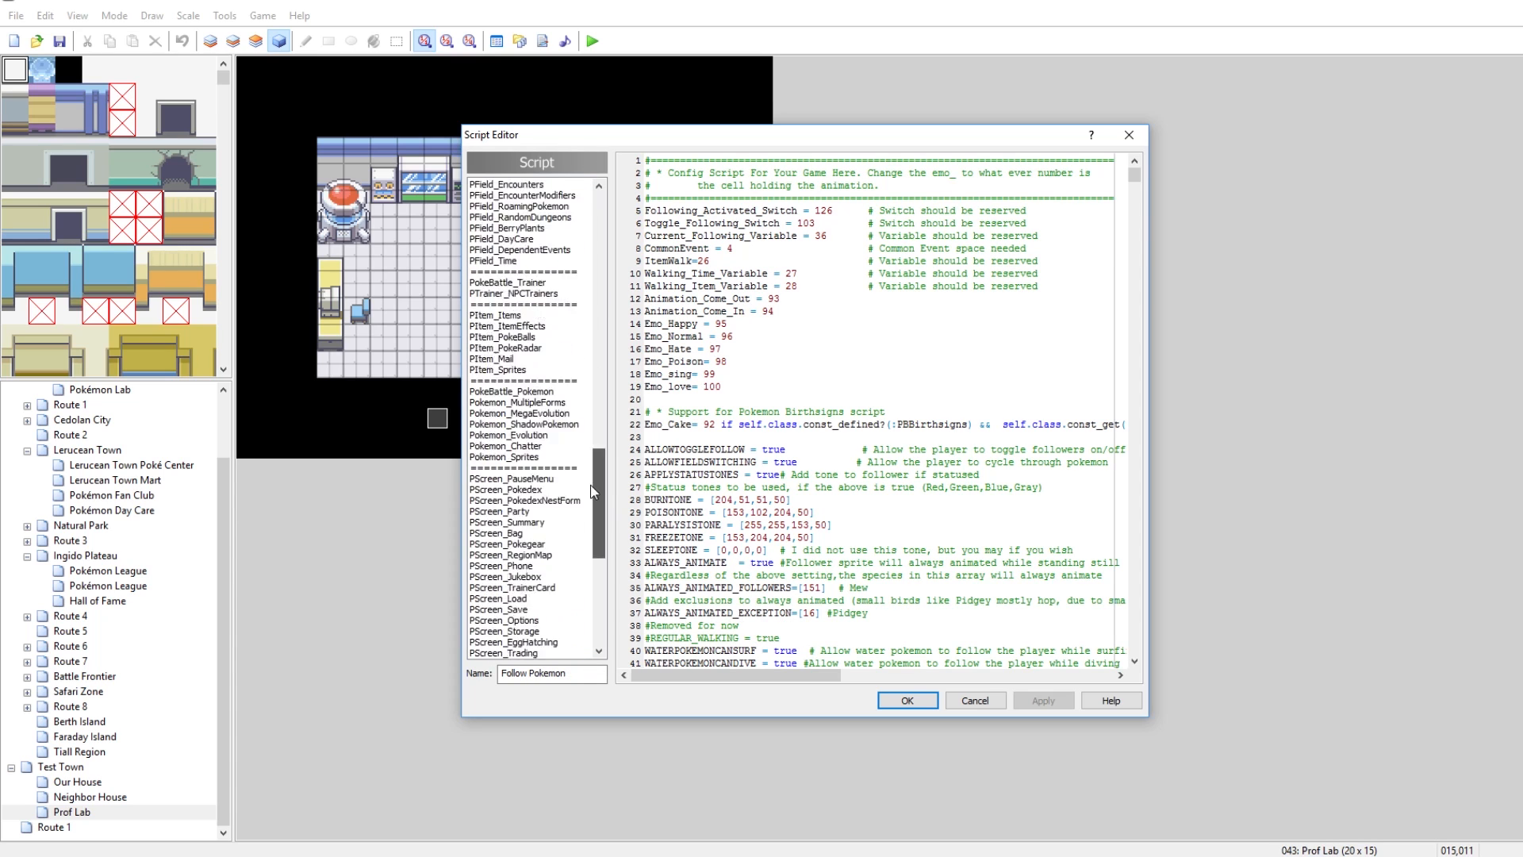
pyautogui.click(505, 652)
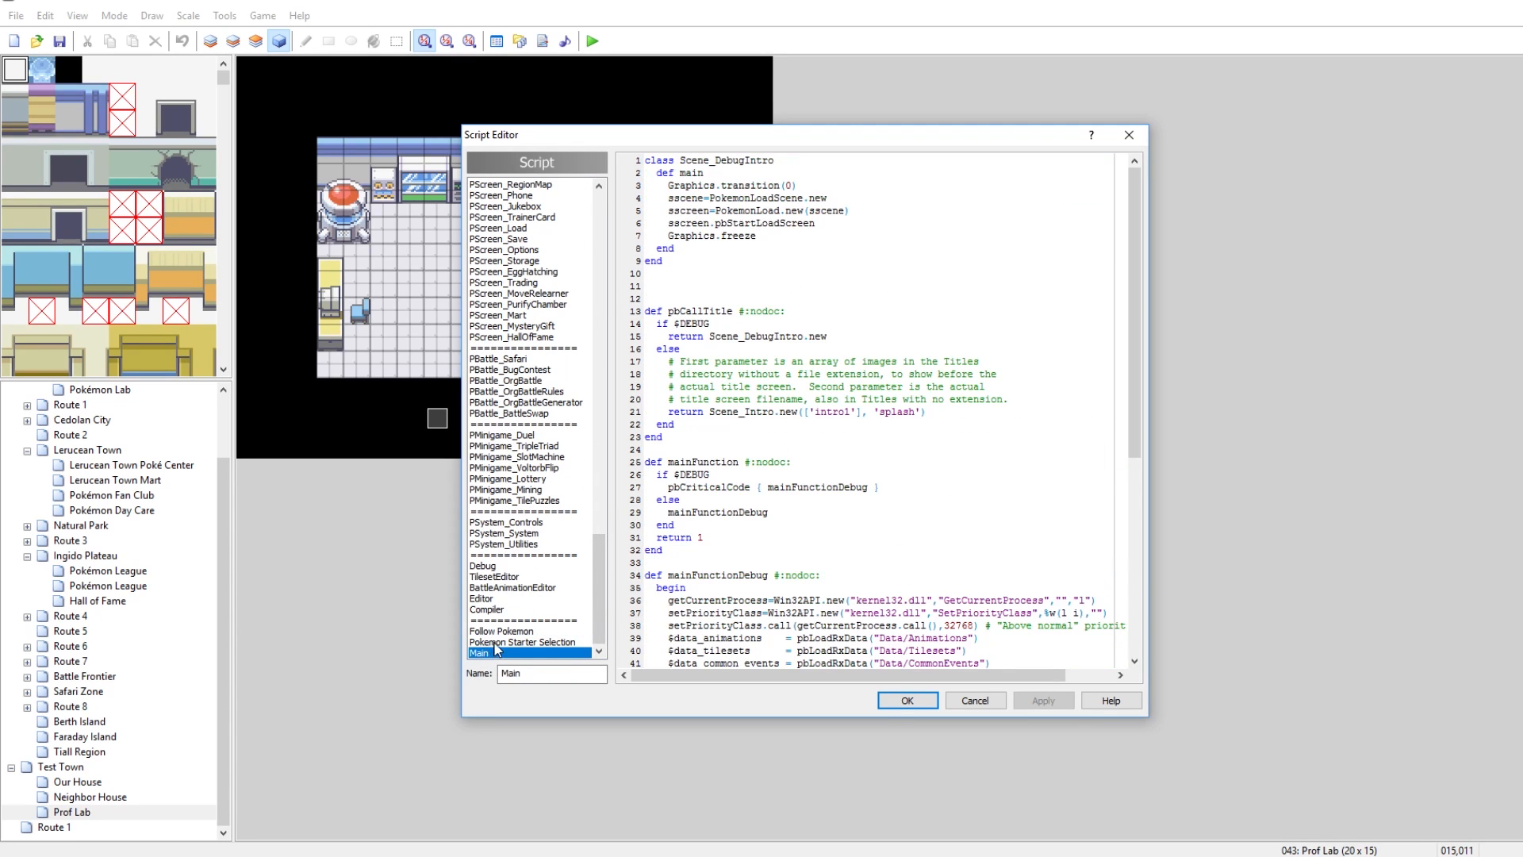
pyautogui.click(512, 630)
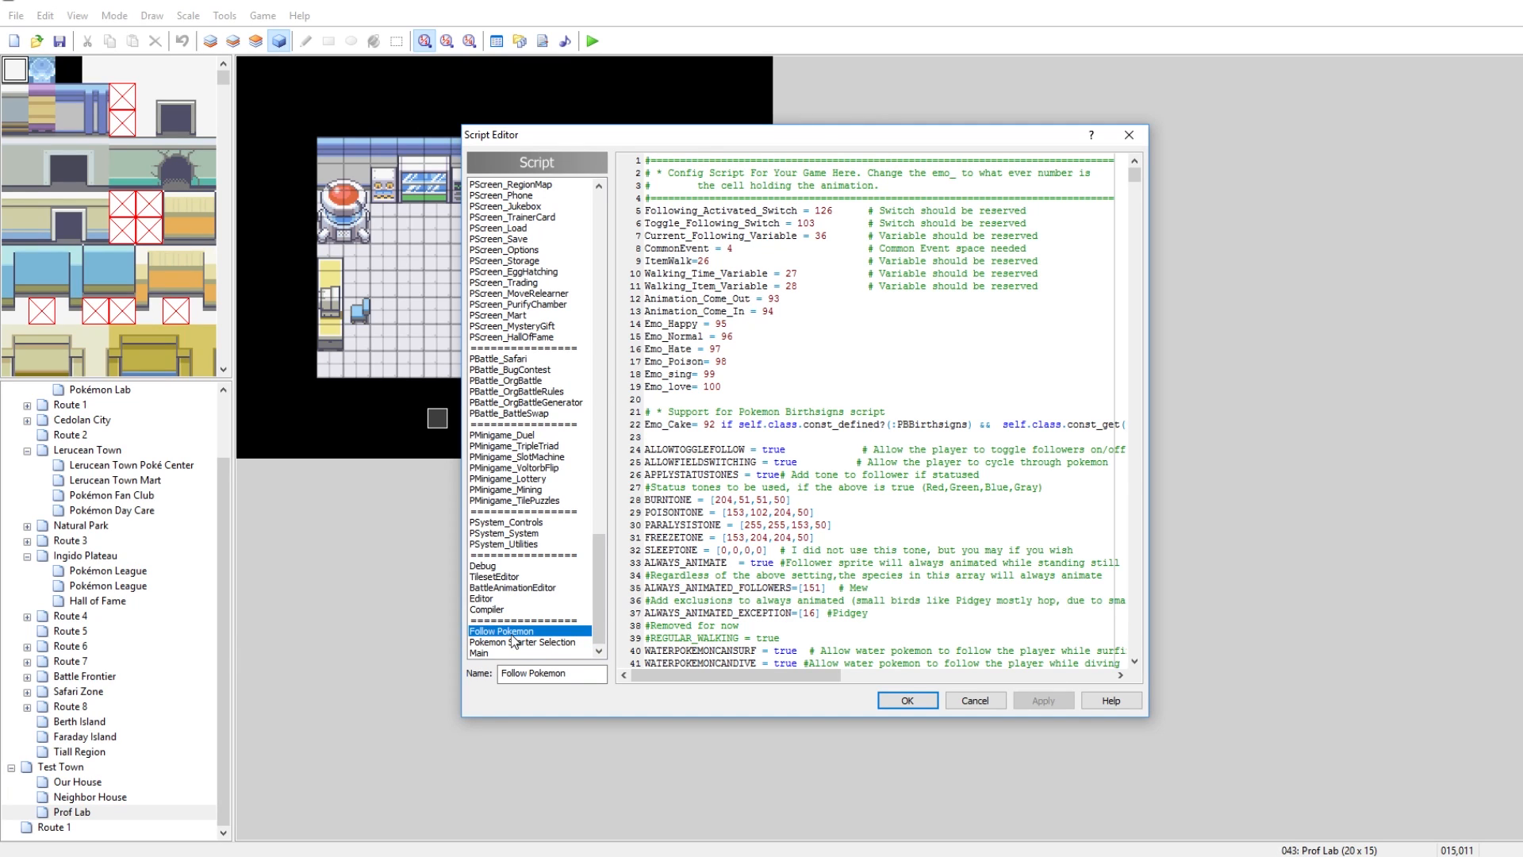
pyautogui.rightClick(504, 643)
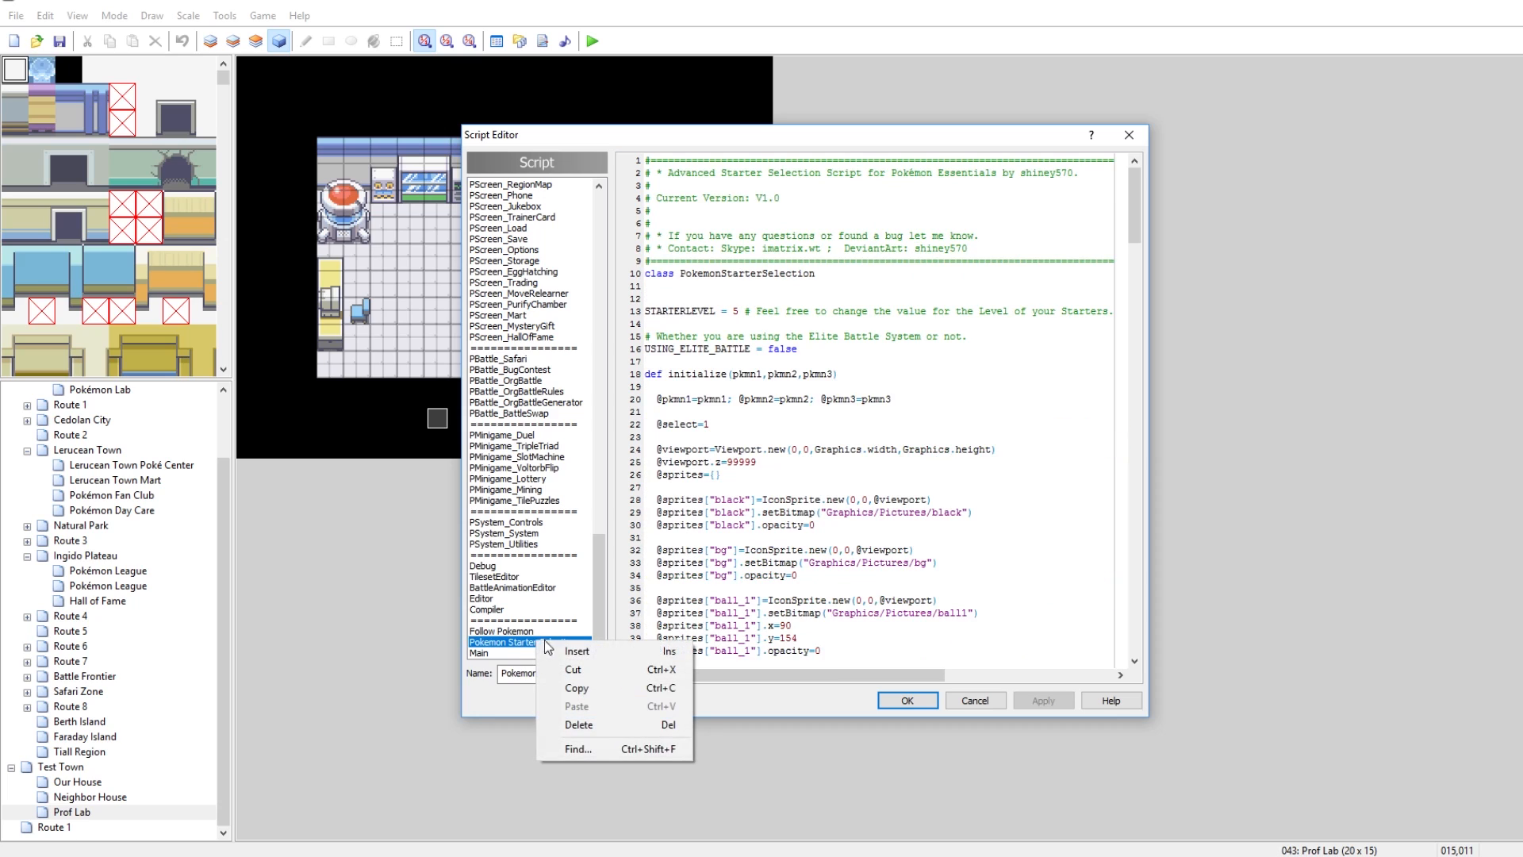
pyautogui.click(578, 725)
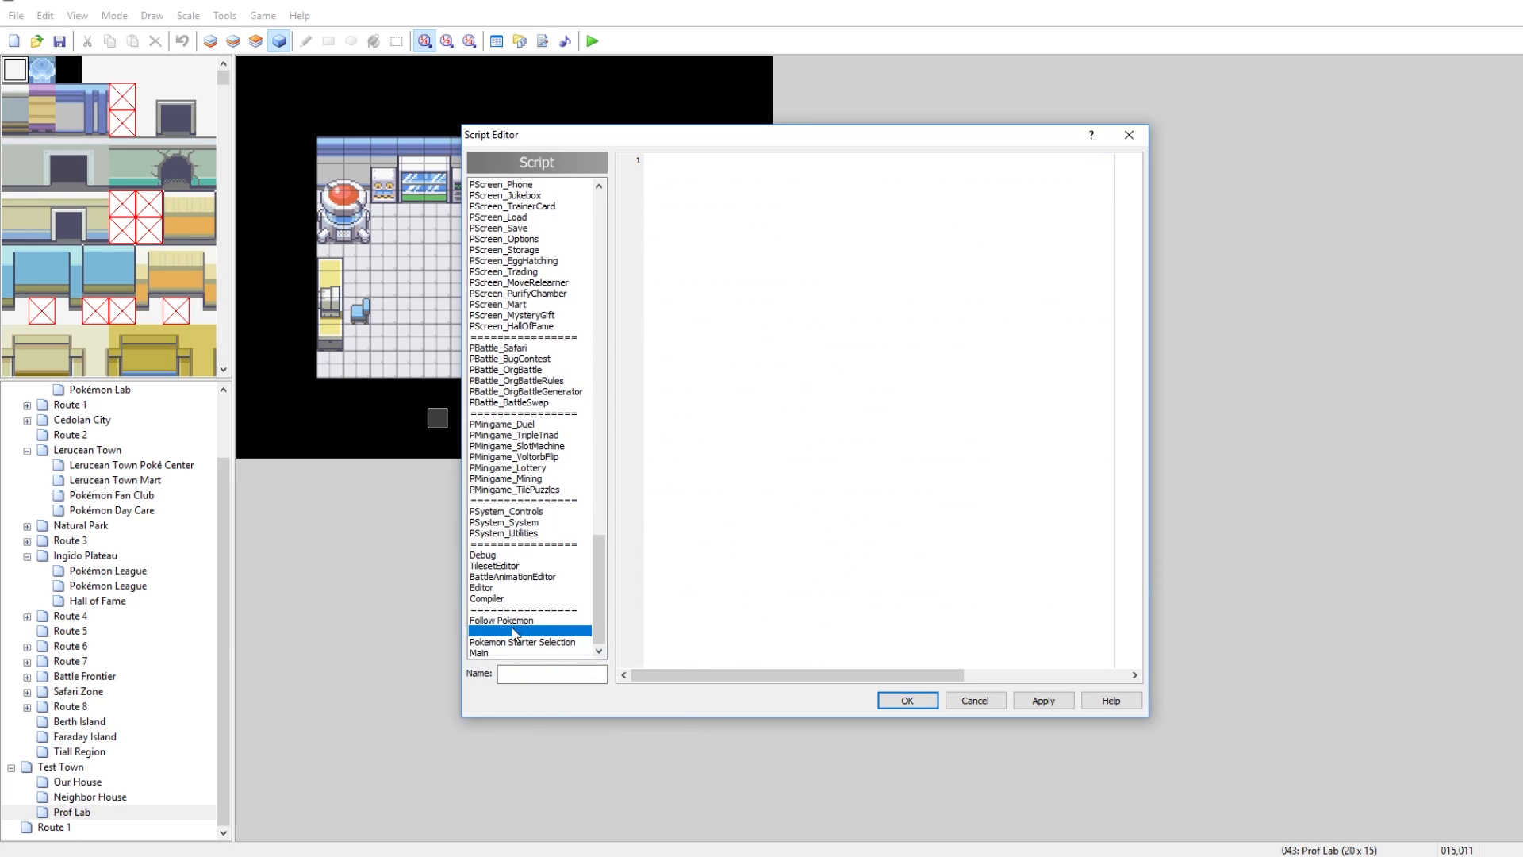
pyautogui.click(522, 630)
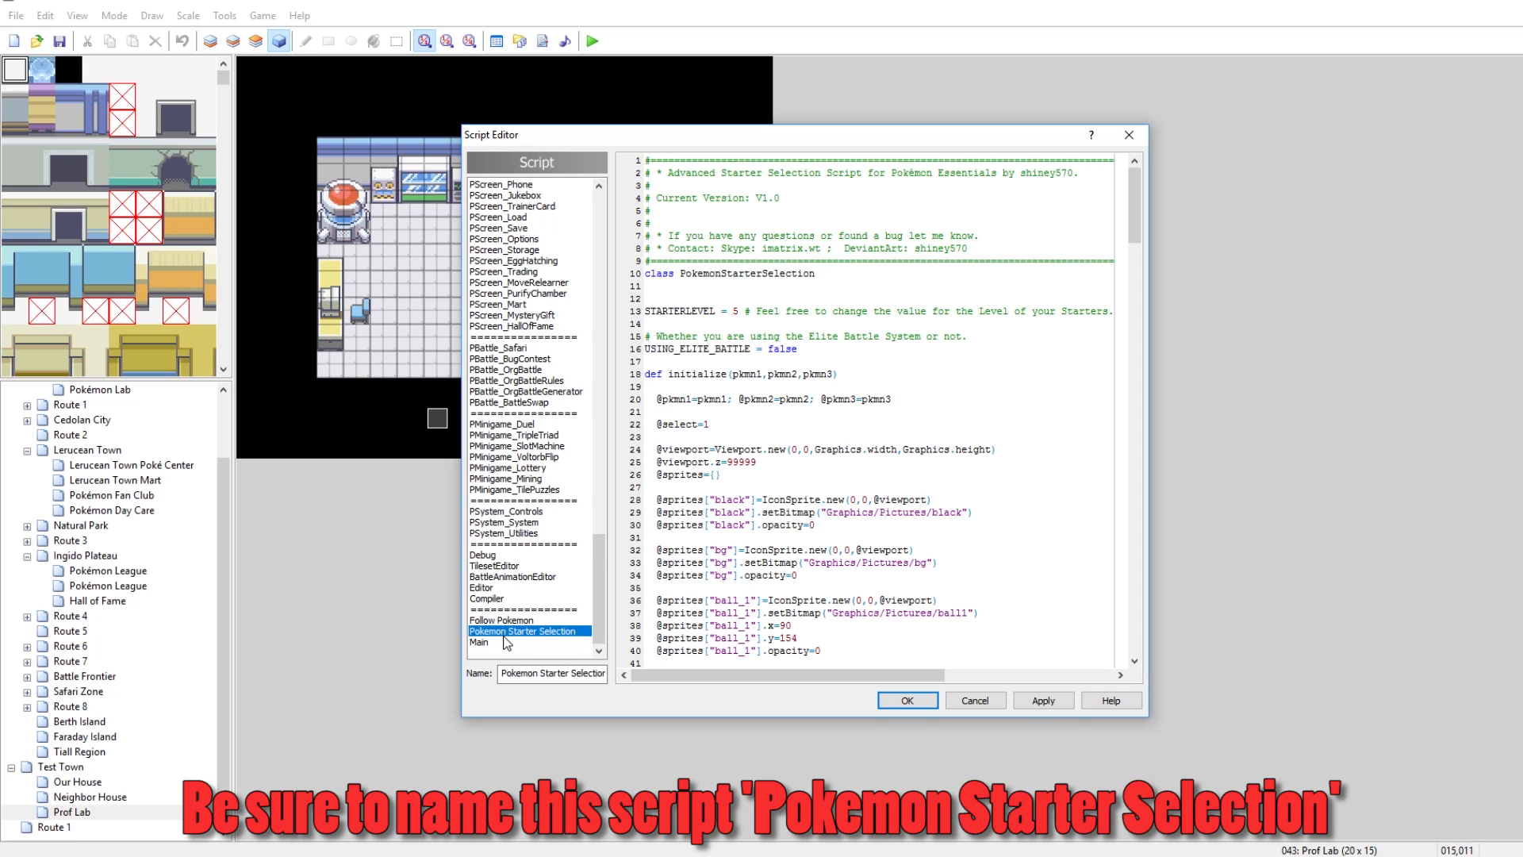
pyautogui.moveTo(503, 620)
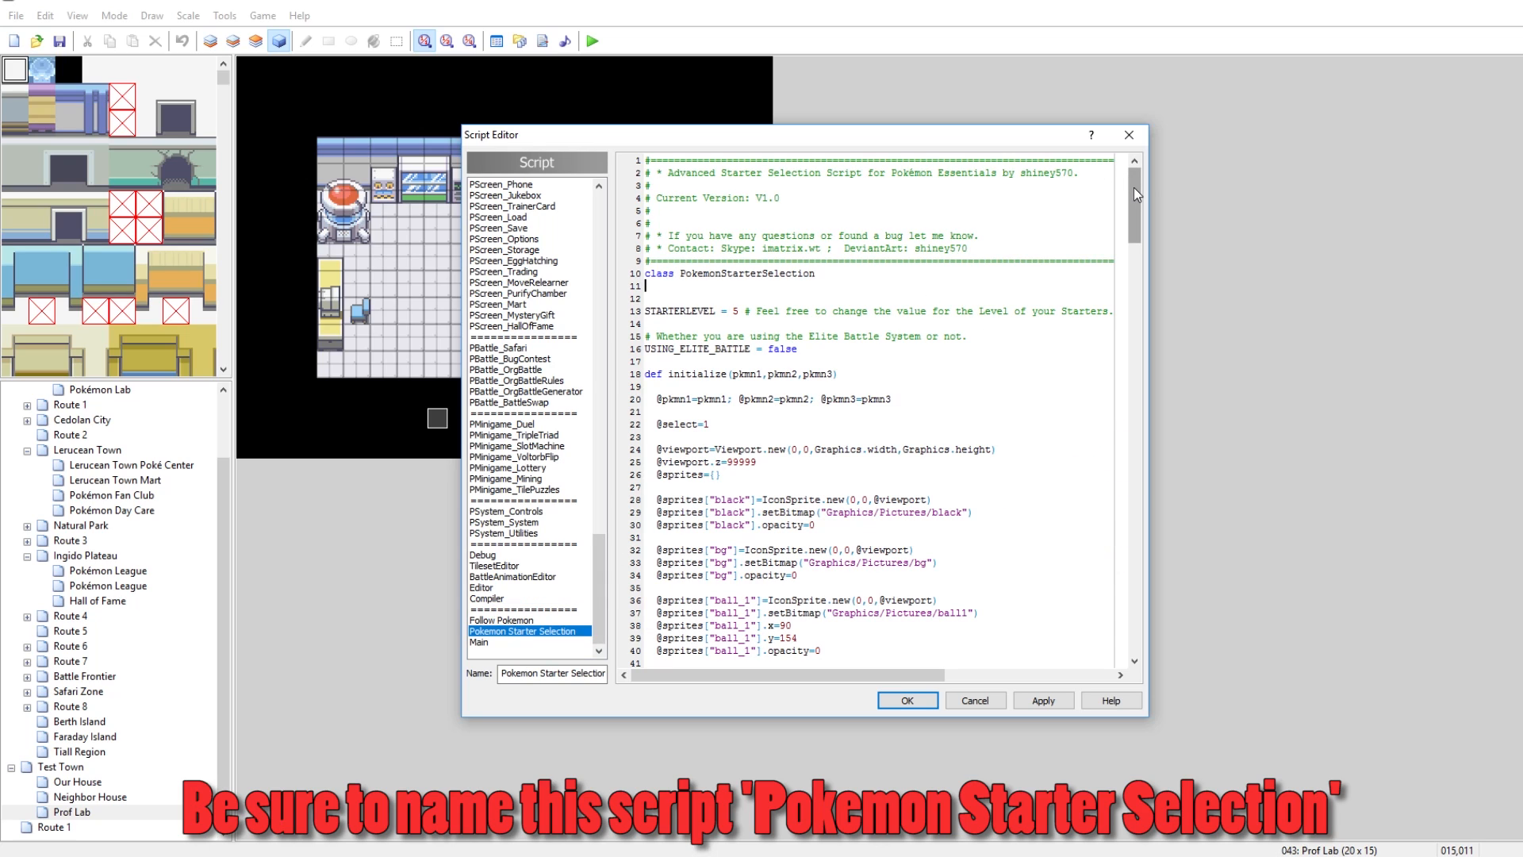
pyautogui.moveTo(998, 241)
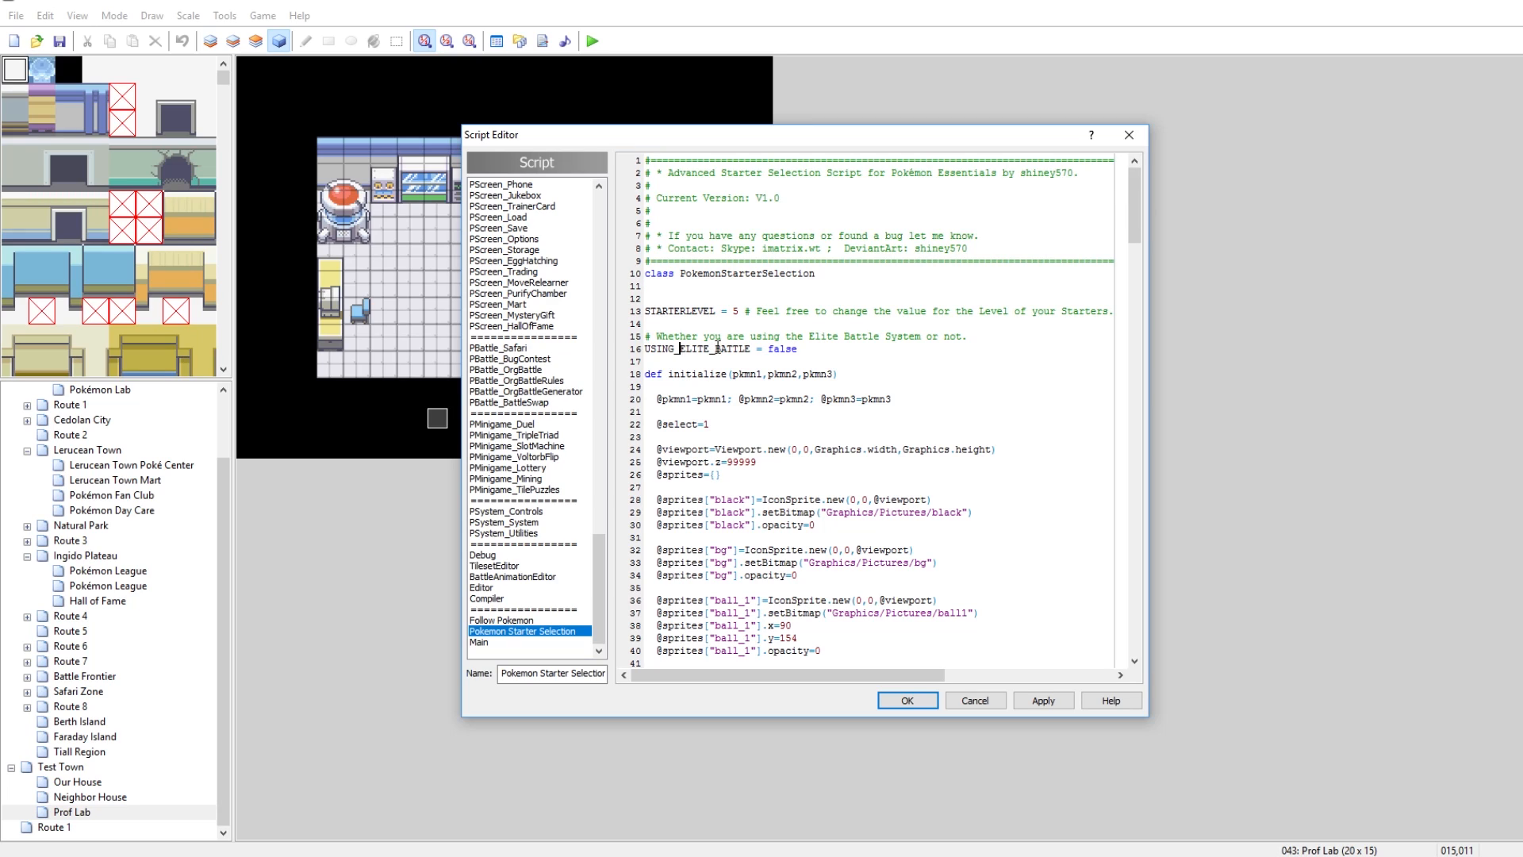
pyautogui.moveTo(742, 339)
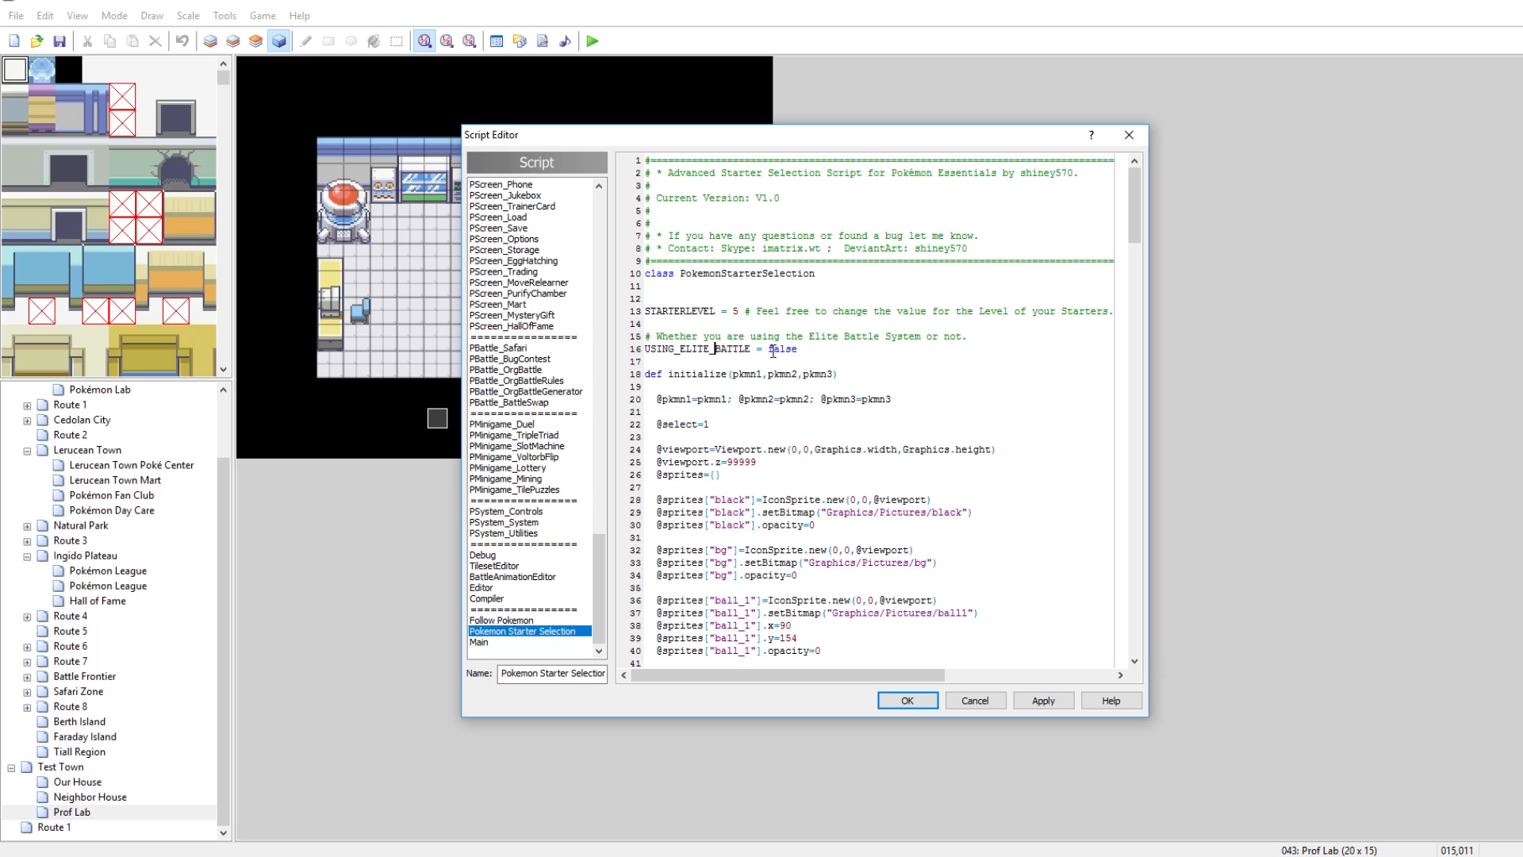
# Step: Confirm USING_ELITE_BATTLE = false in the pasted script, then save the scripts and close the editor
pyautogui.doubleClick(783, 349)
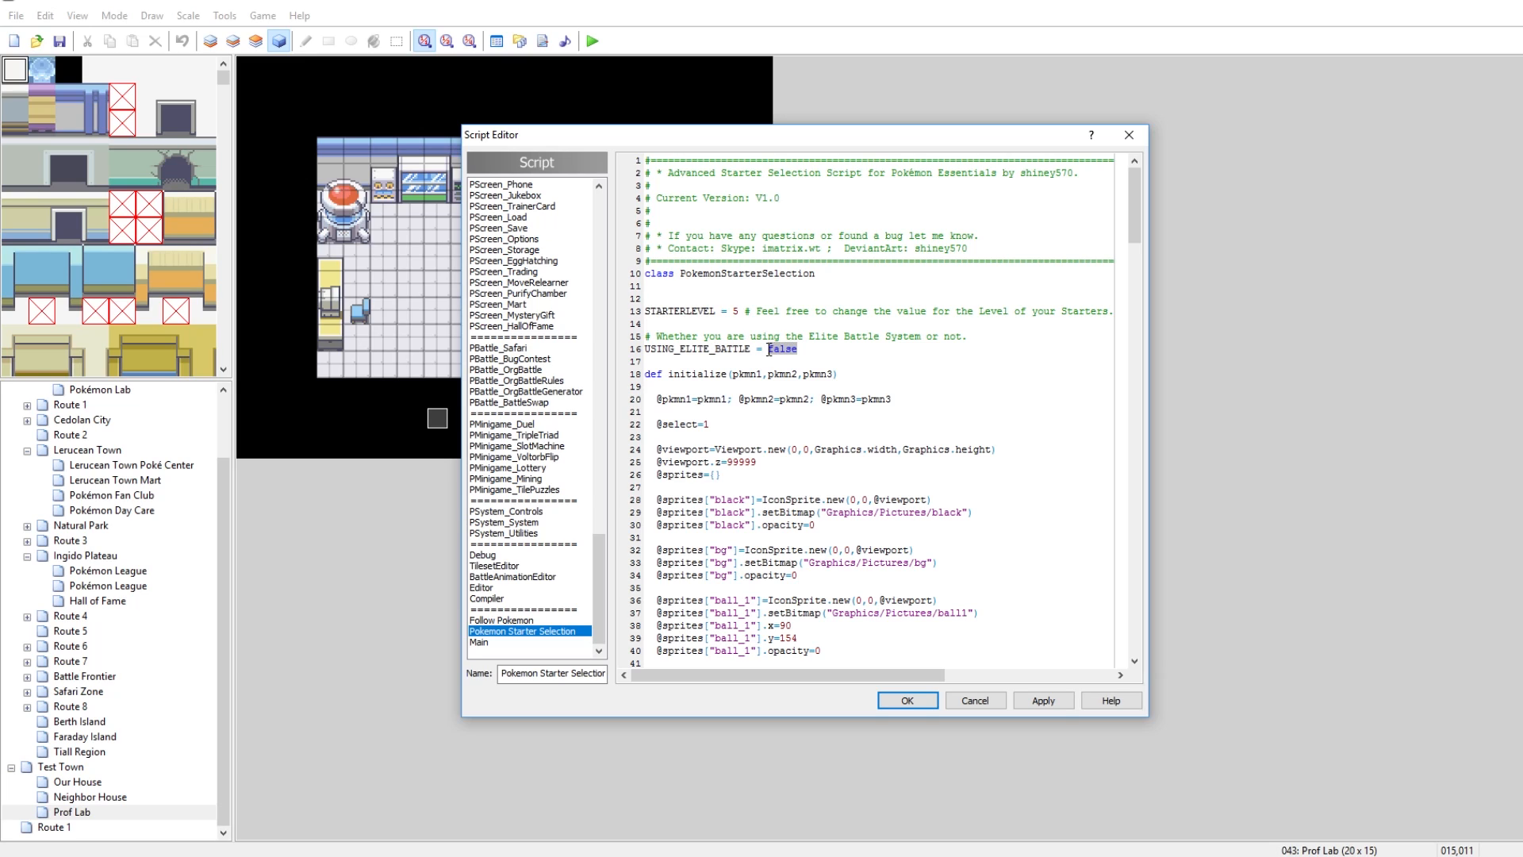
pyautogui.moveTo(768, 349)
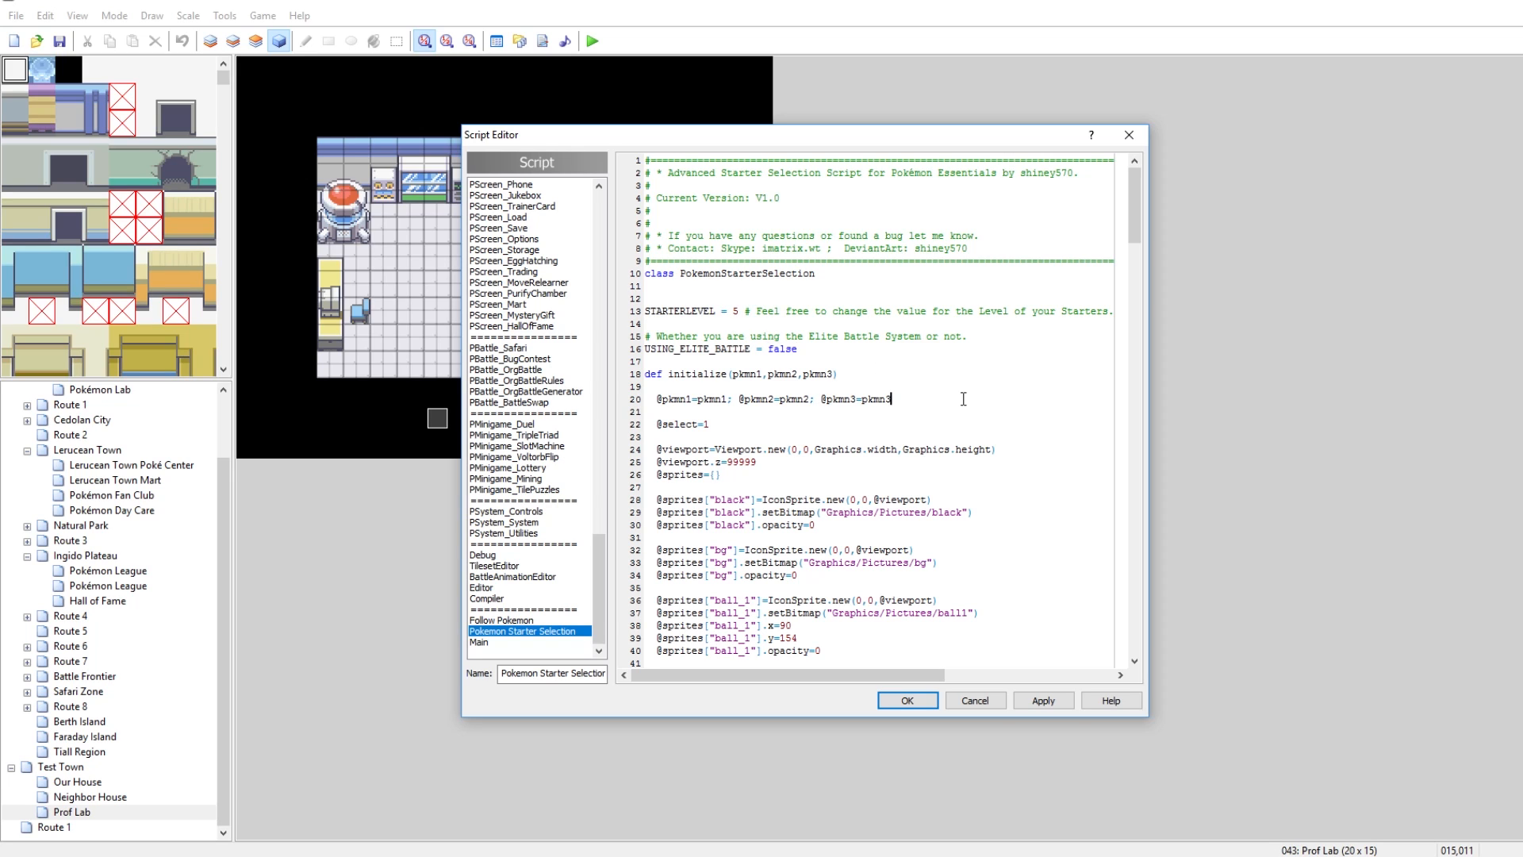
pyautogui.scroll(-3)
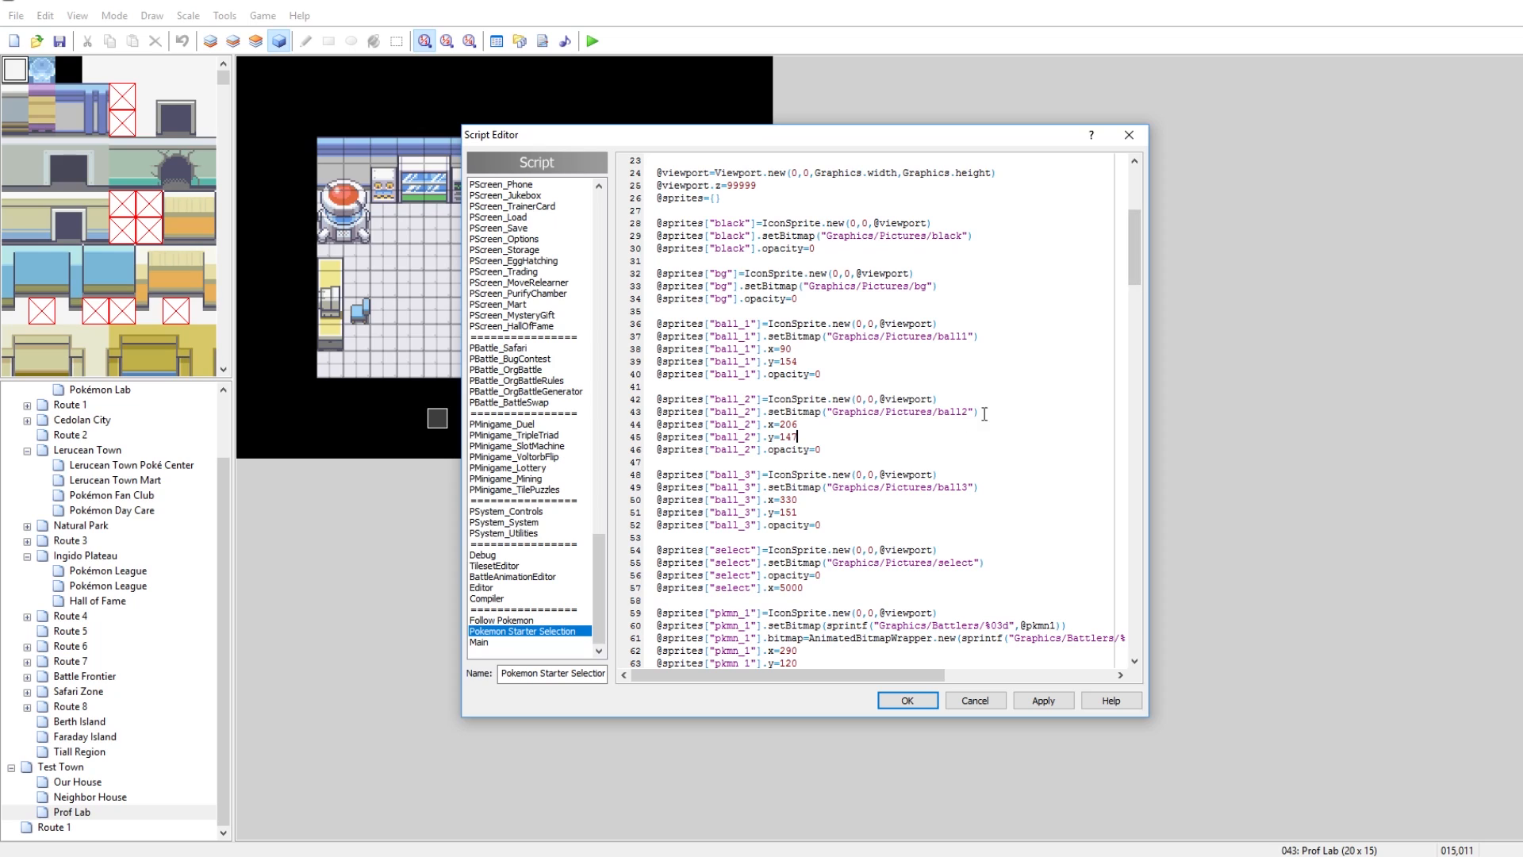
pyautogui.scroll(-3)
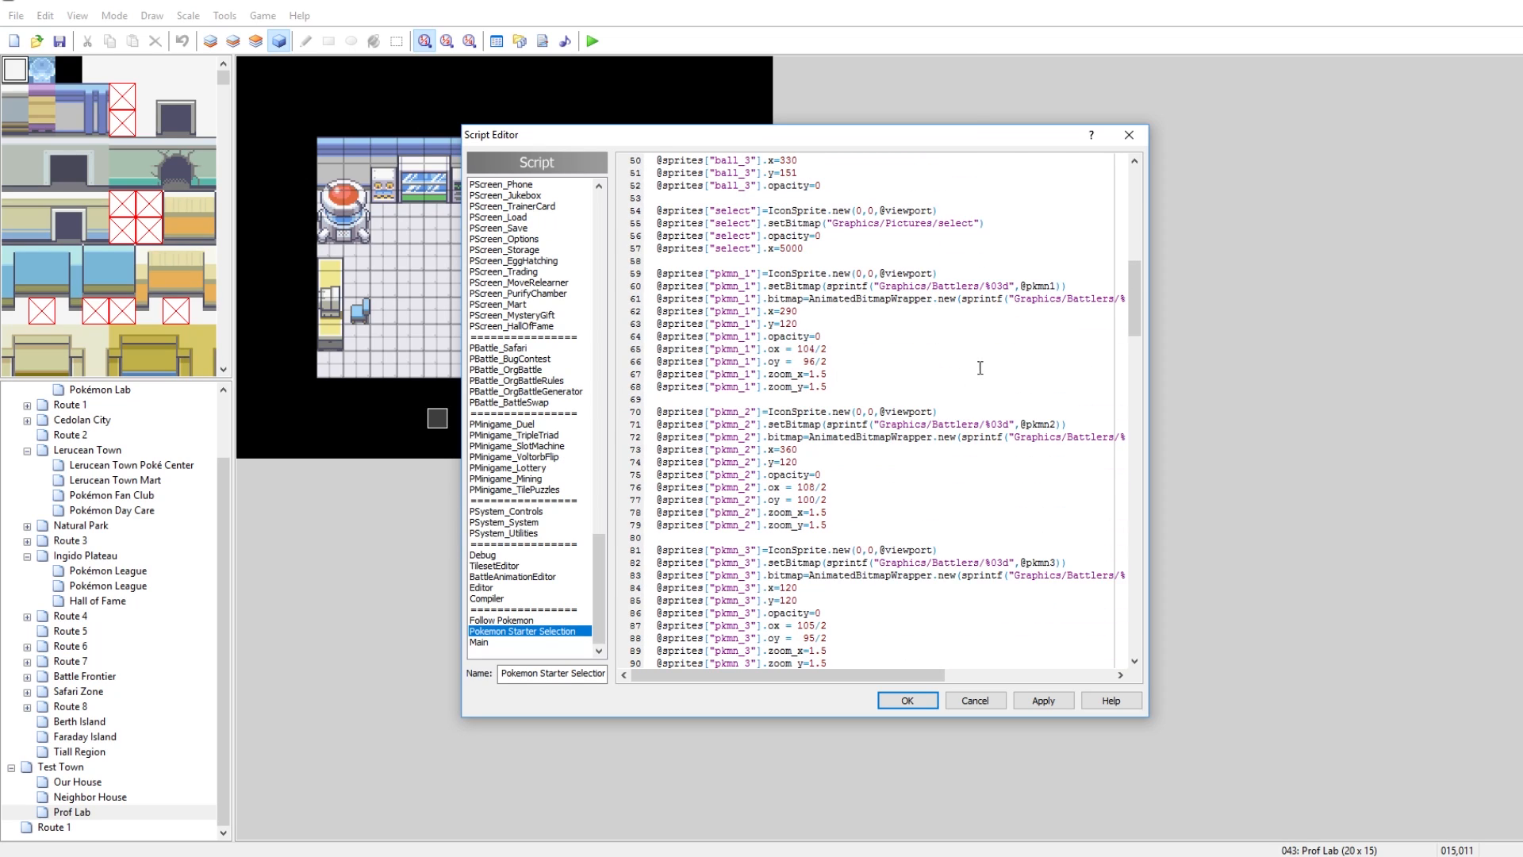
pyautogui.scroll(-3)
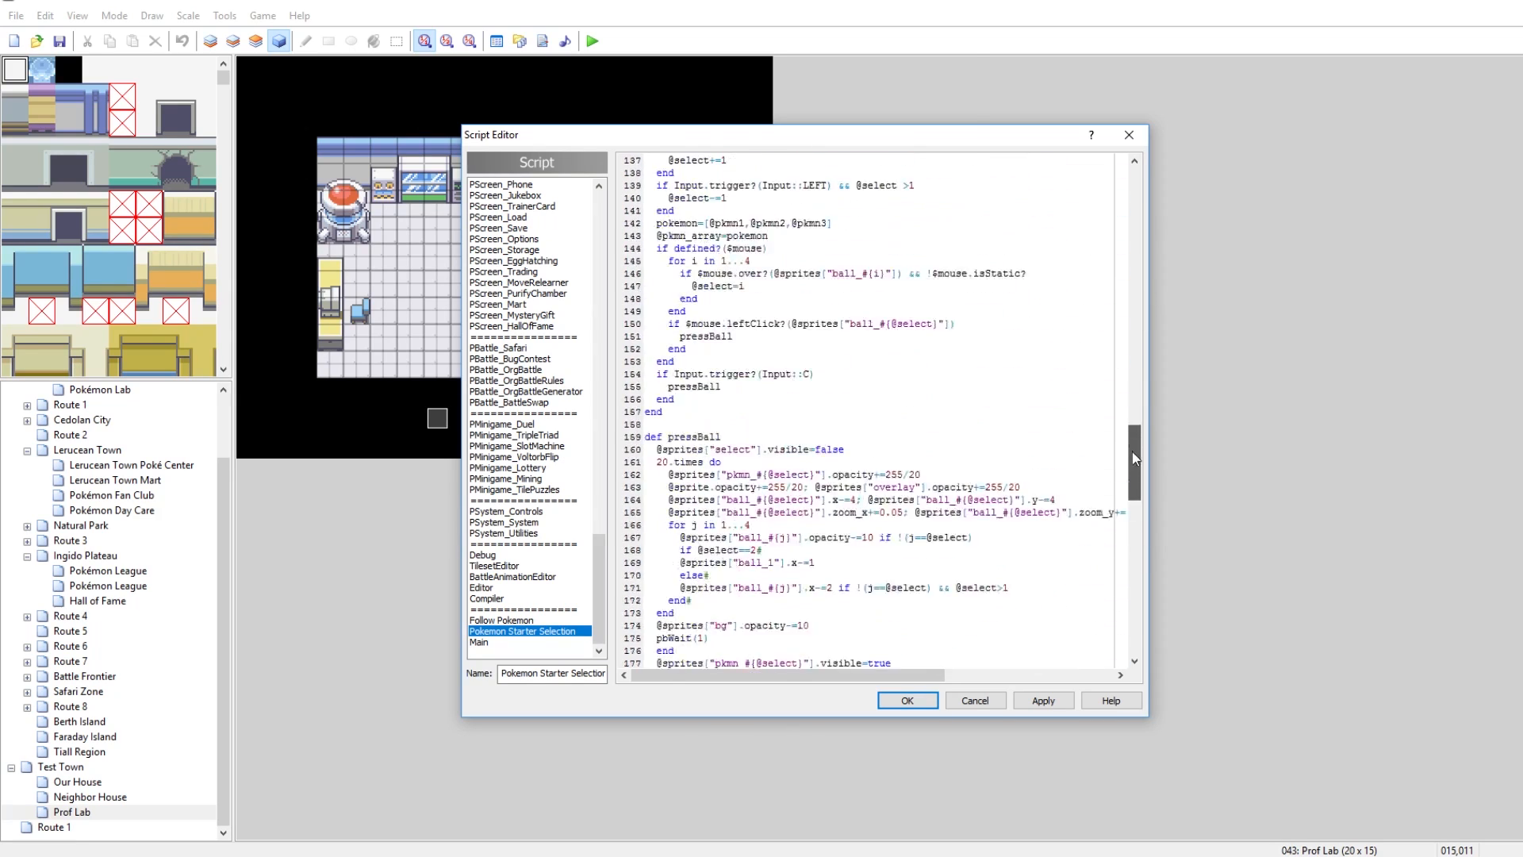
pyautogui.click(1042, 700)
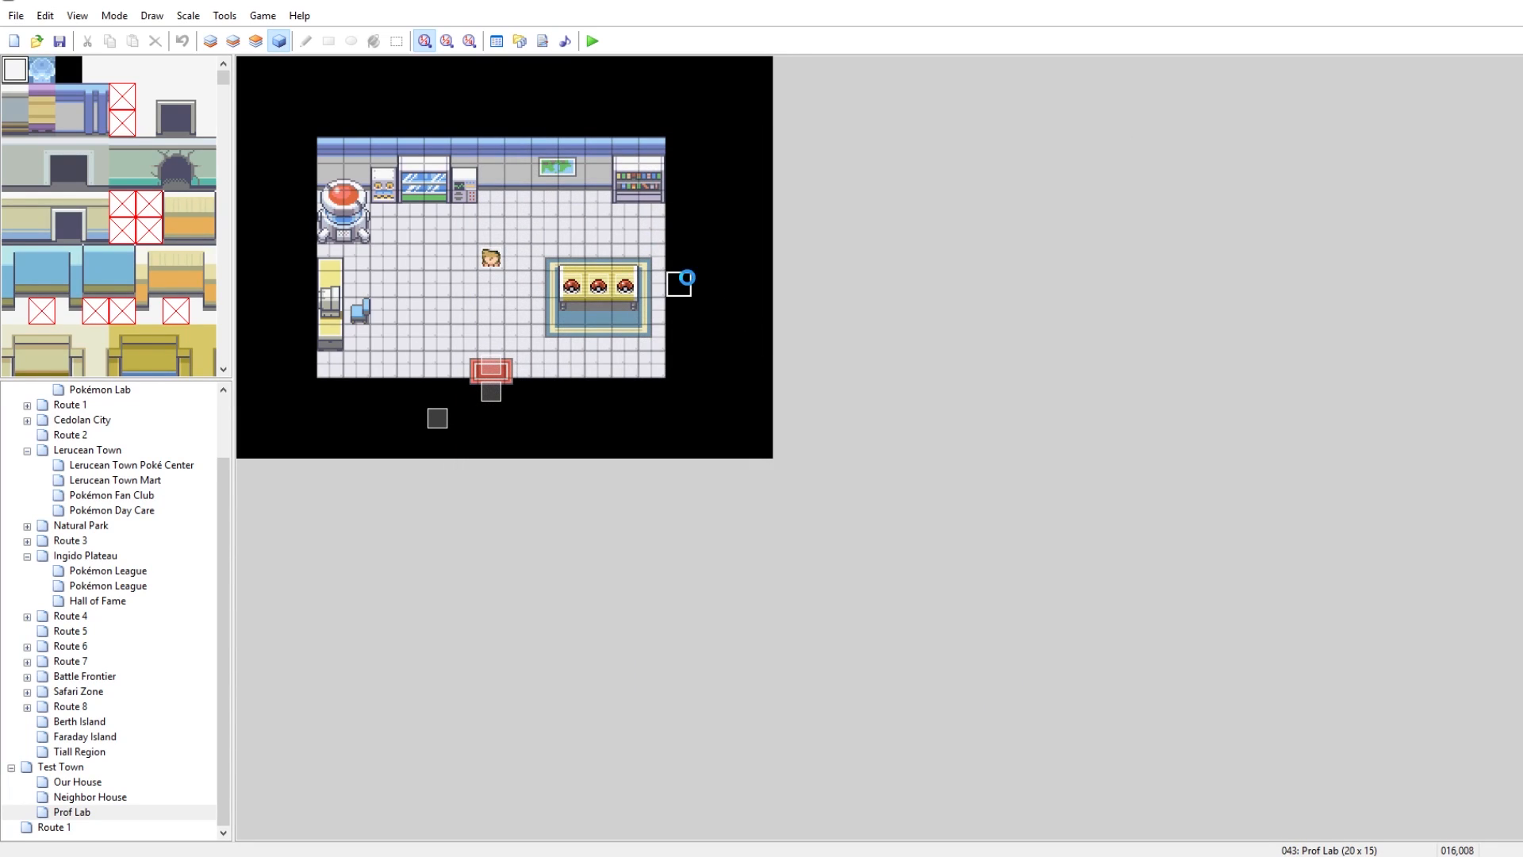
pyautogui.moveTo(837, 371)
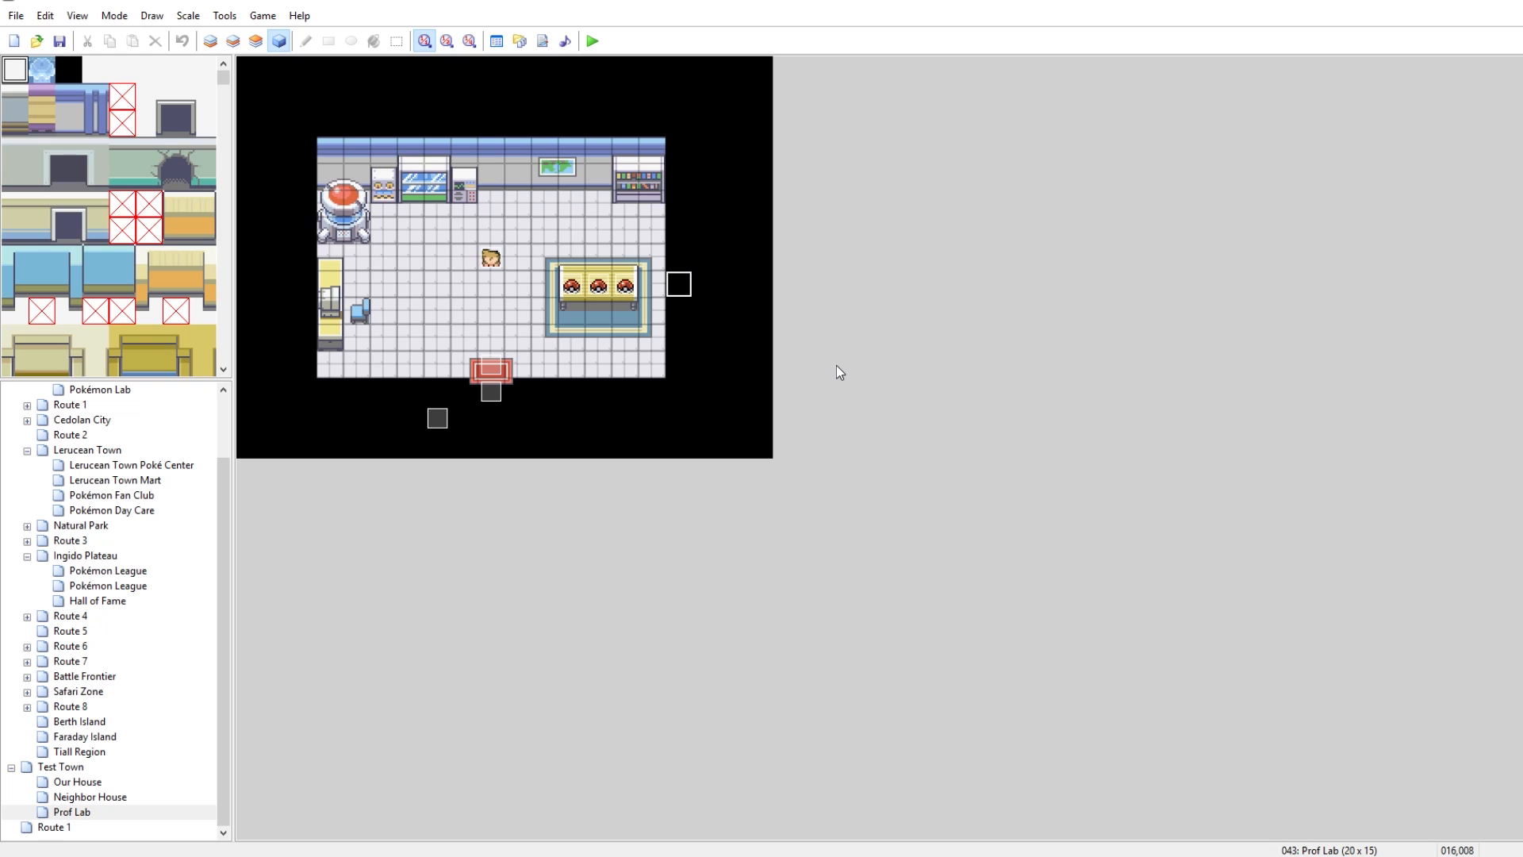
pyautogui.moveTo(79, 774)
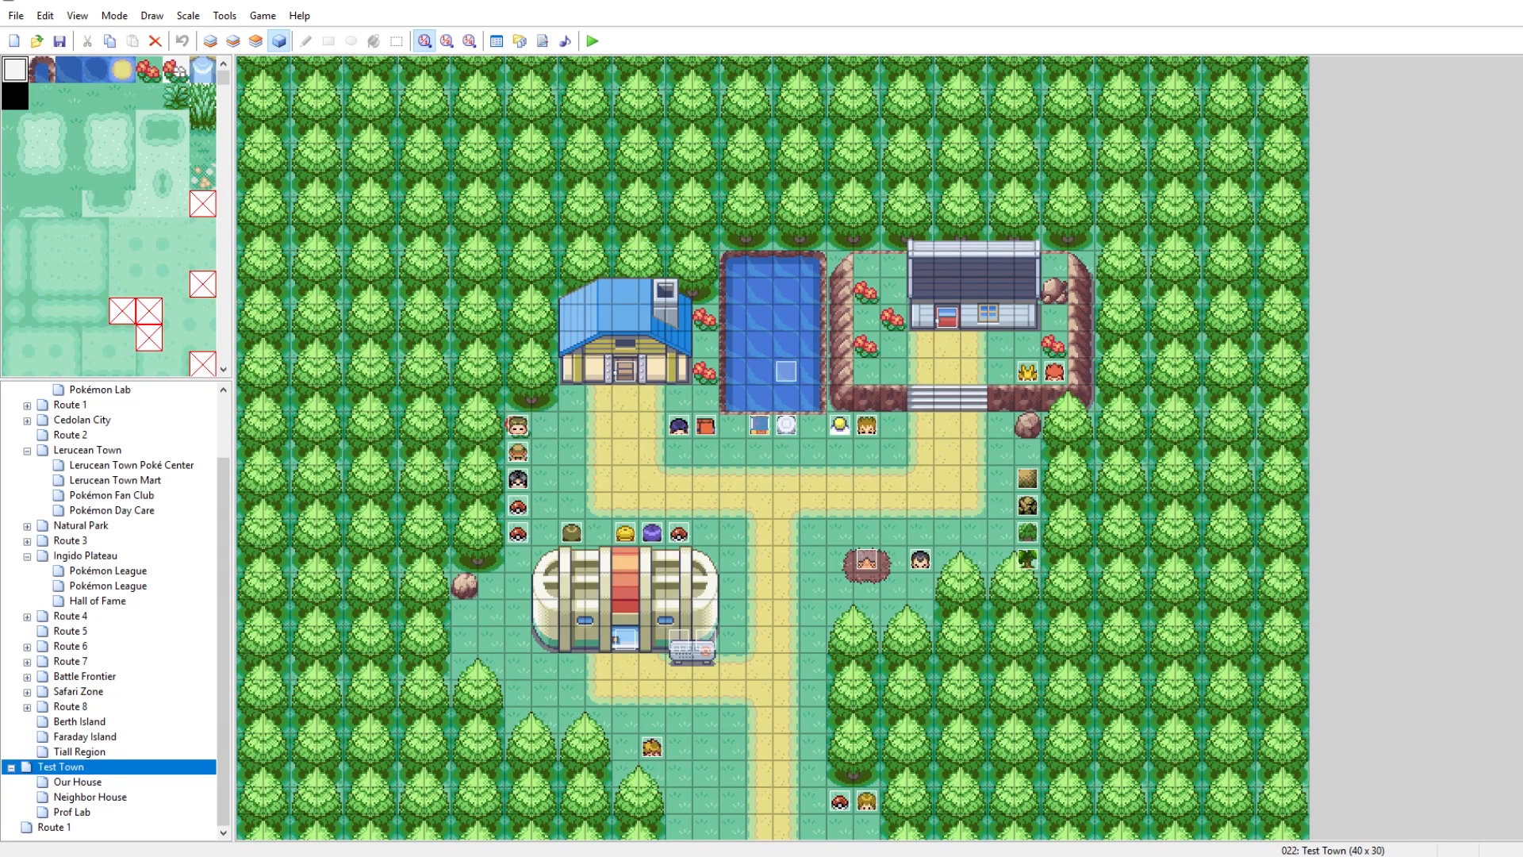
# Step: In the Test Town NPC event, change the starter script arguments to PokemonStarterSelection.new(12,40,176)
pyautogui.doubleClick(652, 746)
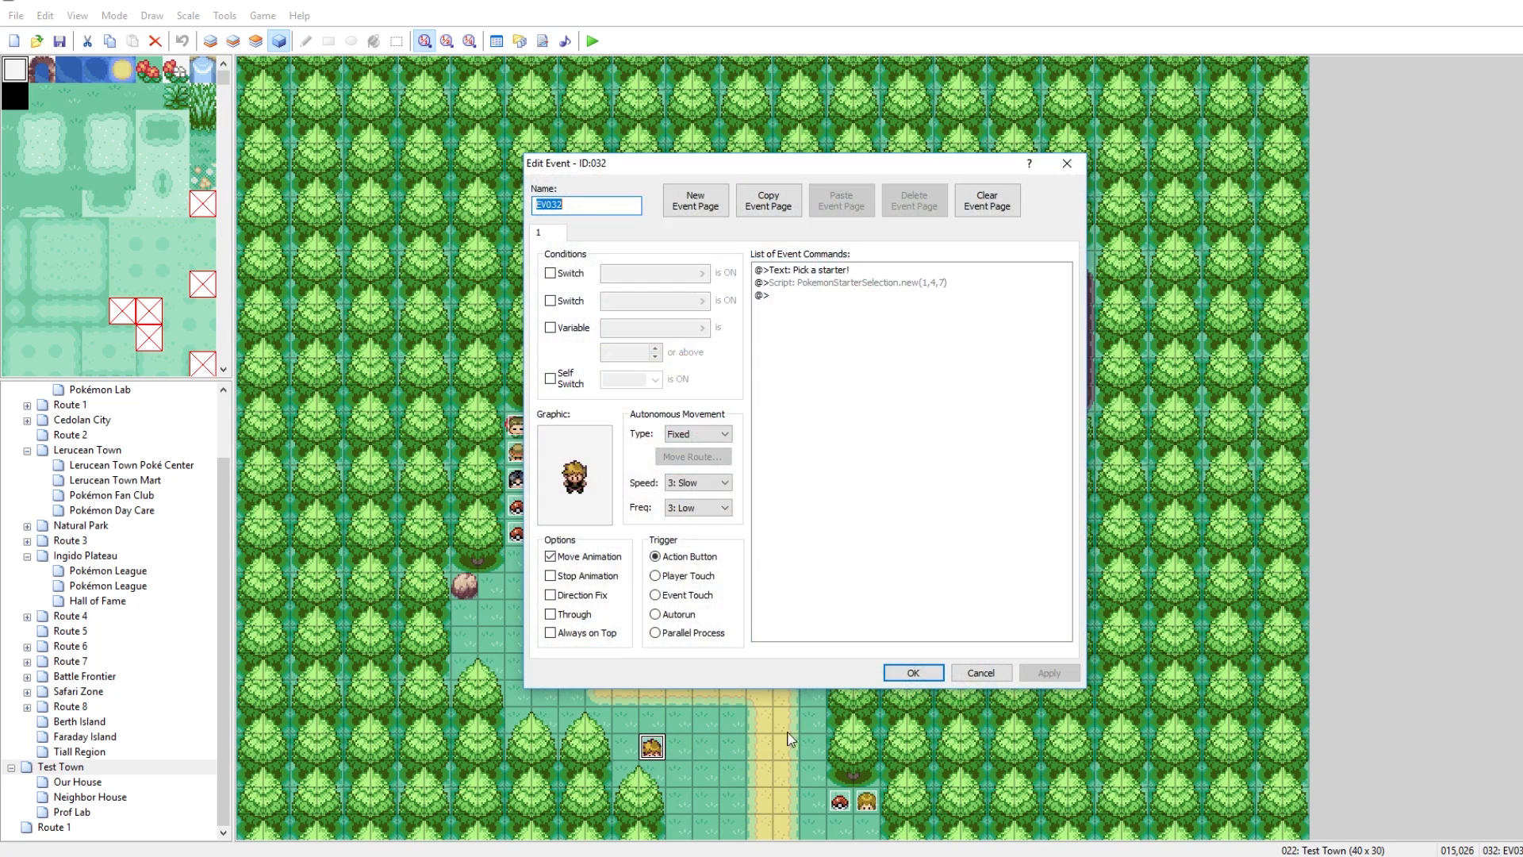
pyautogui.rightClick(851, 282)
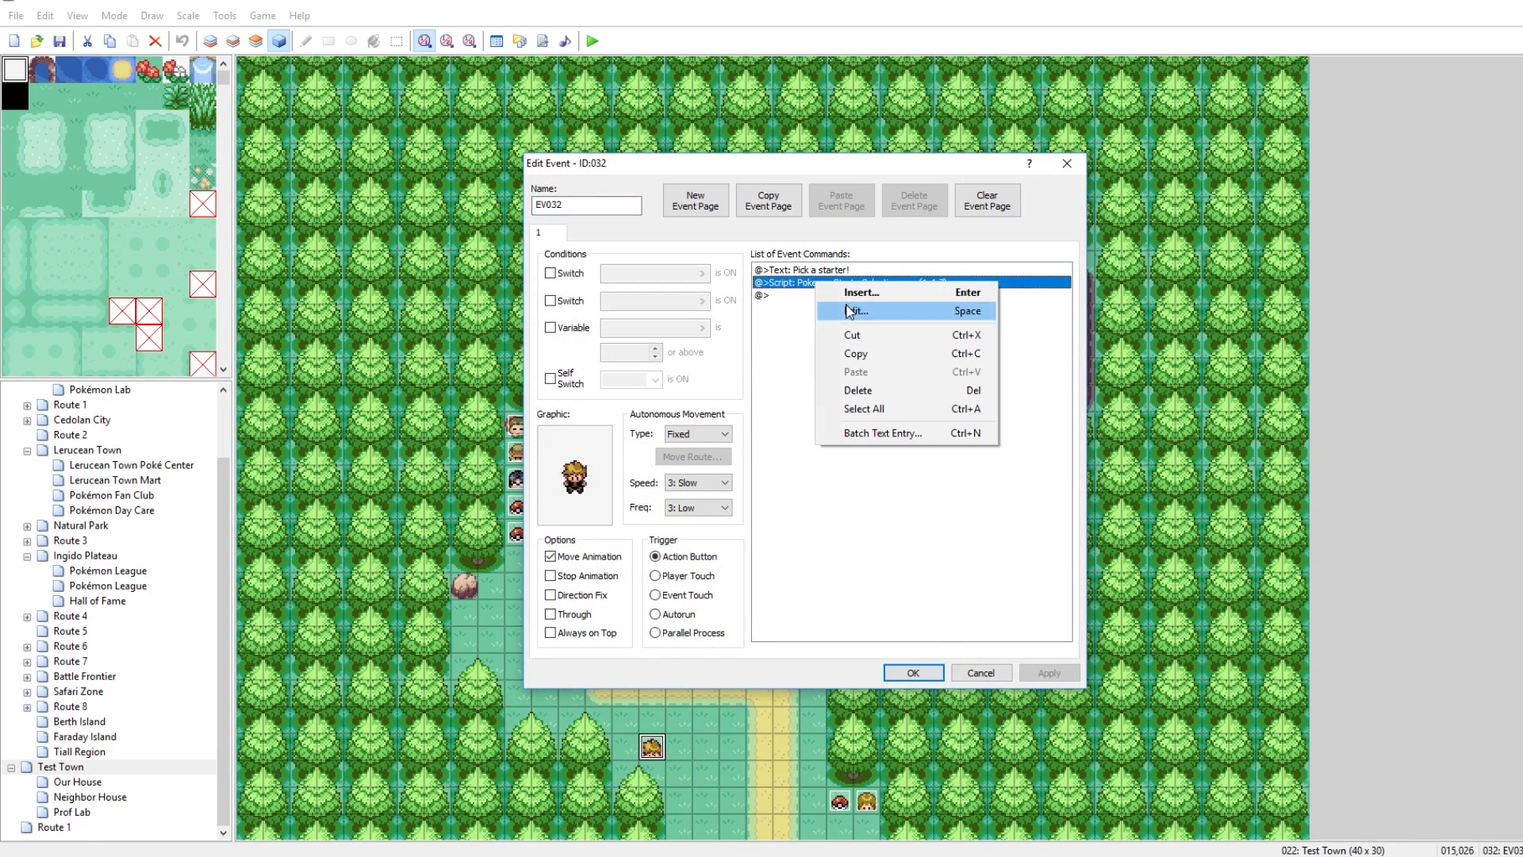
pyautogui.click(856, 309)
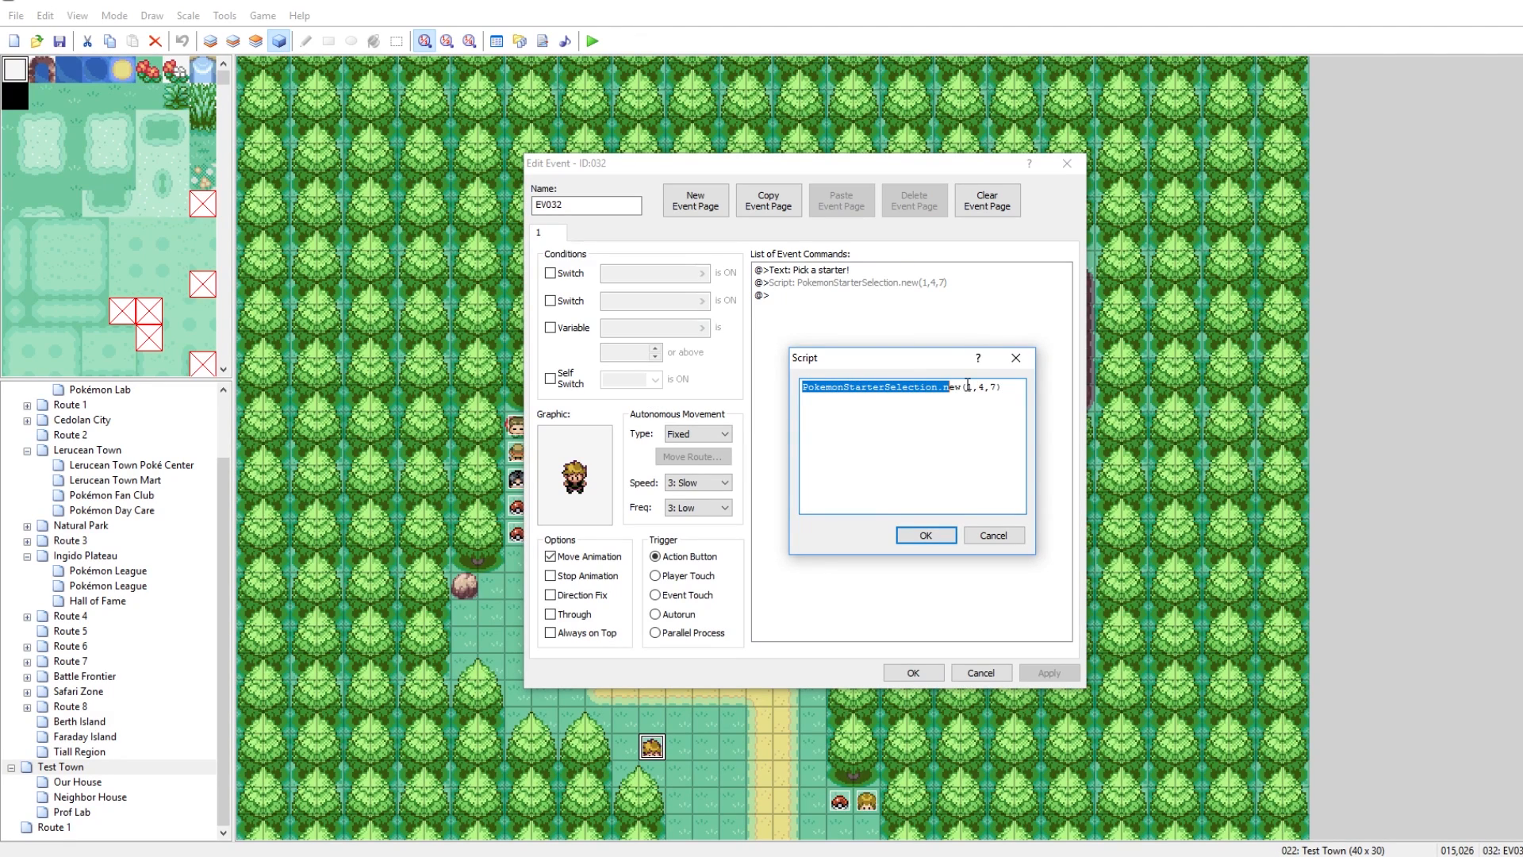
pyautogui.click(962, 387)
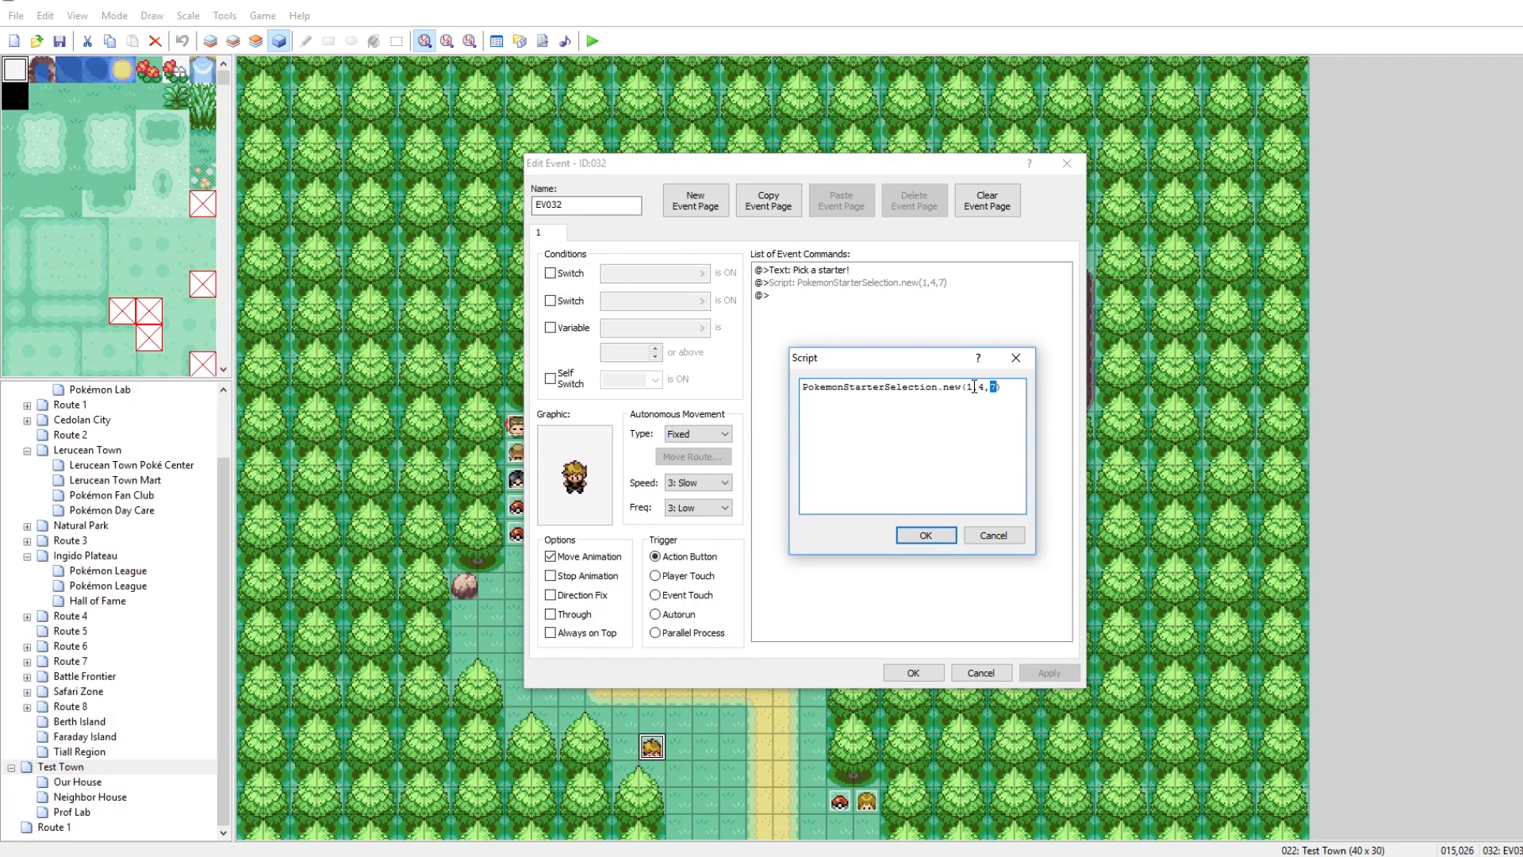
pyautogui.write('2')
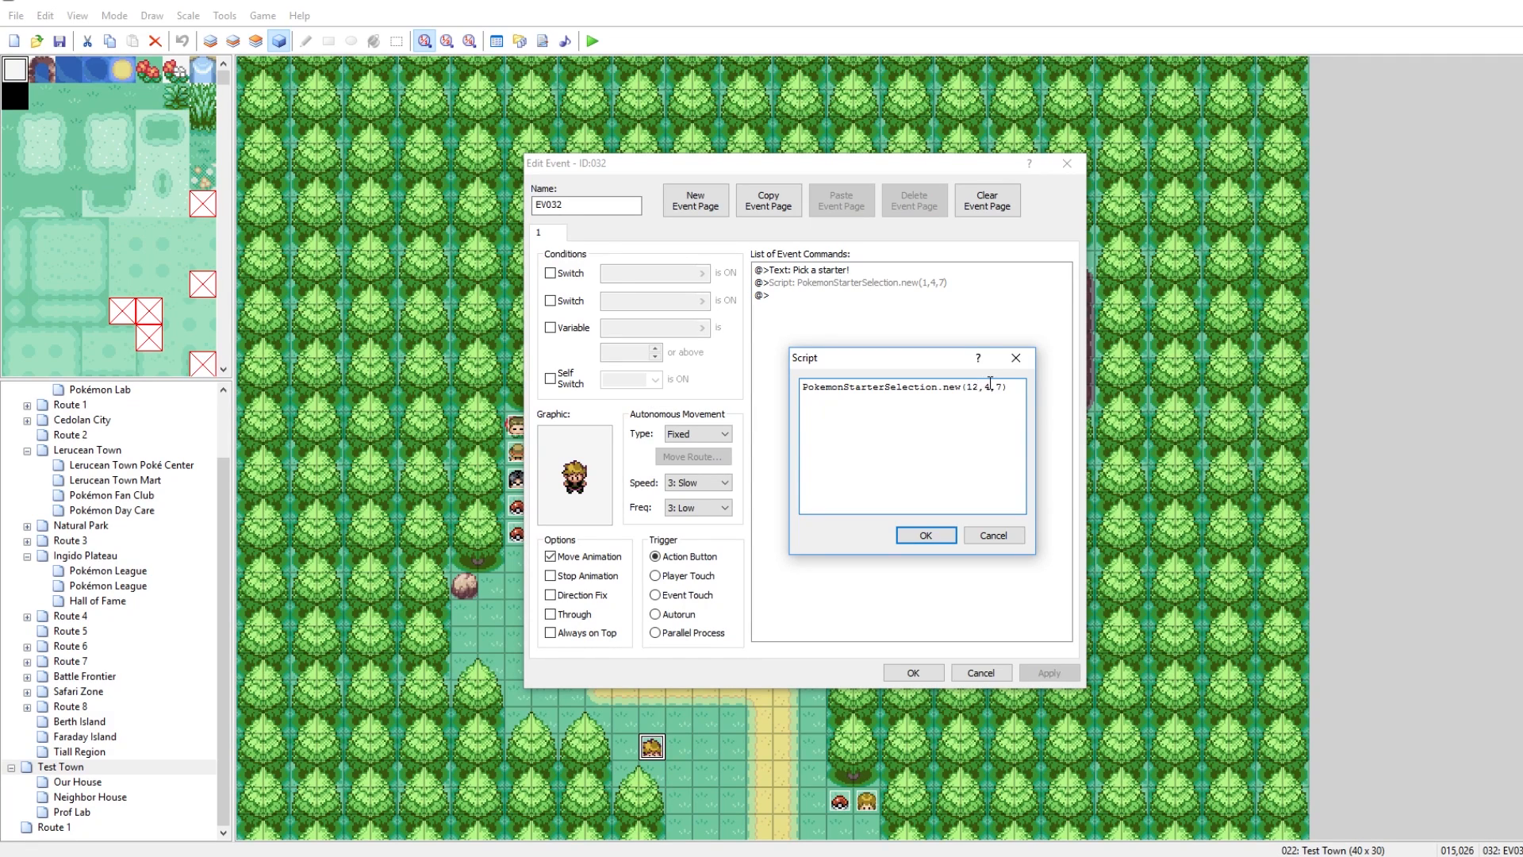
pyautogui.write('0')
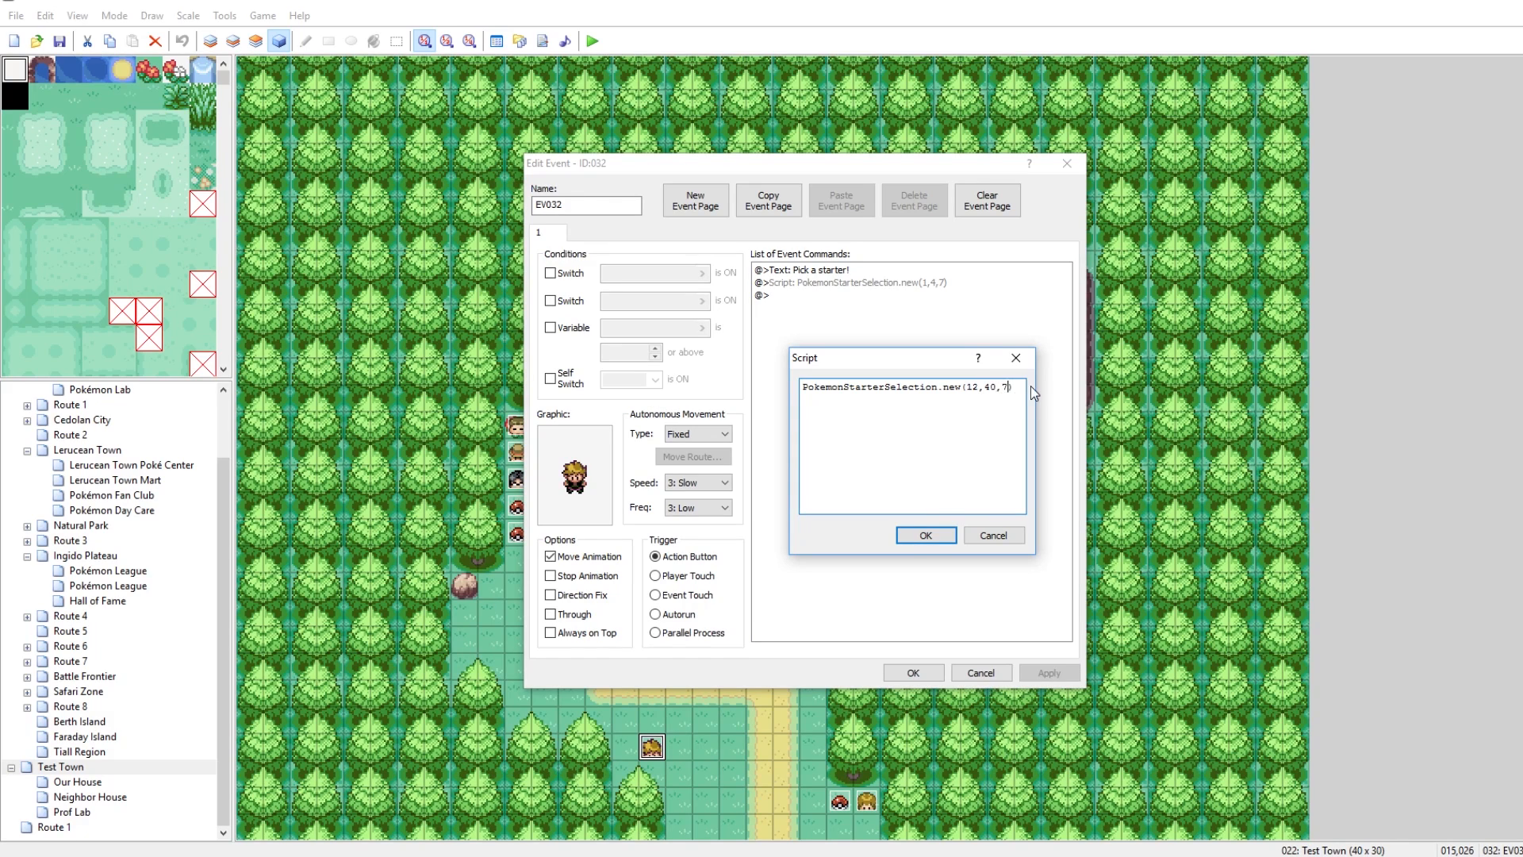
pyautogui.write('176')
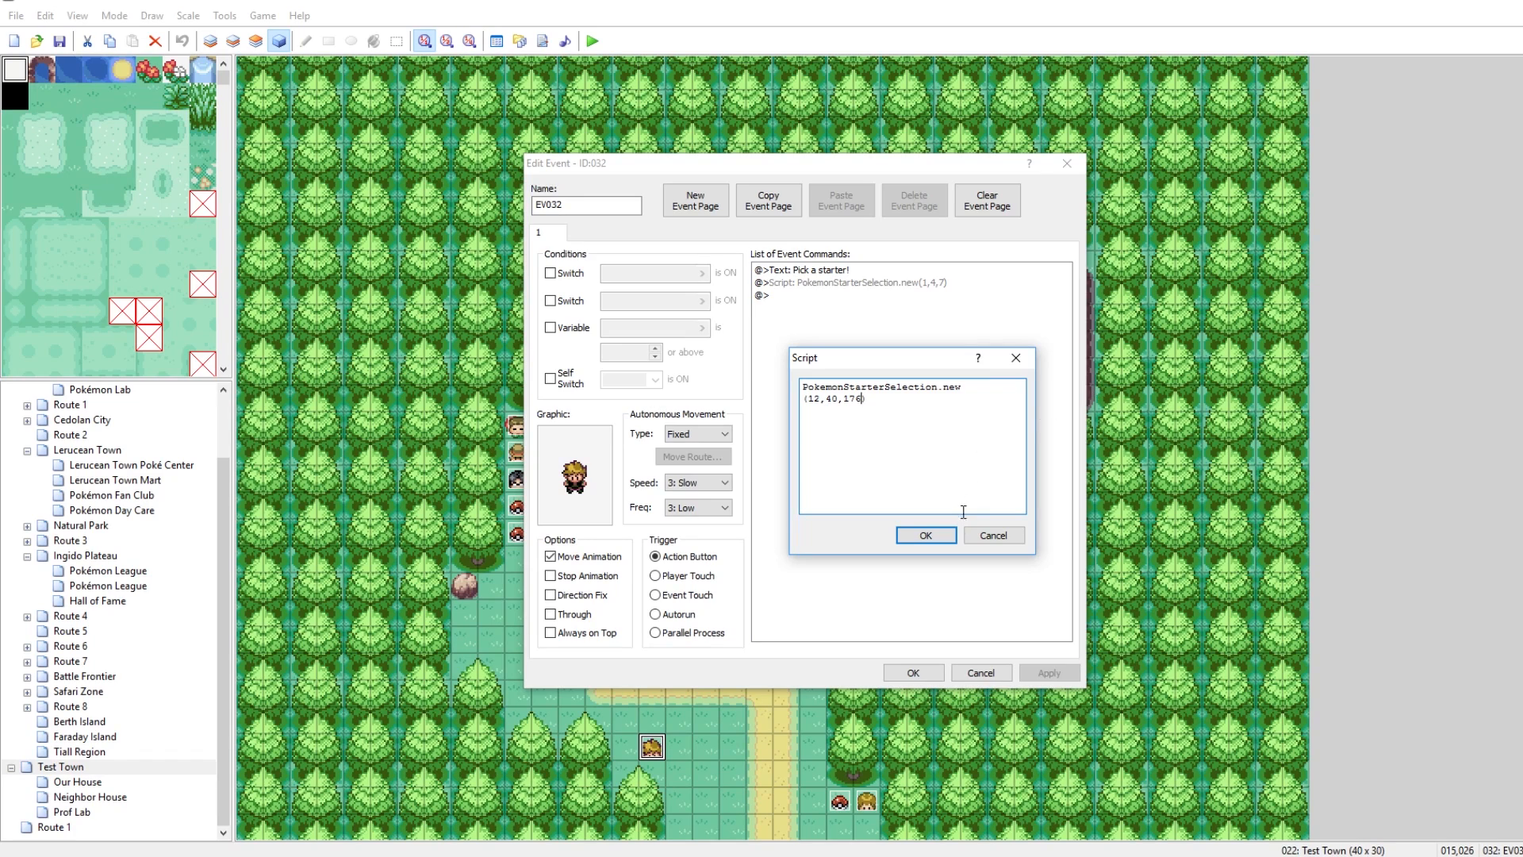
# Step: Confirm the script change and close the NPC event editor
pyautogui.click(923, 535)
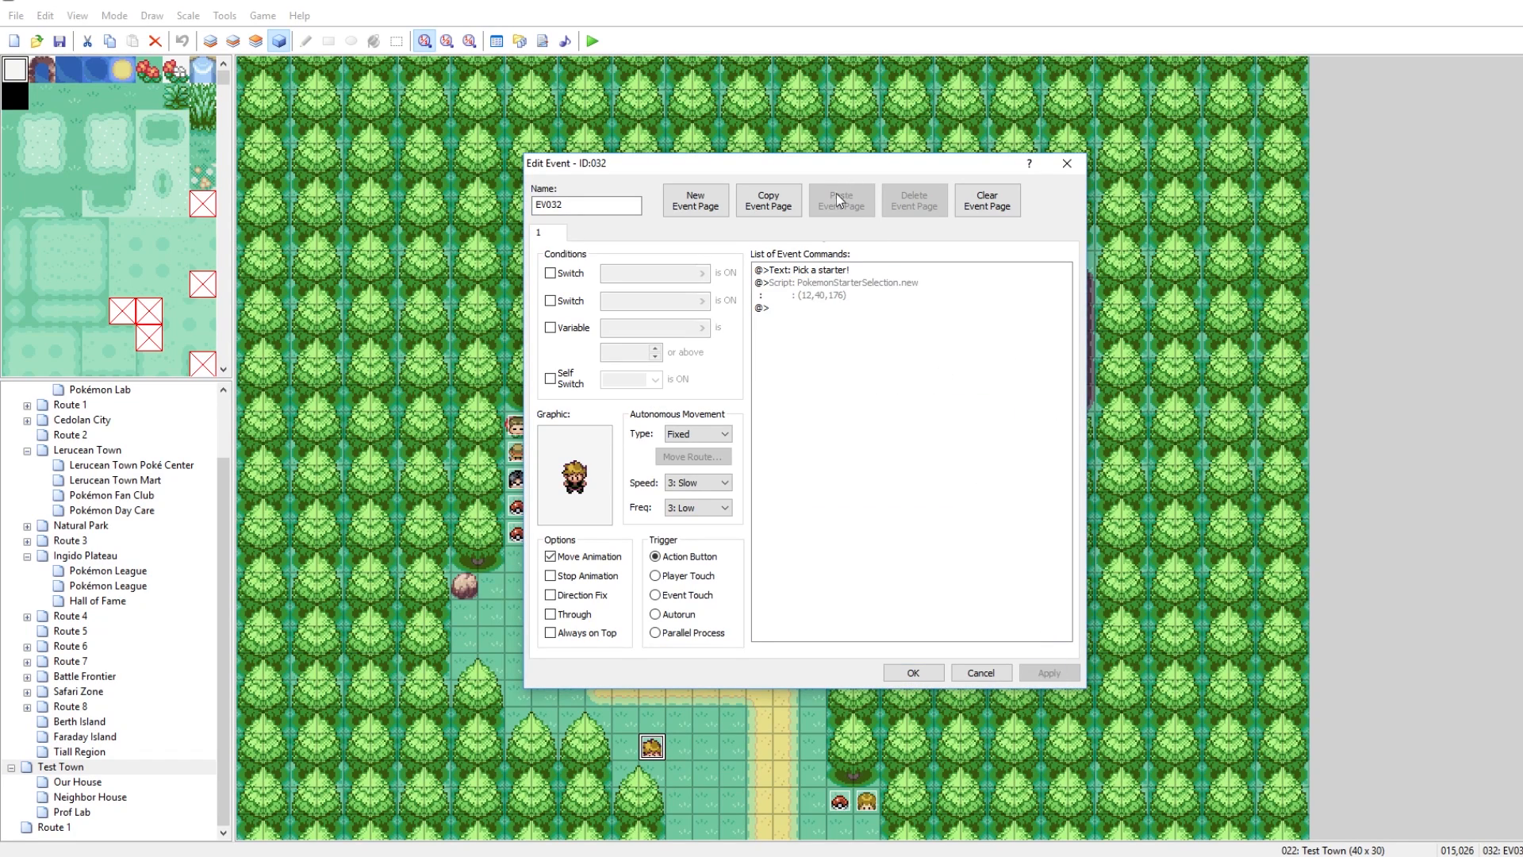
pyautogui.click(833, 283)
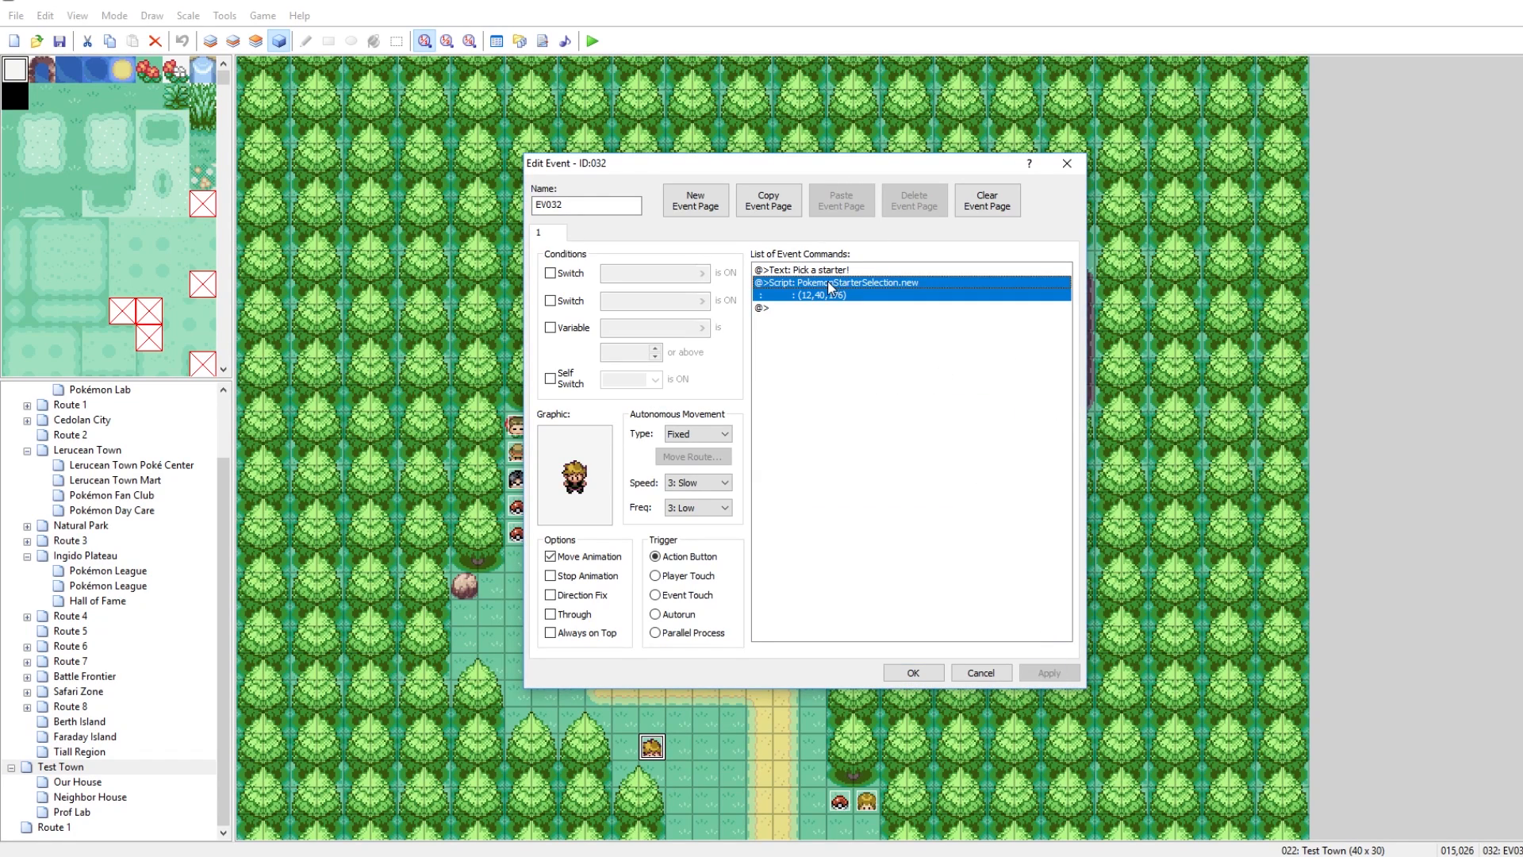
pyautogui.moveTo(914, 673)
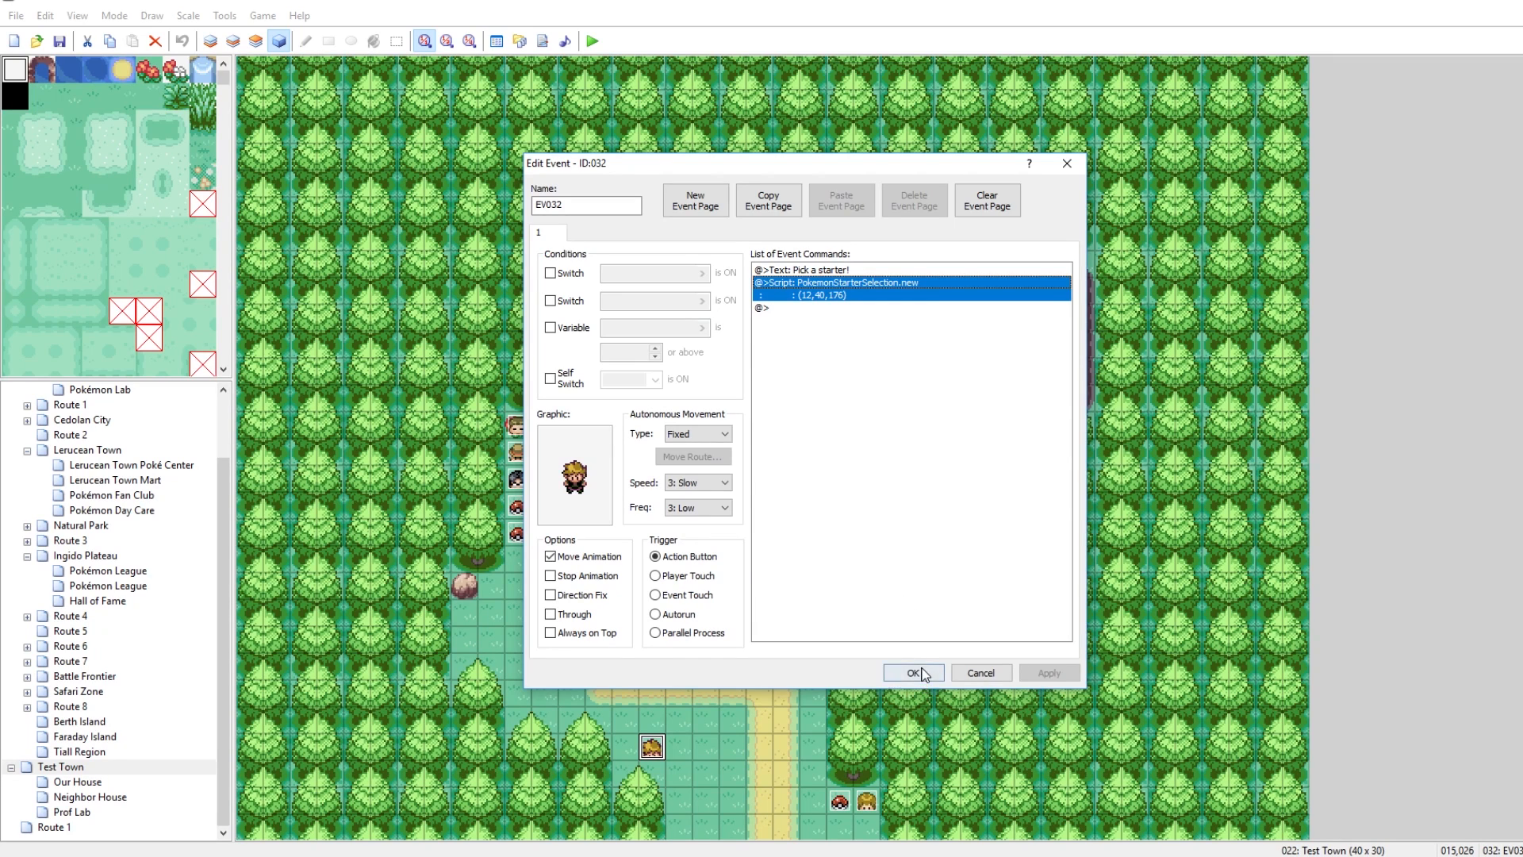
pyautogui.click(910, 673)
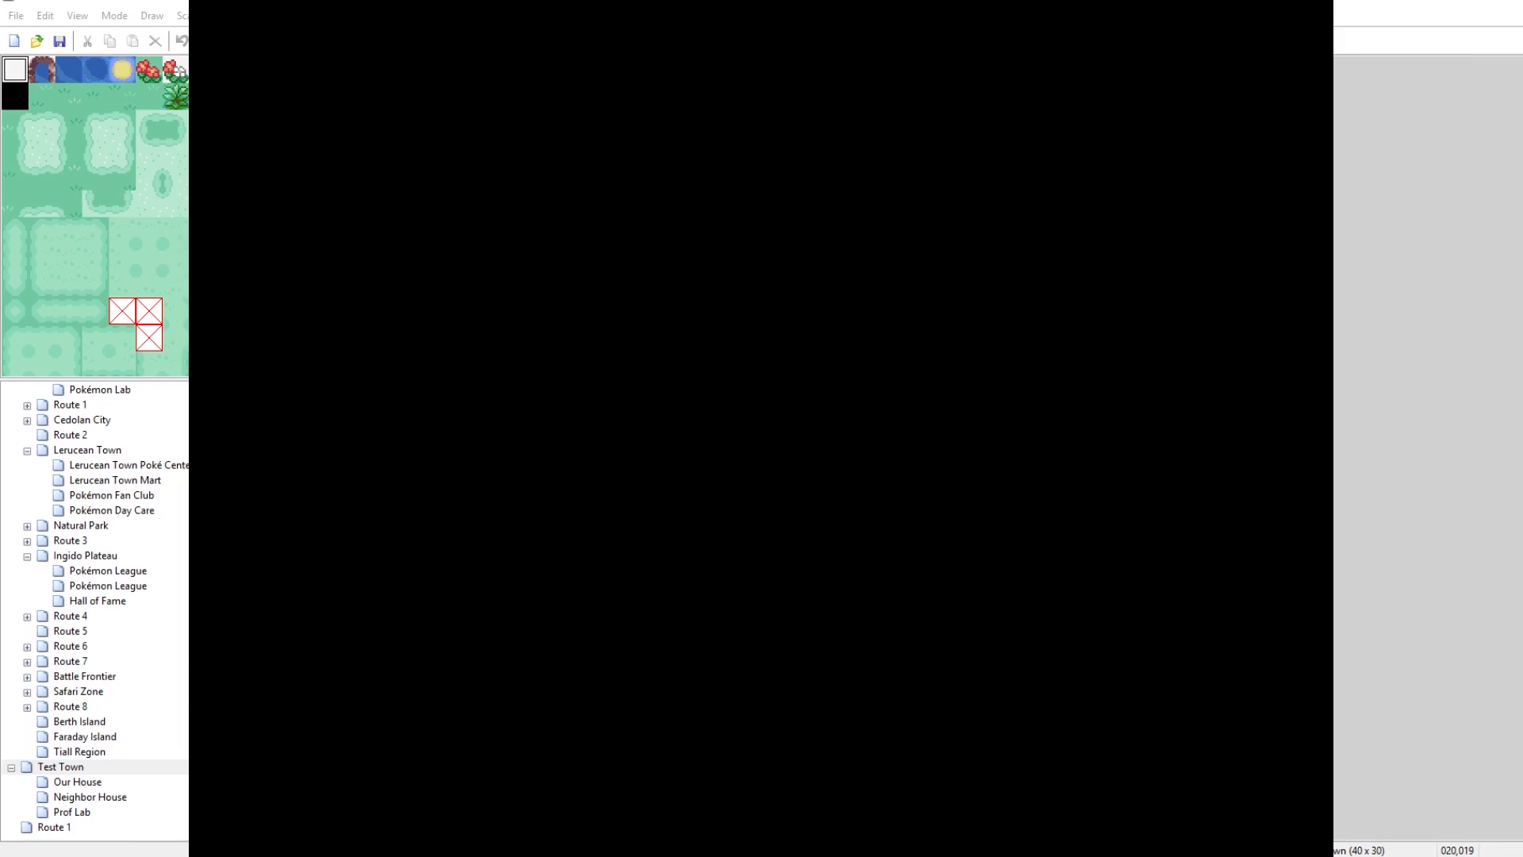
pyautogui.moveTo(854, 301)
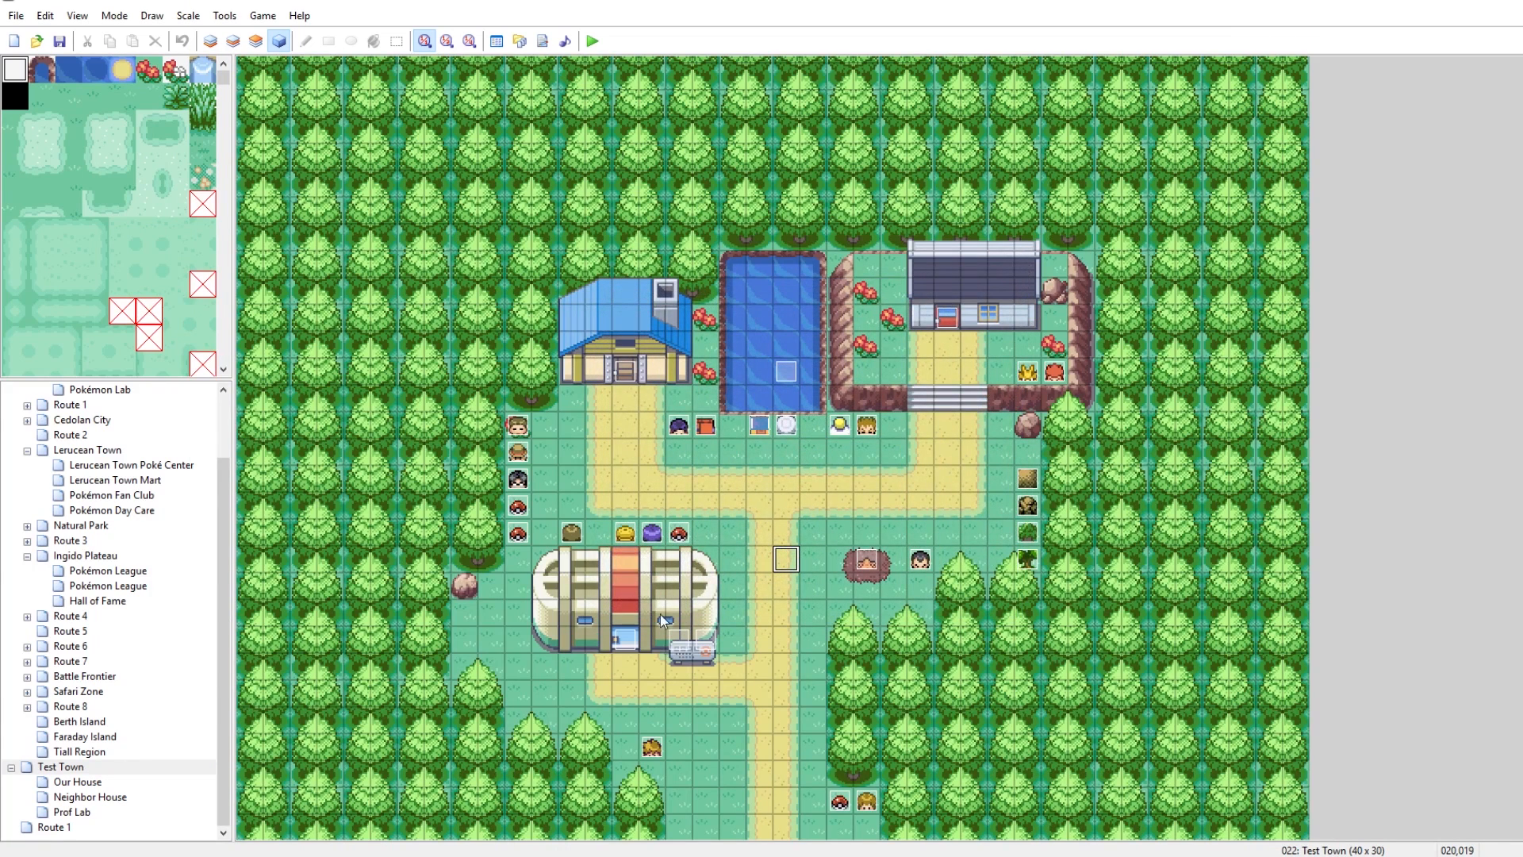
# Step: Edit EV032's script so the line breaks after PokemonStarterSelection.new( and start a playtest
pyautogui.doubleClick(652, 747)
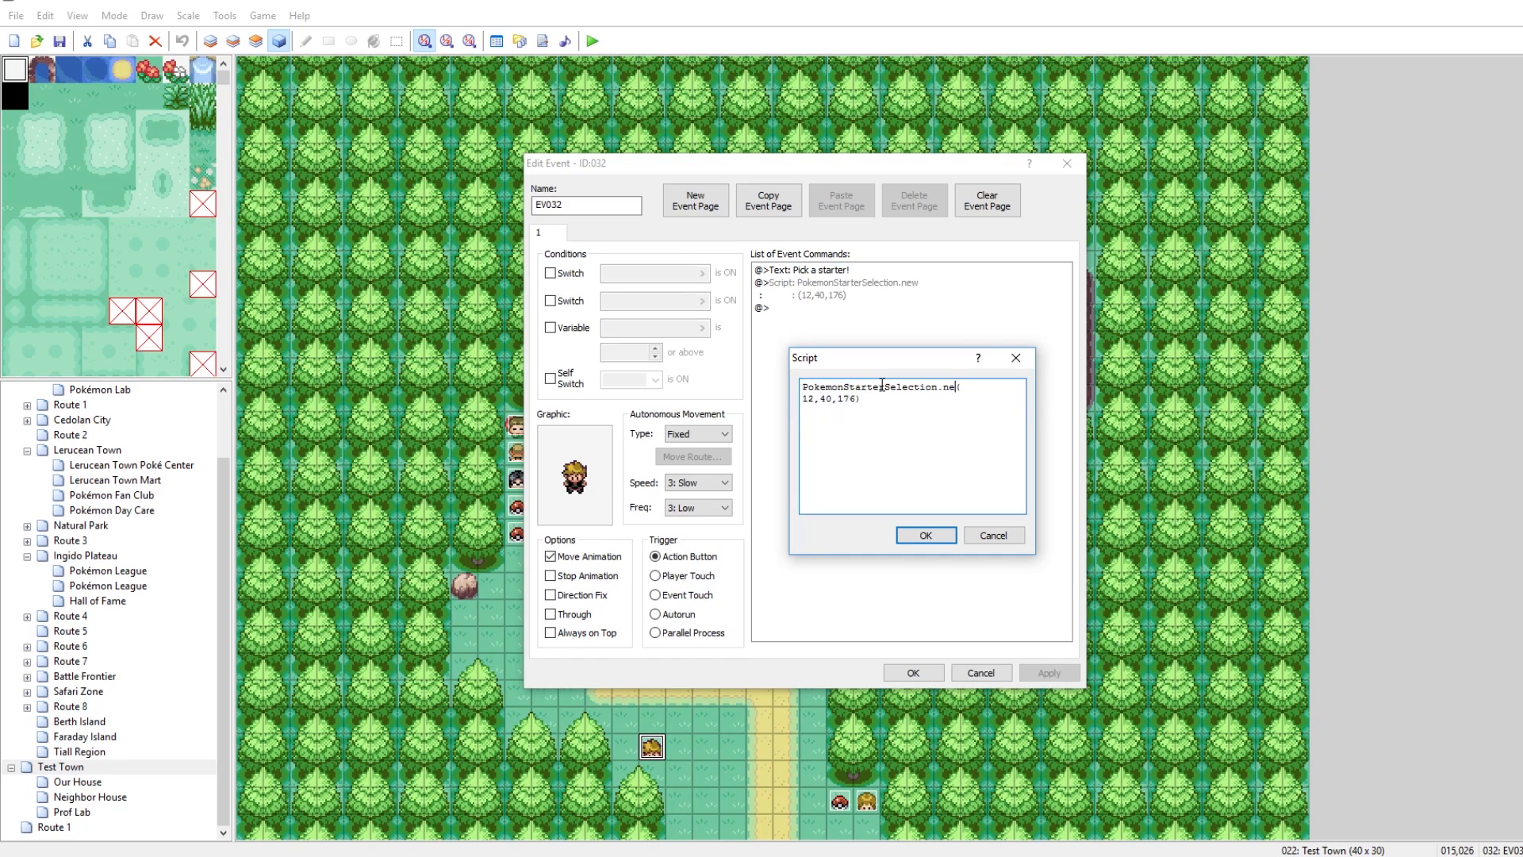
pyautogui.moveTo(974, 441)
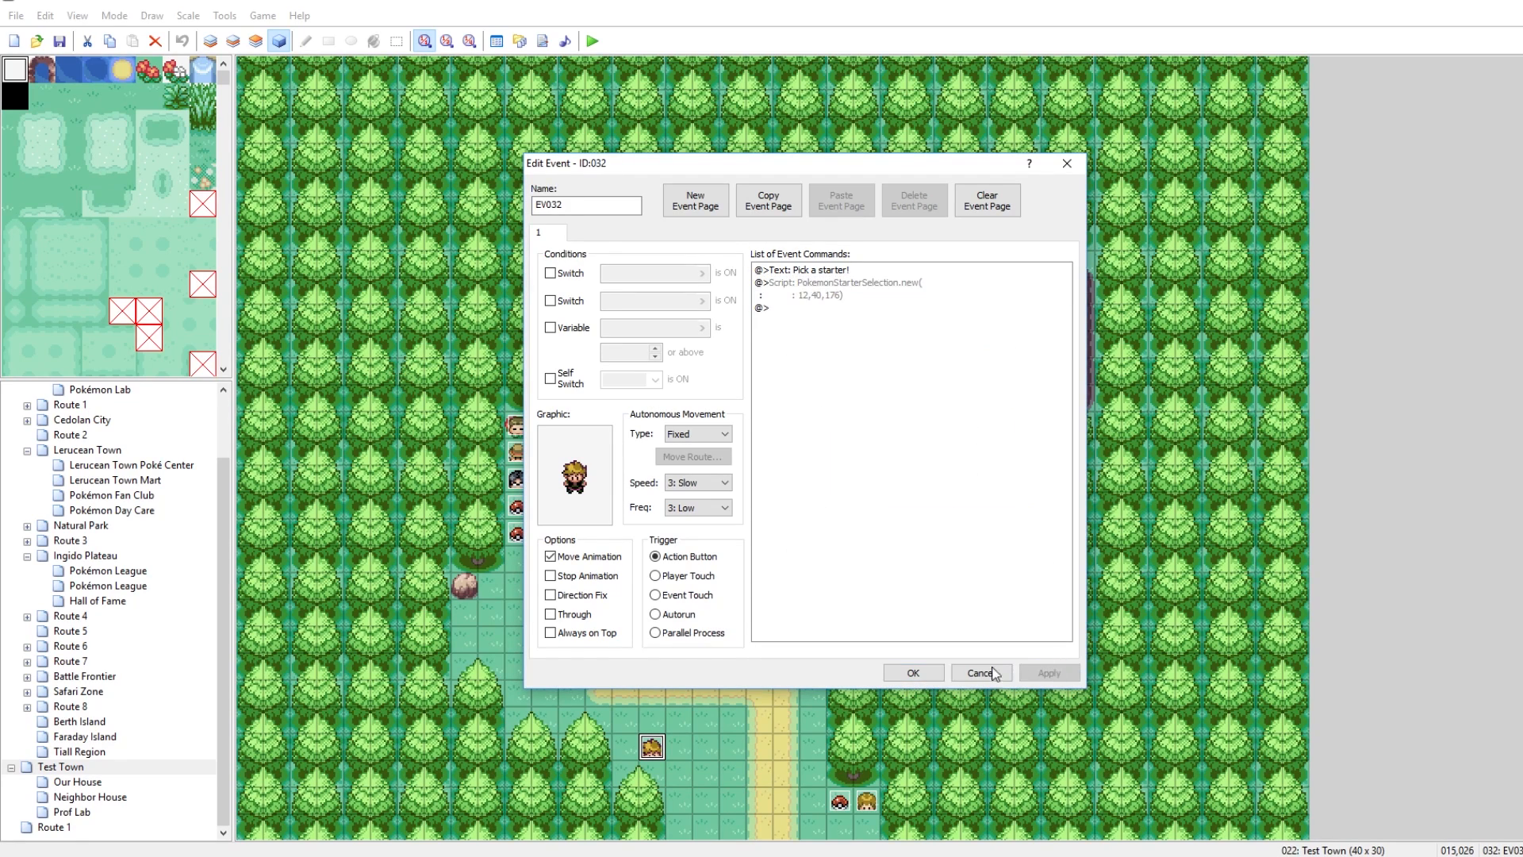
pyautogui.click(981, 672)
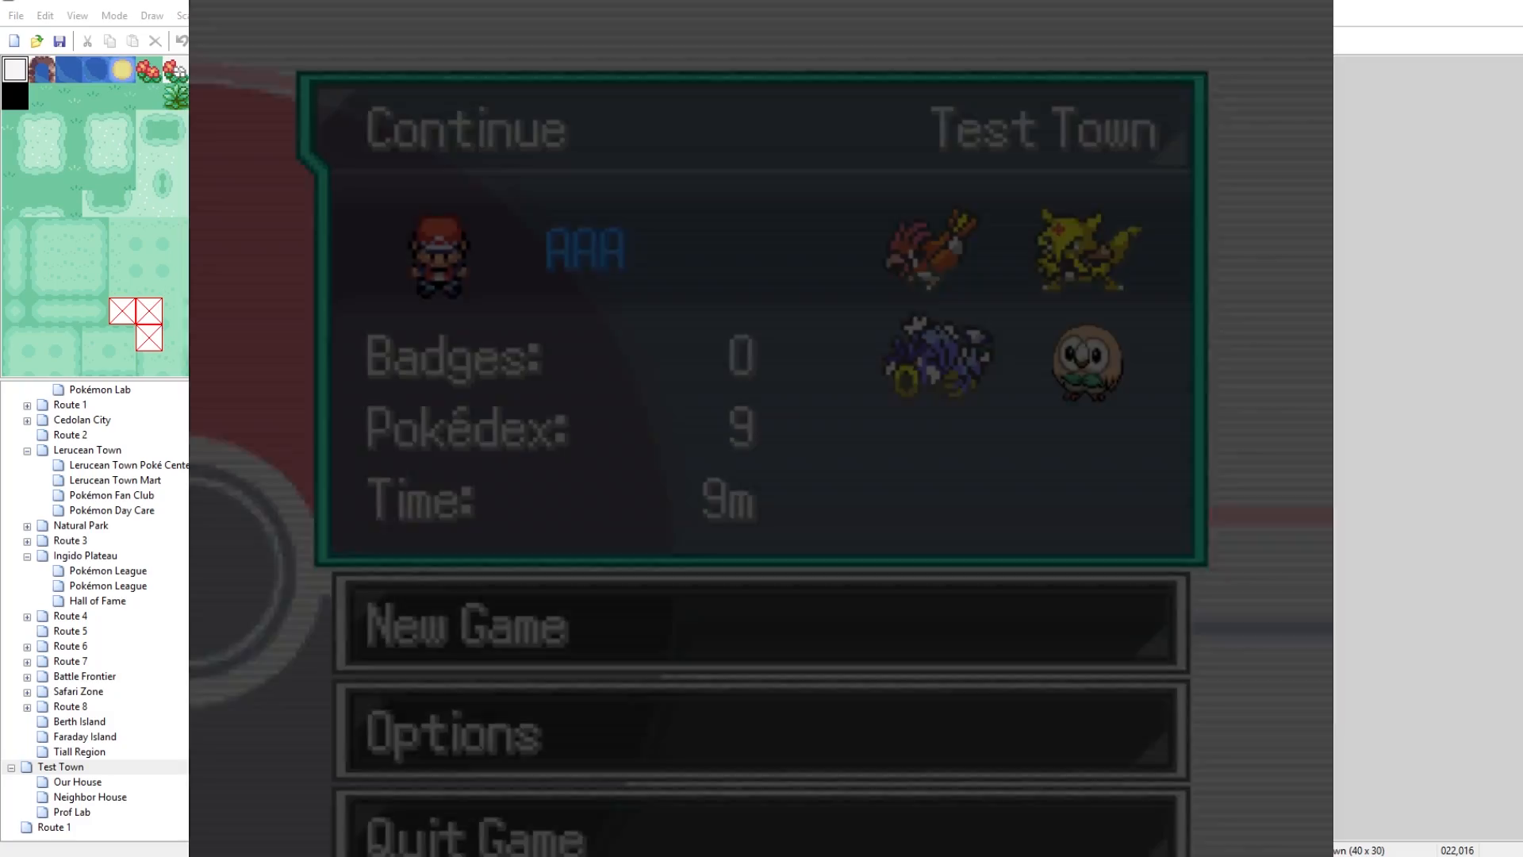
# Step: Continue the save in Test Town, check the party Pokémon and Debug menu, then quit the game
pyautogui.click(466, 127)
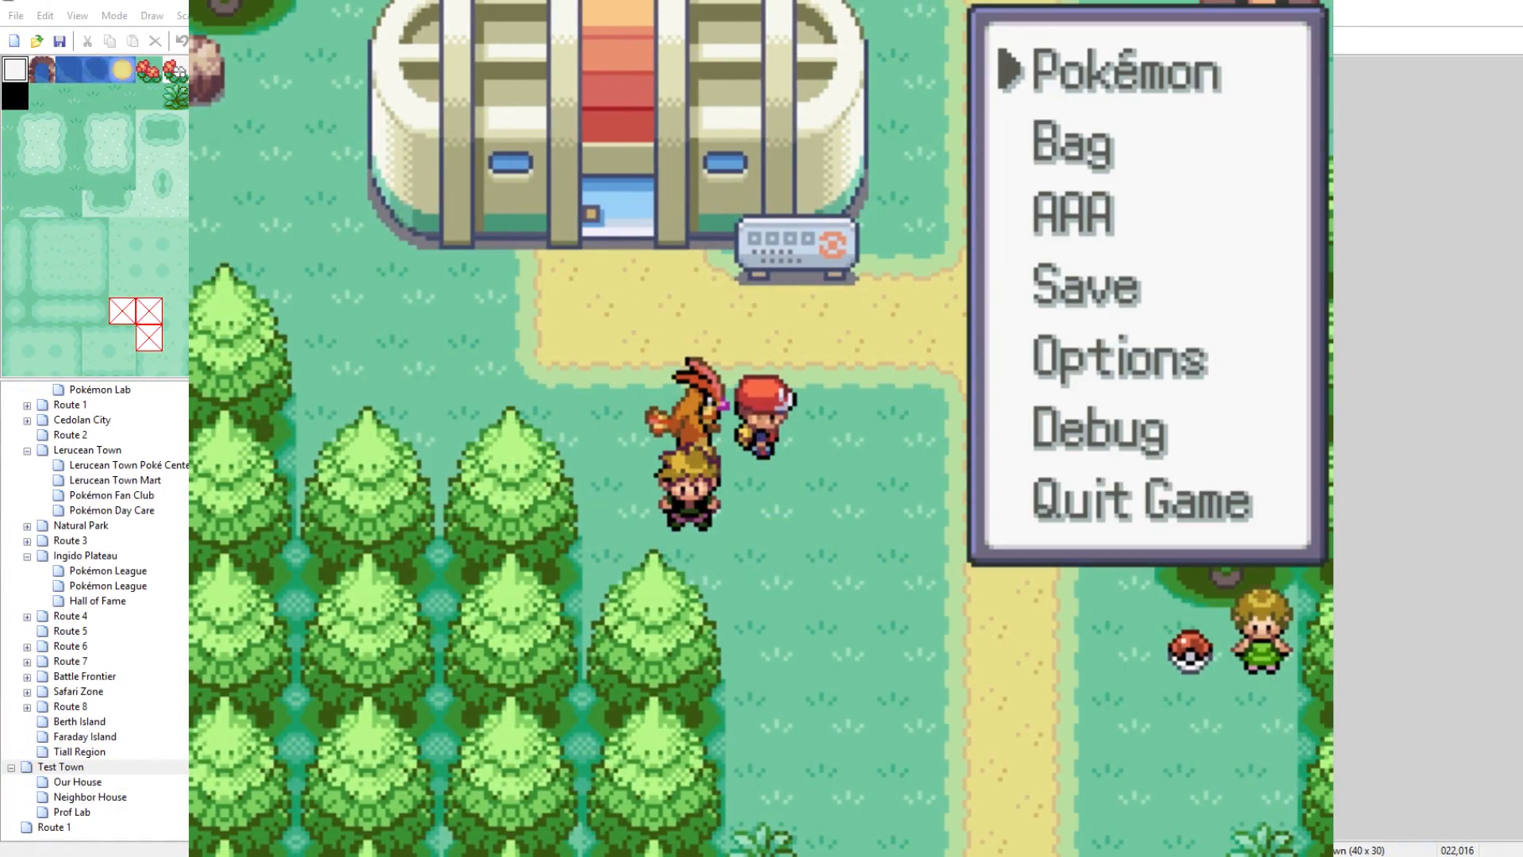
pyautogui.click(1123, 71)
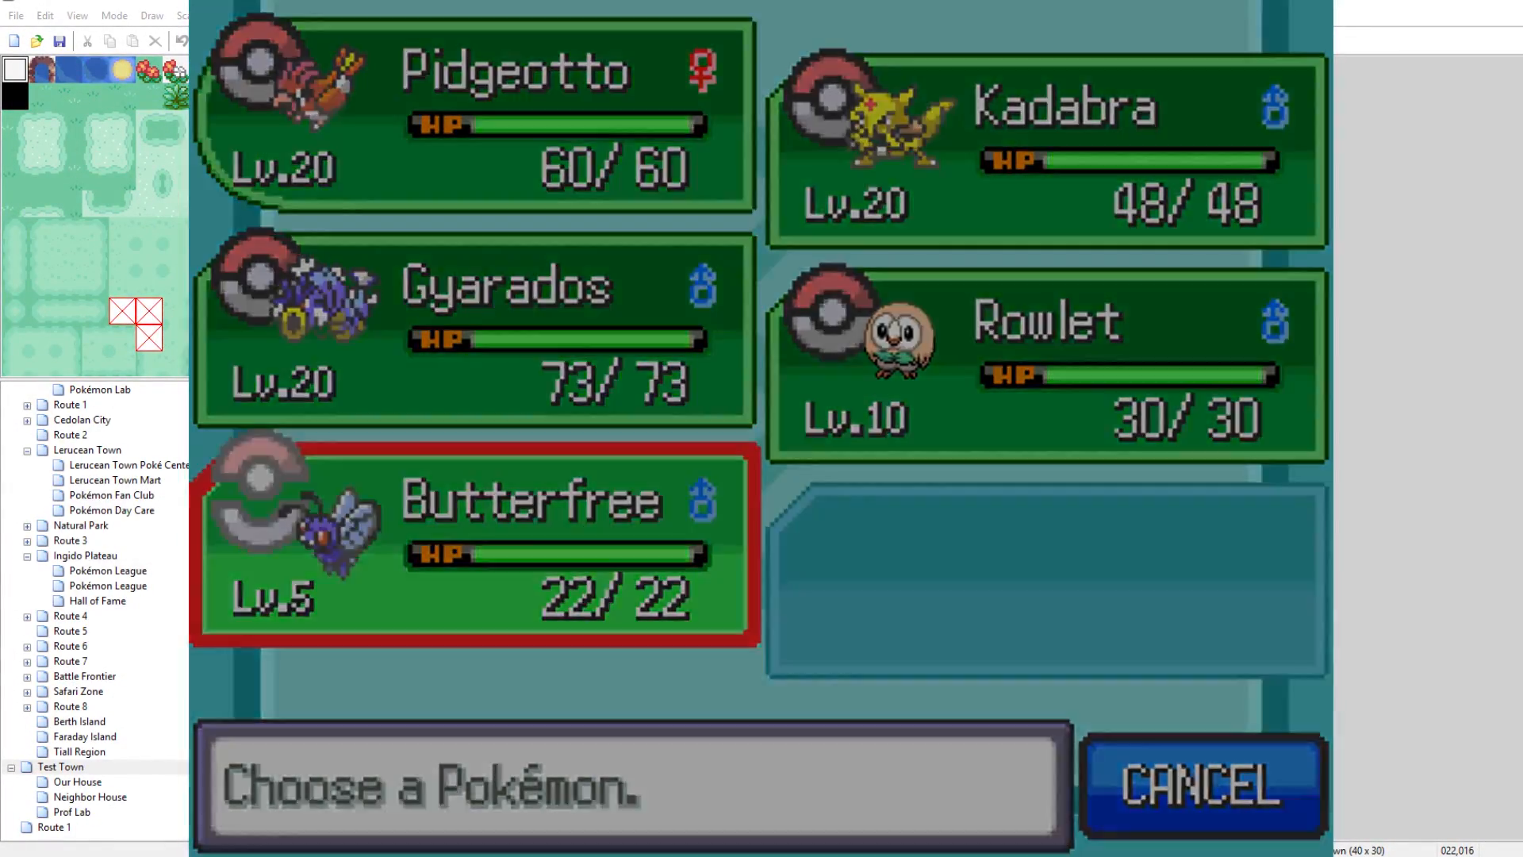
pyautogui.click(1201, 786)
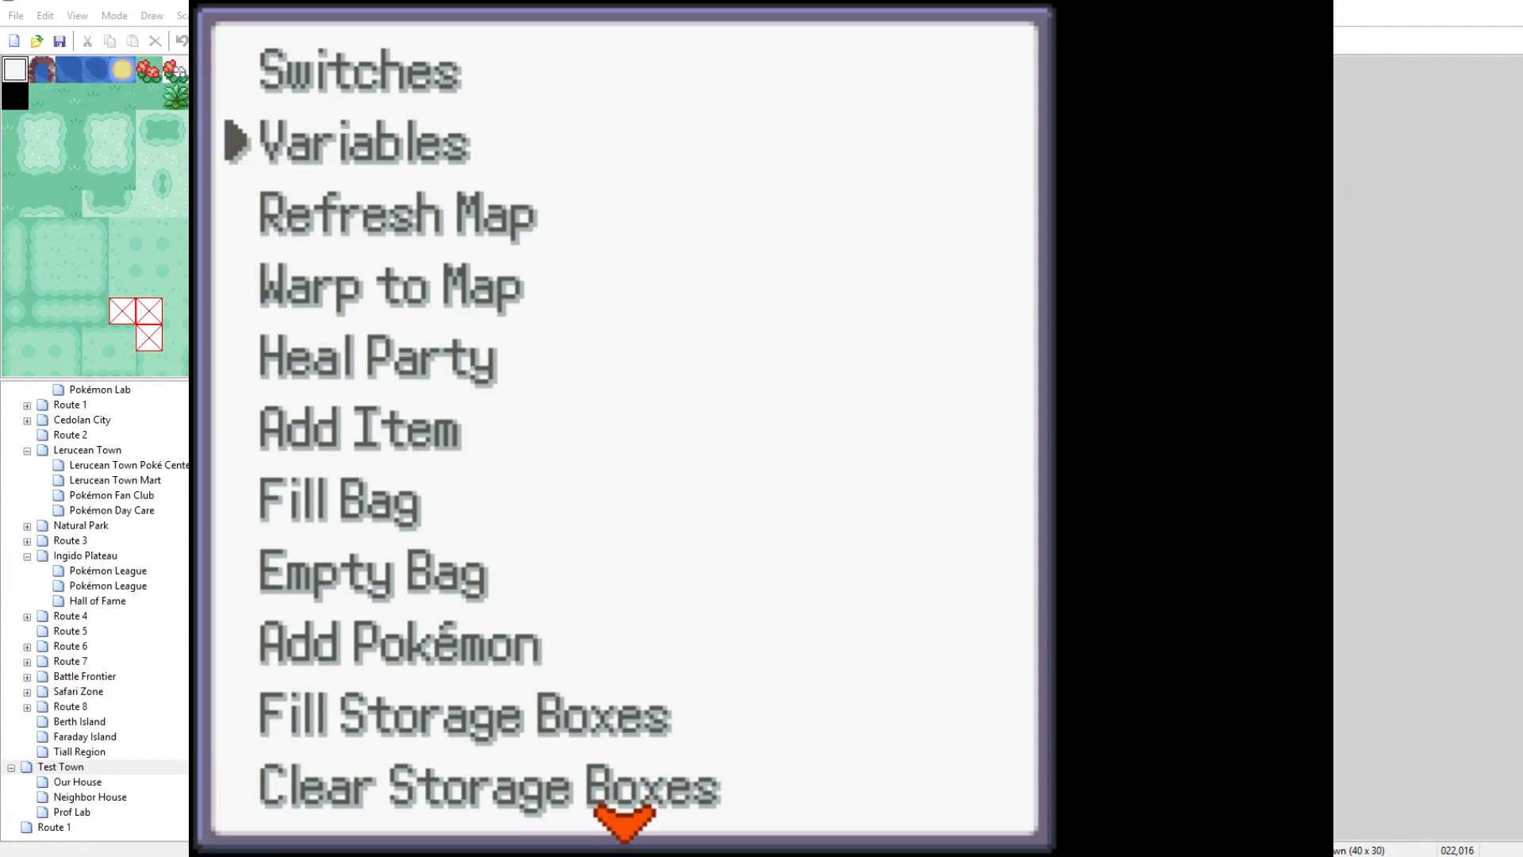
pyautogui.click(363, 141)
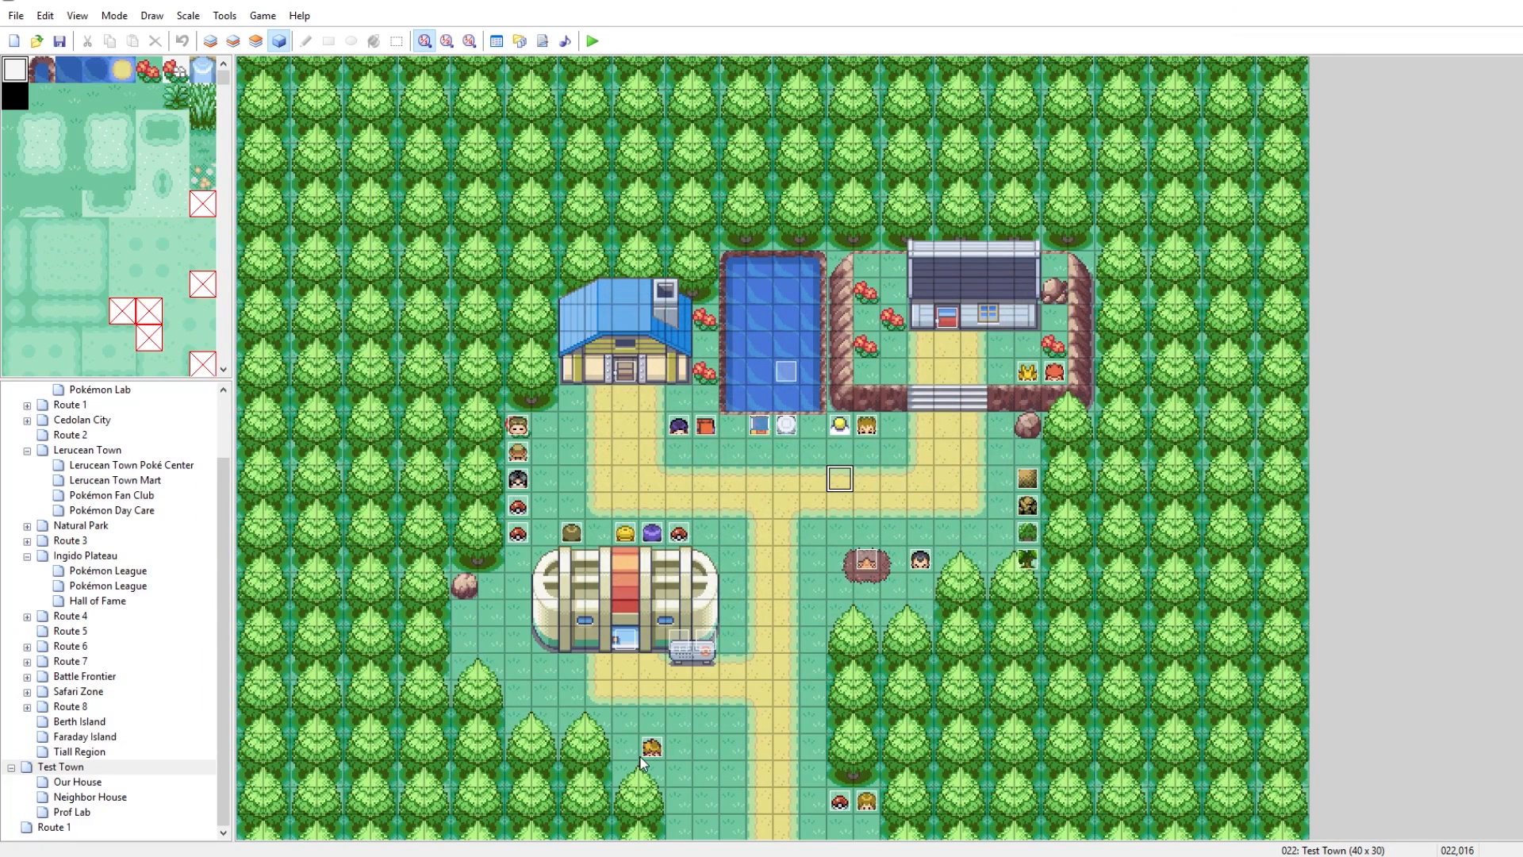
# Step: Change EV032's script back to PokemonStarterSelection.new(1,4,7)
pyautogui.doubleClick(652, 745)
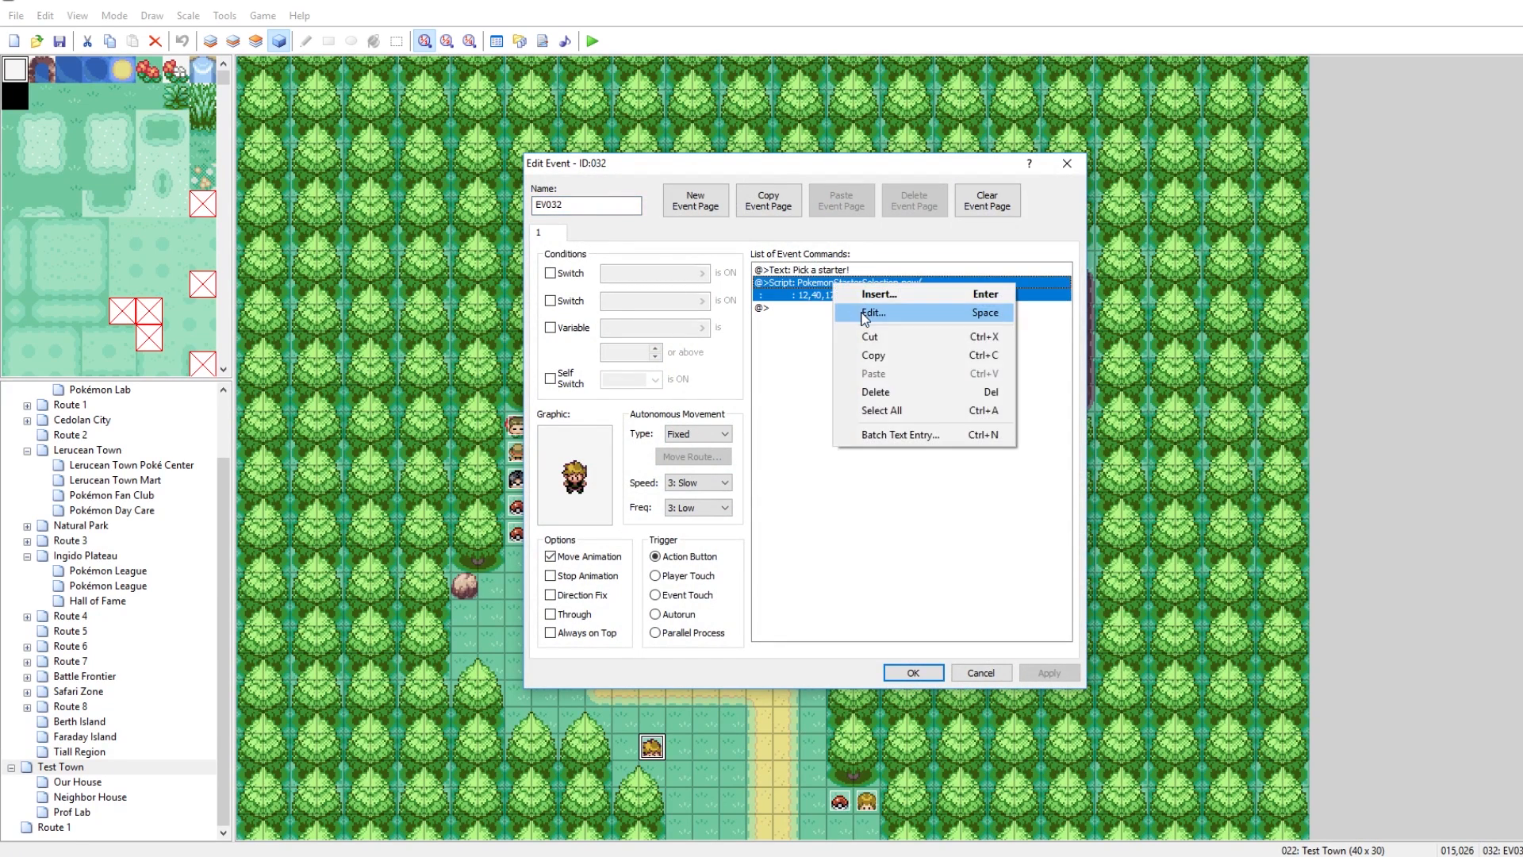
pyautogui.click(873, 313)
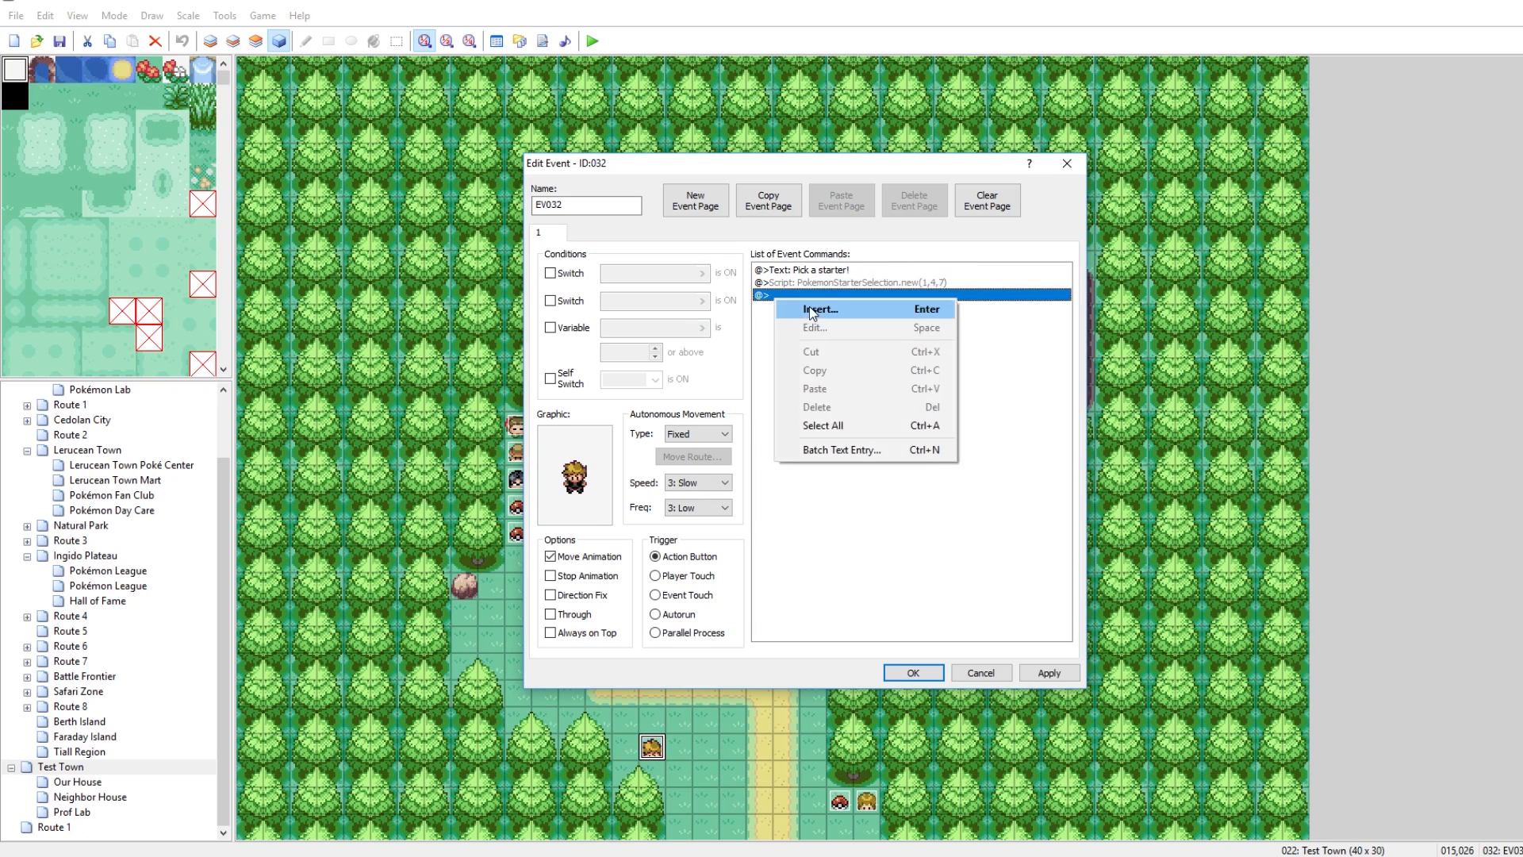
# Step: Start a new Script command from Insert page 3, cancel it, then apply and close the event editor
pyautogui.click(820, 309)
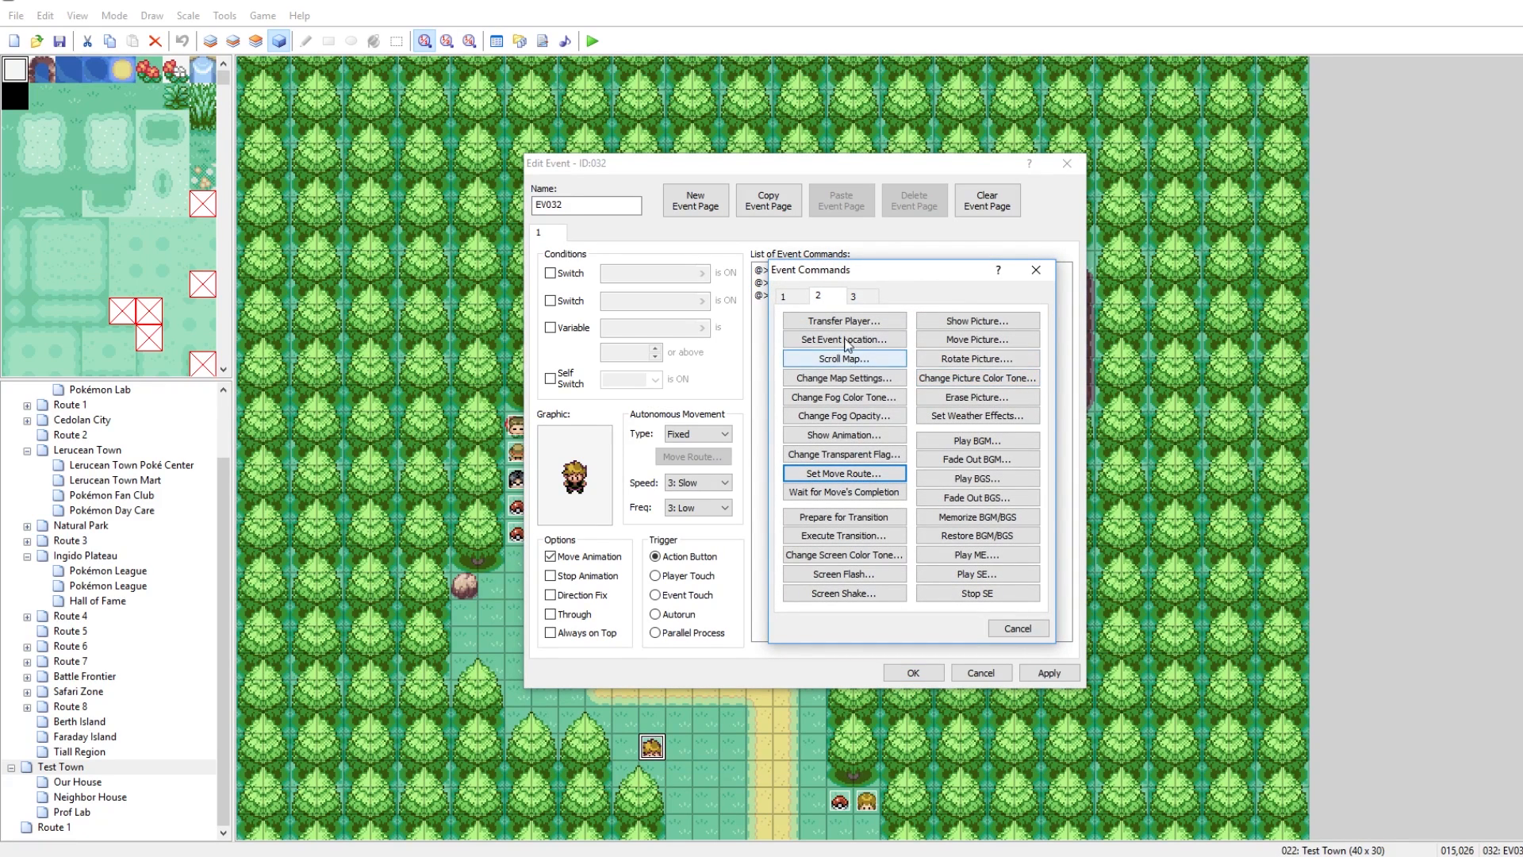
pyautogui.click(852, 295)
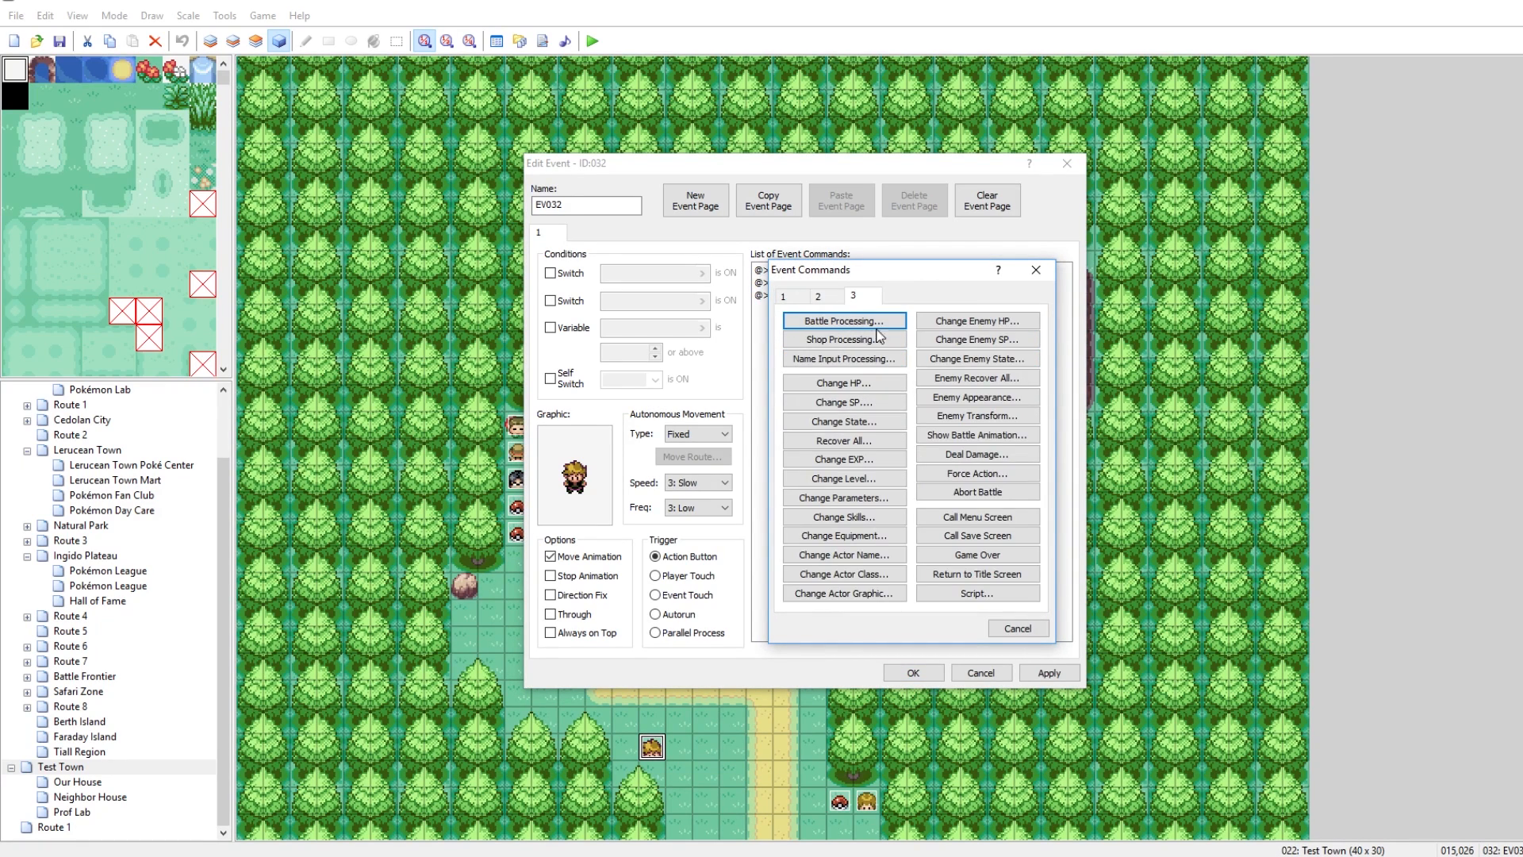
pyautogui.click(977, 592)
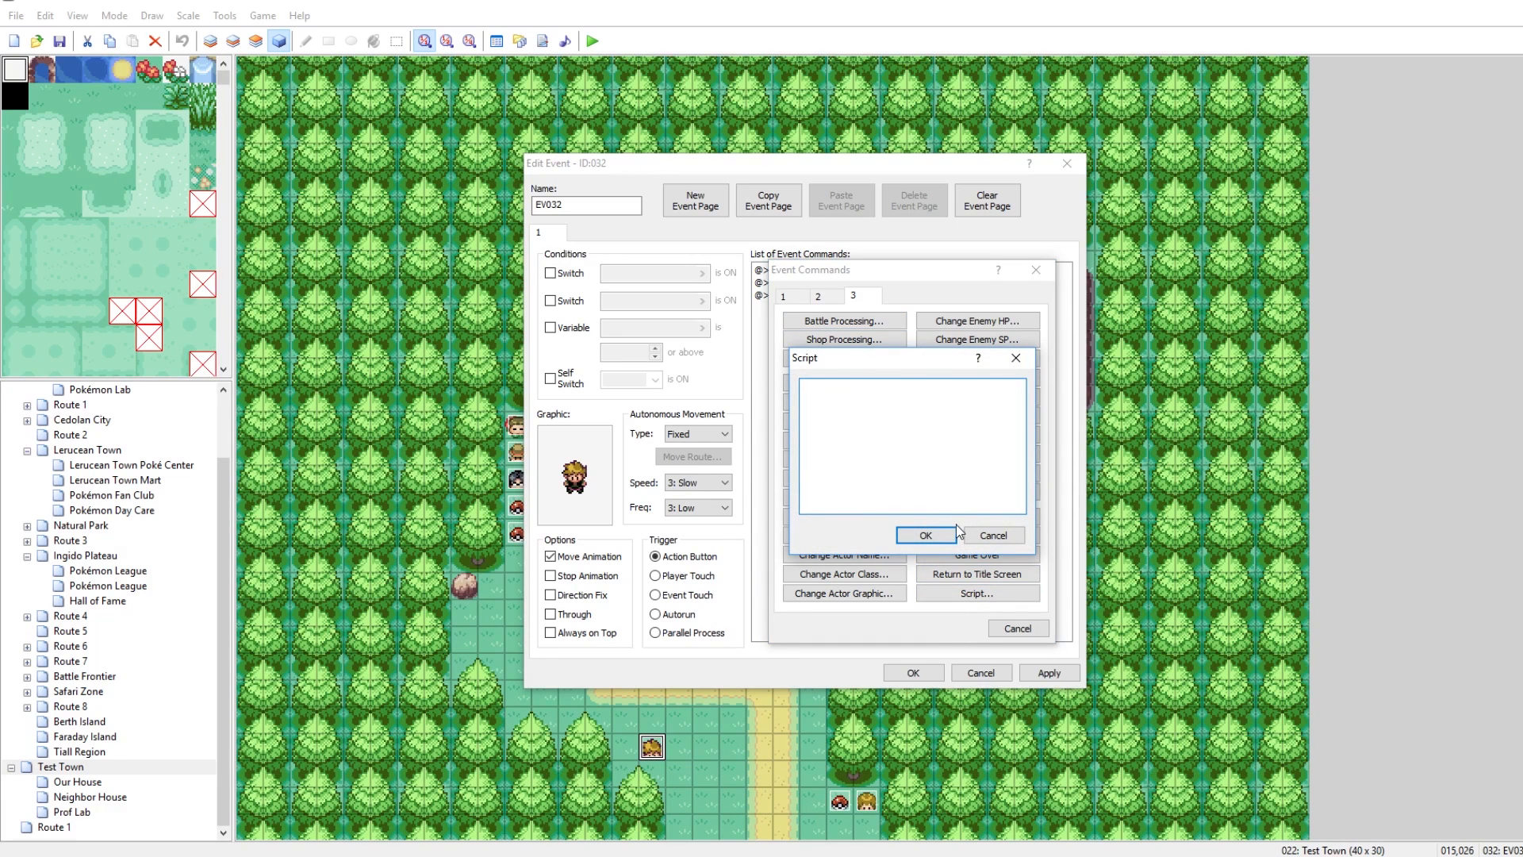
pyautogui.click(925, 534)
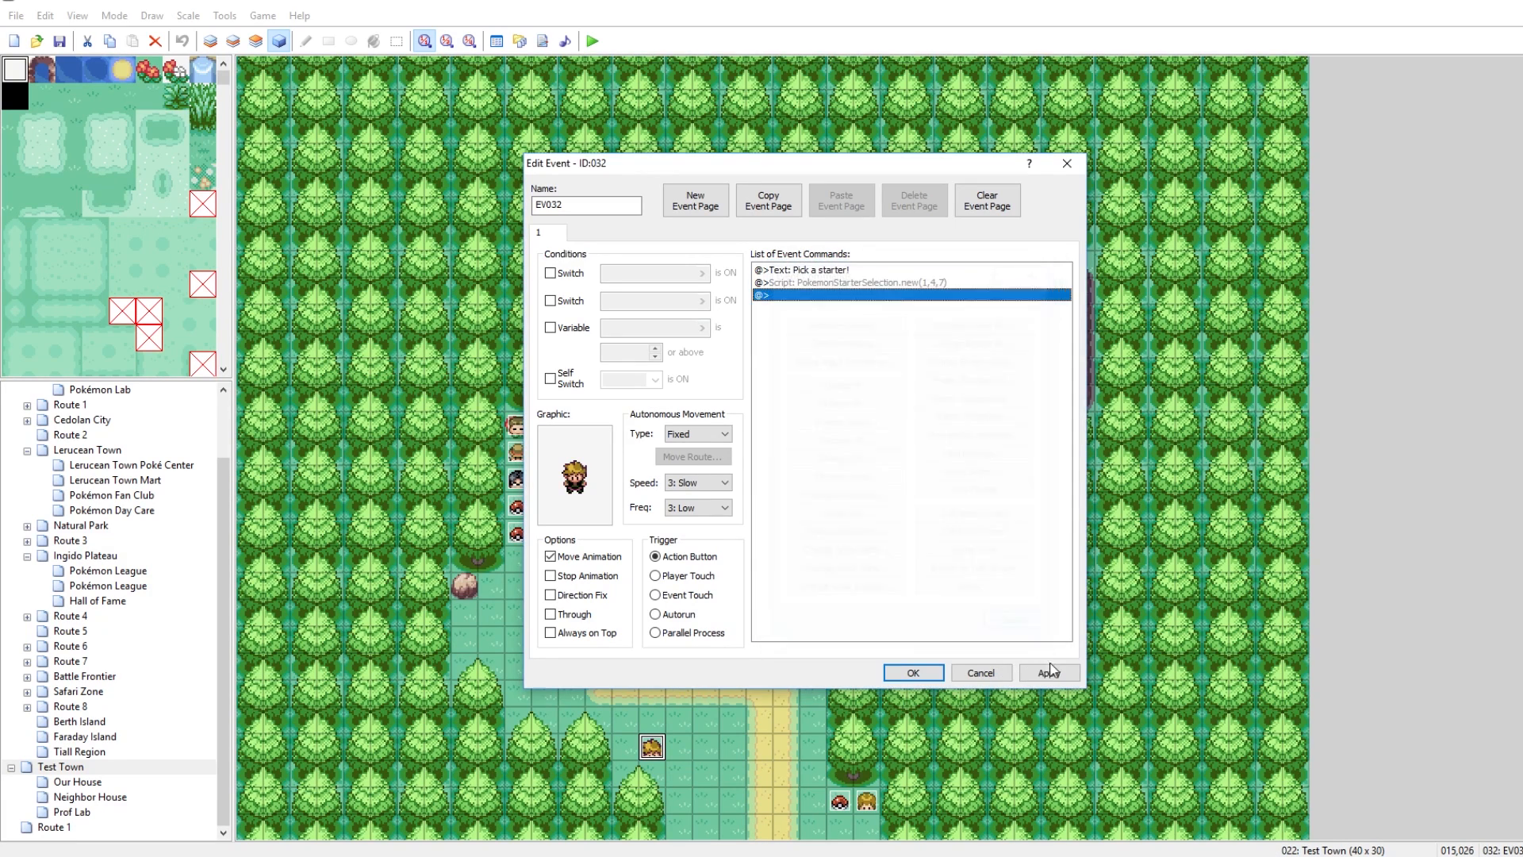
pyautogui.click(1048, 673)
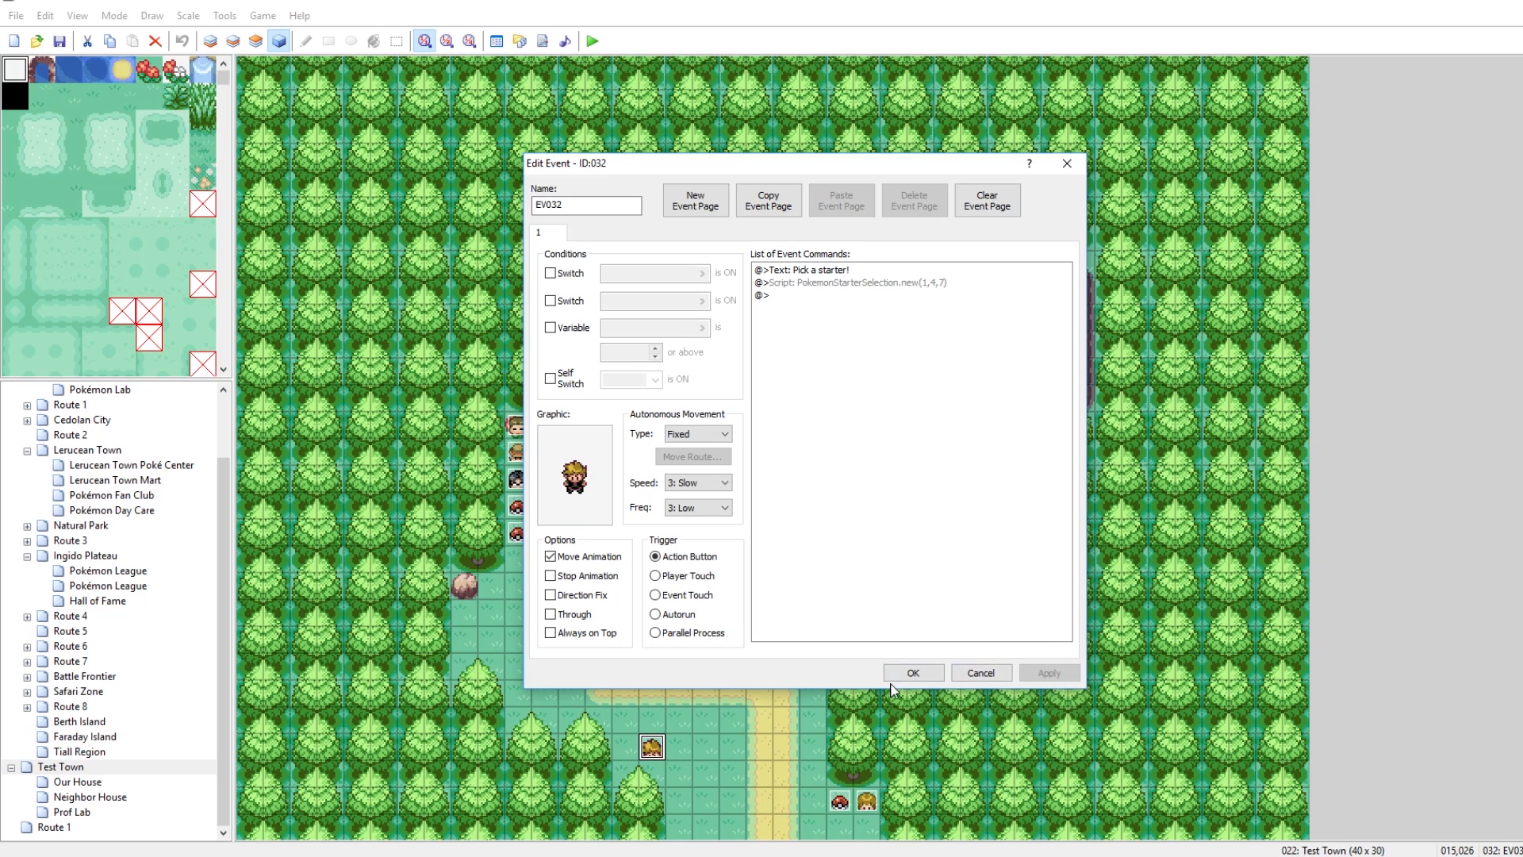
pyautogui.click(911, 672)
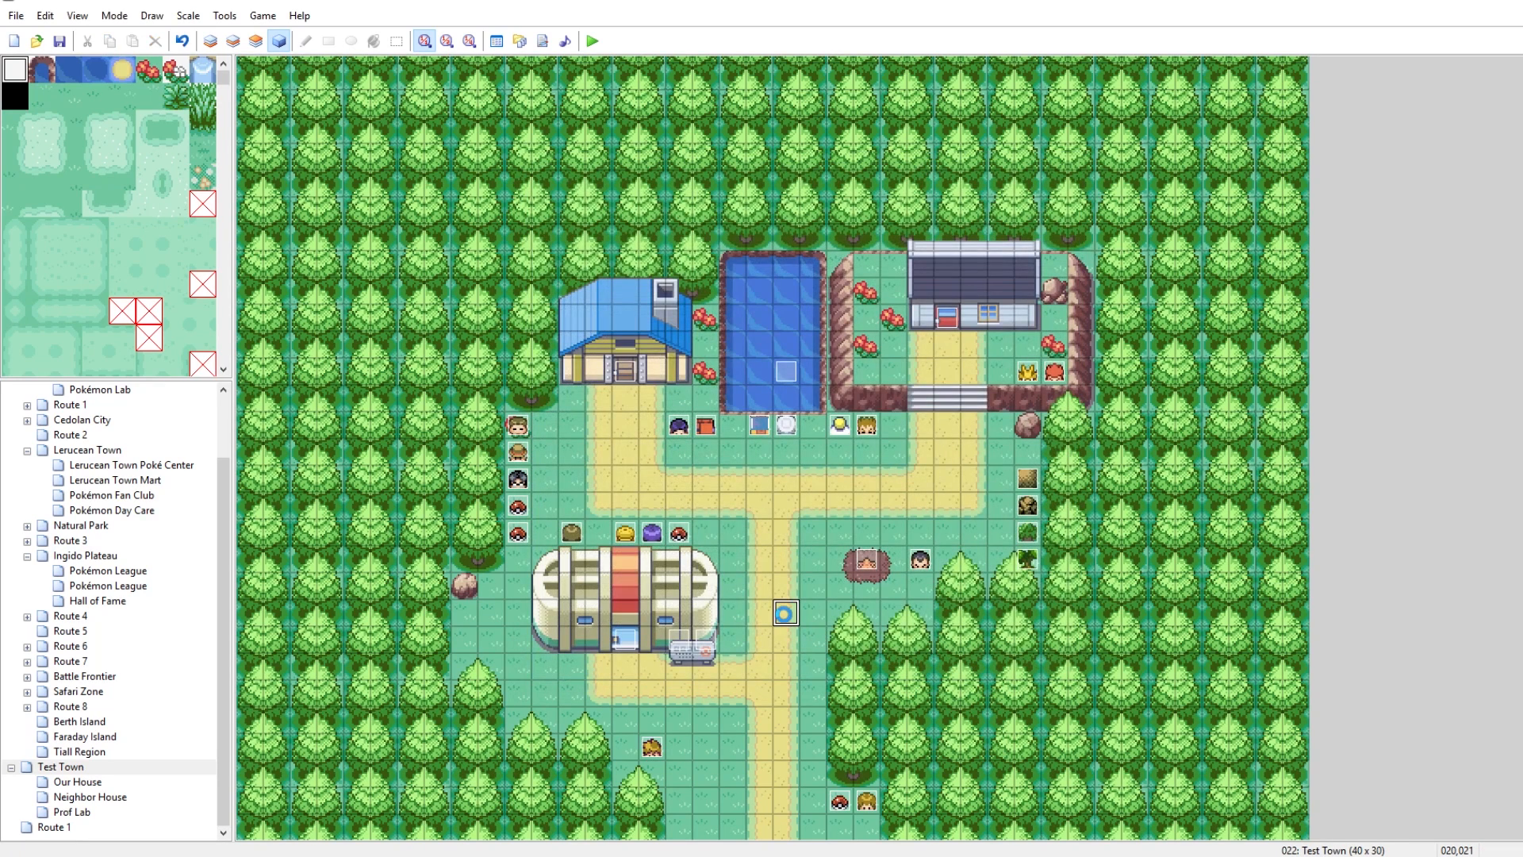